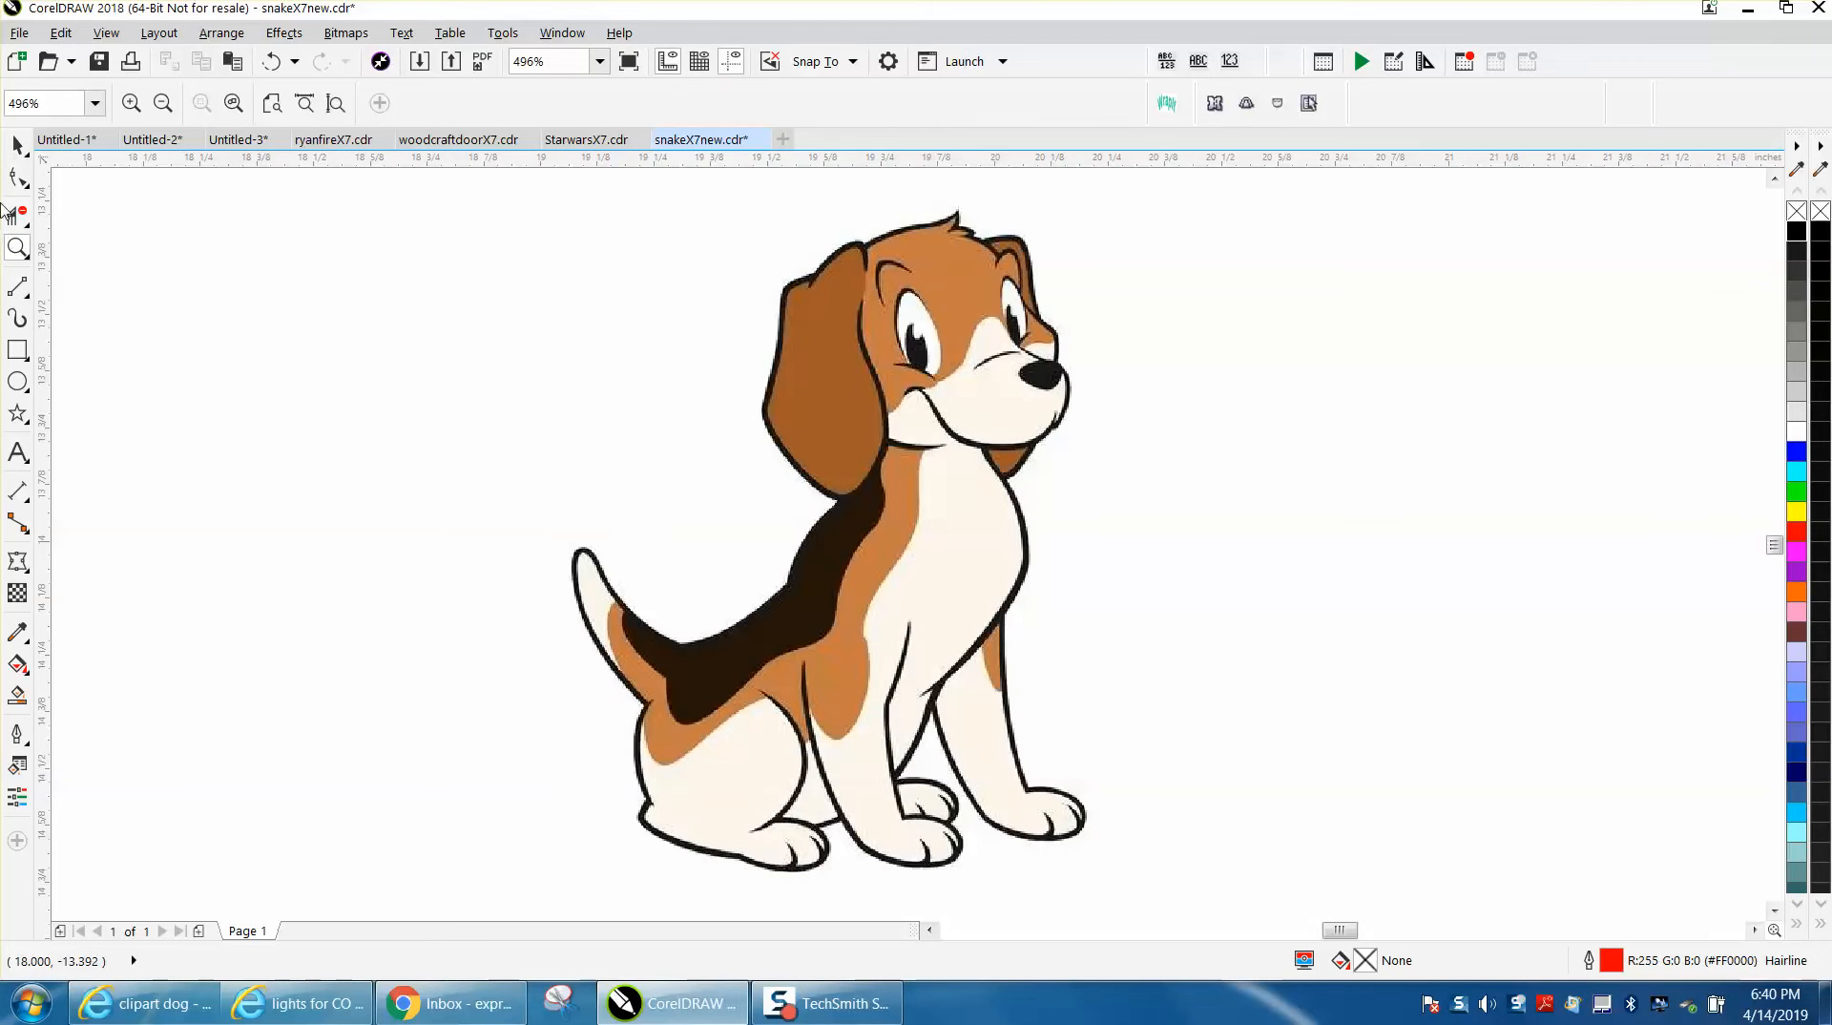
# Resample the selected beagle bitmap to 600 dpi.
pyautogui.click(823, 324)
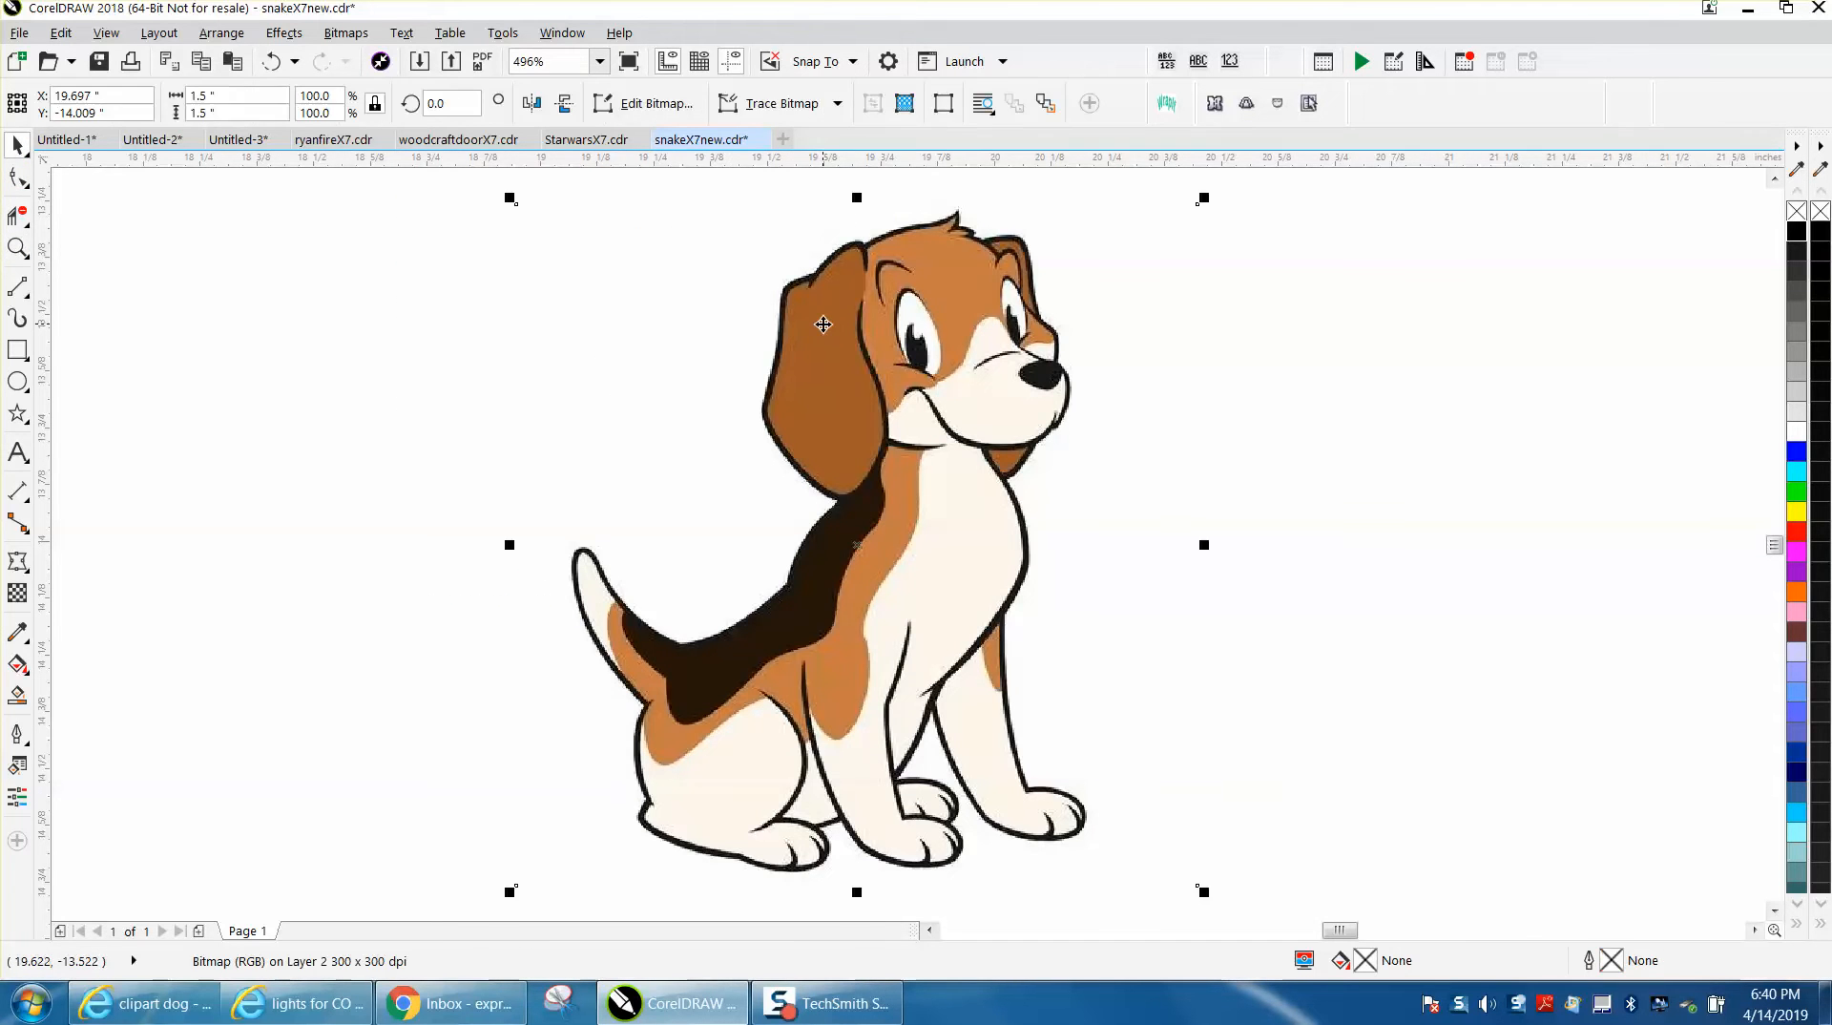
pyautogui.moveTo(821, 328)
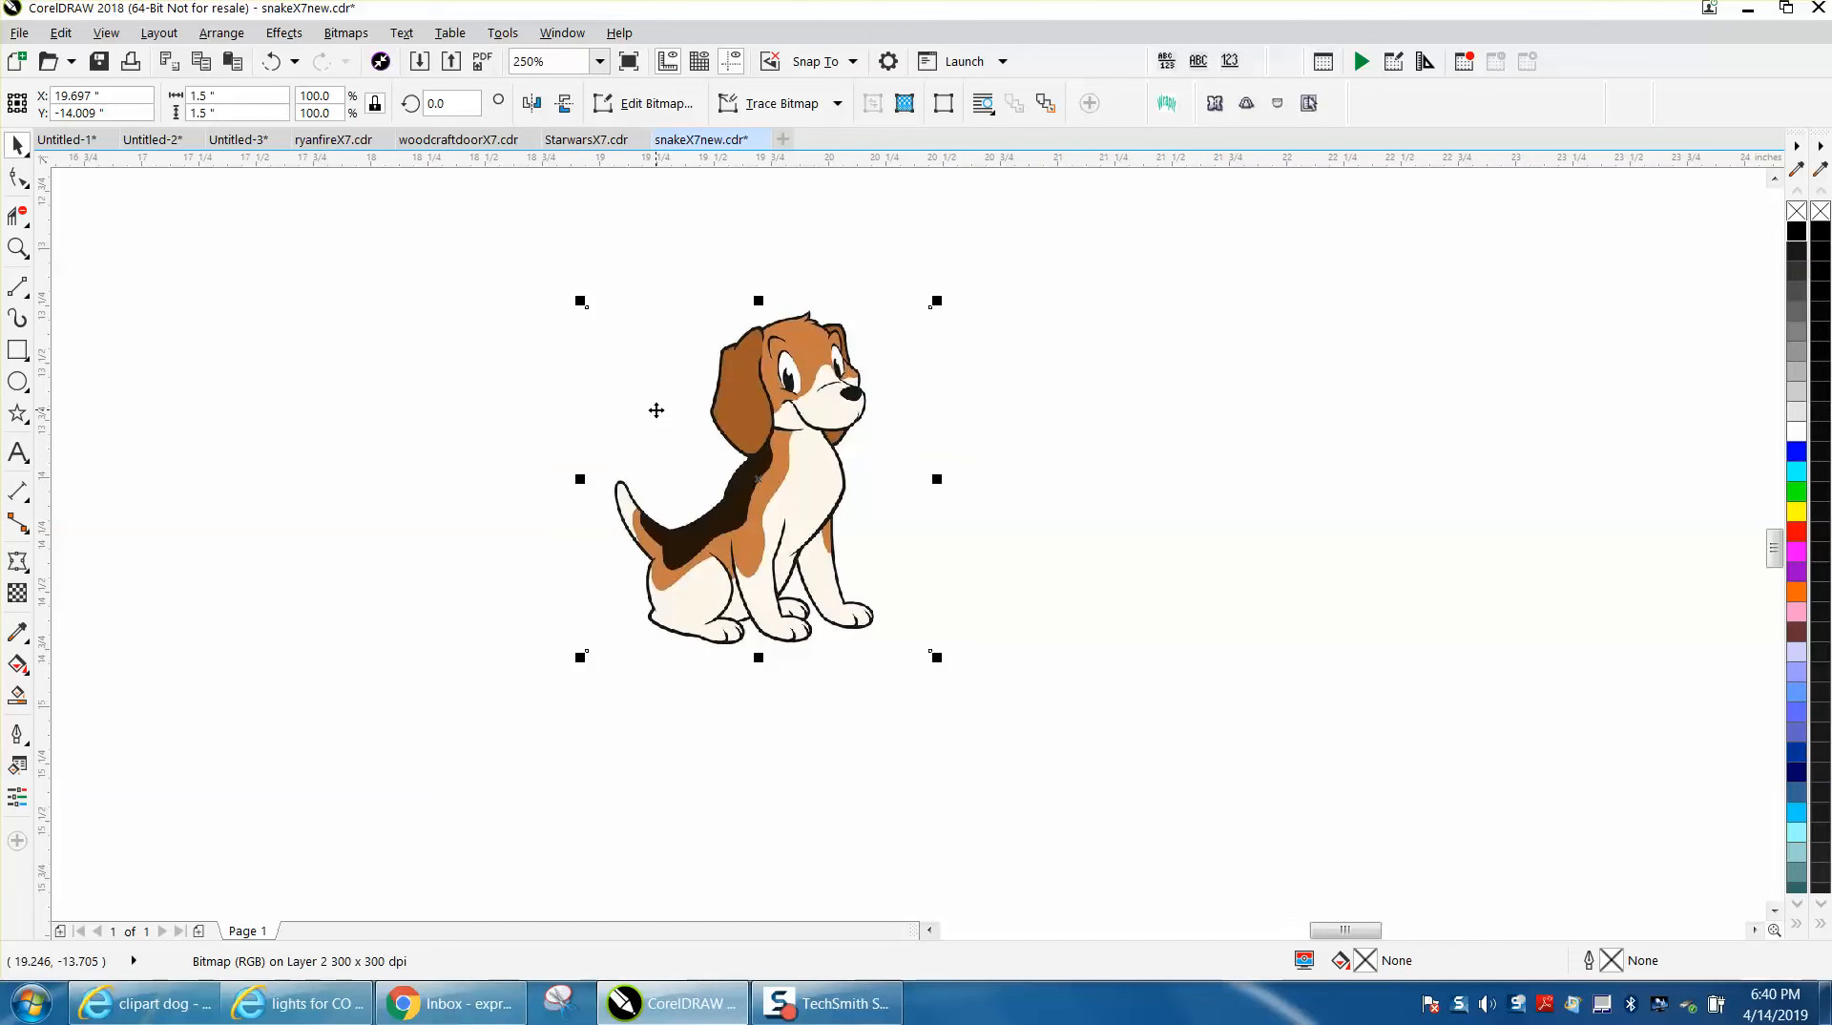
pyautogui.moveTo(658, 356)
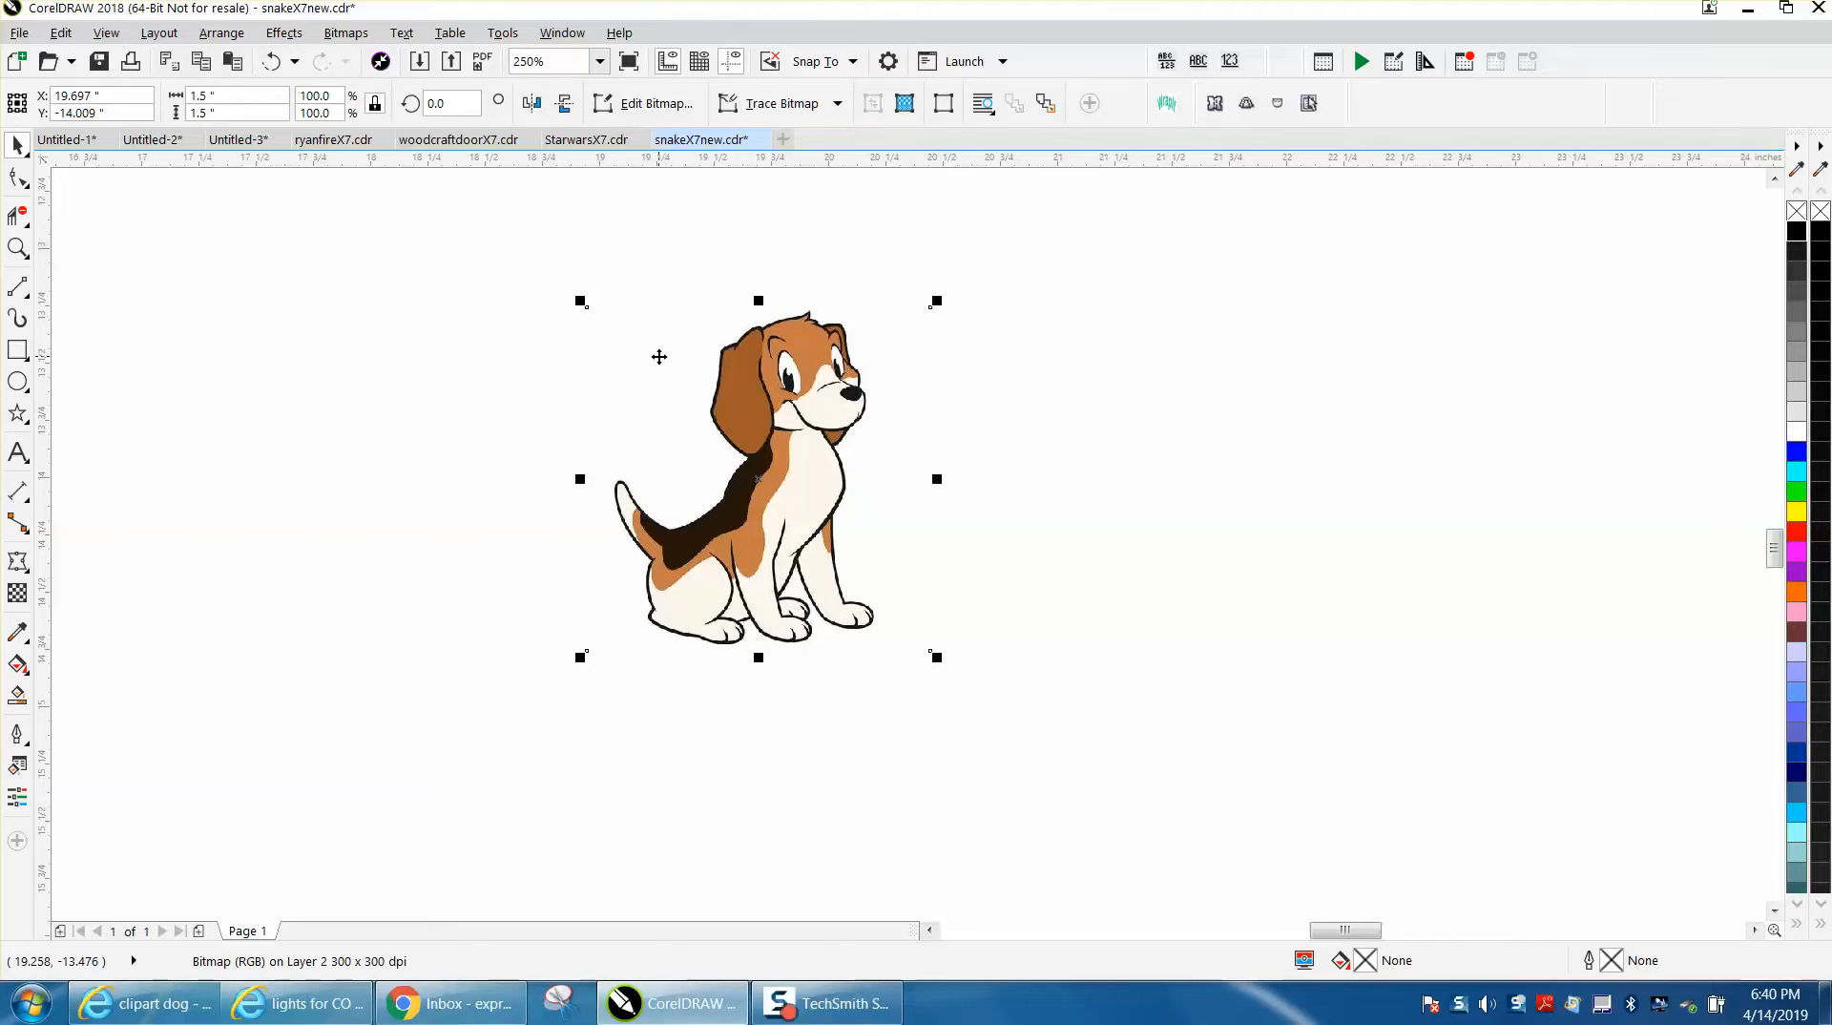
pyautogui.moveTo(400, 126)
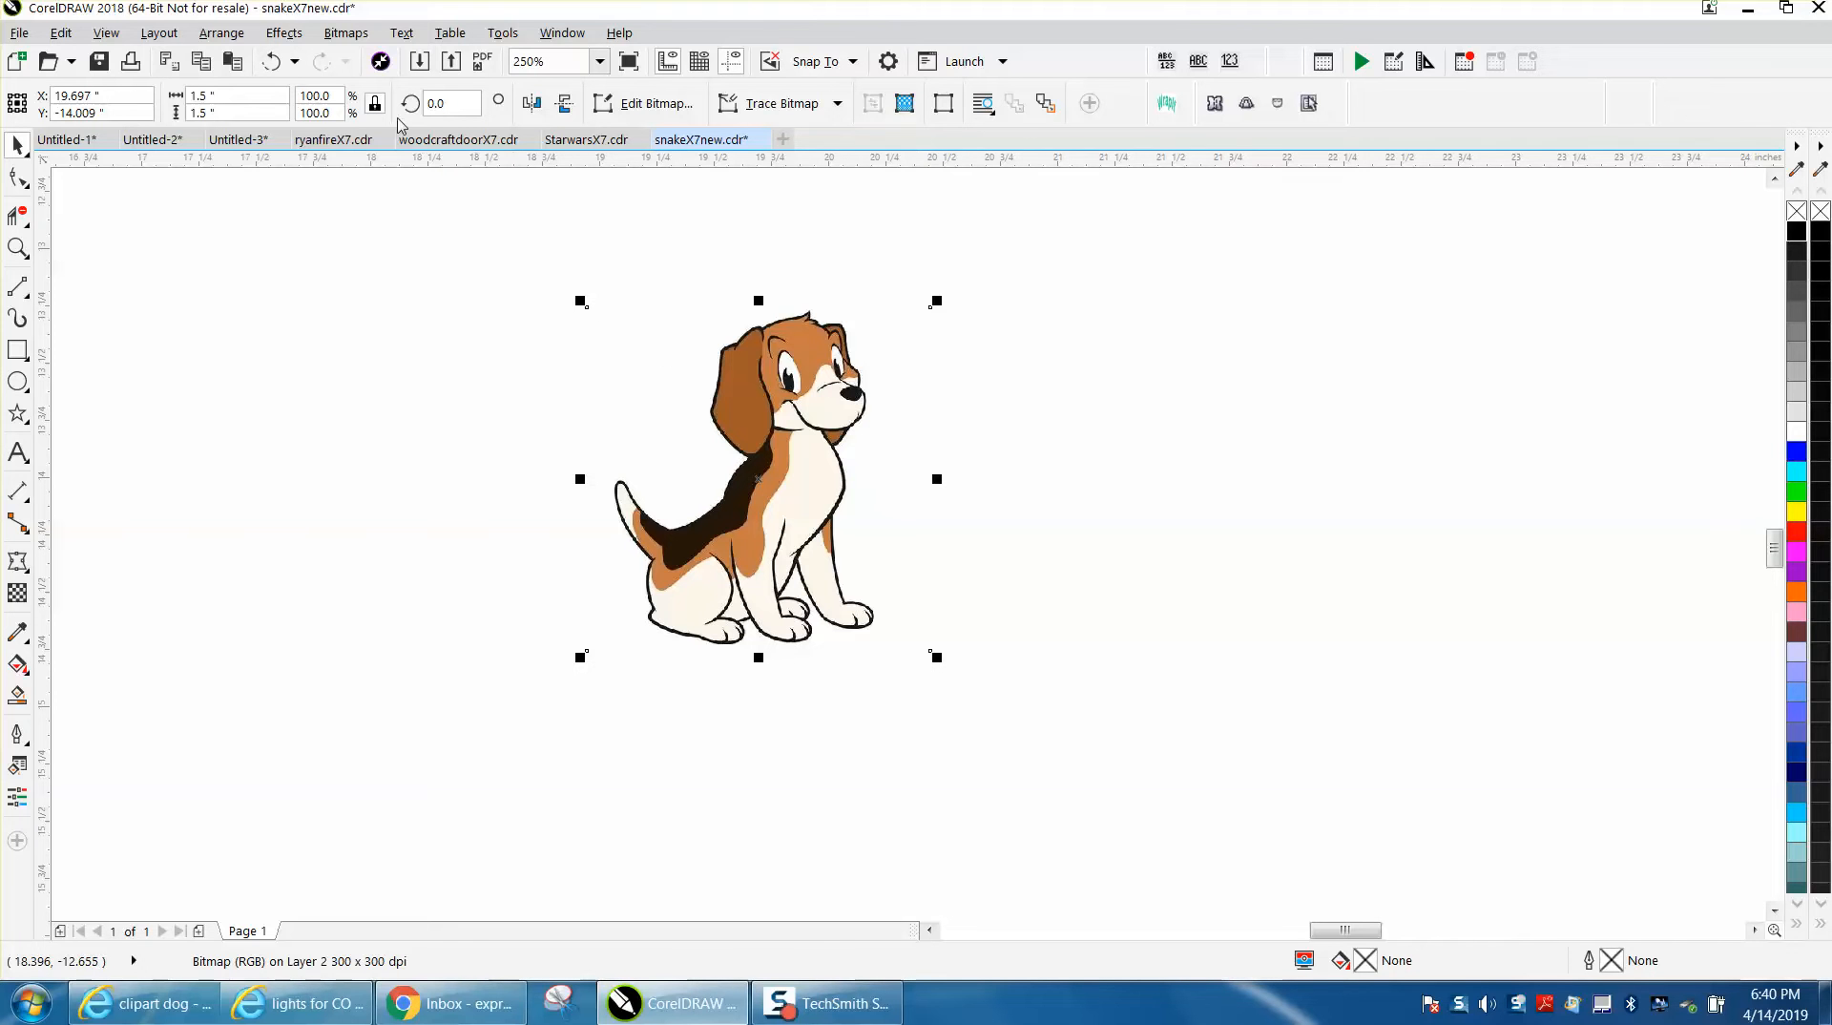
pyautogui.click(346, 33)
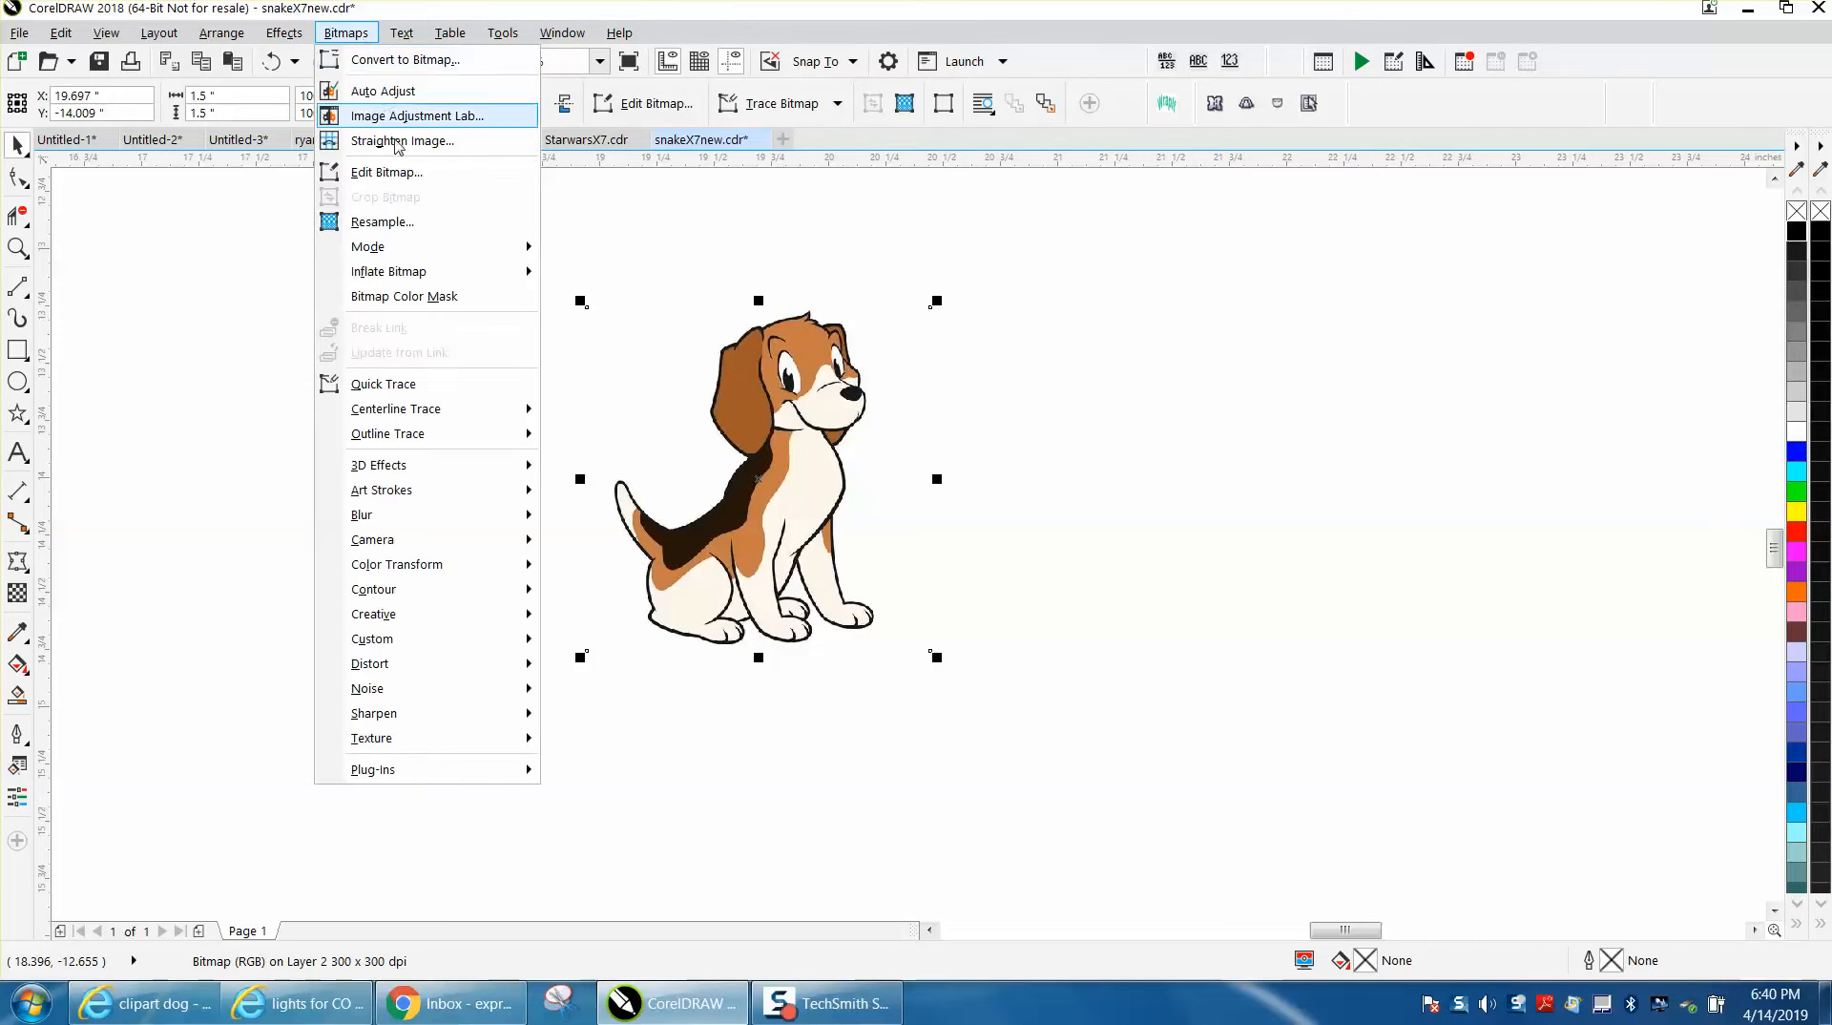
pyautogui.click(382, 222)
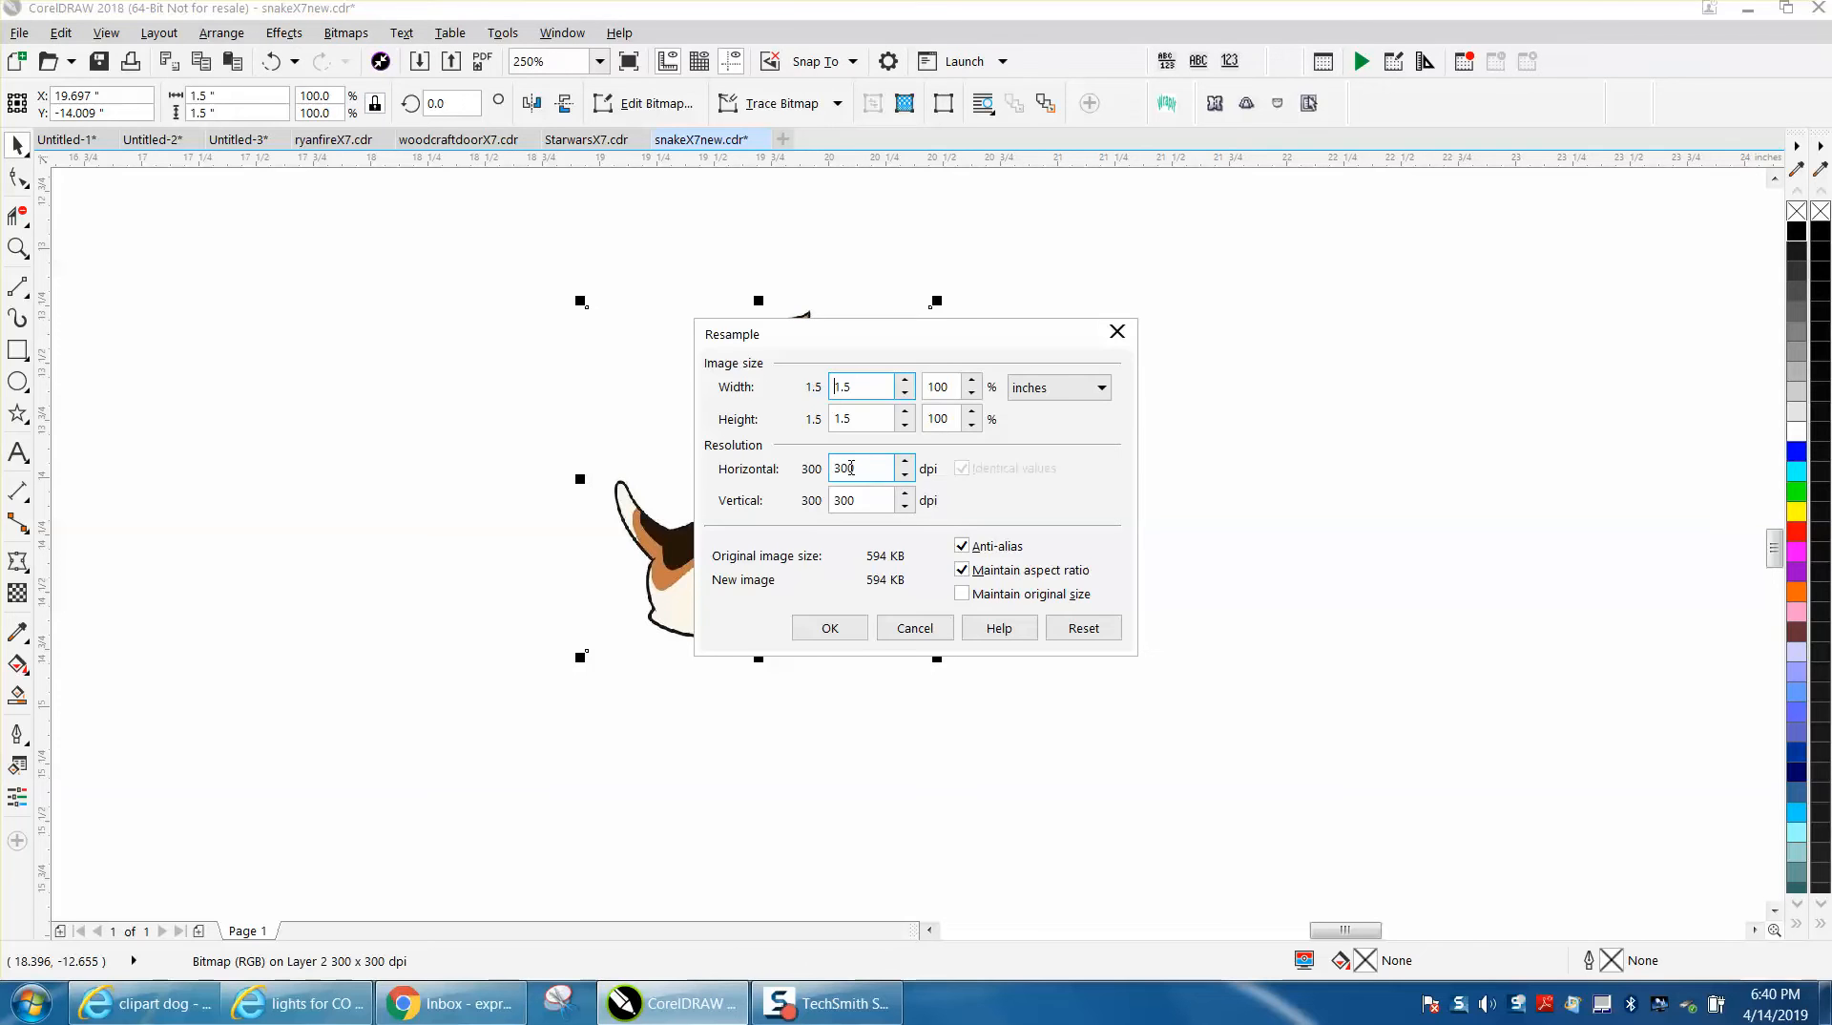
pyautogui.click(828, 628)
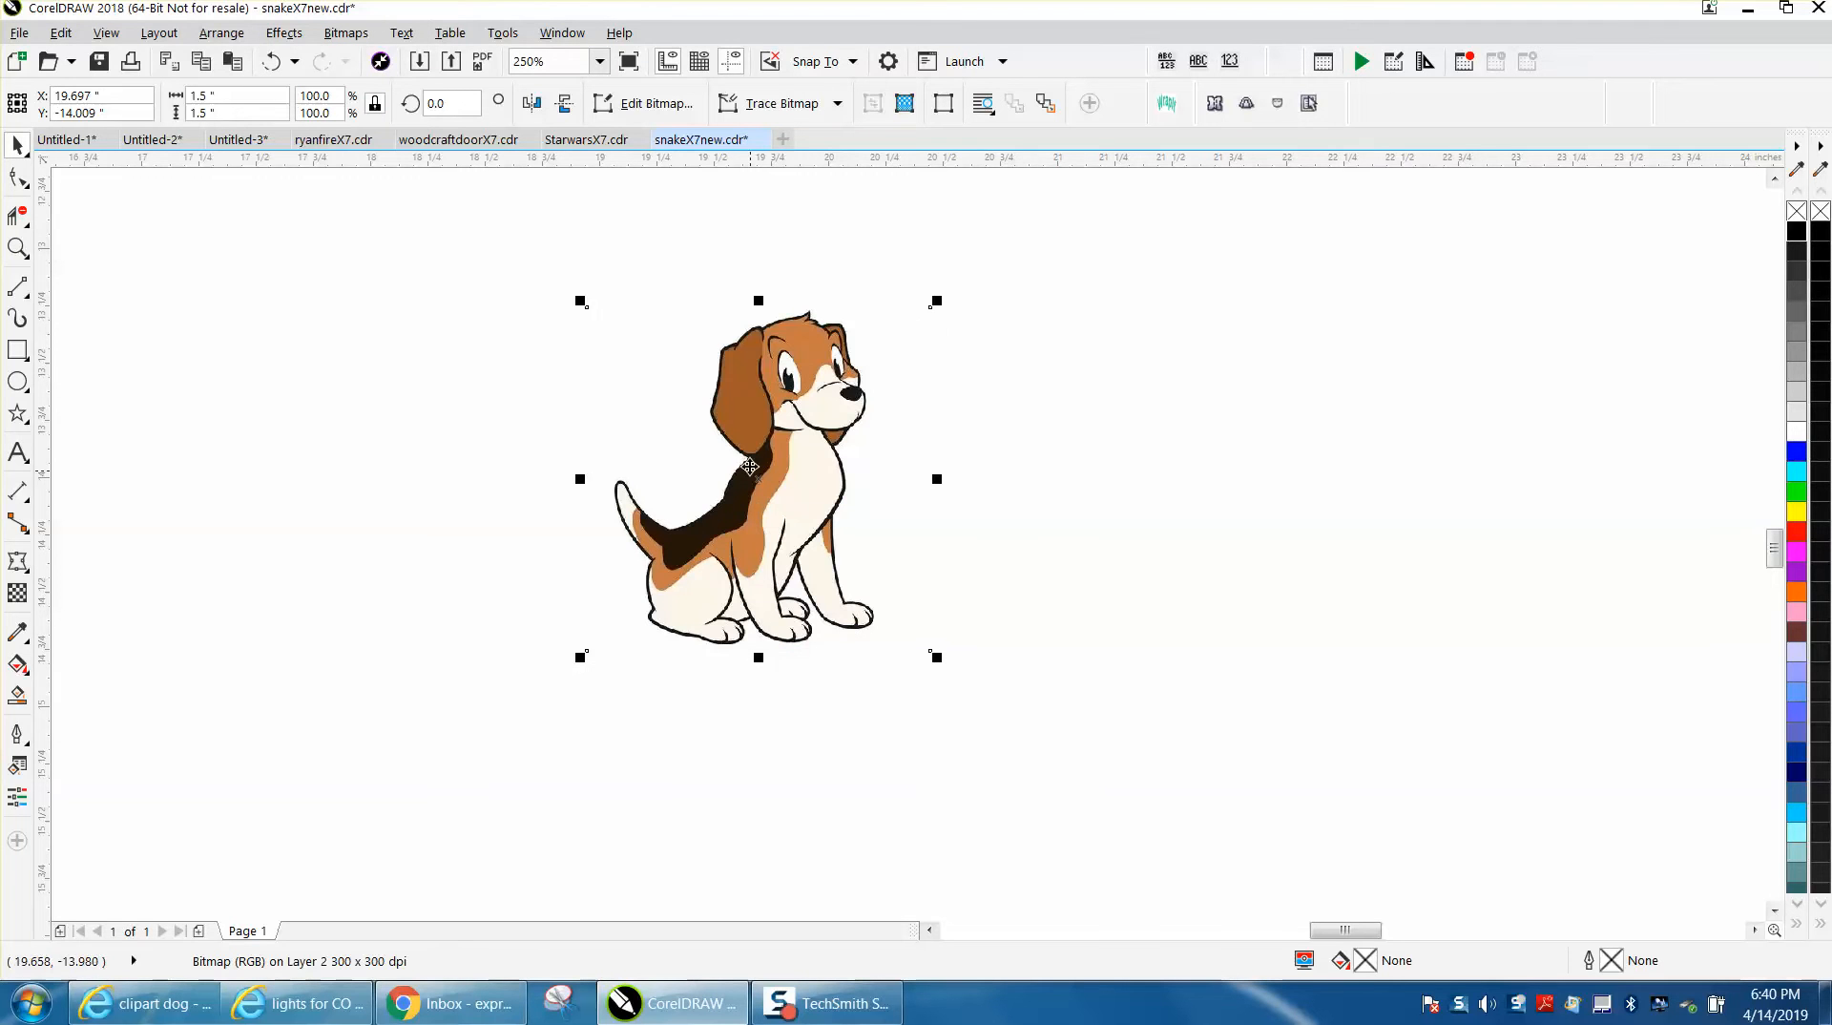
pyautogui.click(233, 95)
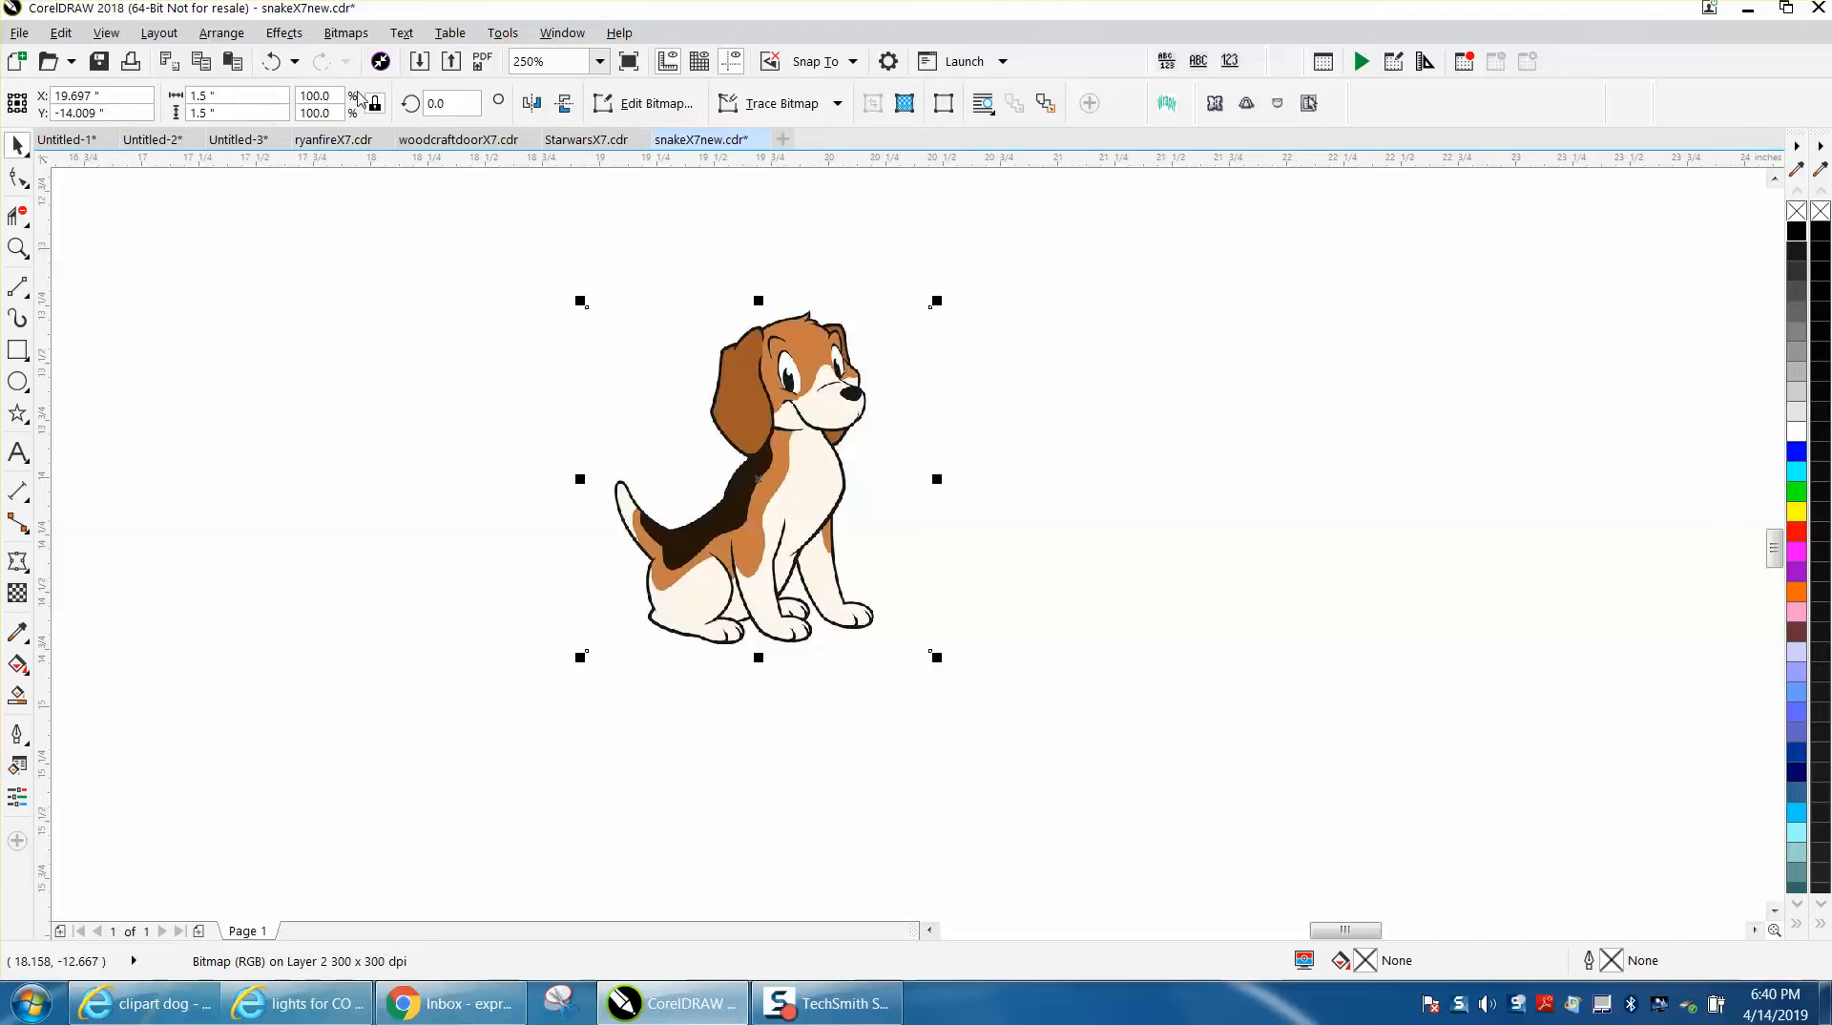
# Convert the beagle bitmap to grayscale and start an outline trace on it.
pyautogui.click(345, 33)
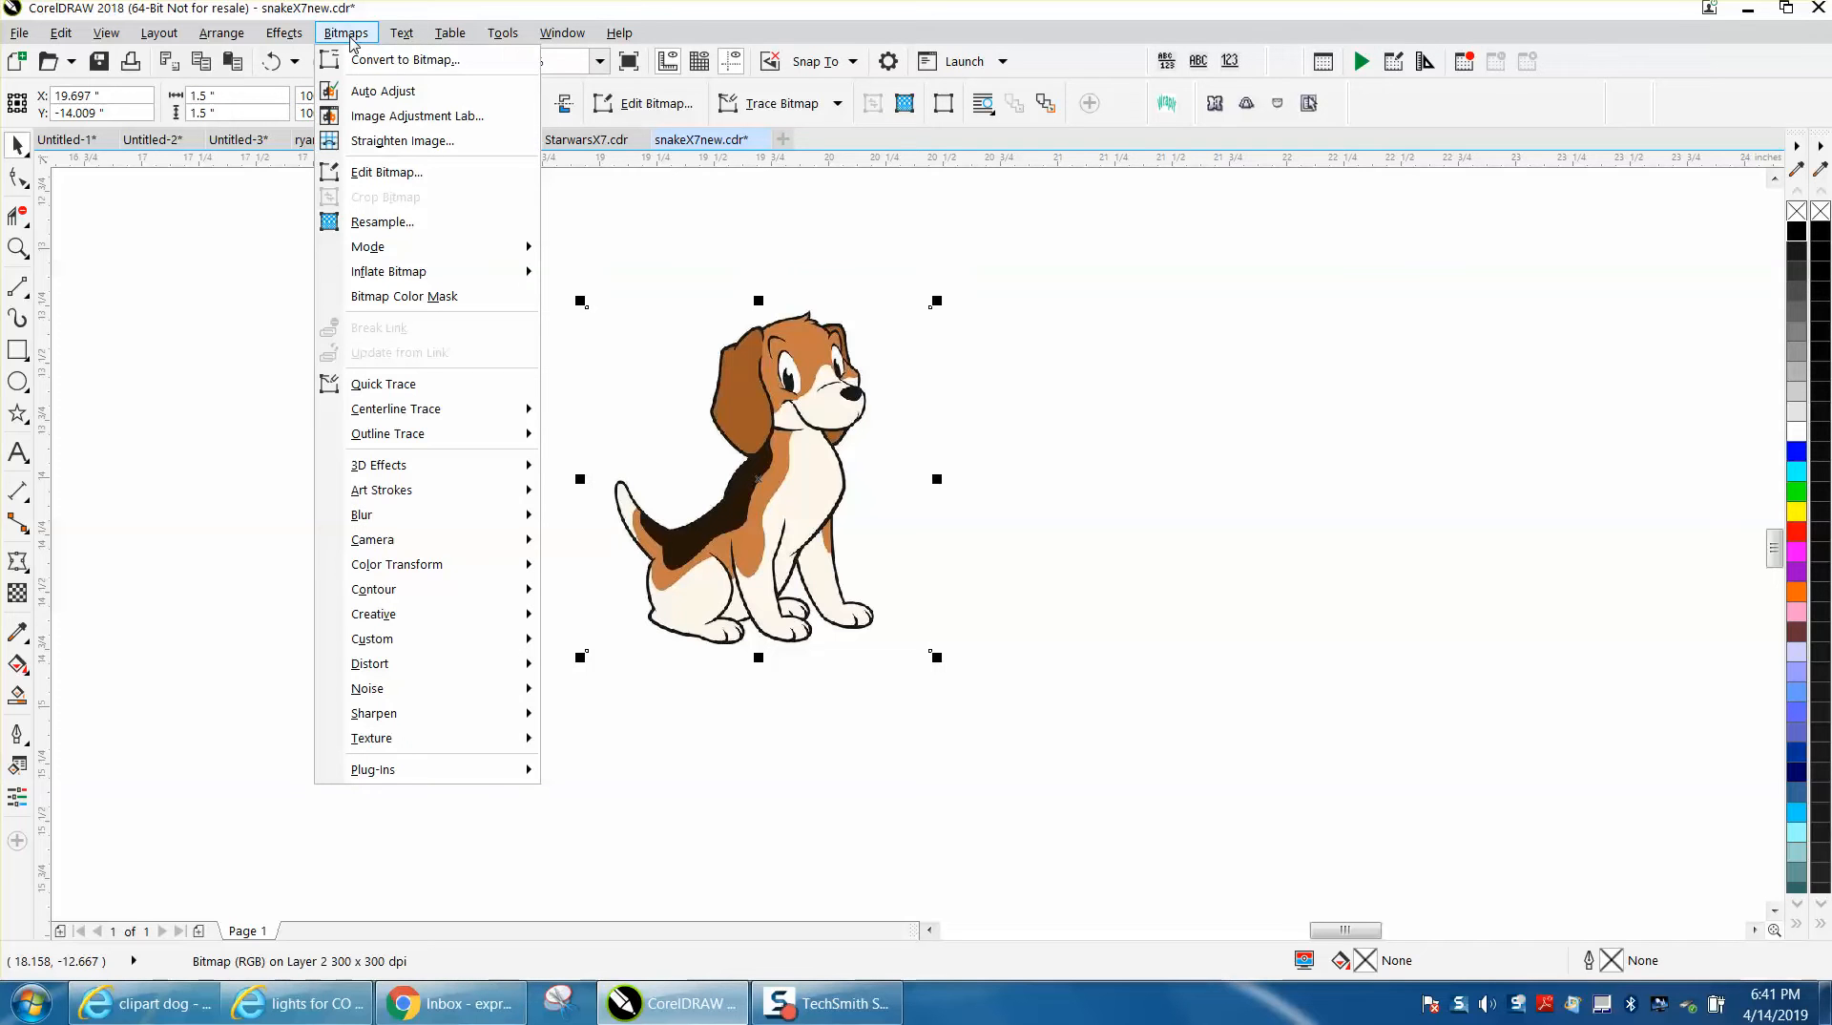
pyautogui.click(404, 59)
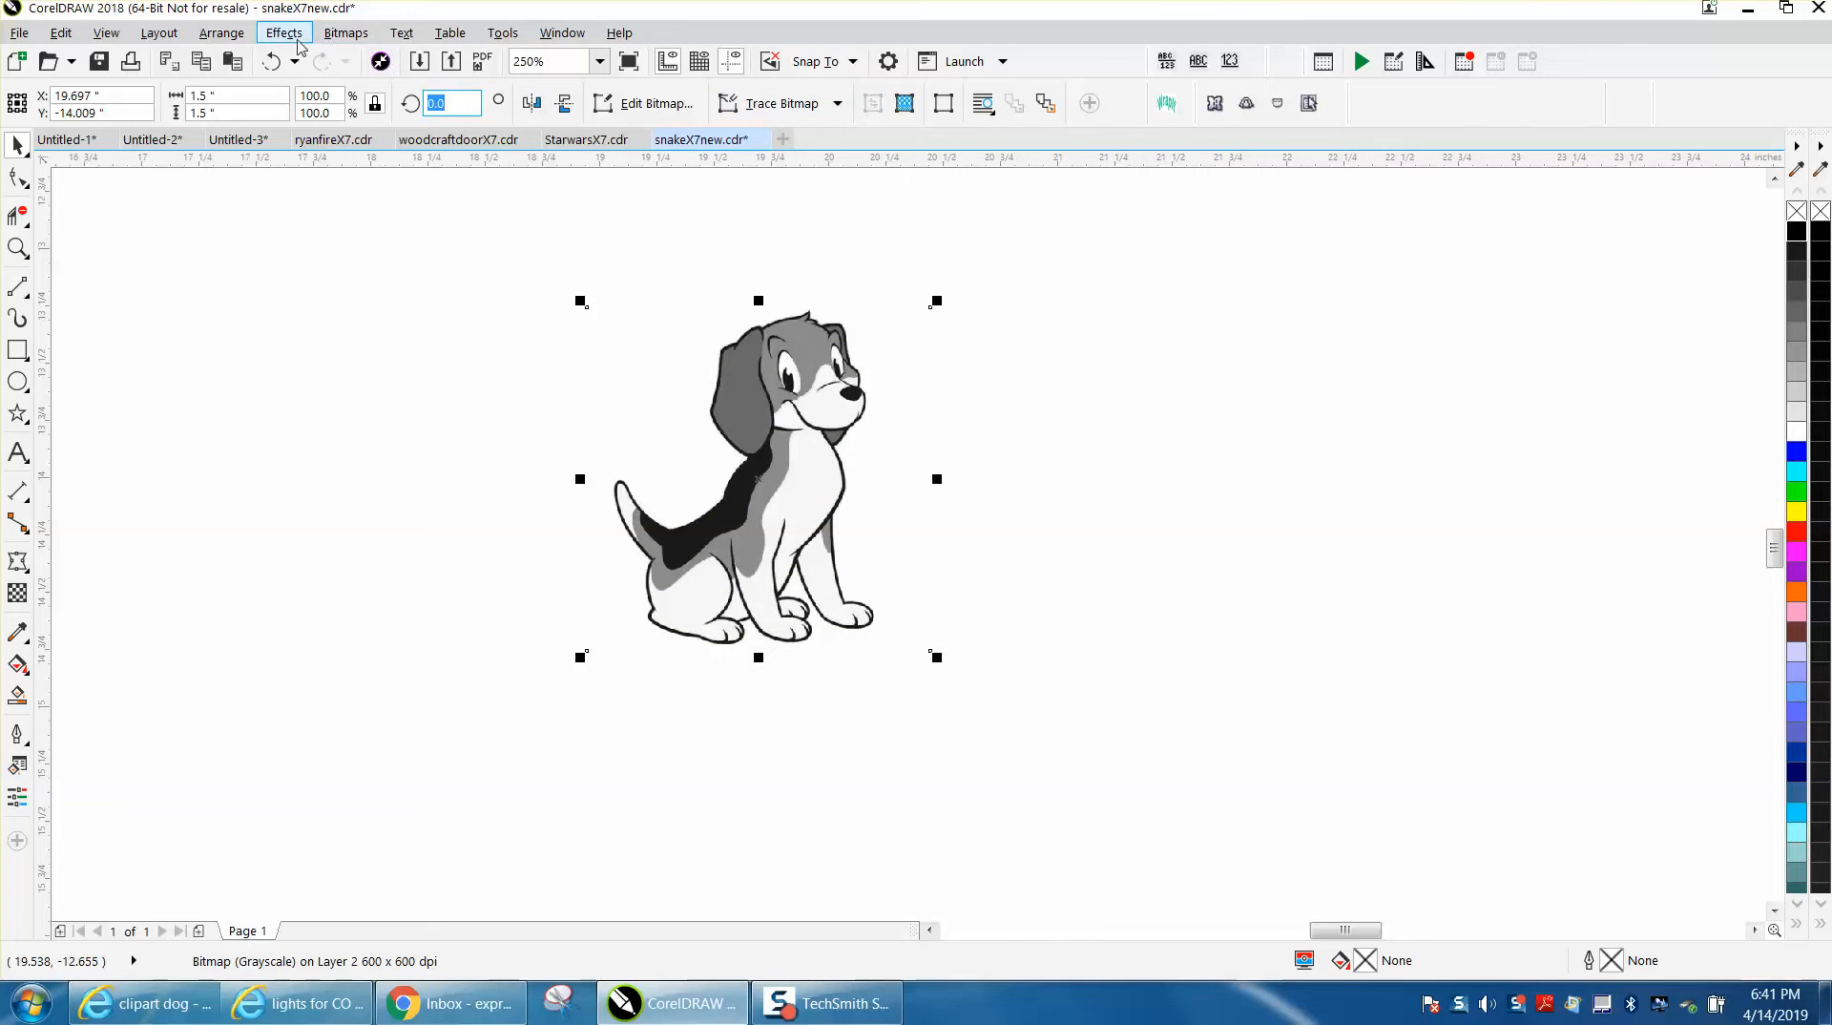
pyautogui.click(345, 32)
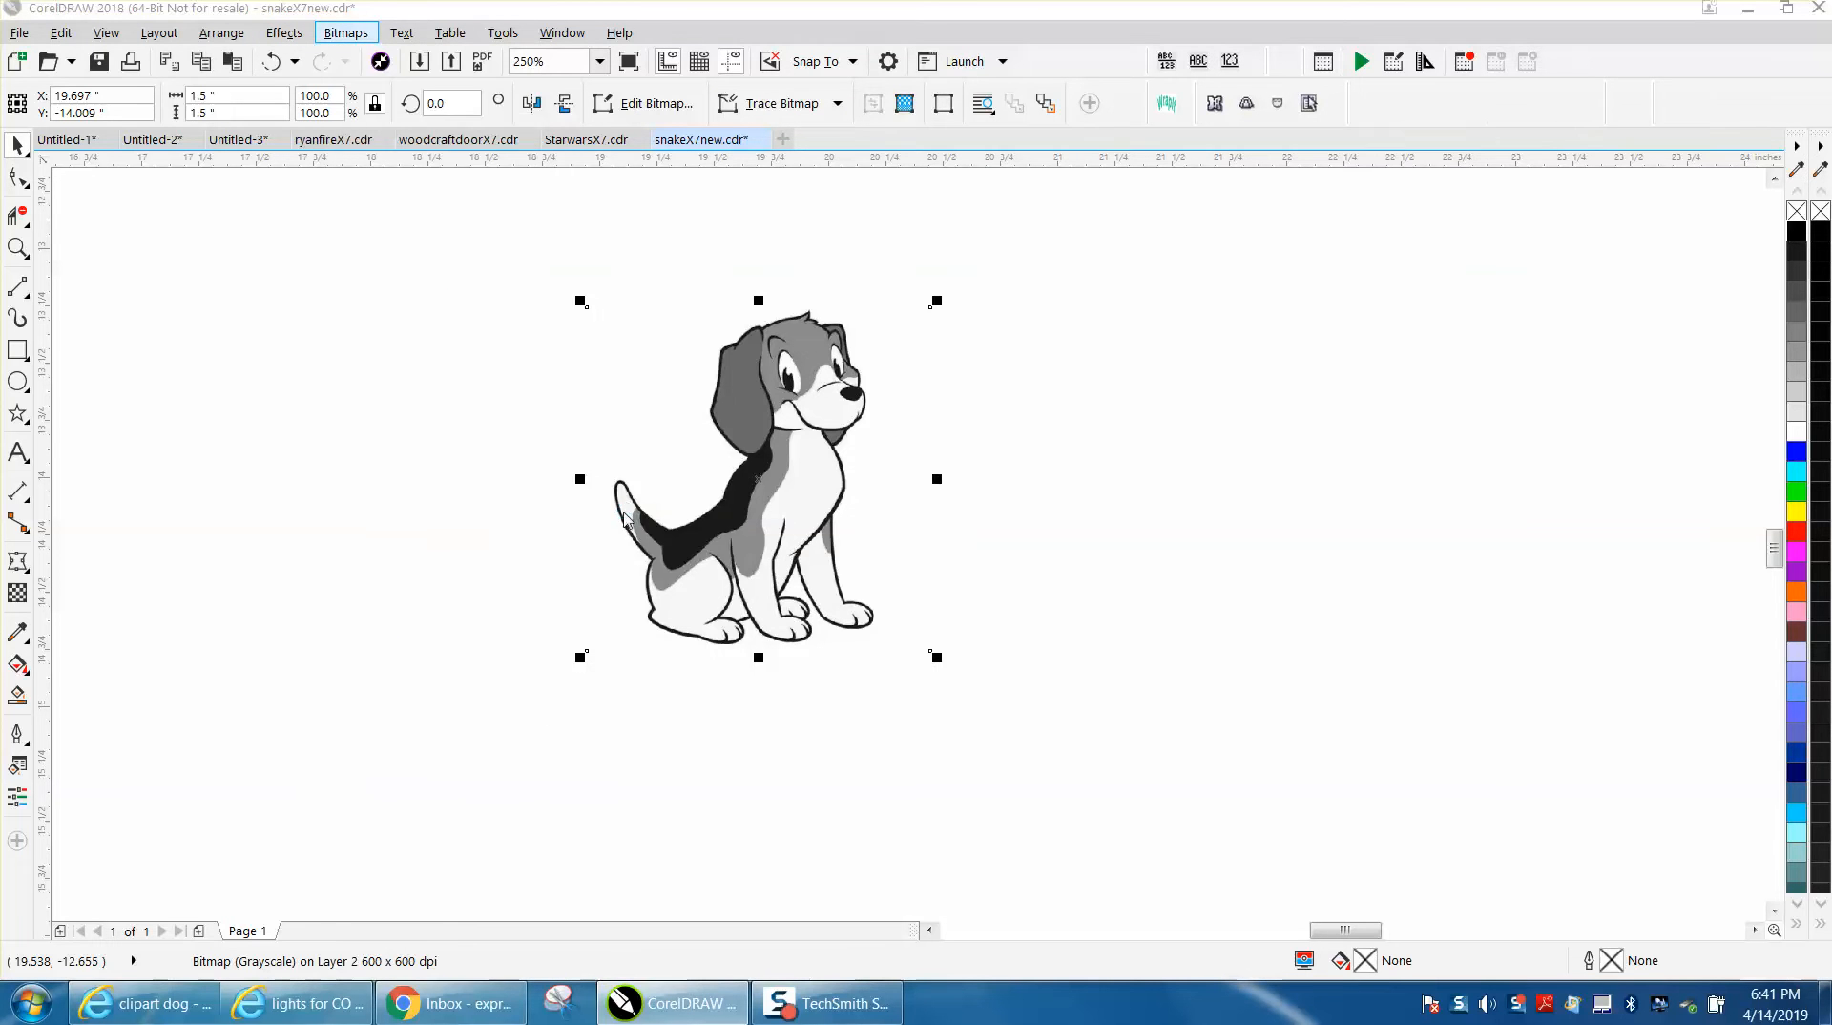
pyautogui.click(774, 103)
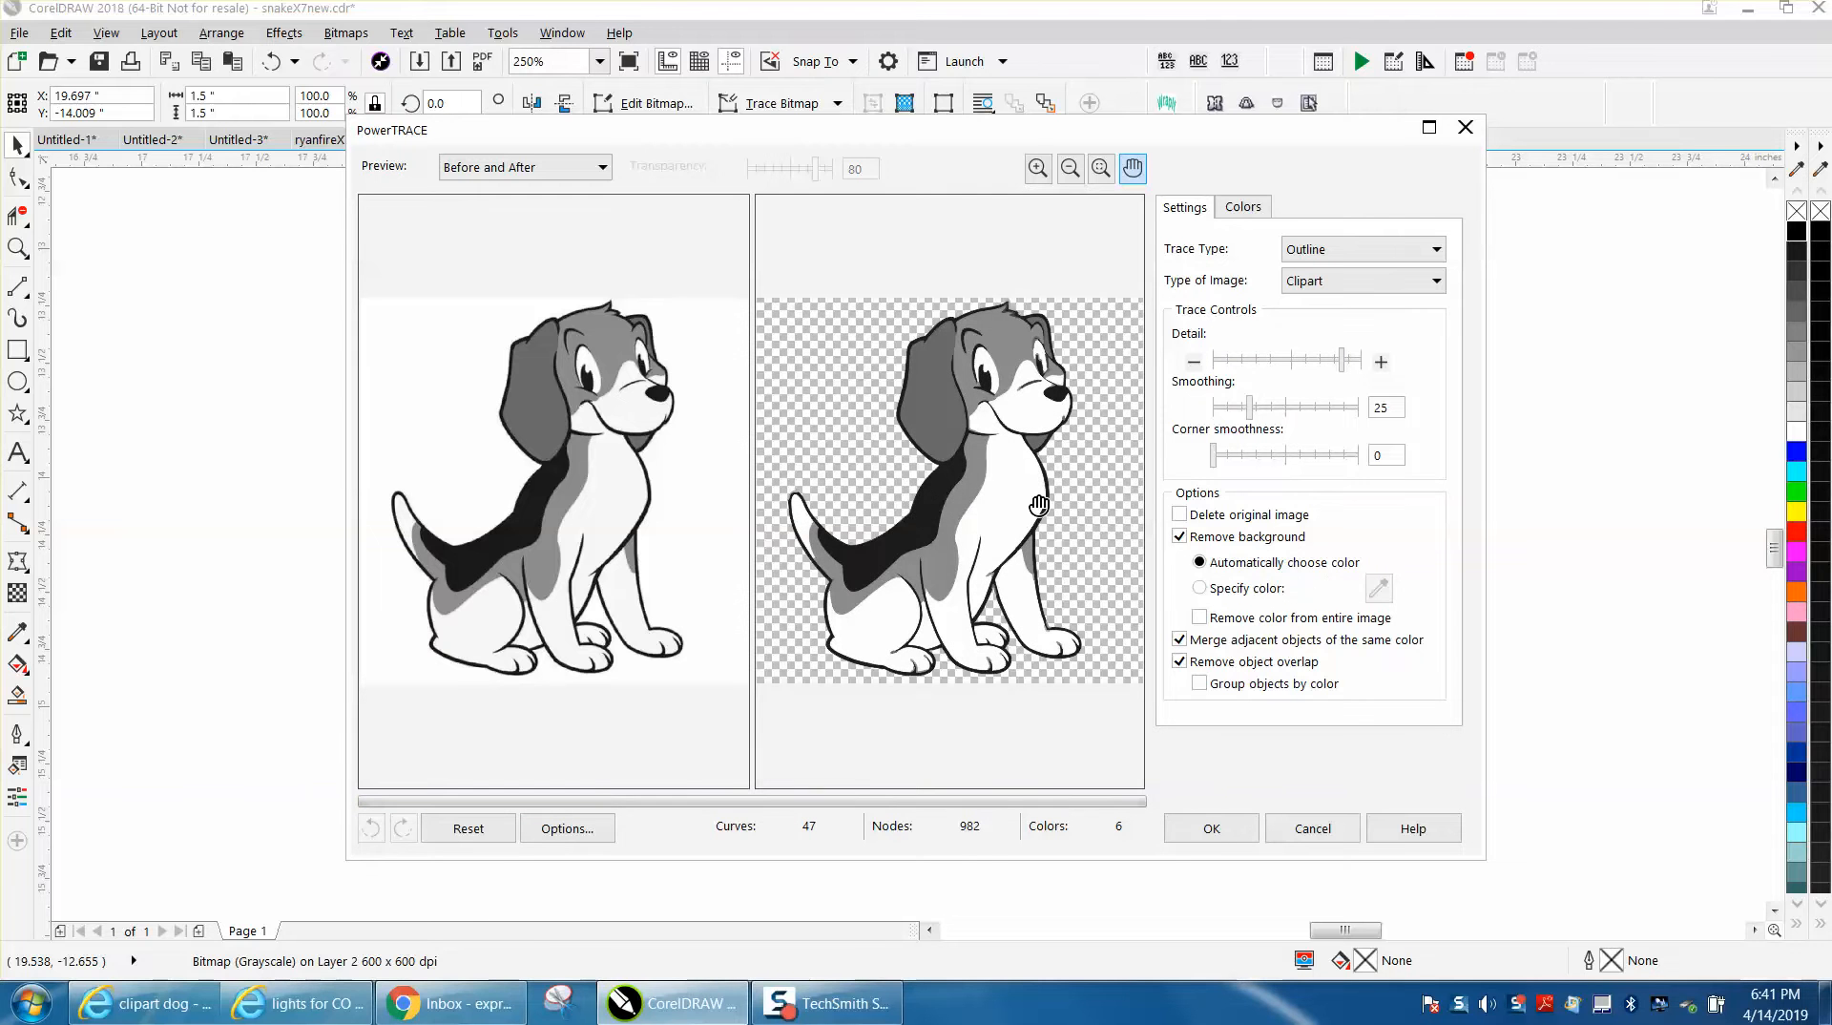
pyautogui.moveTo(1221, 556)
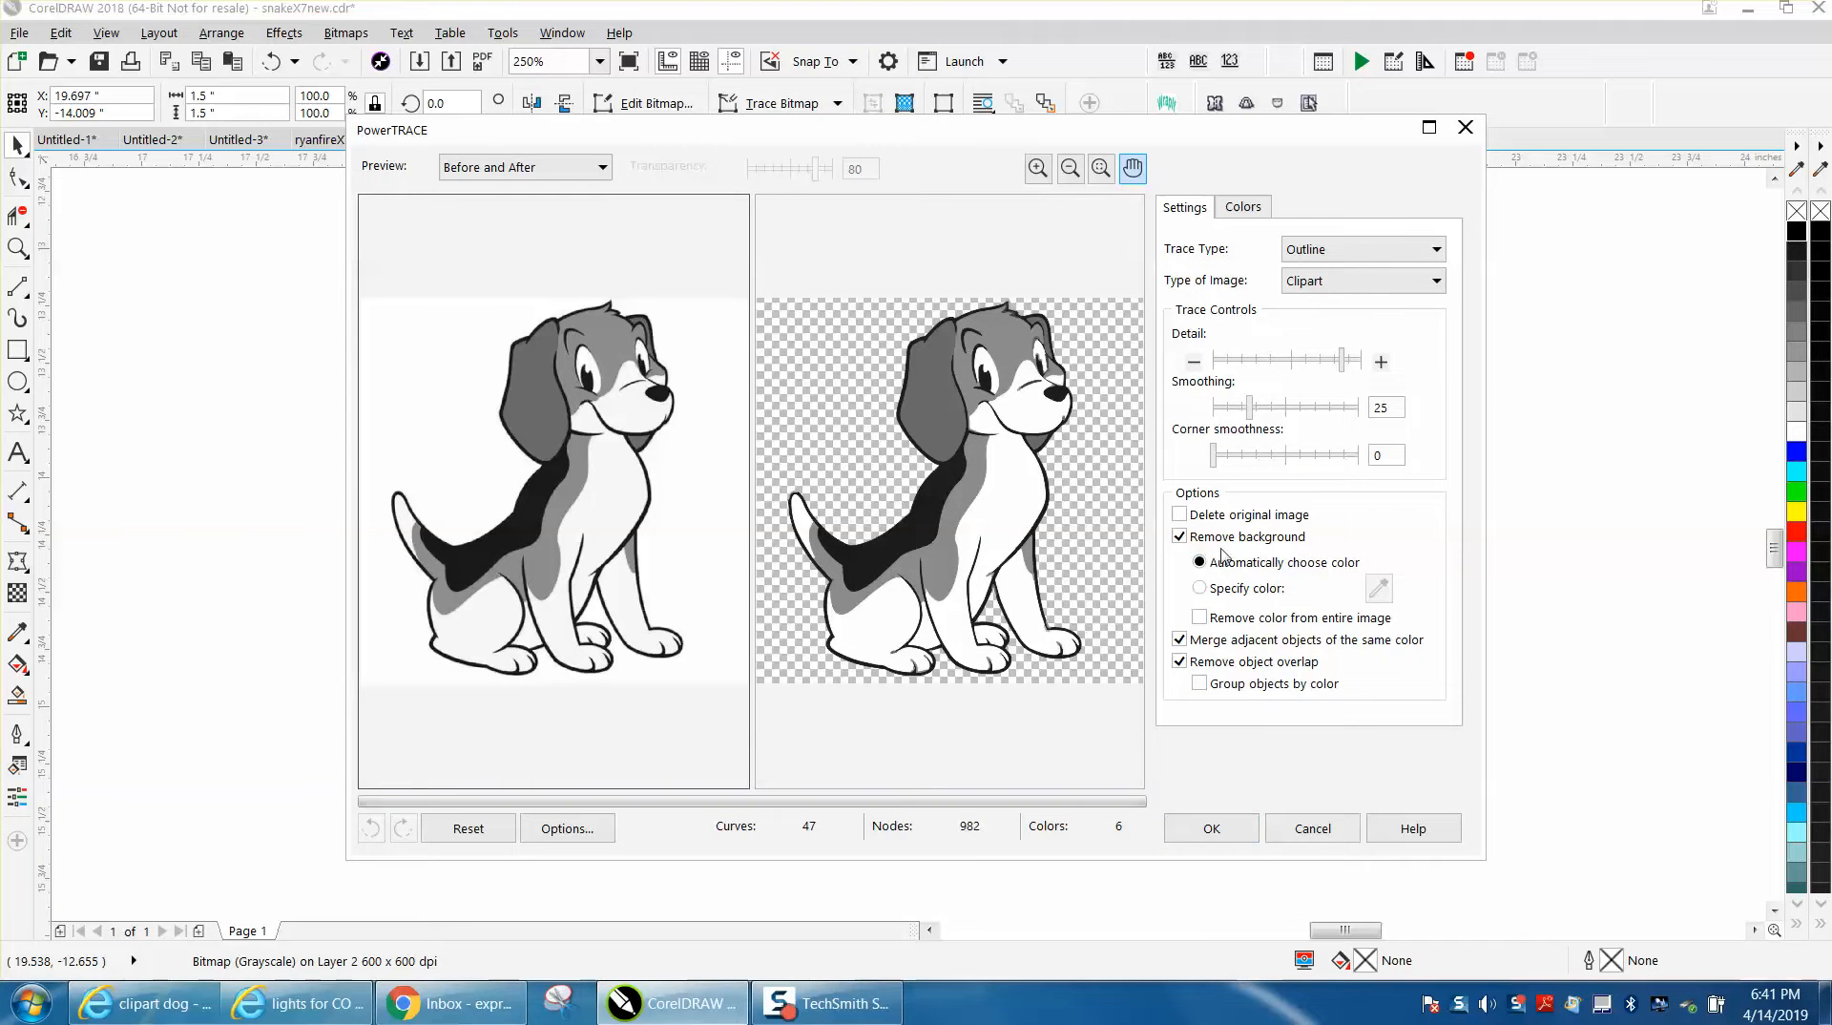
# Accept the Clipart outline trace with background removed, creating vector beagle curves.
pyautogui.click(1210, 828)
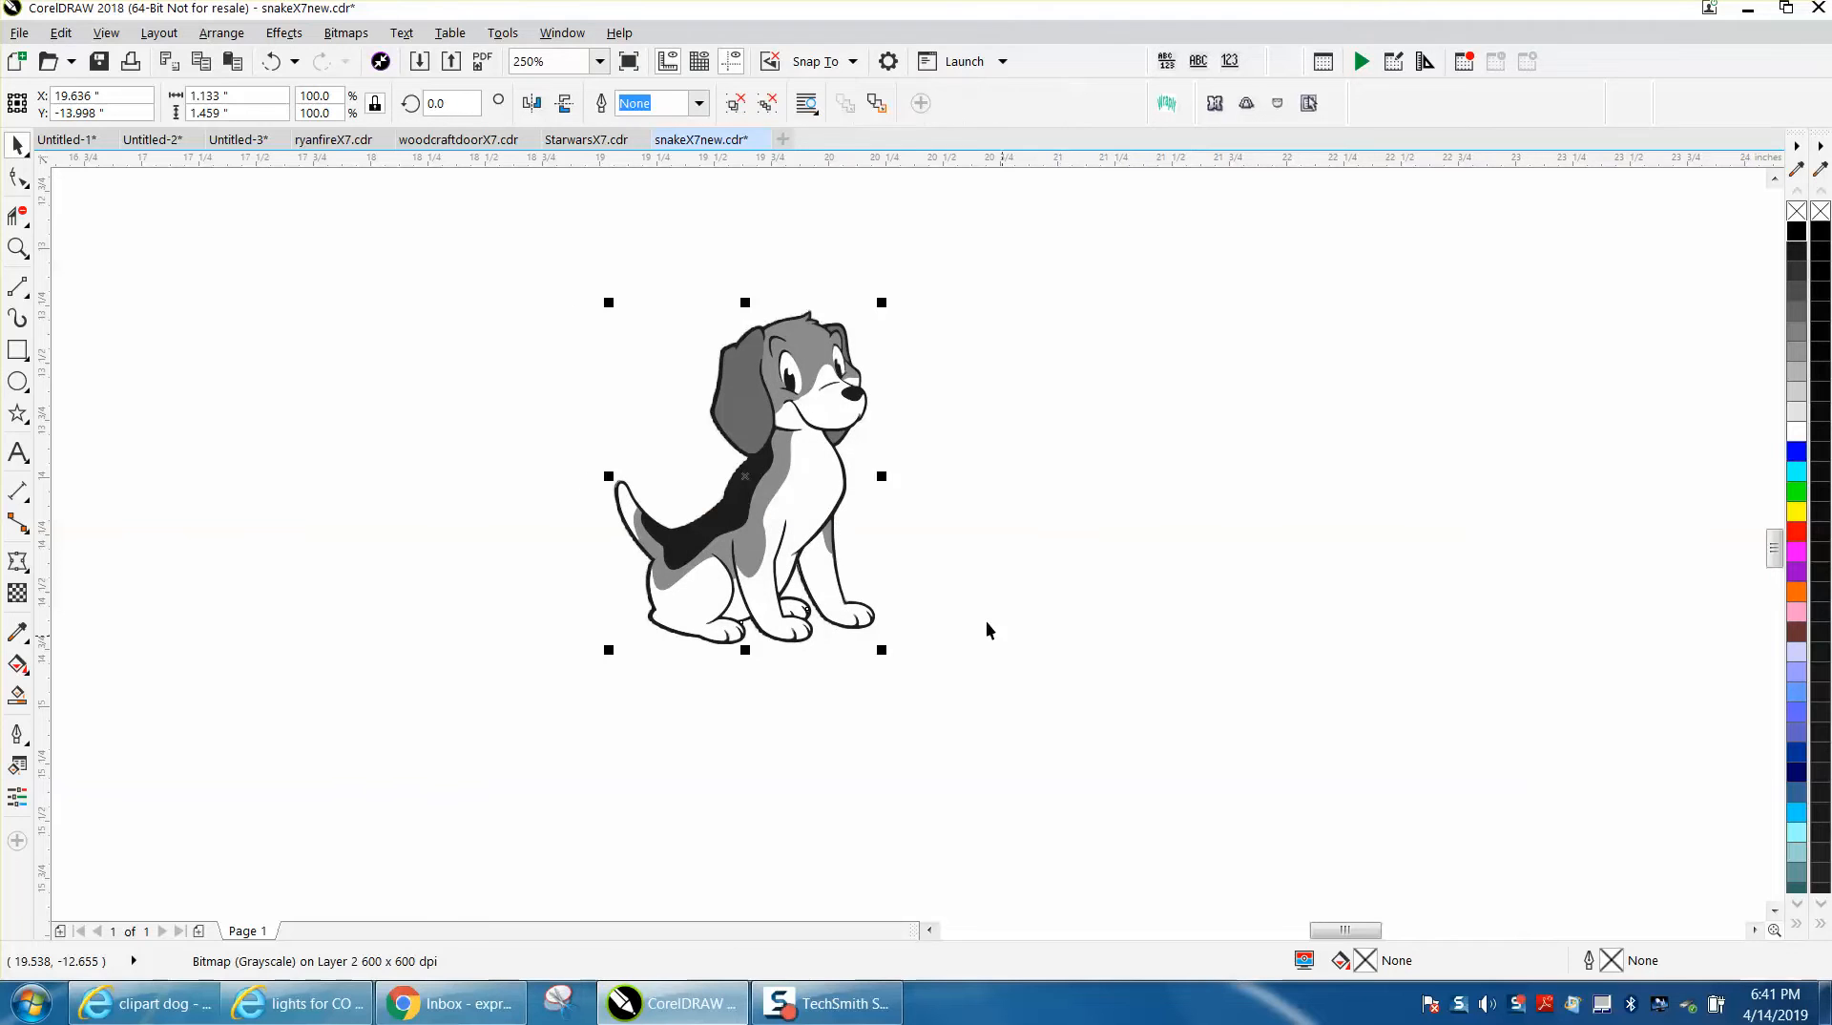
# Move the traced beagle to the right and delete the original grayscale bitmap.
pyautogui.moveTo(744, 475); pyautogui.dragTo(1217, 475)
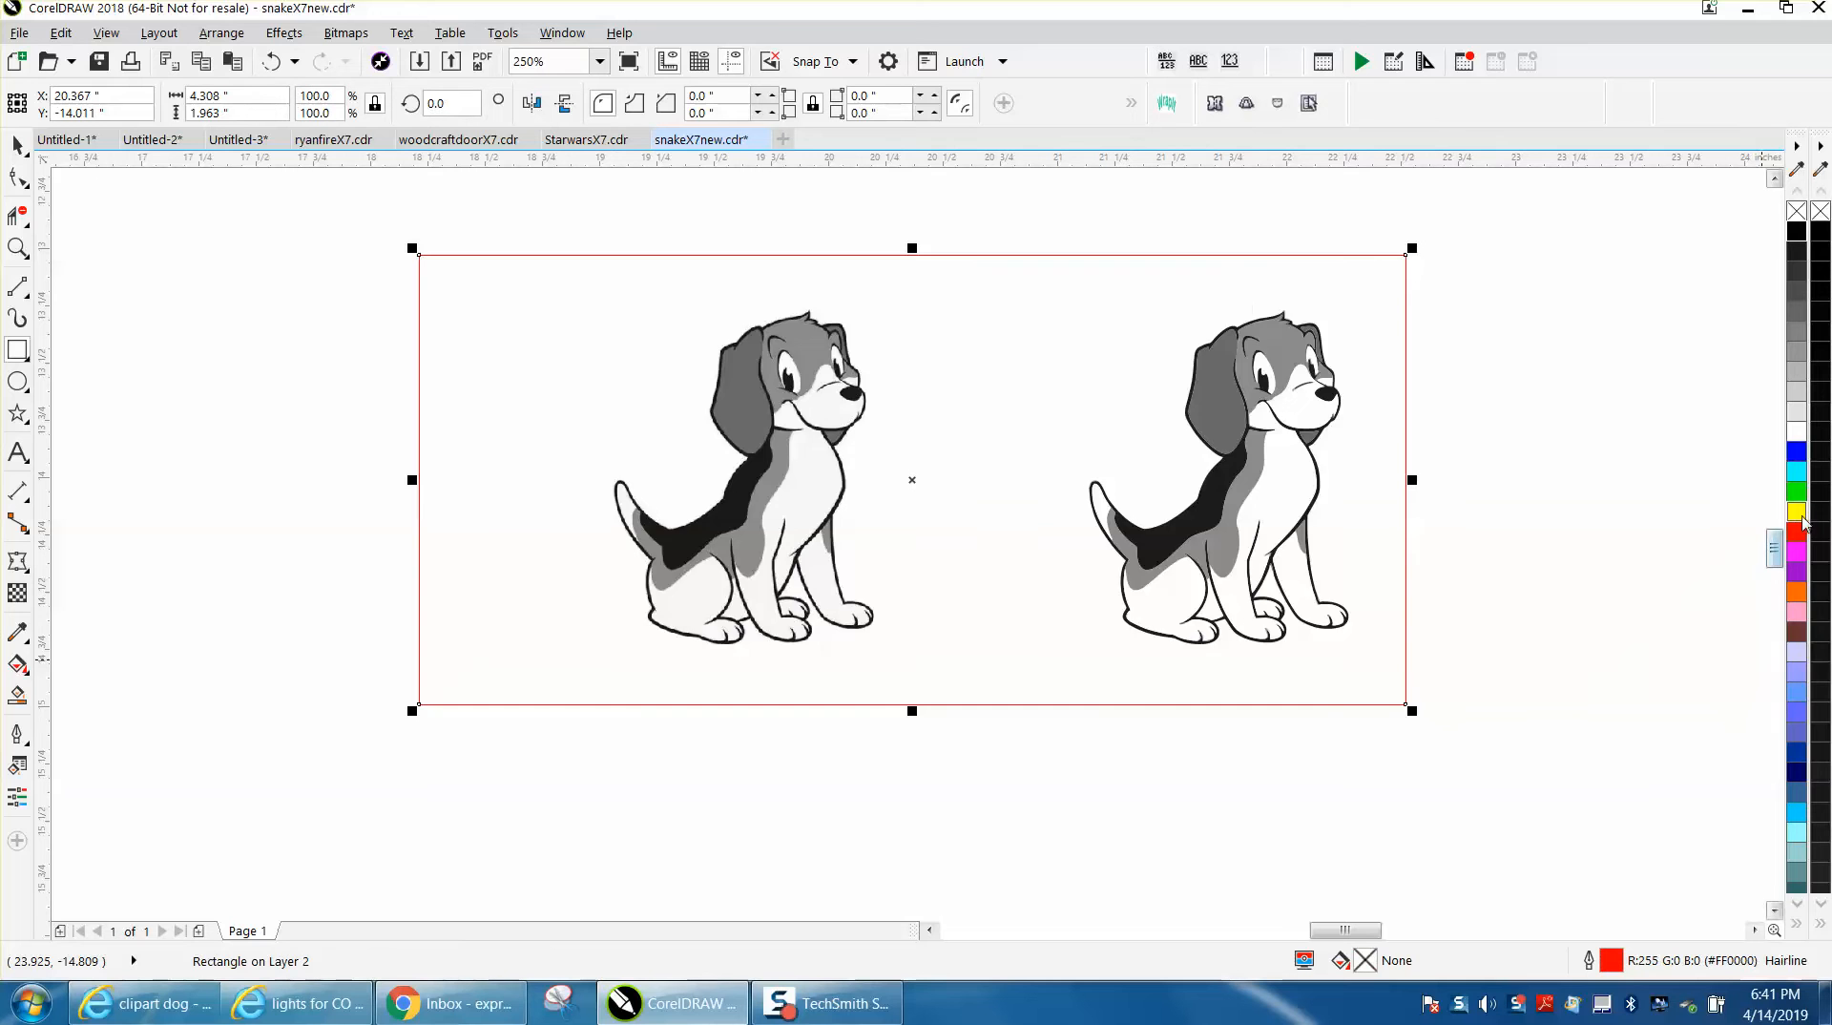
pyautogui.click(1797, 514)
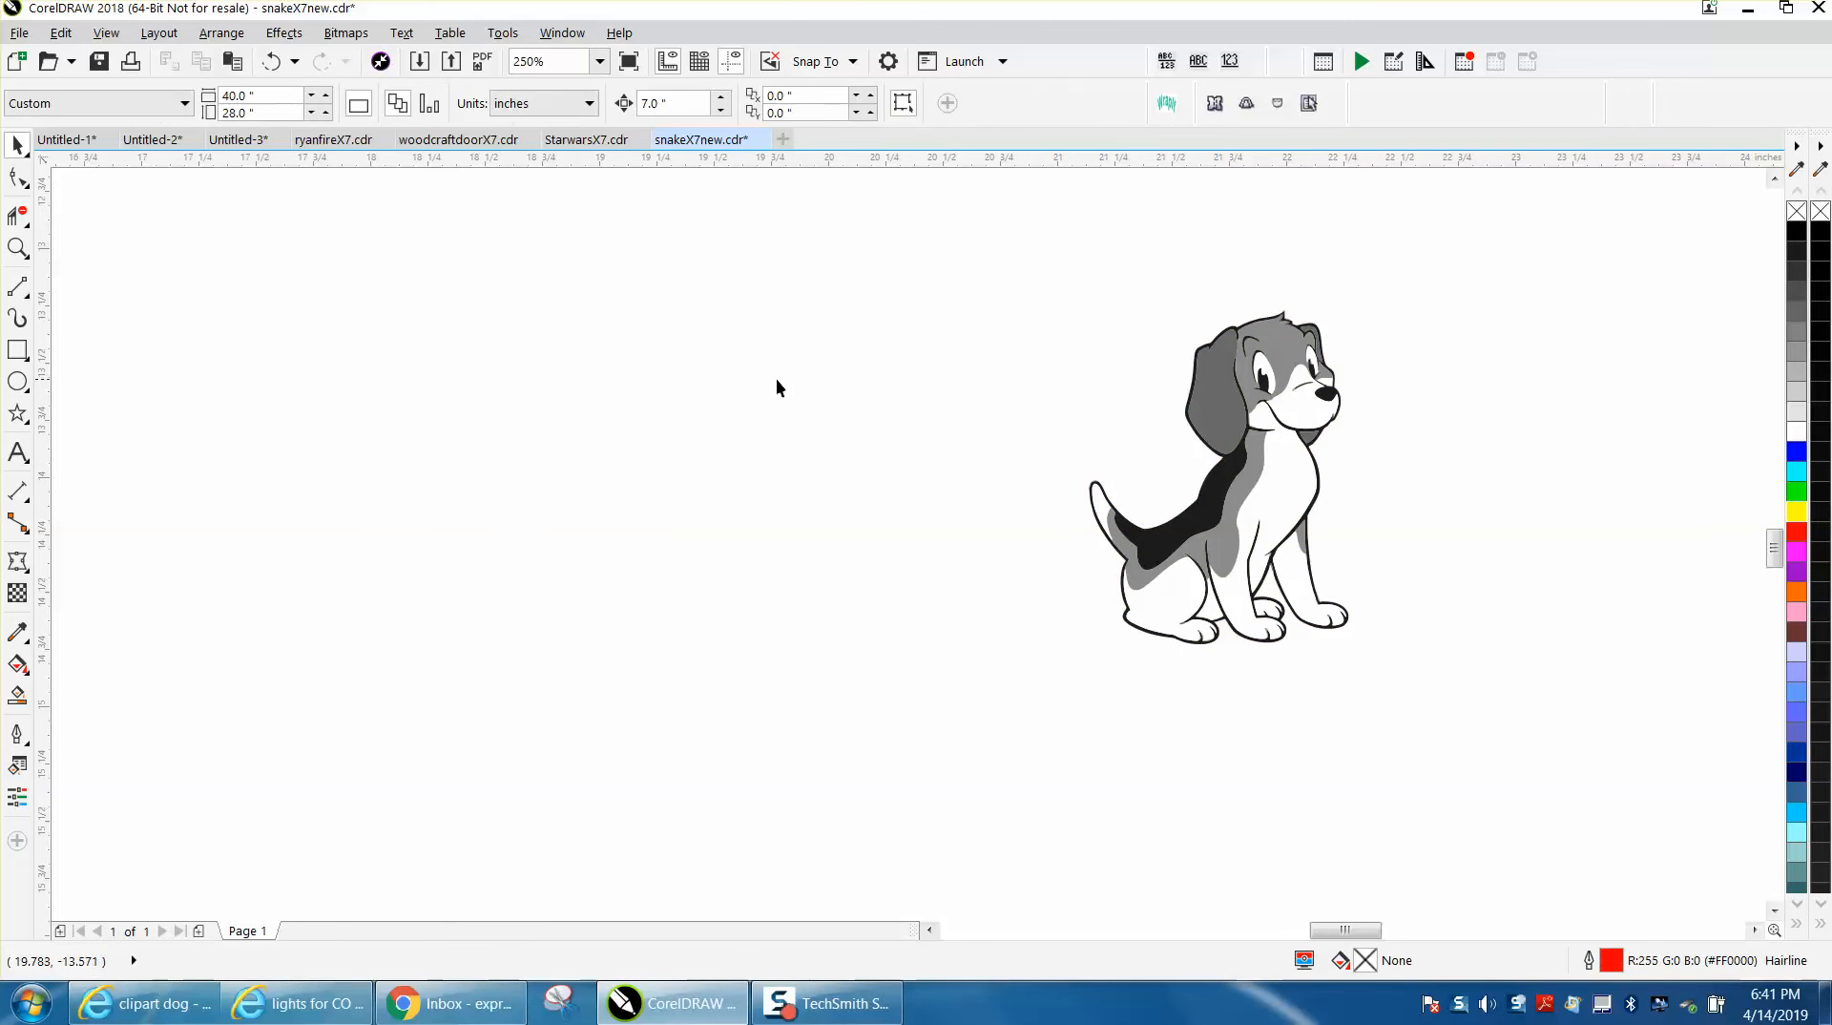
# Scale the traced beagle group to about 6 by 7.7 inches at the page's top-left and zoom in on it.
pyautogui.write('62')
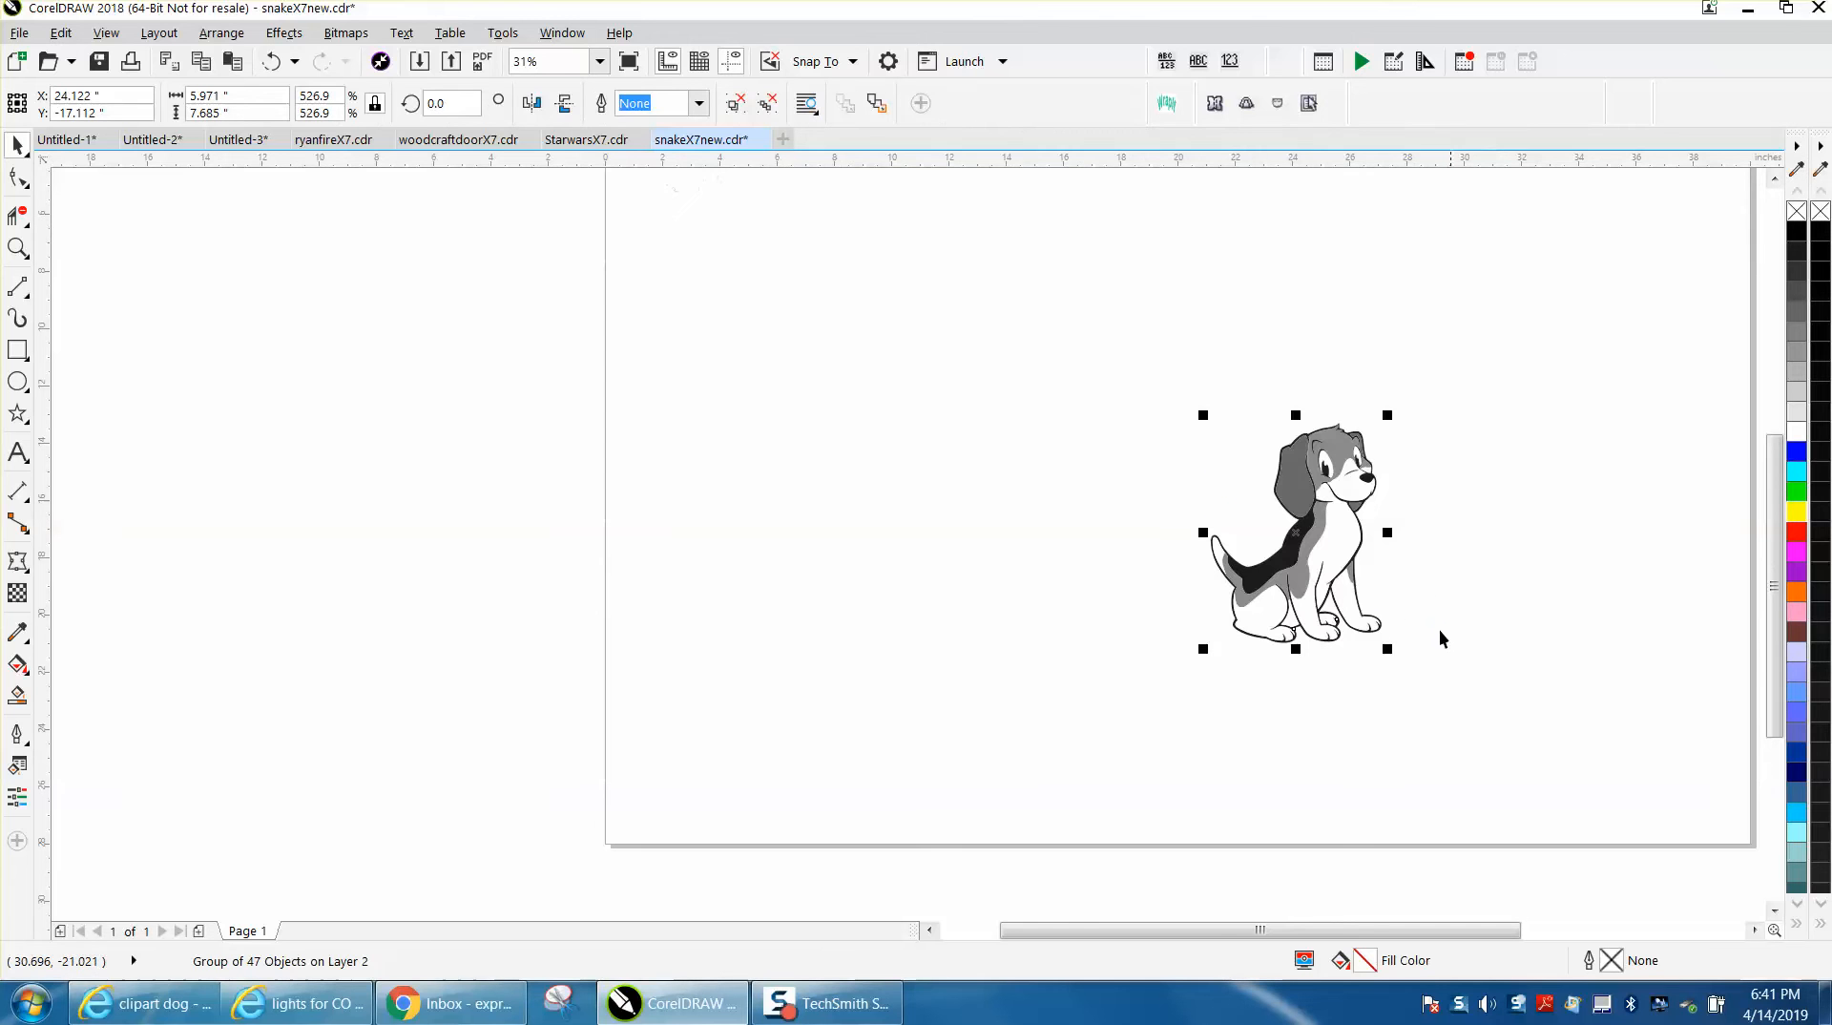
pyautogui.scroll(-3)
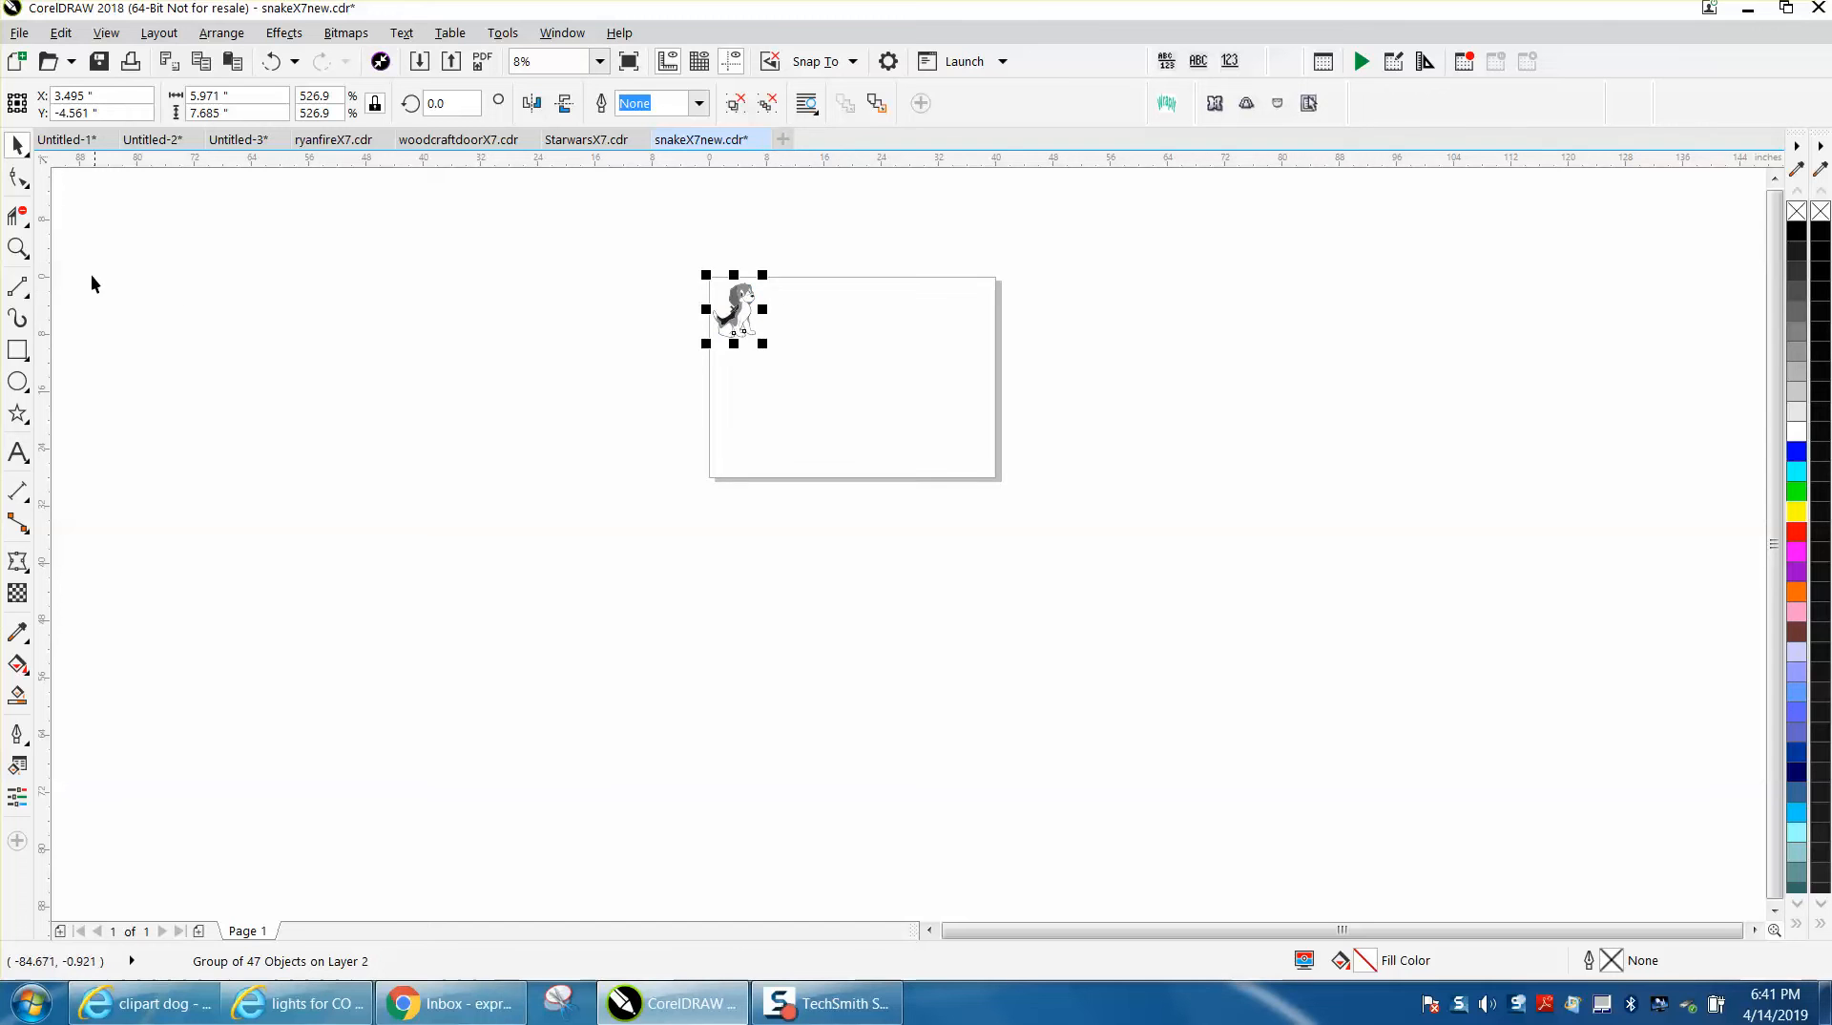
pyautogui.click(17, 248)
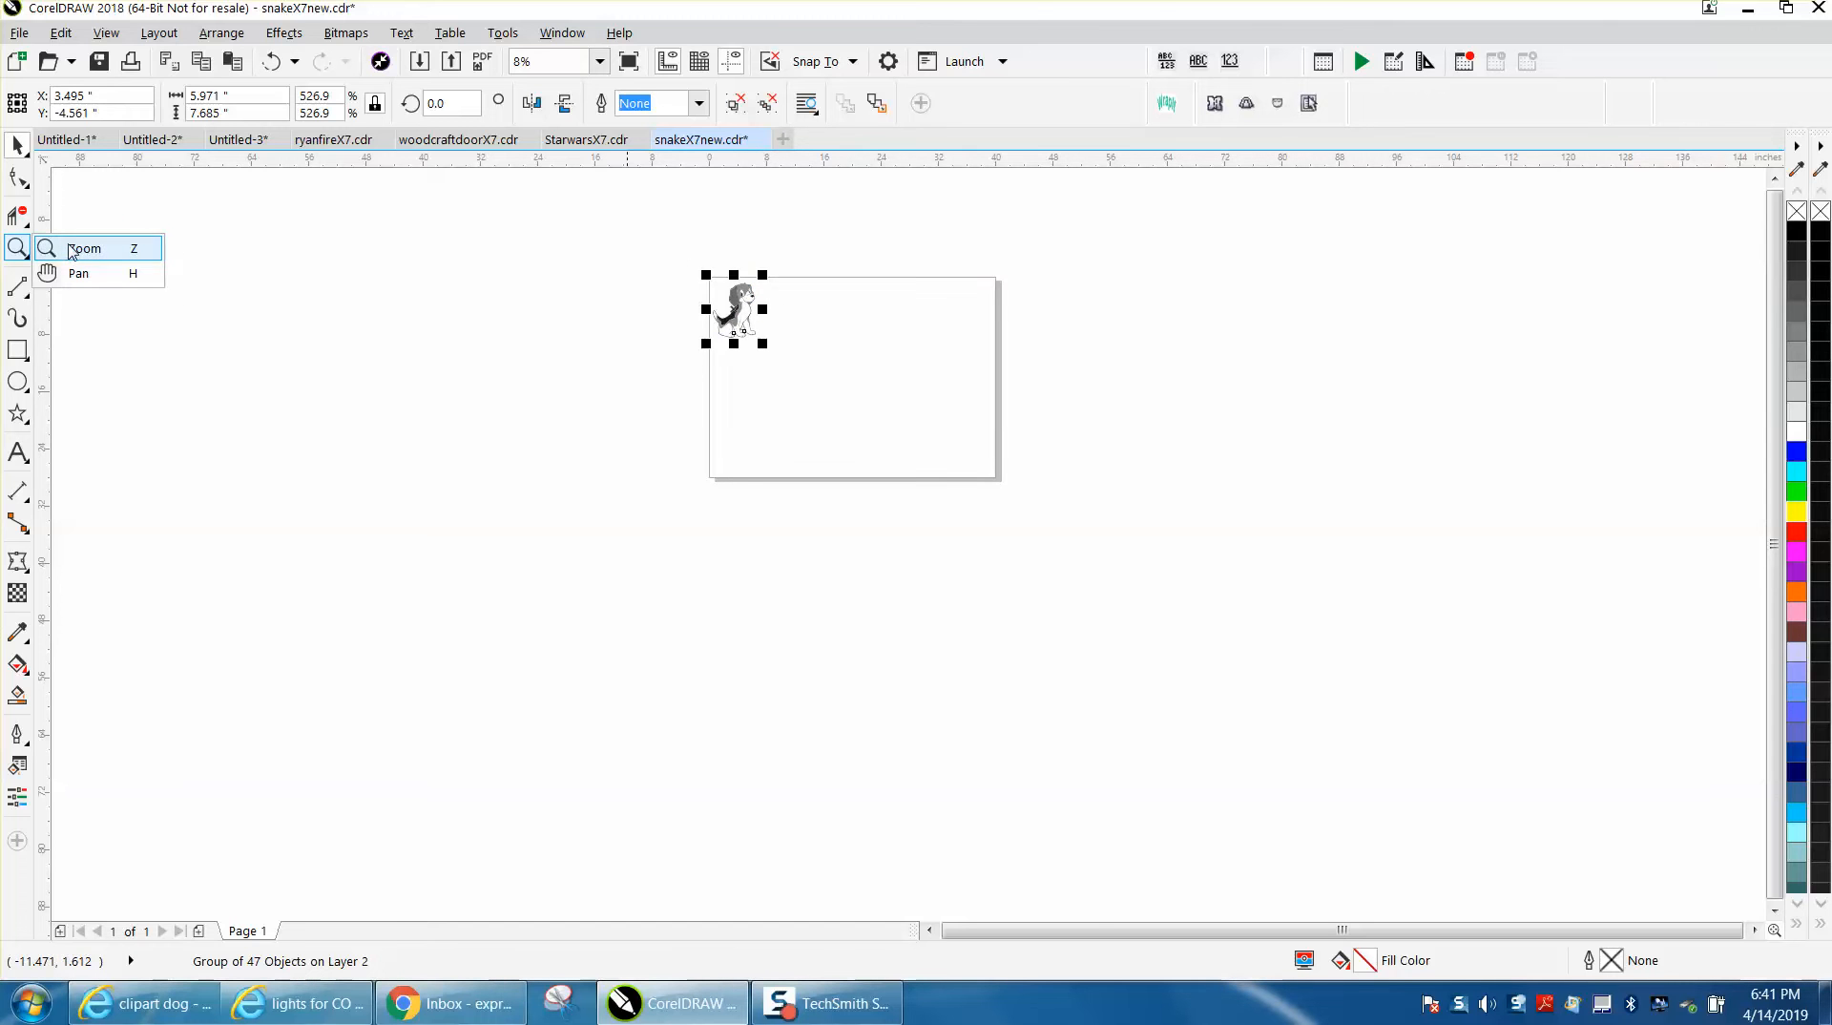
pyautogui.click(86, 248)
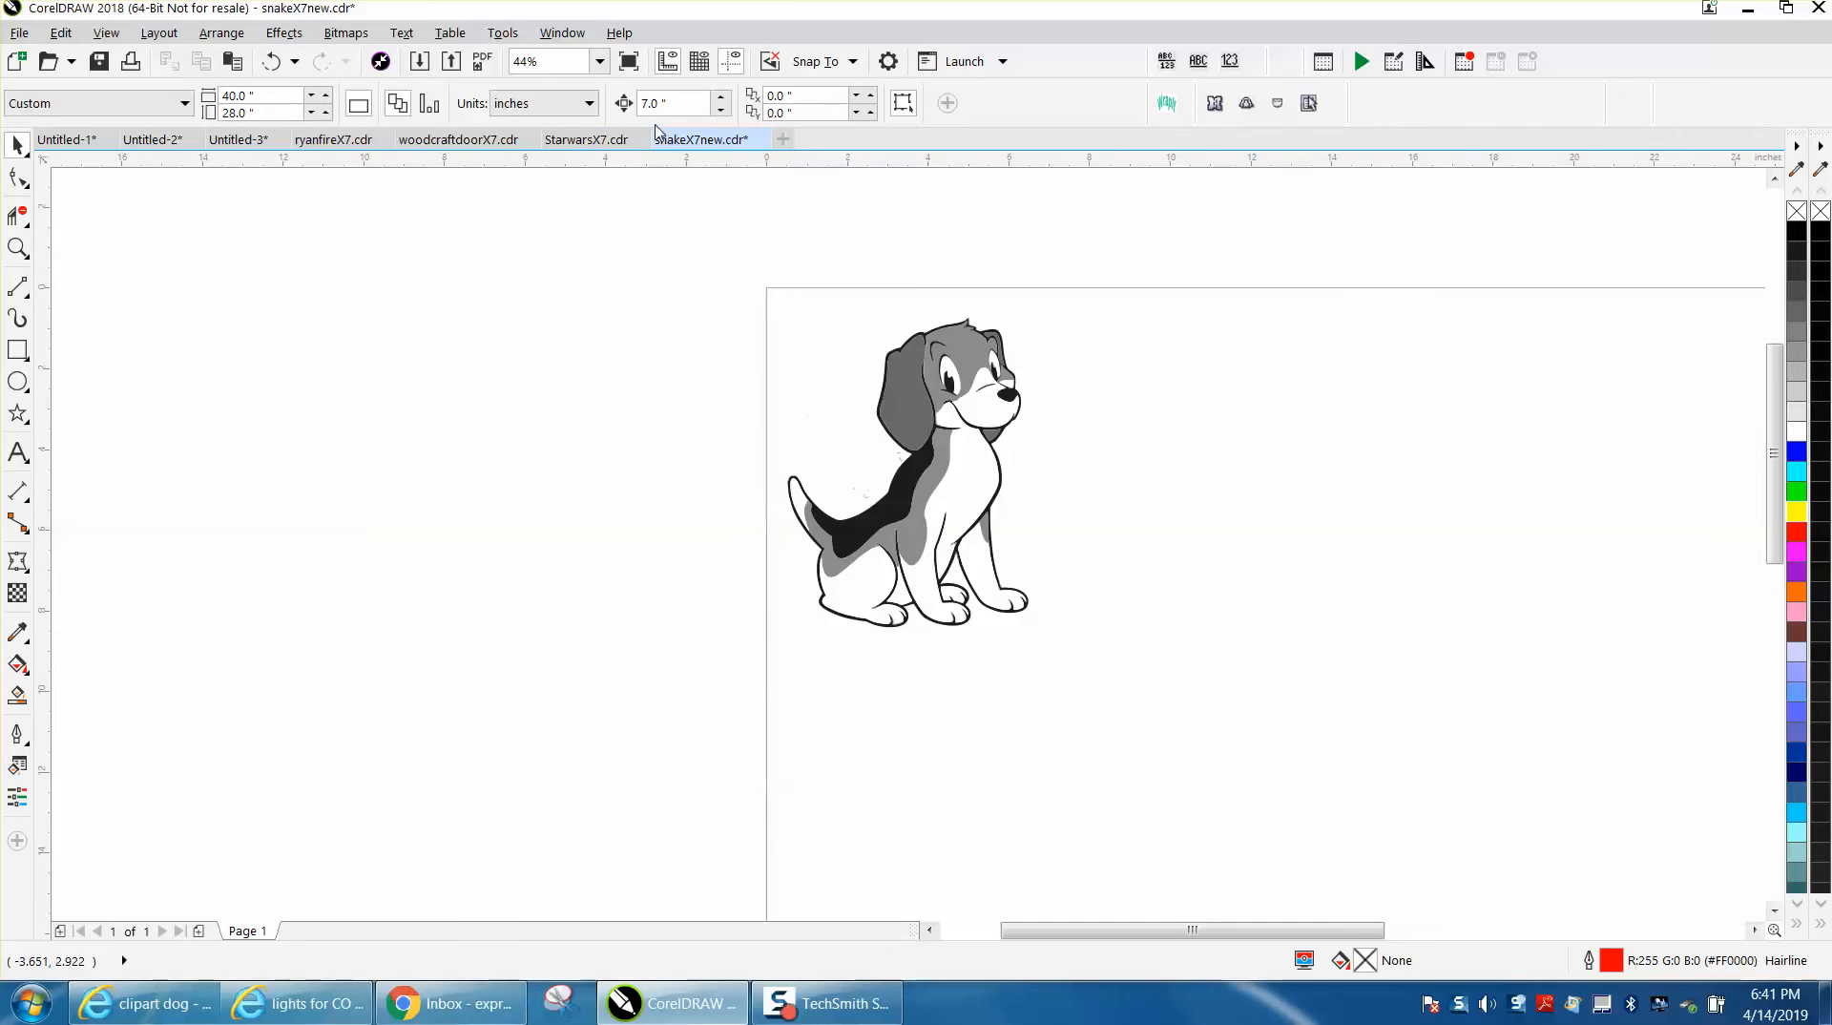
pyautogui.click(944, 391)
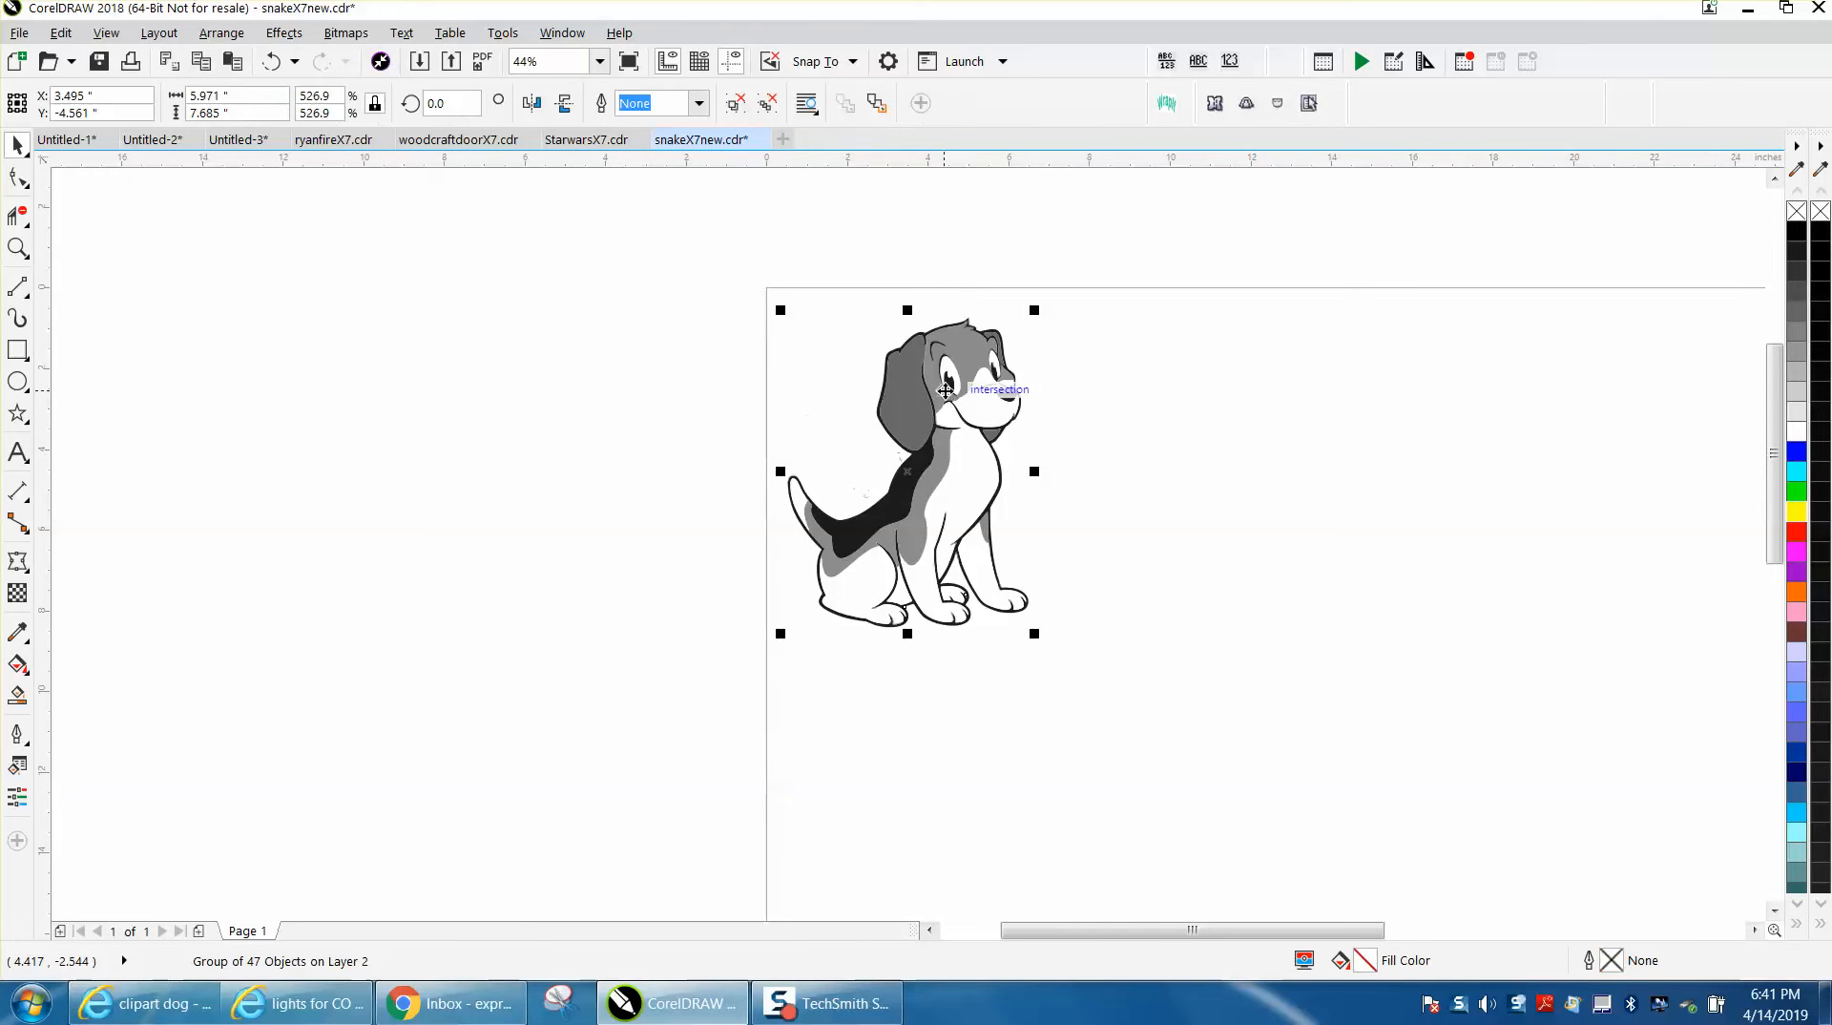
pyautogui.click(221, 32)
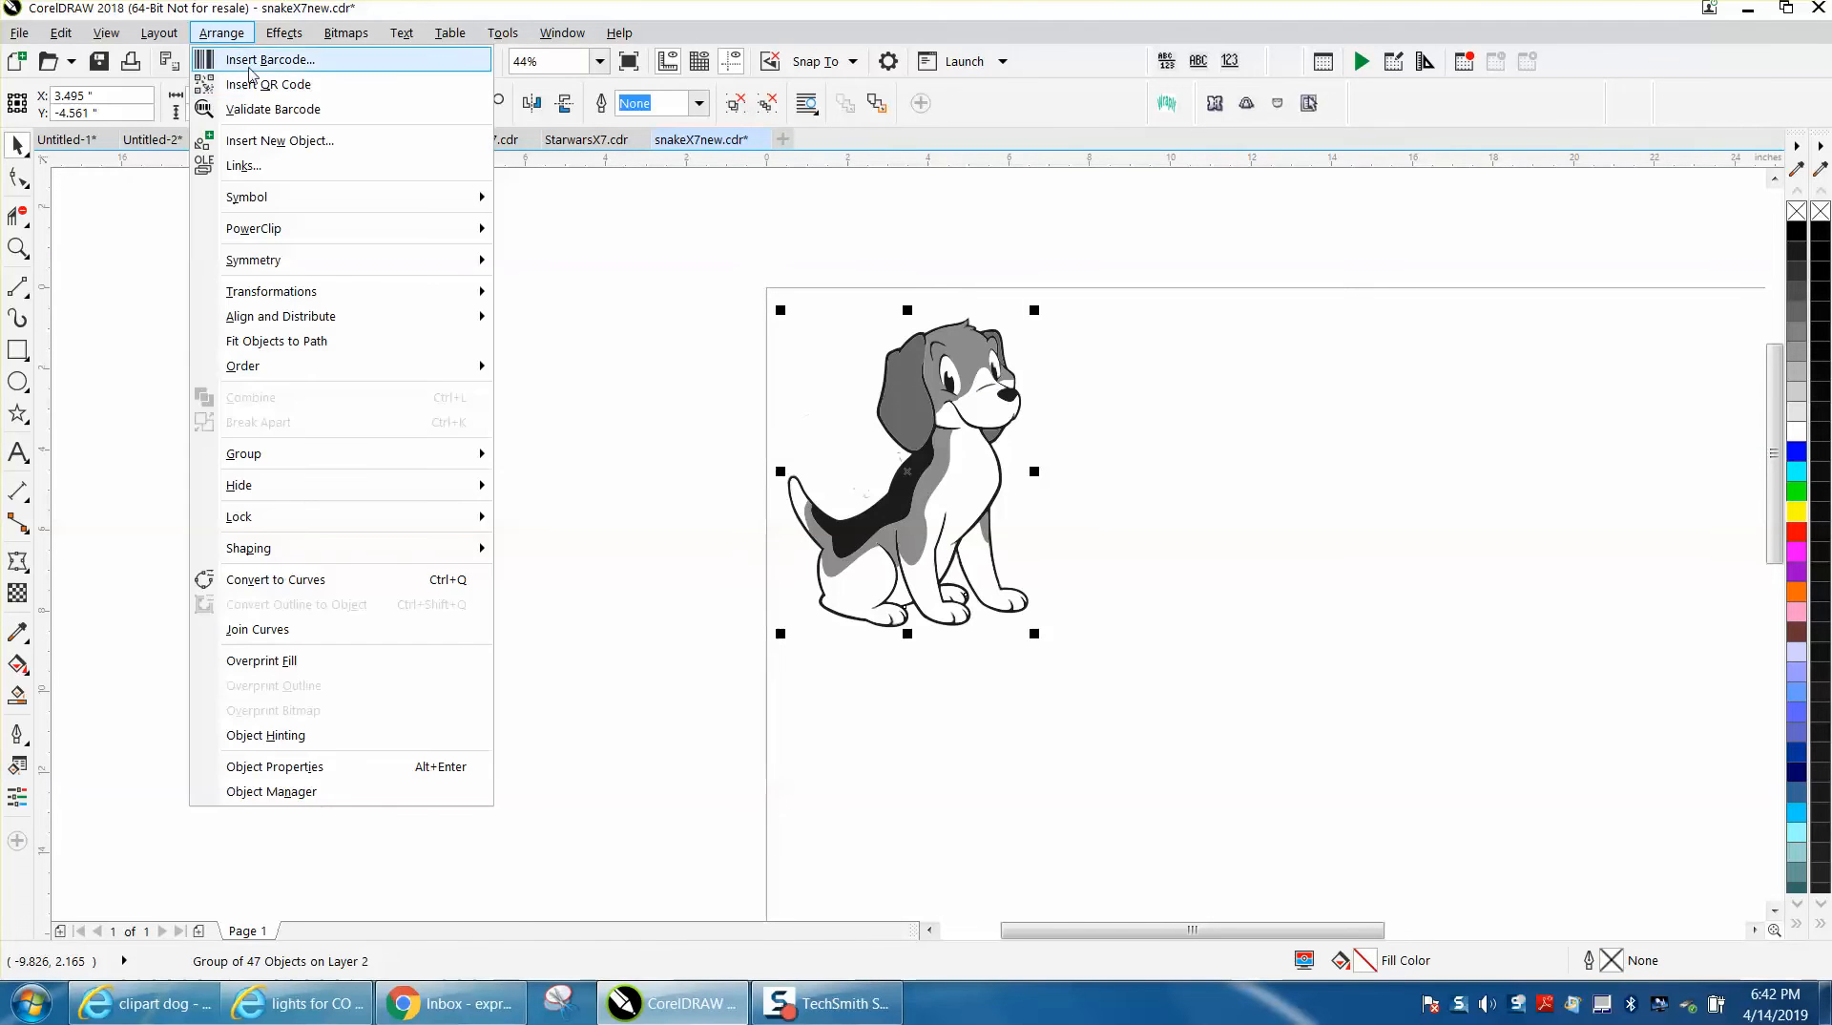
pyautogui.moveTo(242, 454)
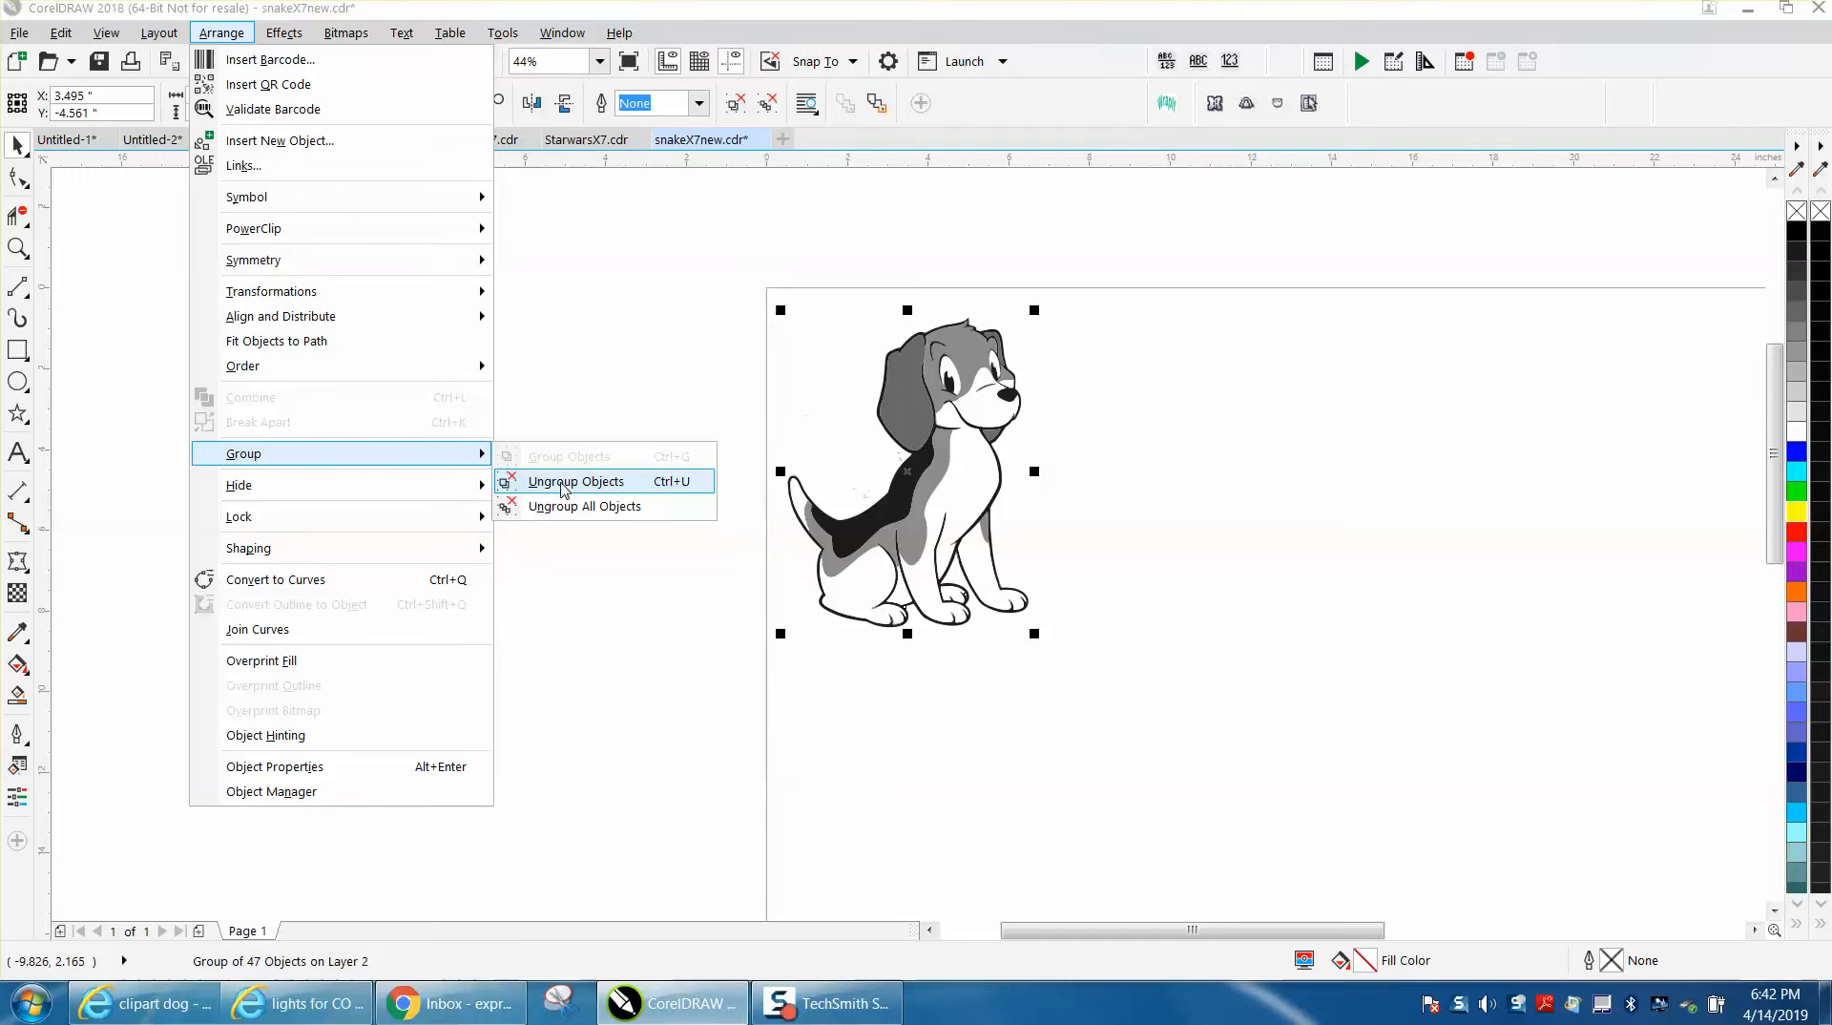
pyautogui.click(576, 481)
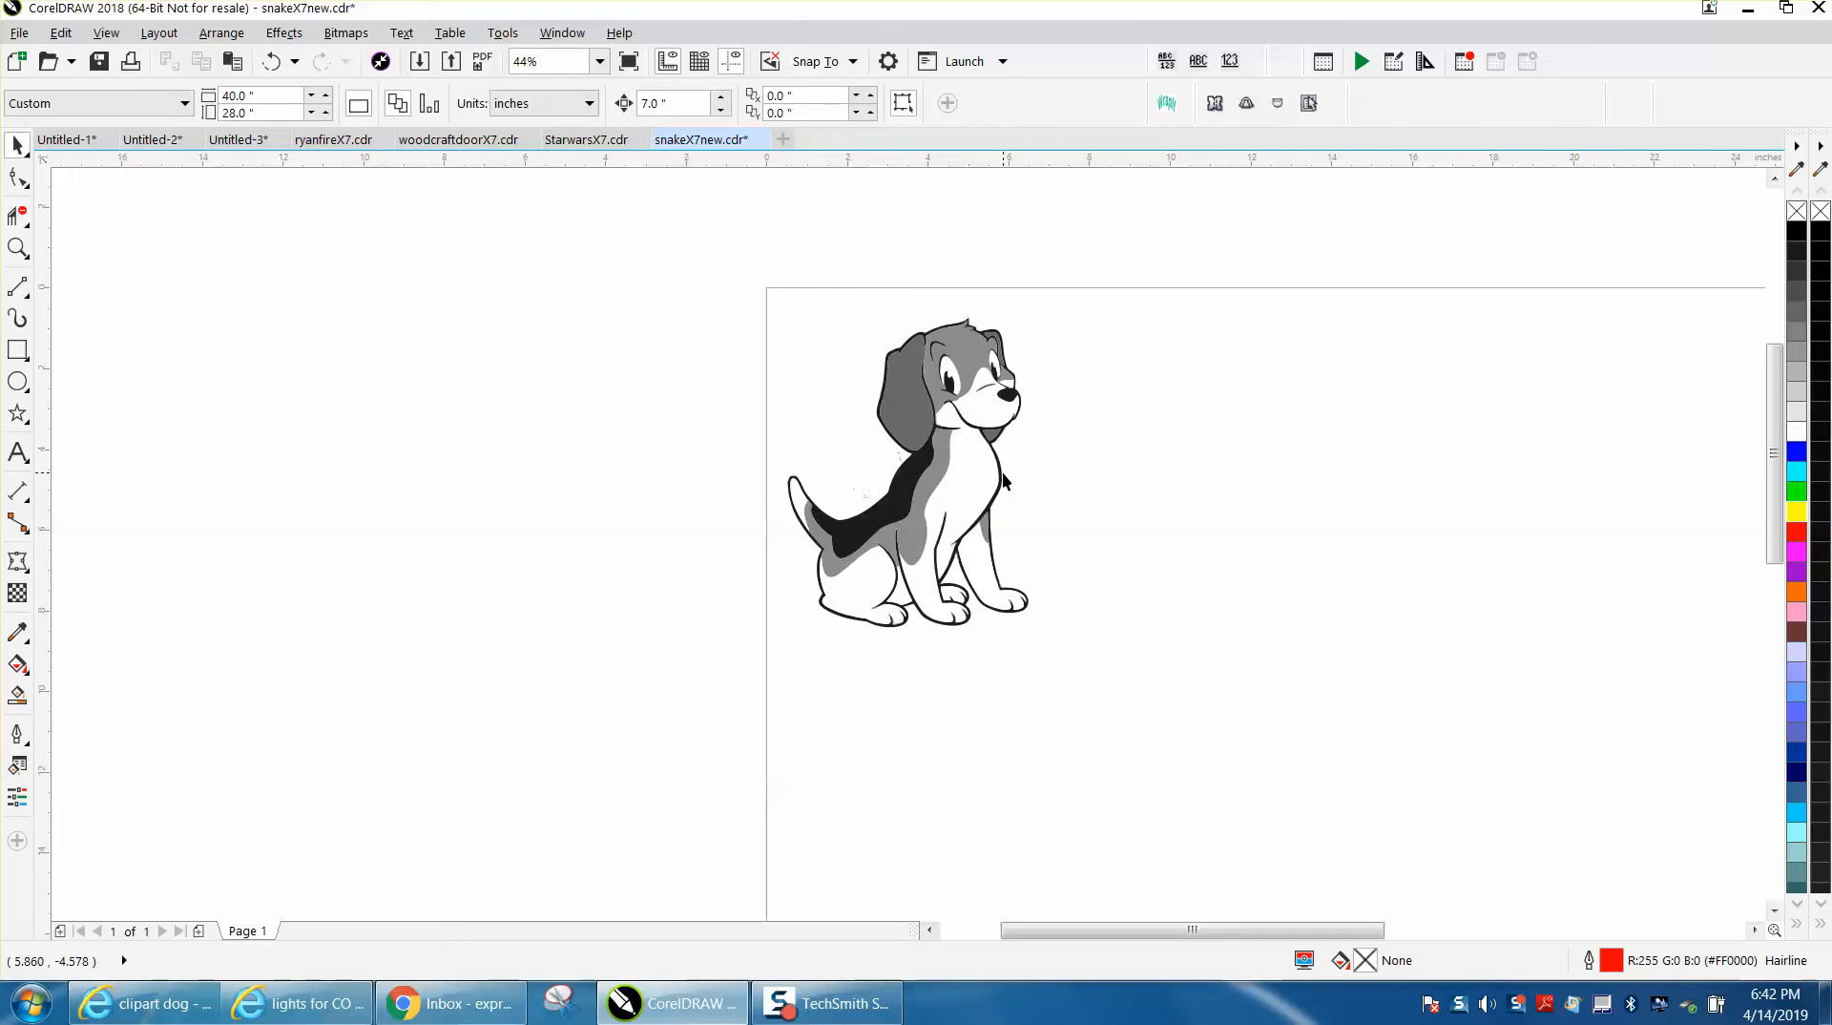
pyautogui.click(958, 467)
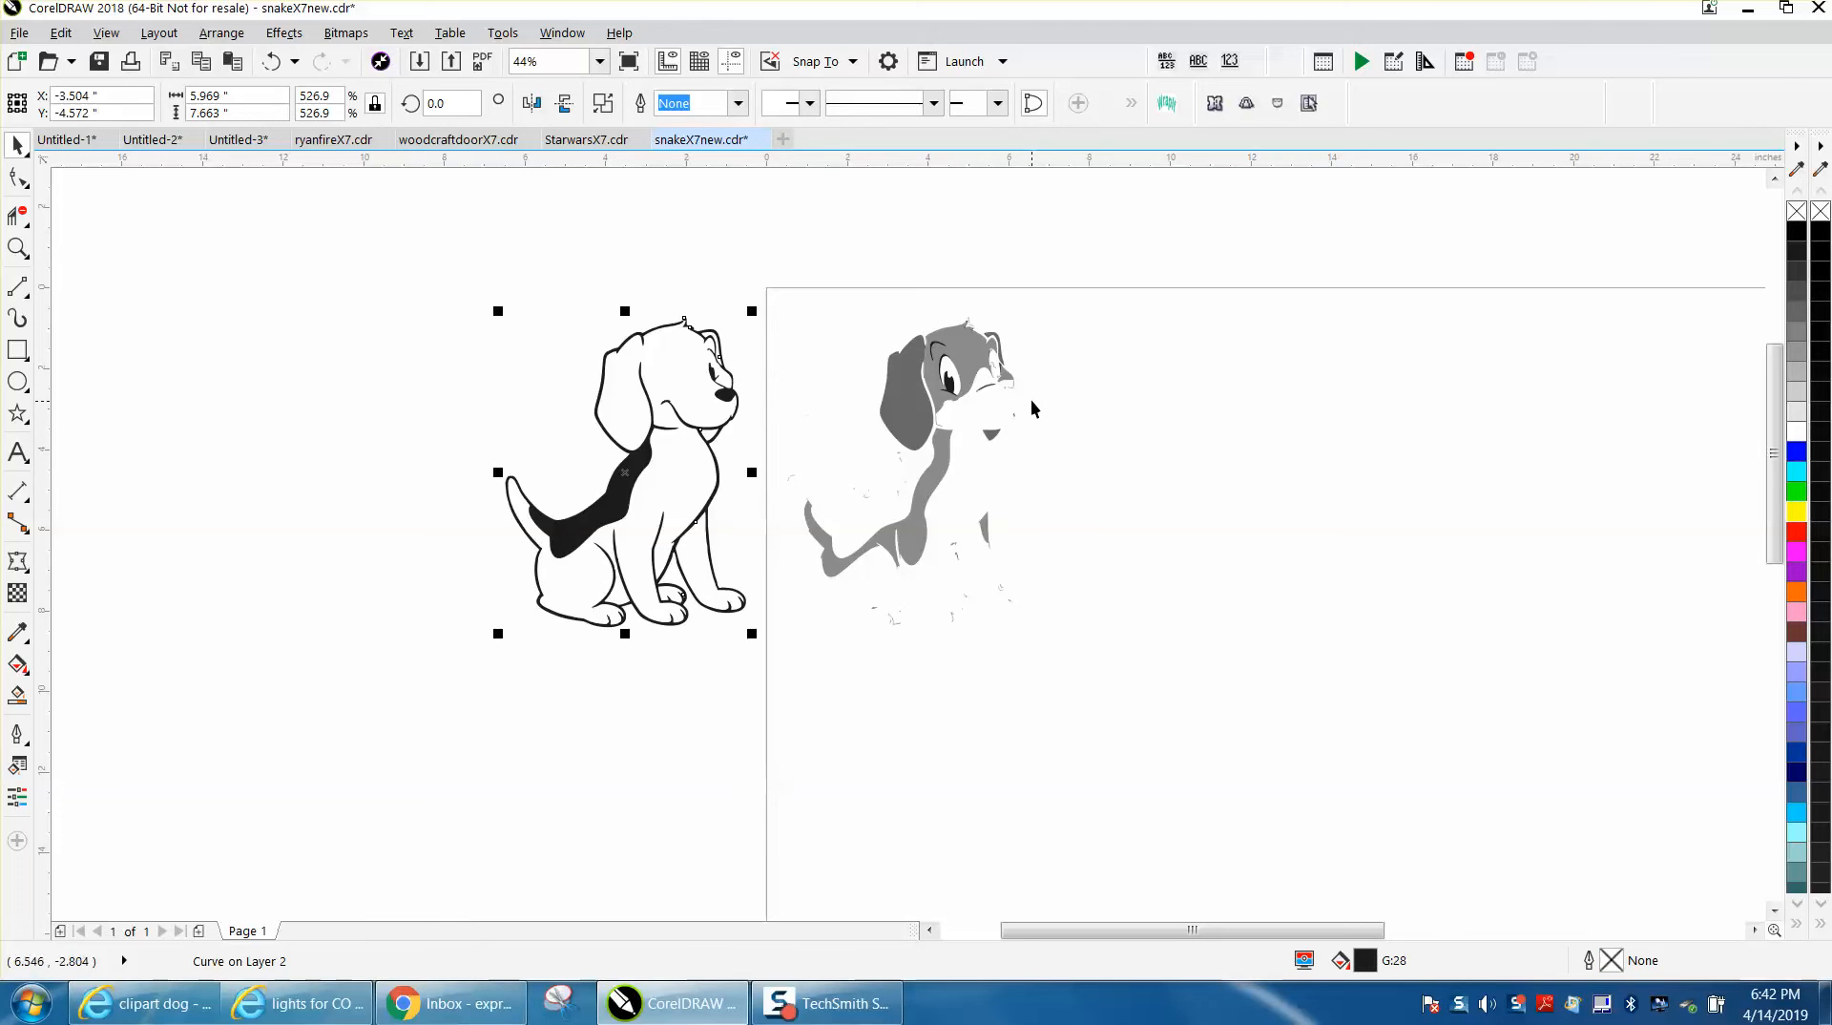
pyautogui.moveTo(948, 391)
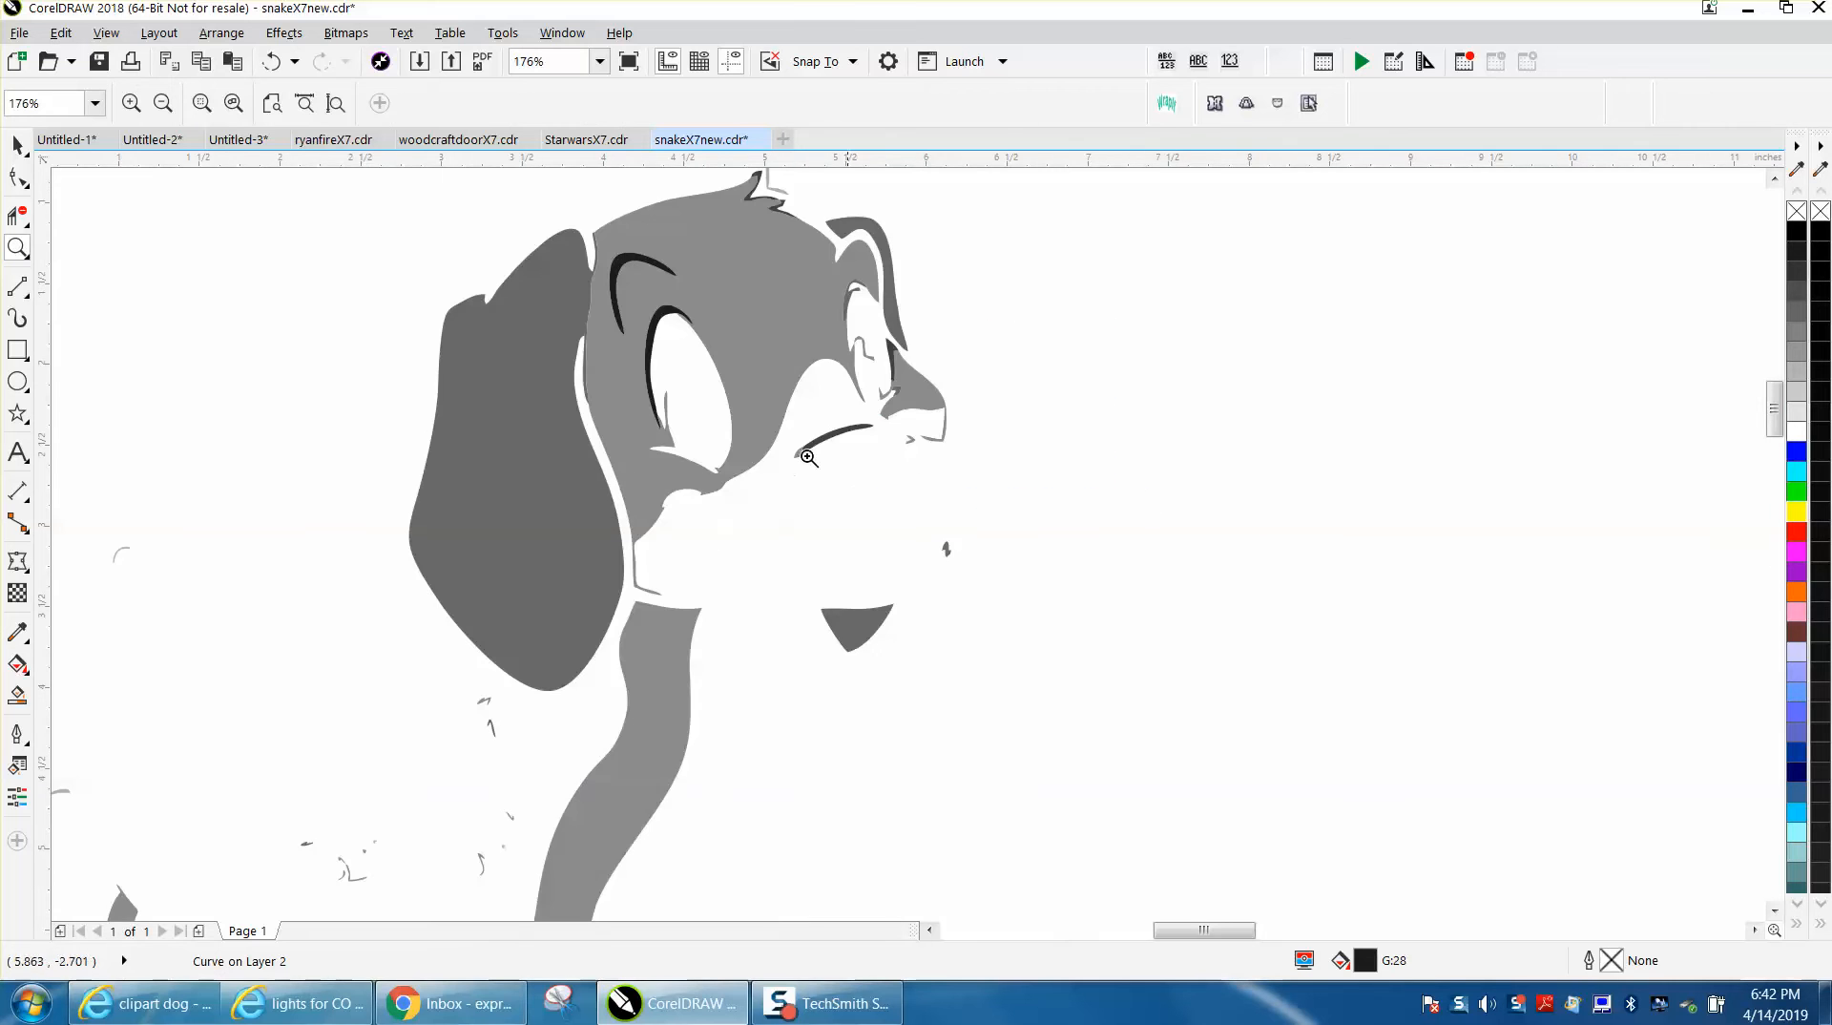
pyautogui.click(17, 143)
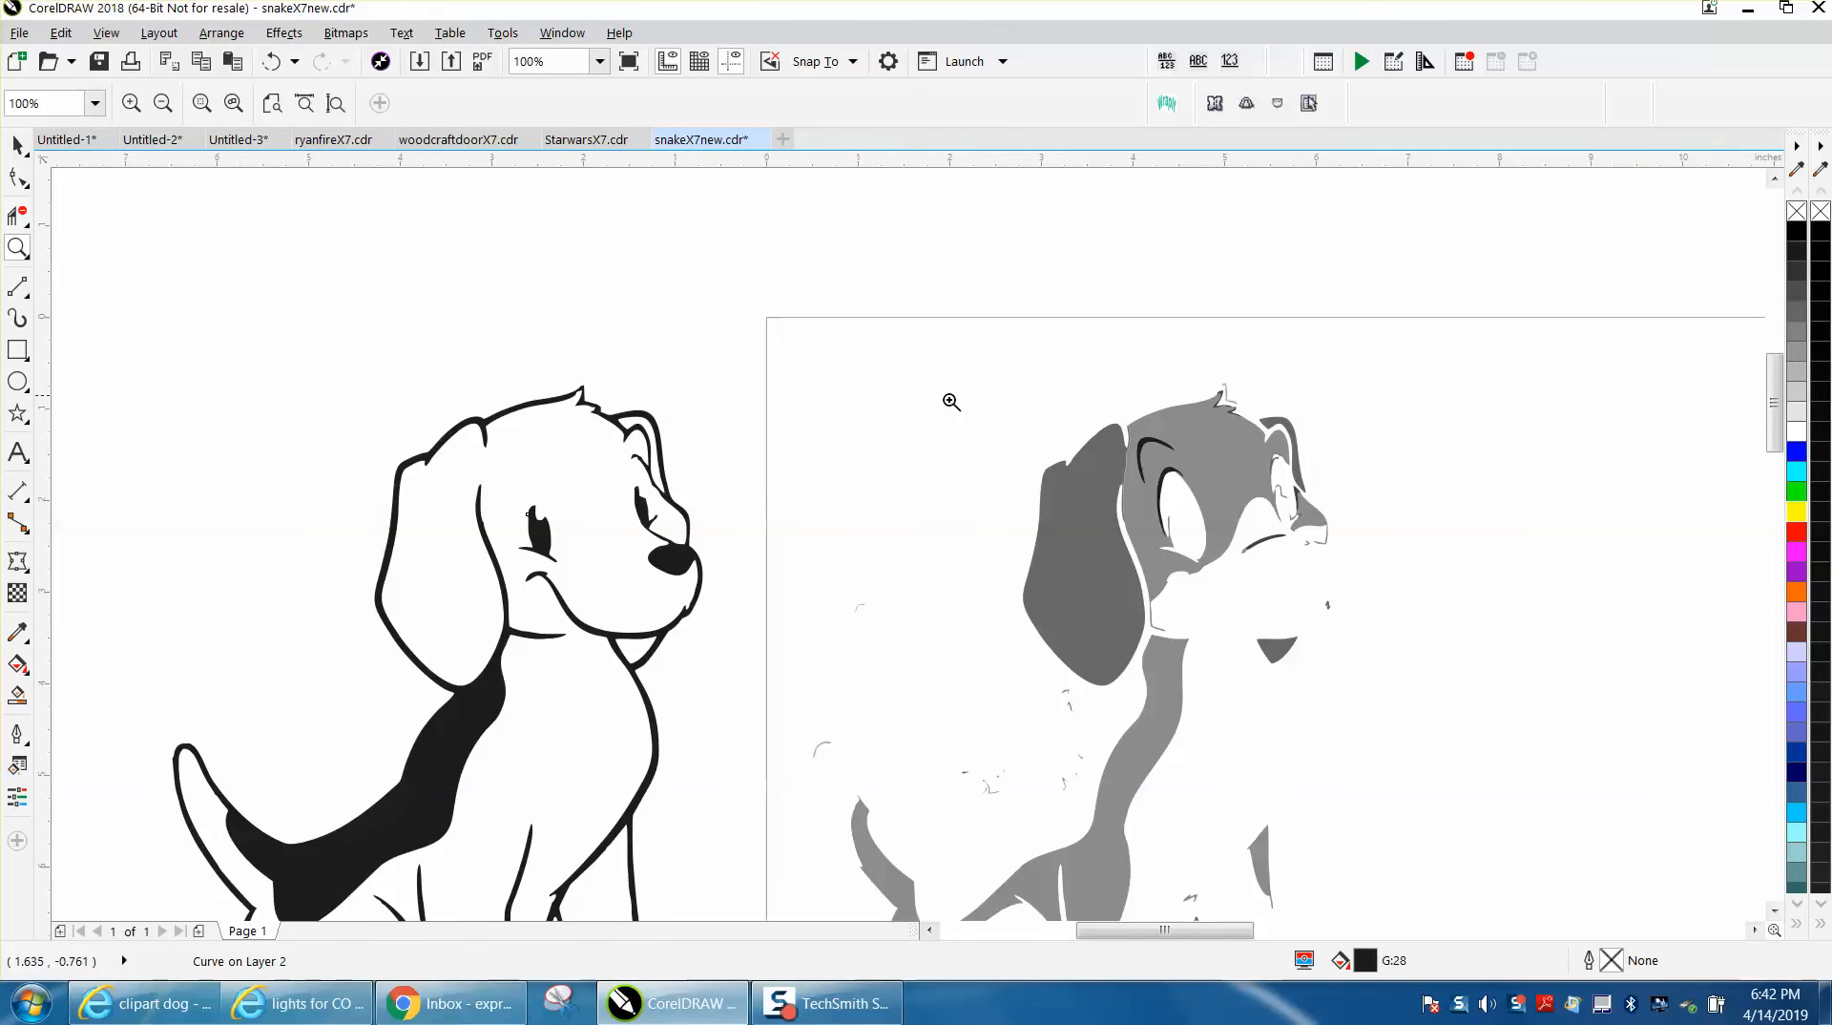
pyautogui.click(536, 532)
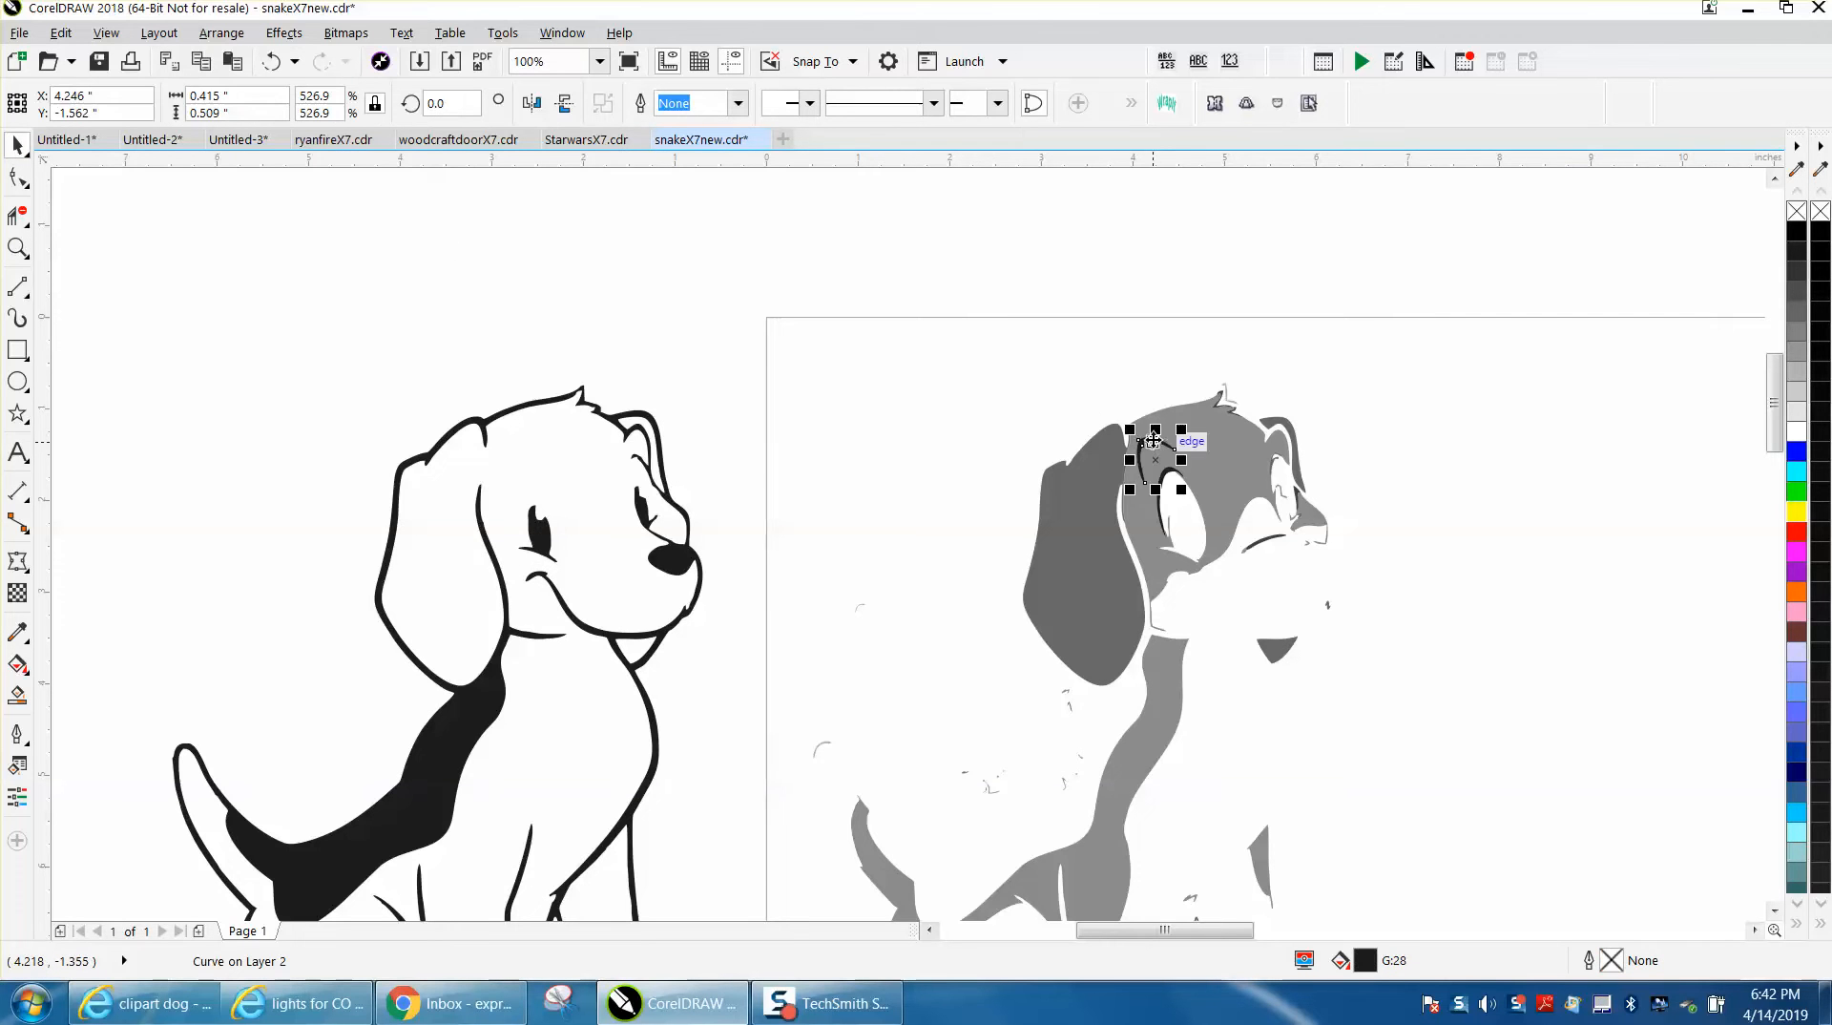
pyautogui.moveTo(1154, 460); pyautogui.dragTo(529, 505)
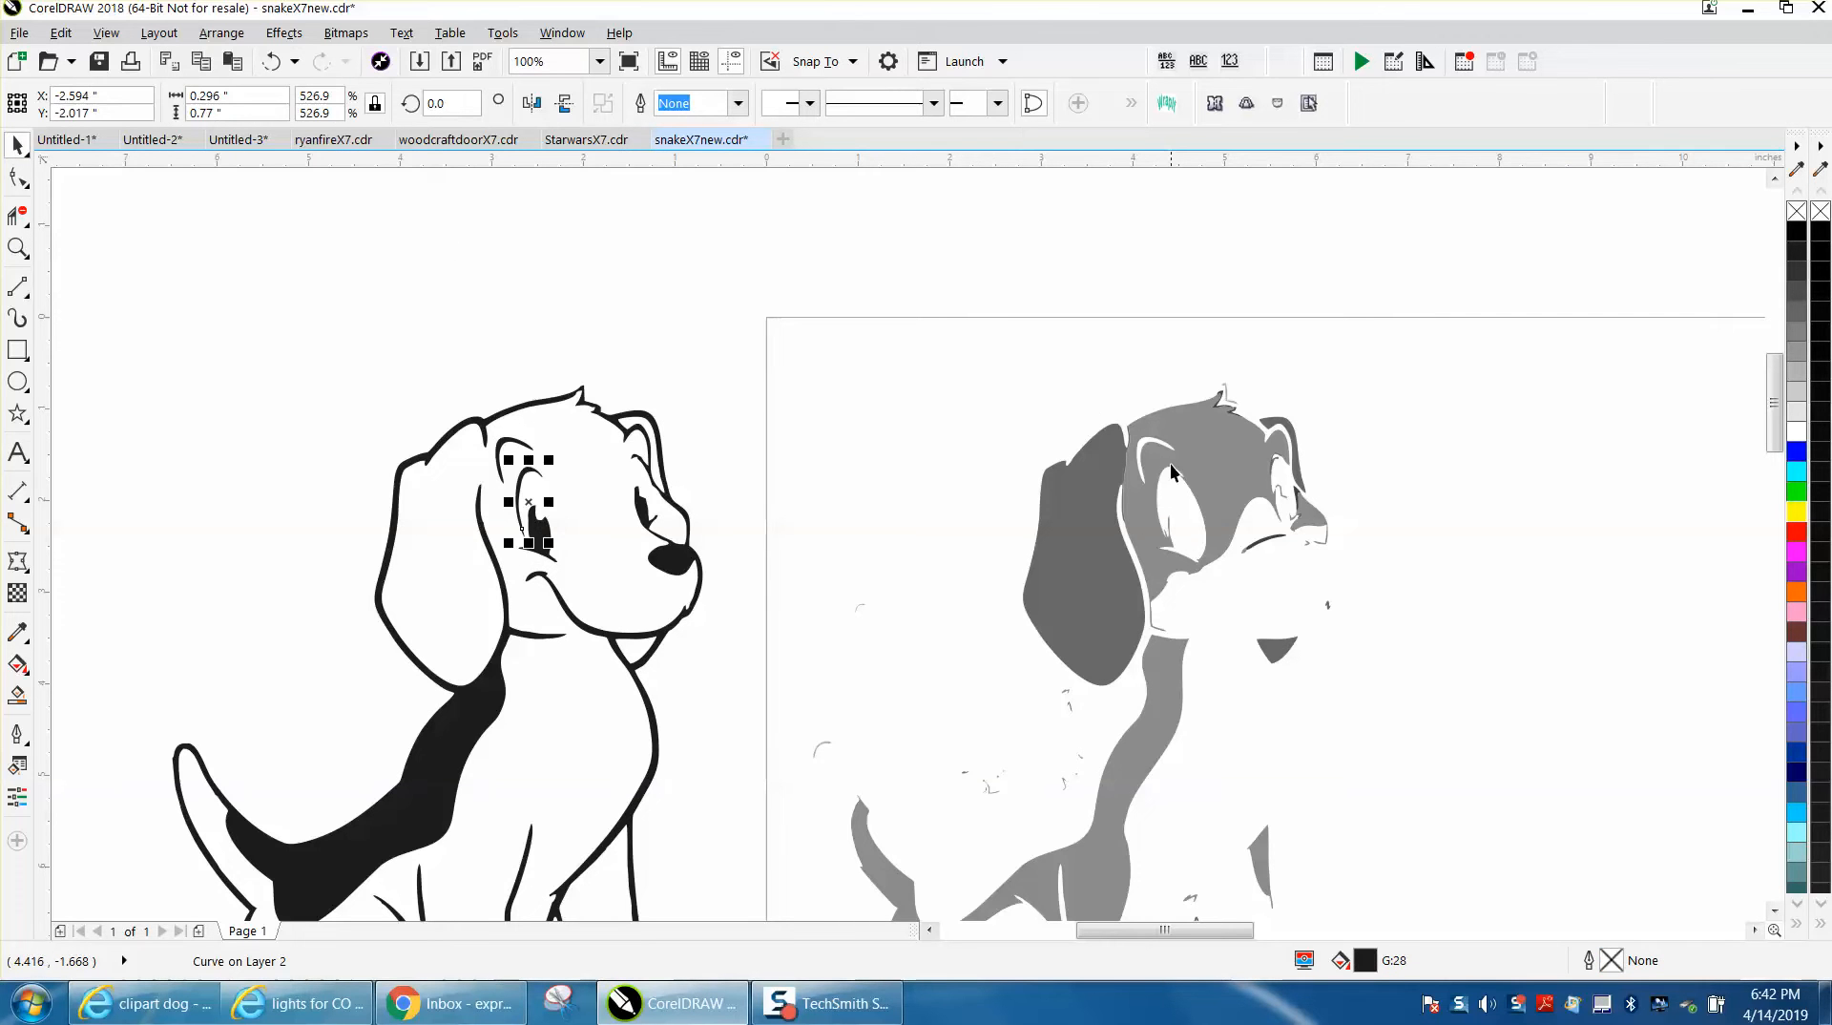
pyautogui.moveTo(935, 430)
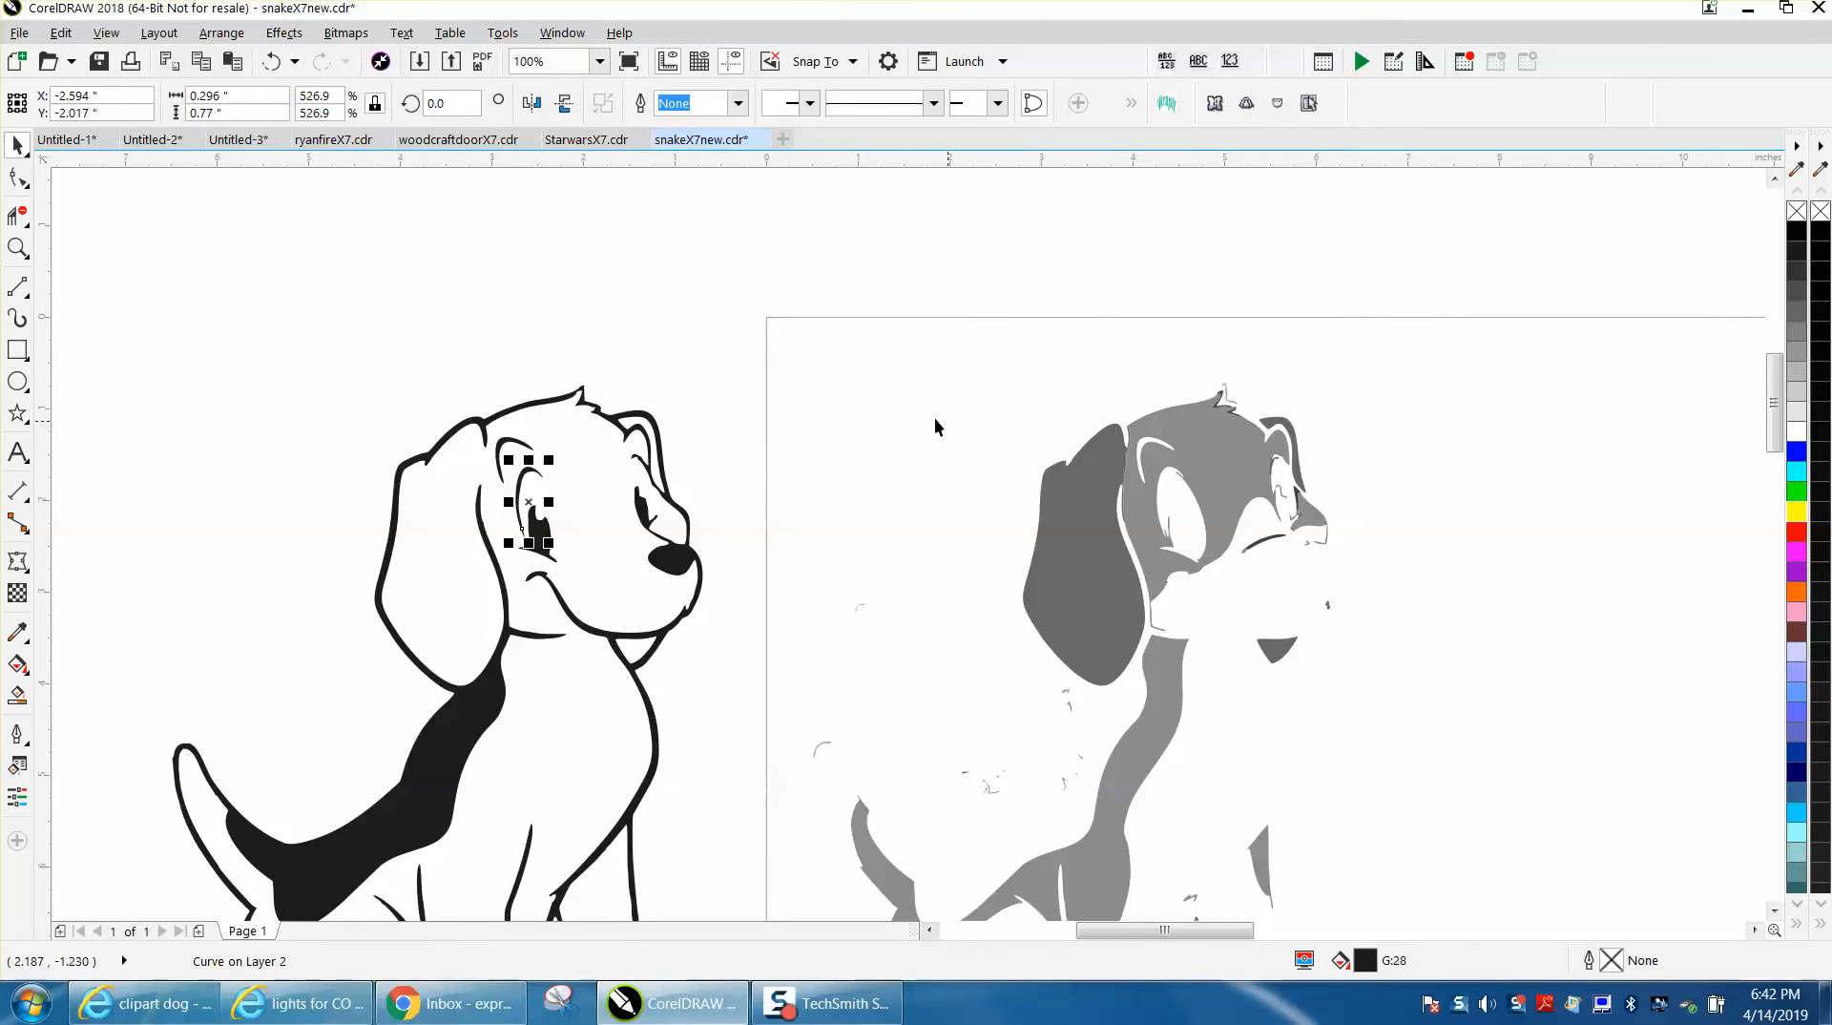
pyautogui.click(527, 61)
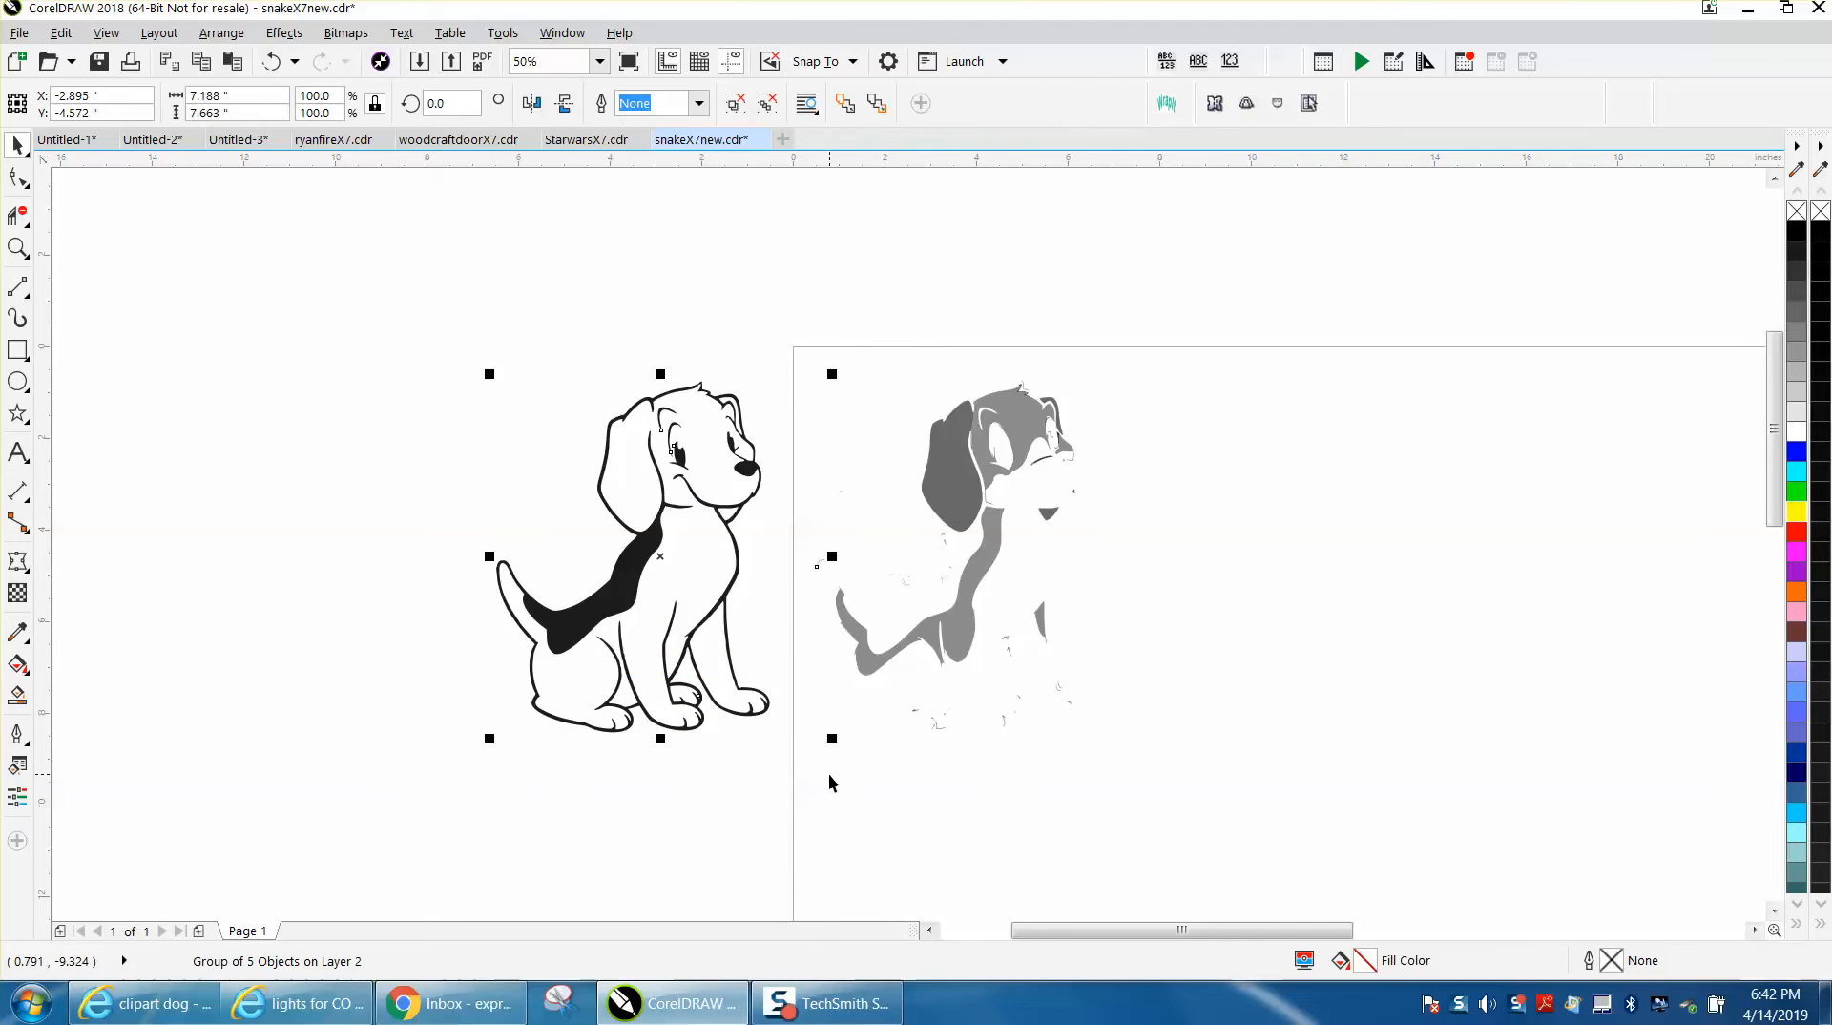
pyautogui.moveTo(893, 403)
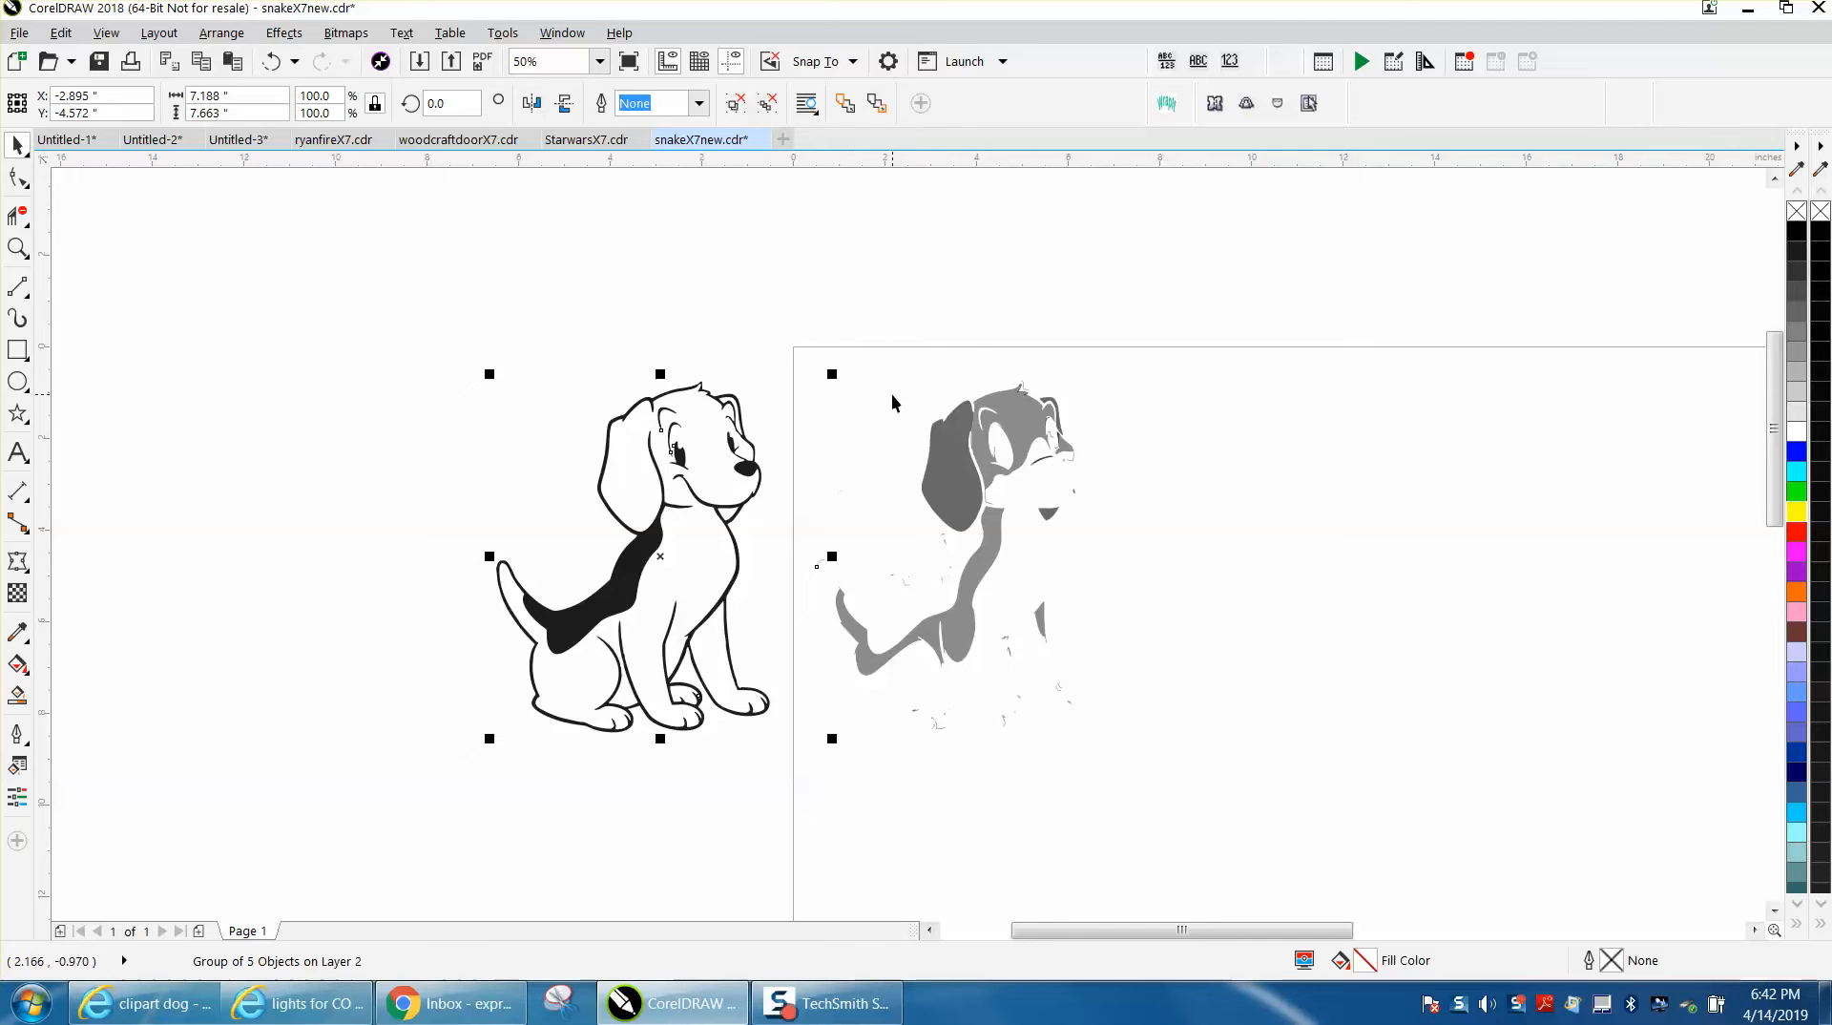
pyautogui.moveTo(952, 491)
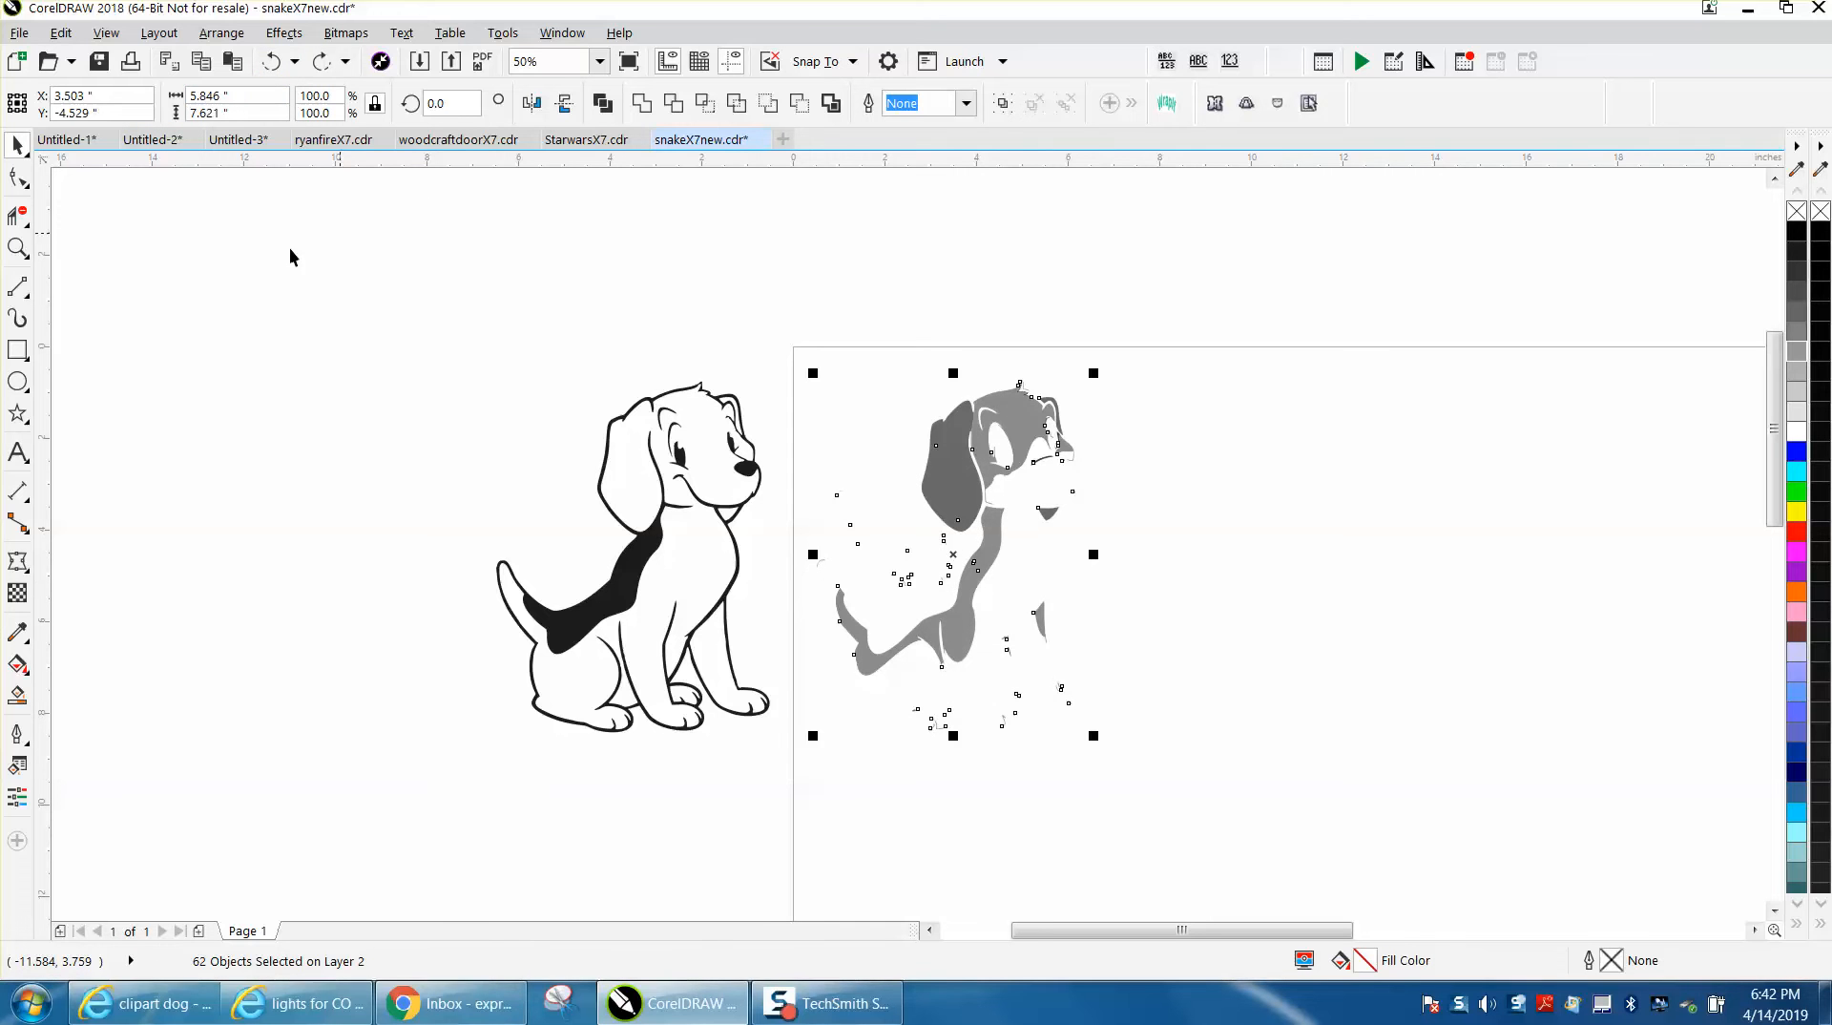
# Zoom out to 50% to see all 62 loose traced pieces of the gray beagle.
pyautogui.click(19, 248)
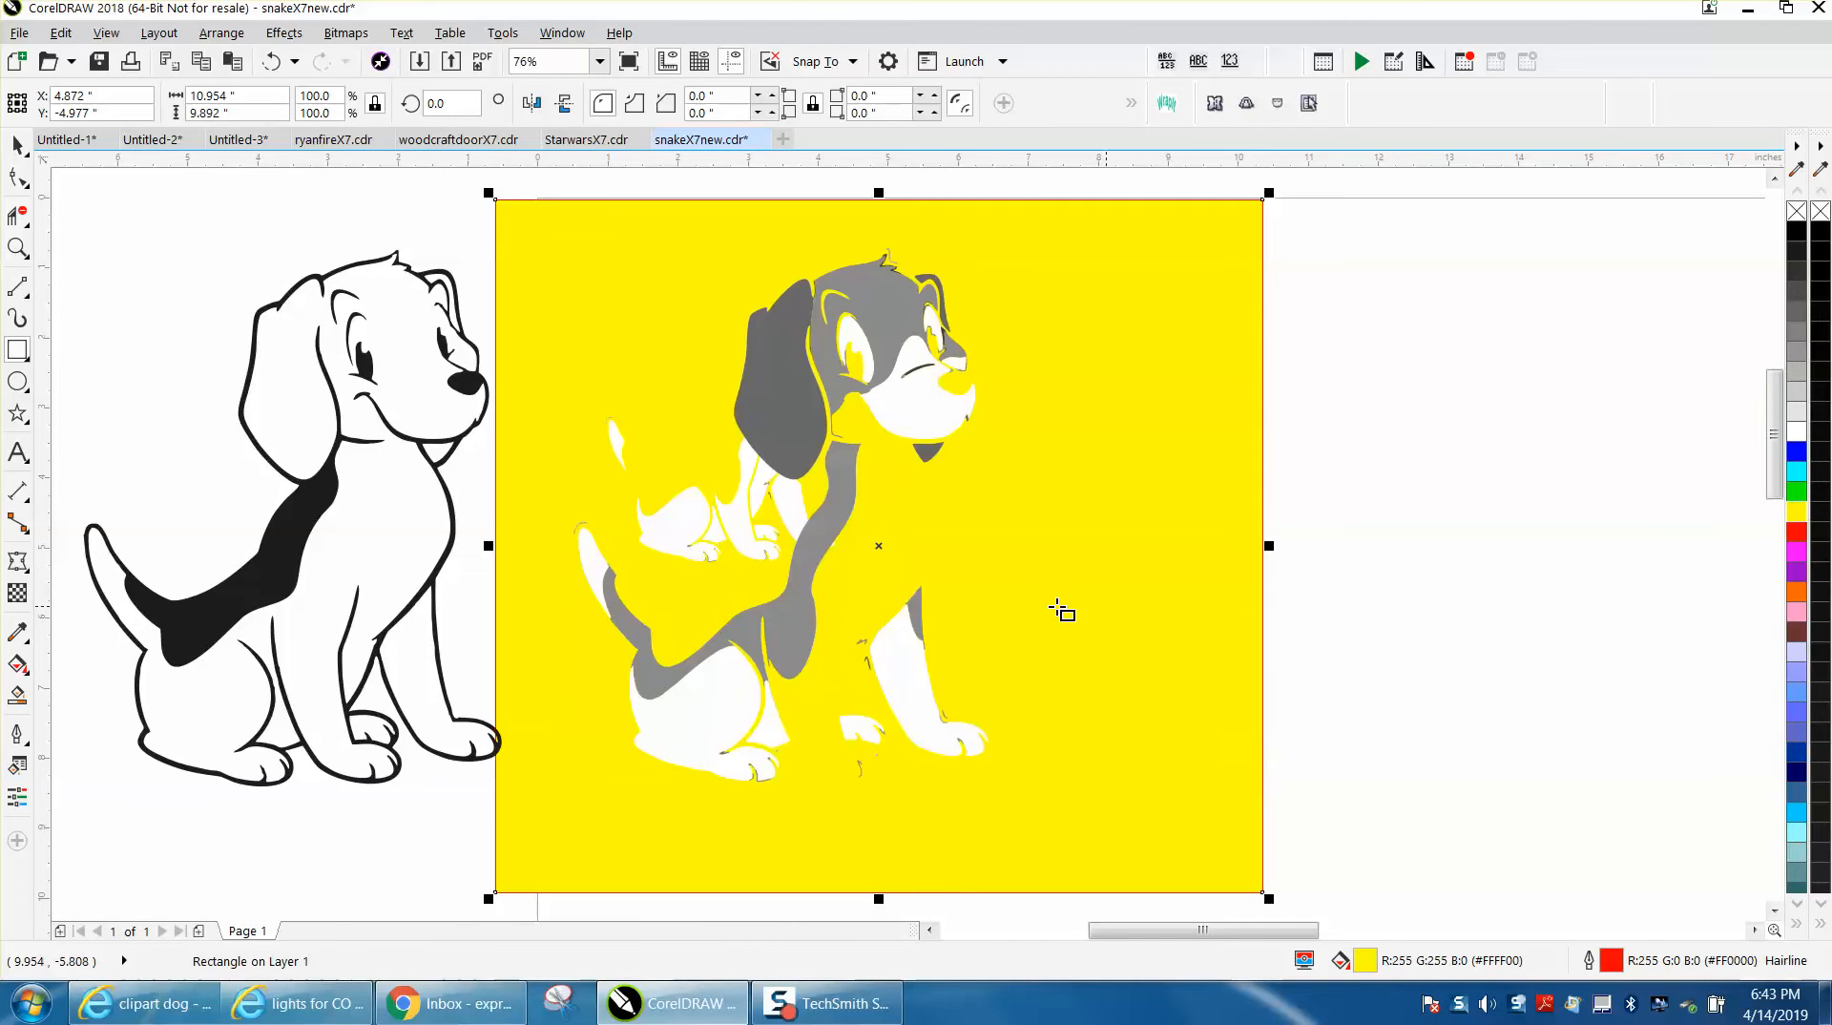
pyautogui.moveTo(17, 144)
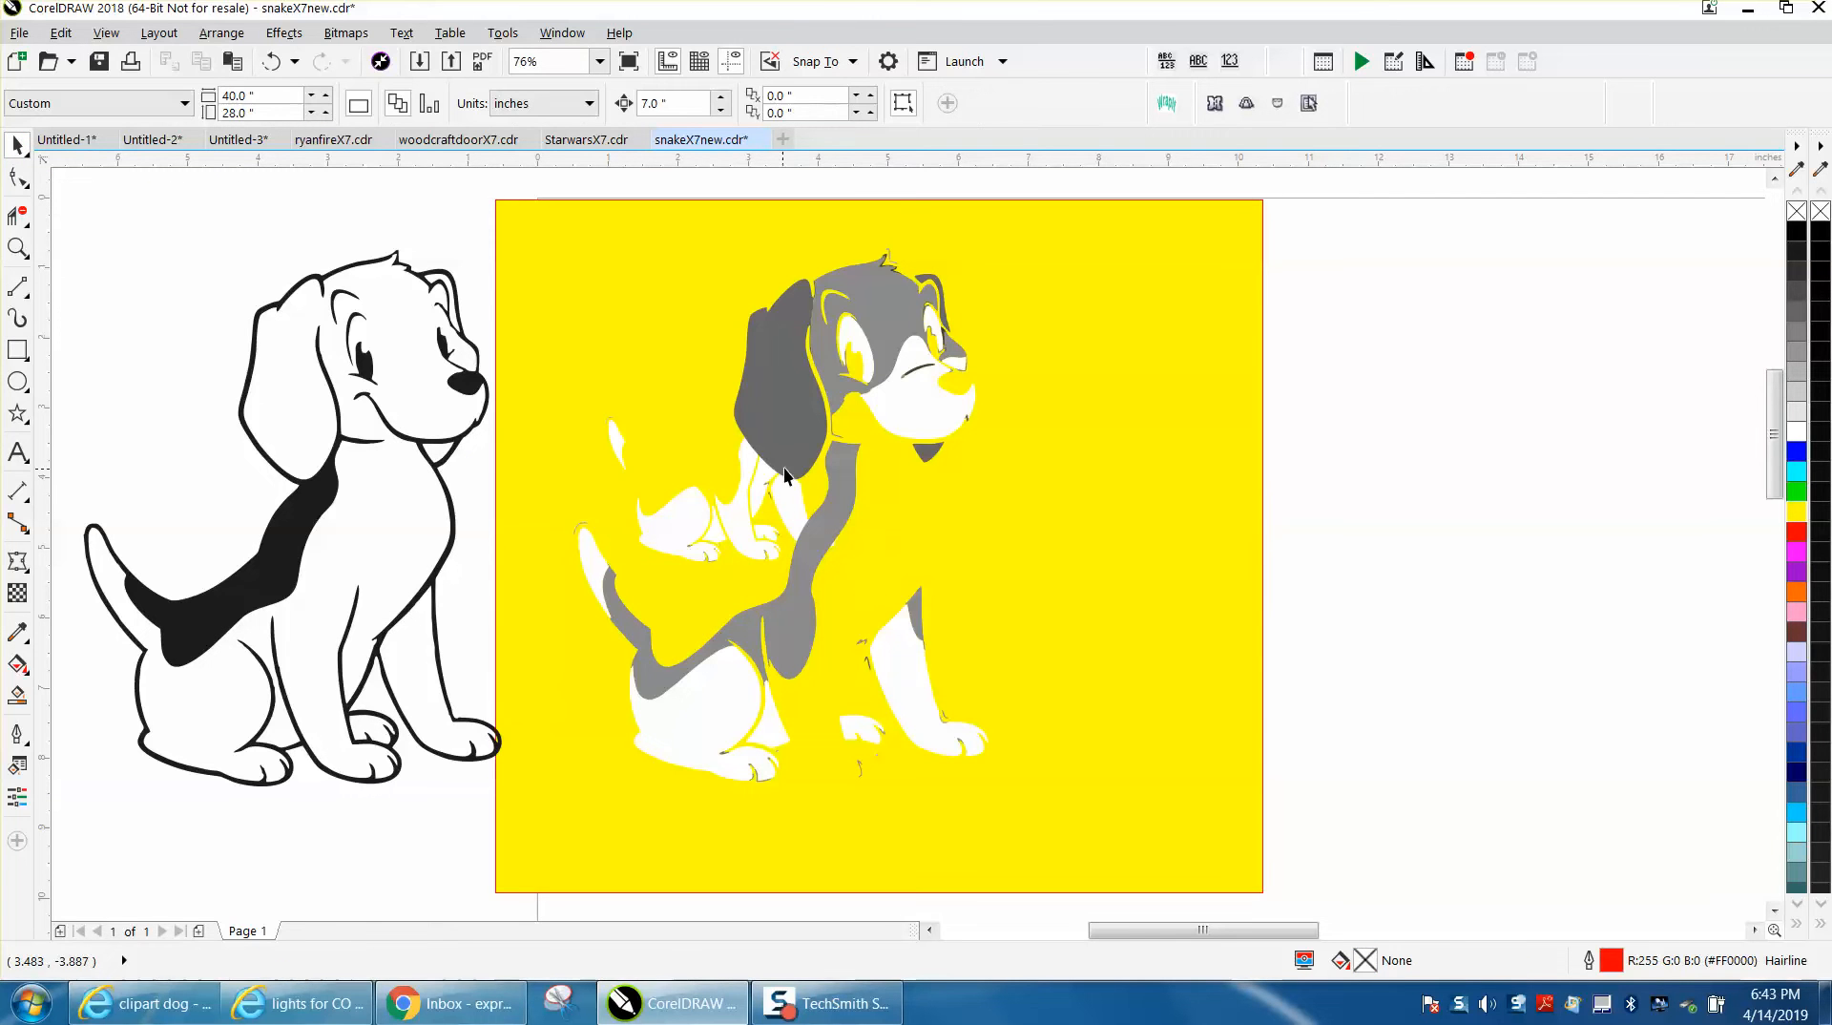
pyautogui.moveTo(830, 529)
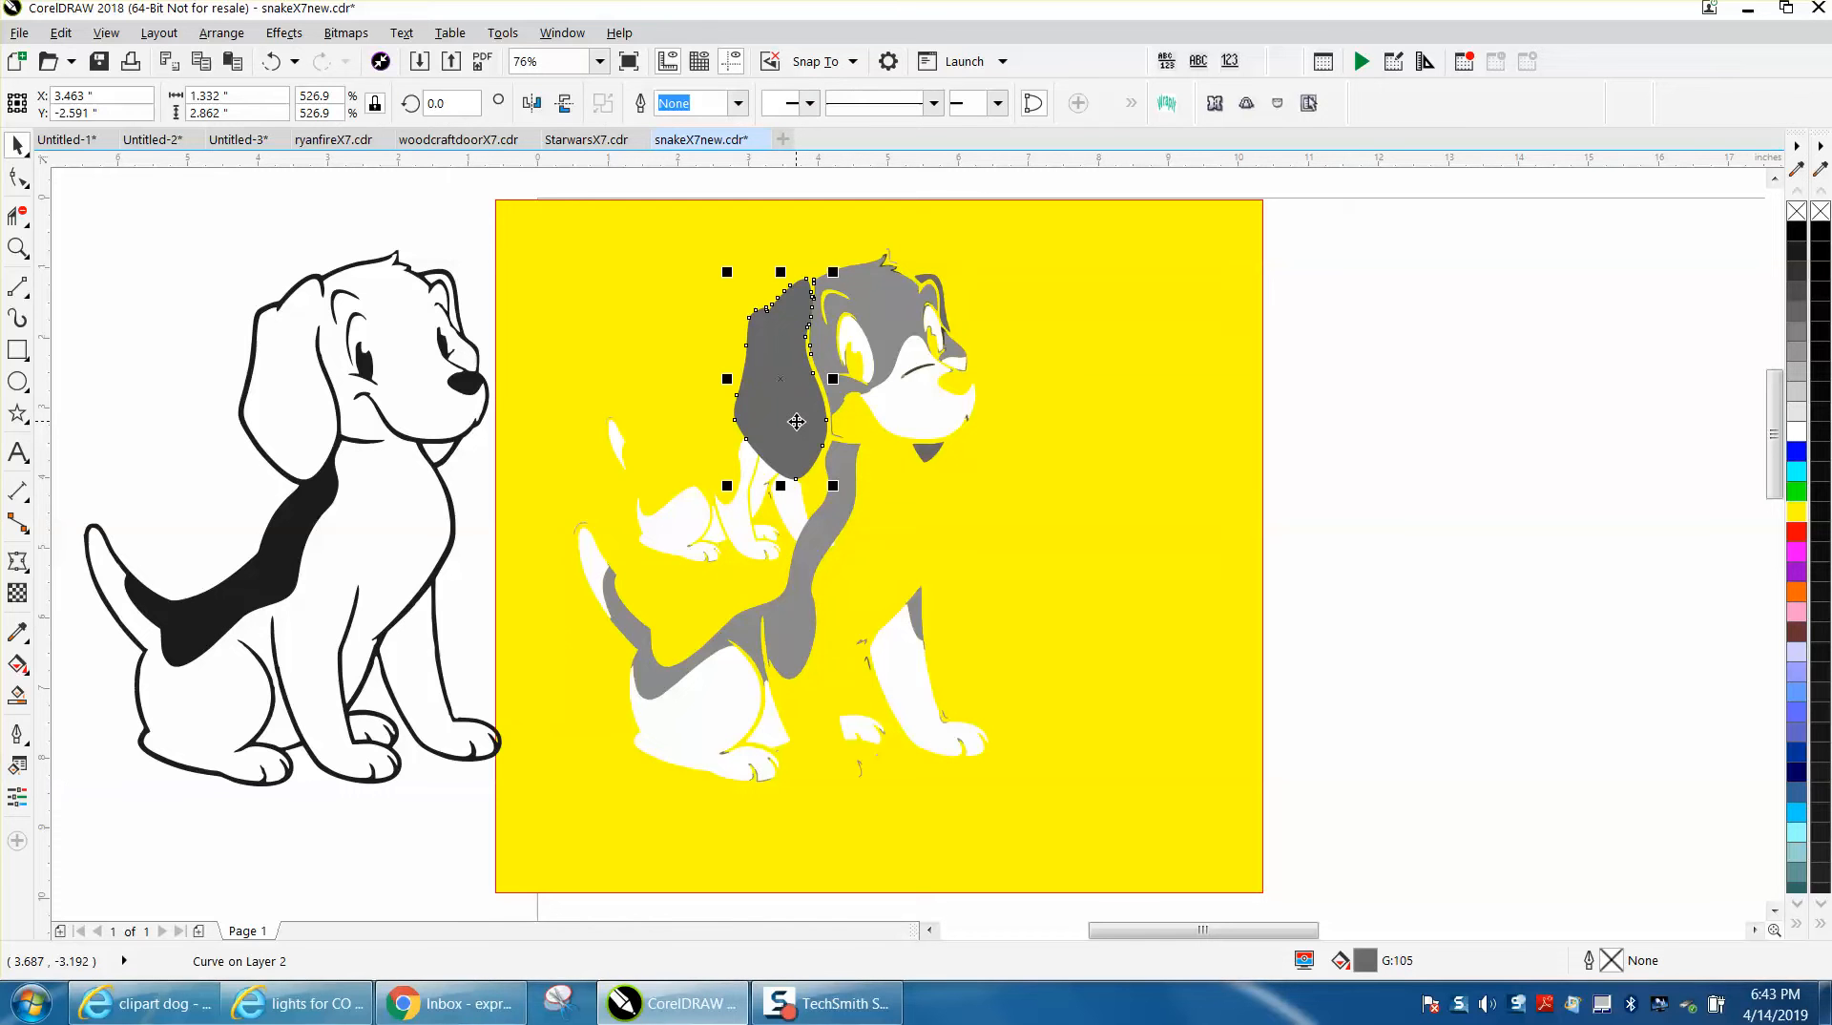
# Drag the gray ear and gray head shading off the yellow backdrop to the side.
pyautogui.moveTo(793, 419); pyautogui.dragTo(1267, 378)
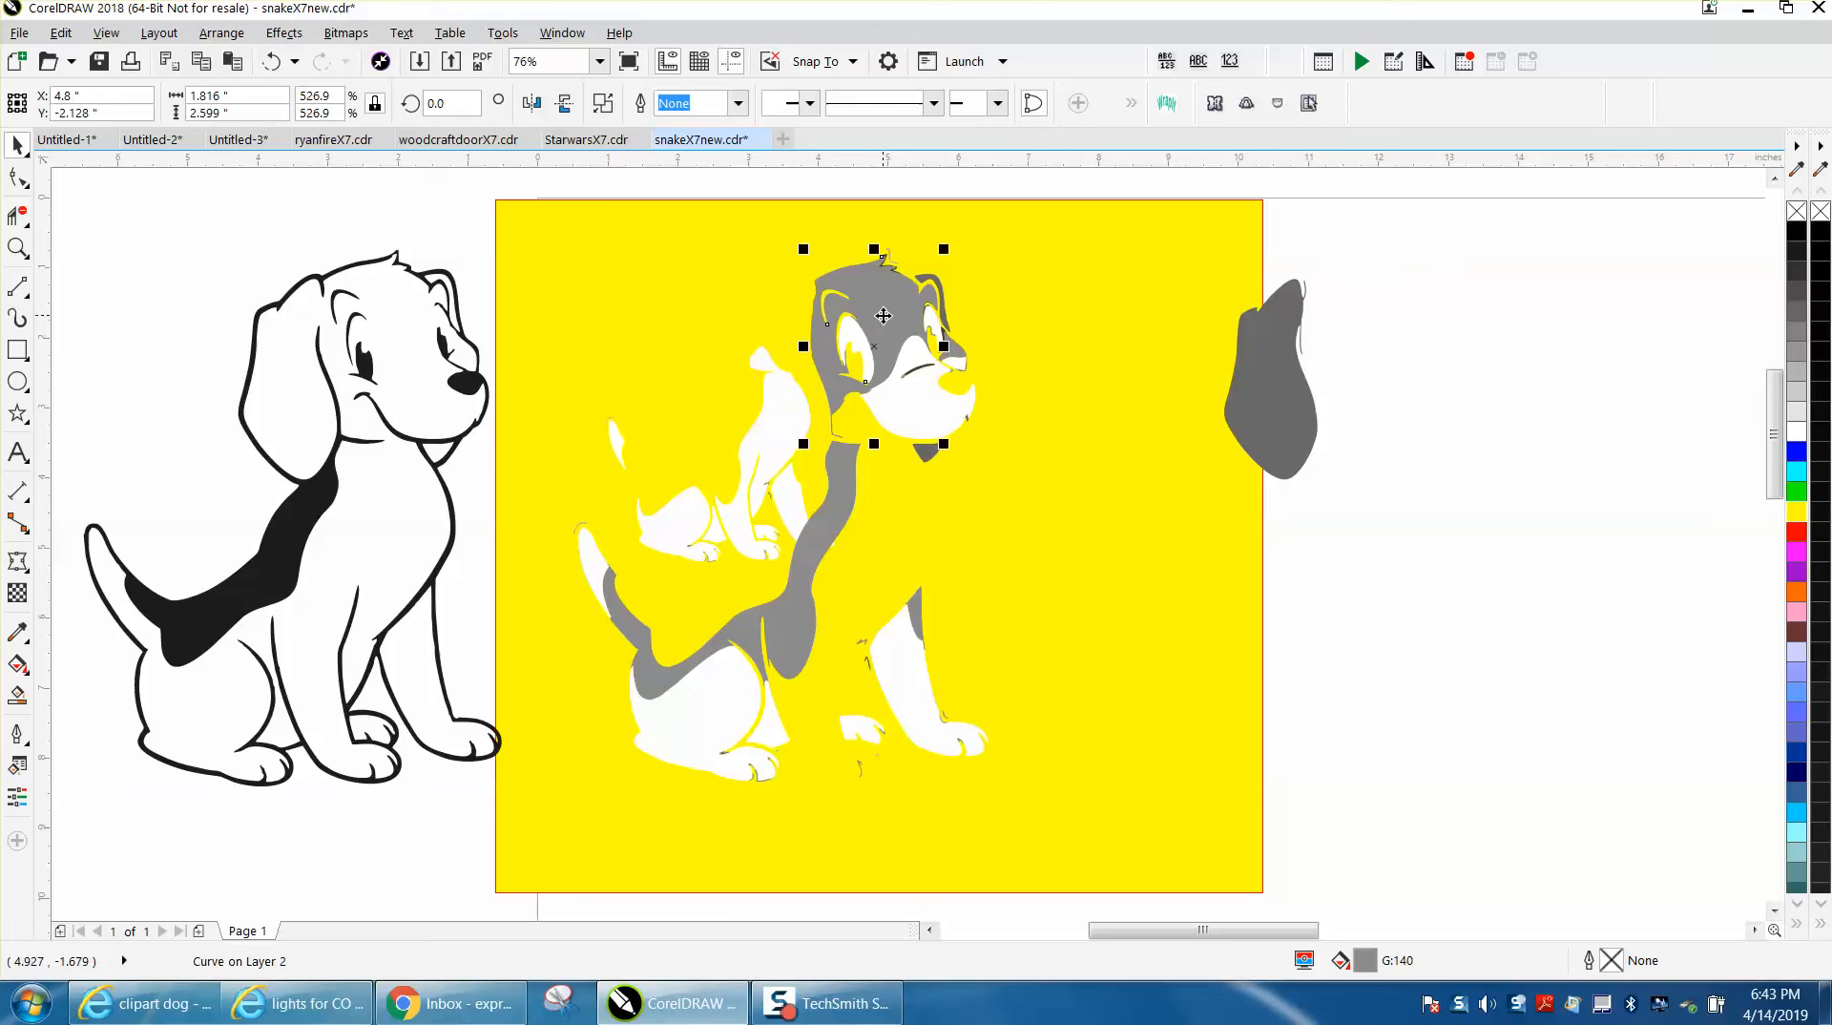
pyautogui.moveTo(872, 315); pyautogui.dragTo(1441, 352)
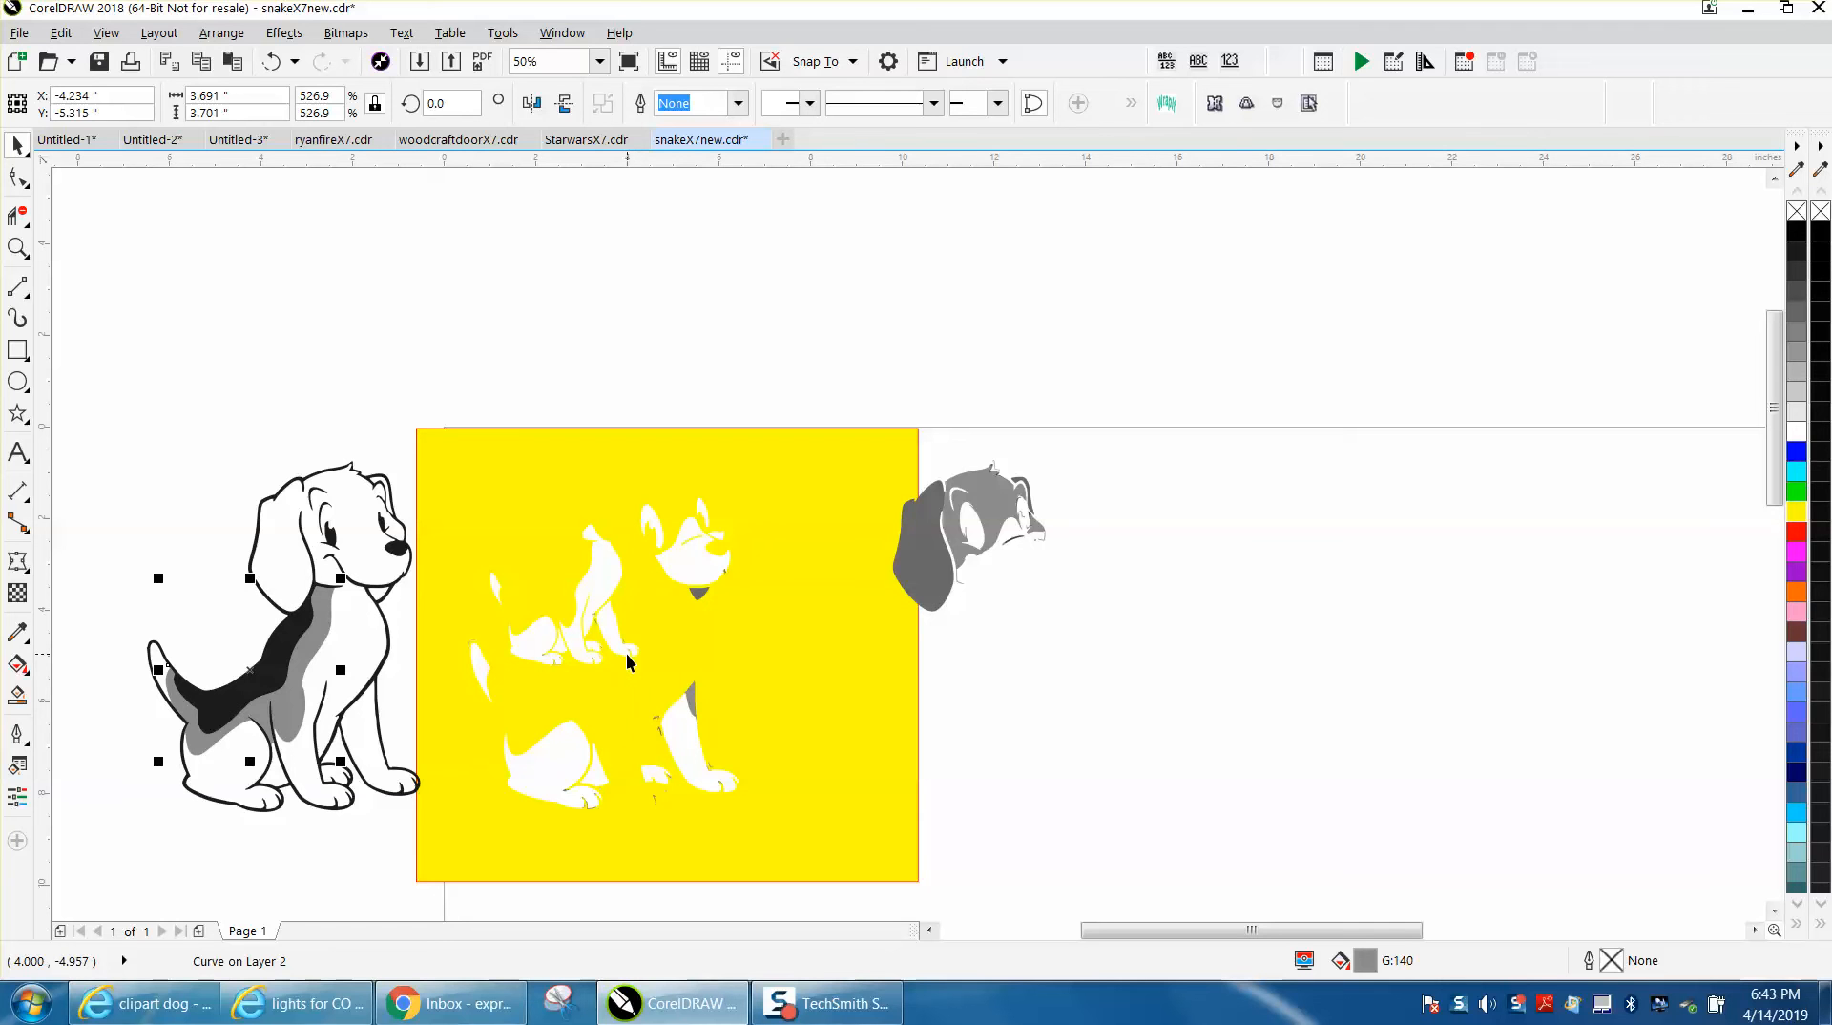
pyautogui.moveTo(605, 632)
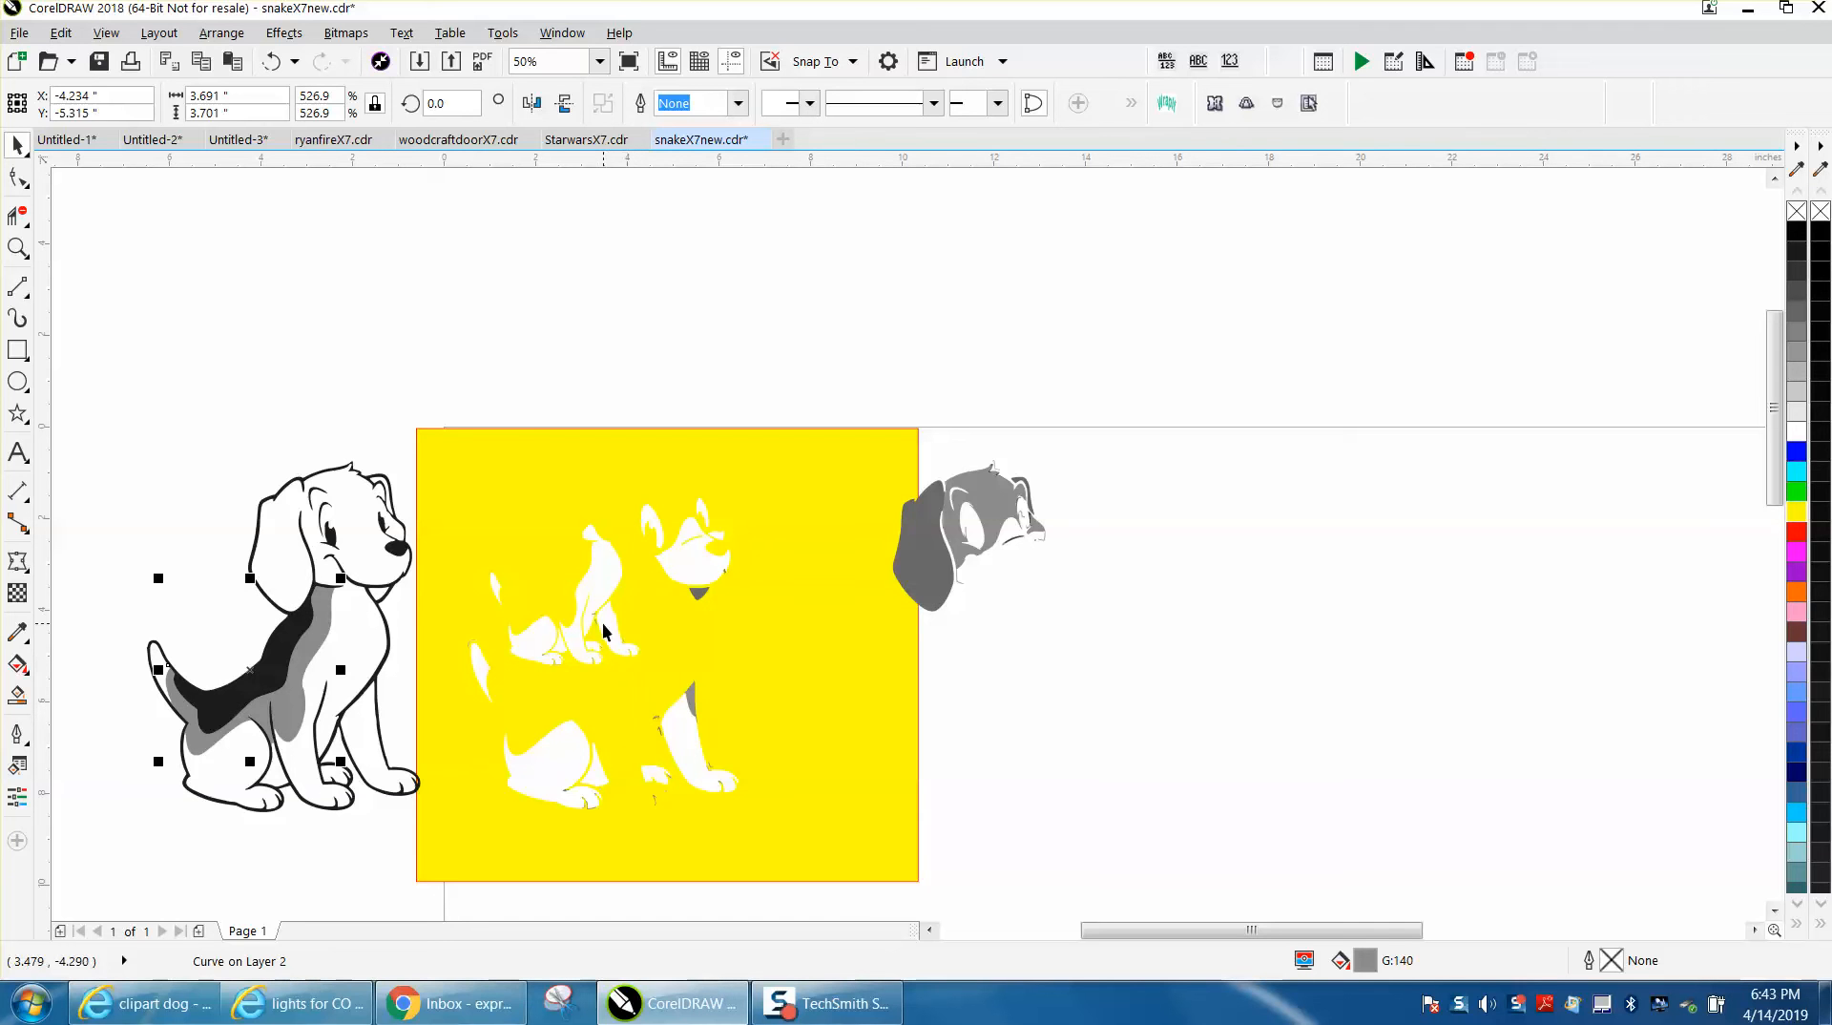
pyautogui.moveTo(427, 440)
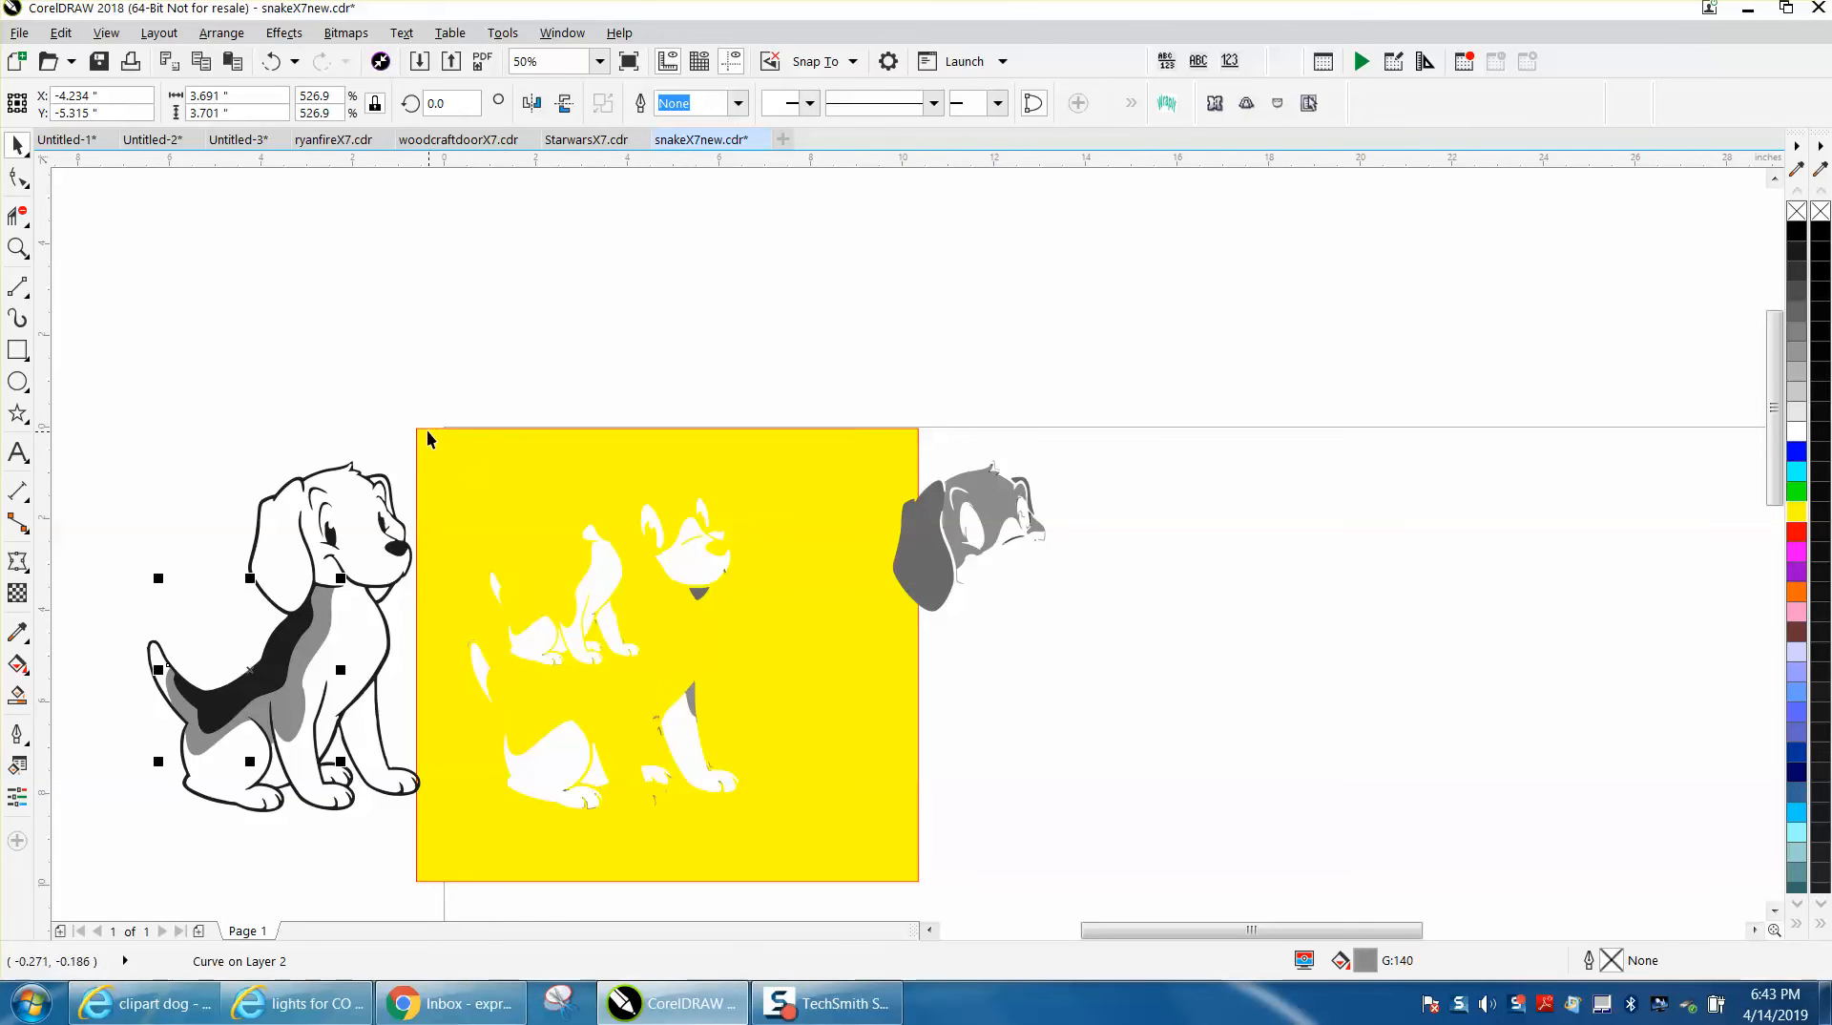
# Select the yellow backdrop rectangle for deletion along with the white pieces.
pyautogui.click(488, 464)
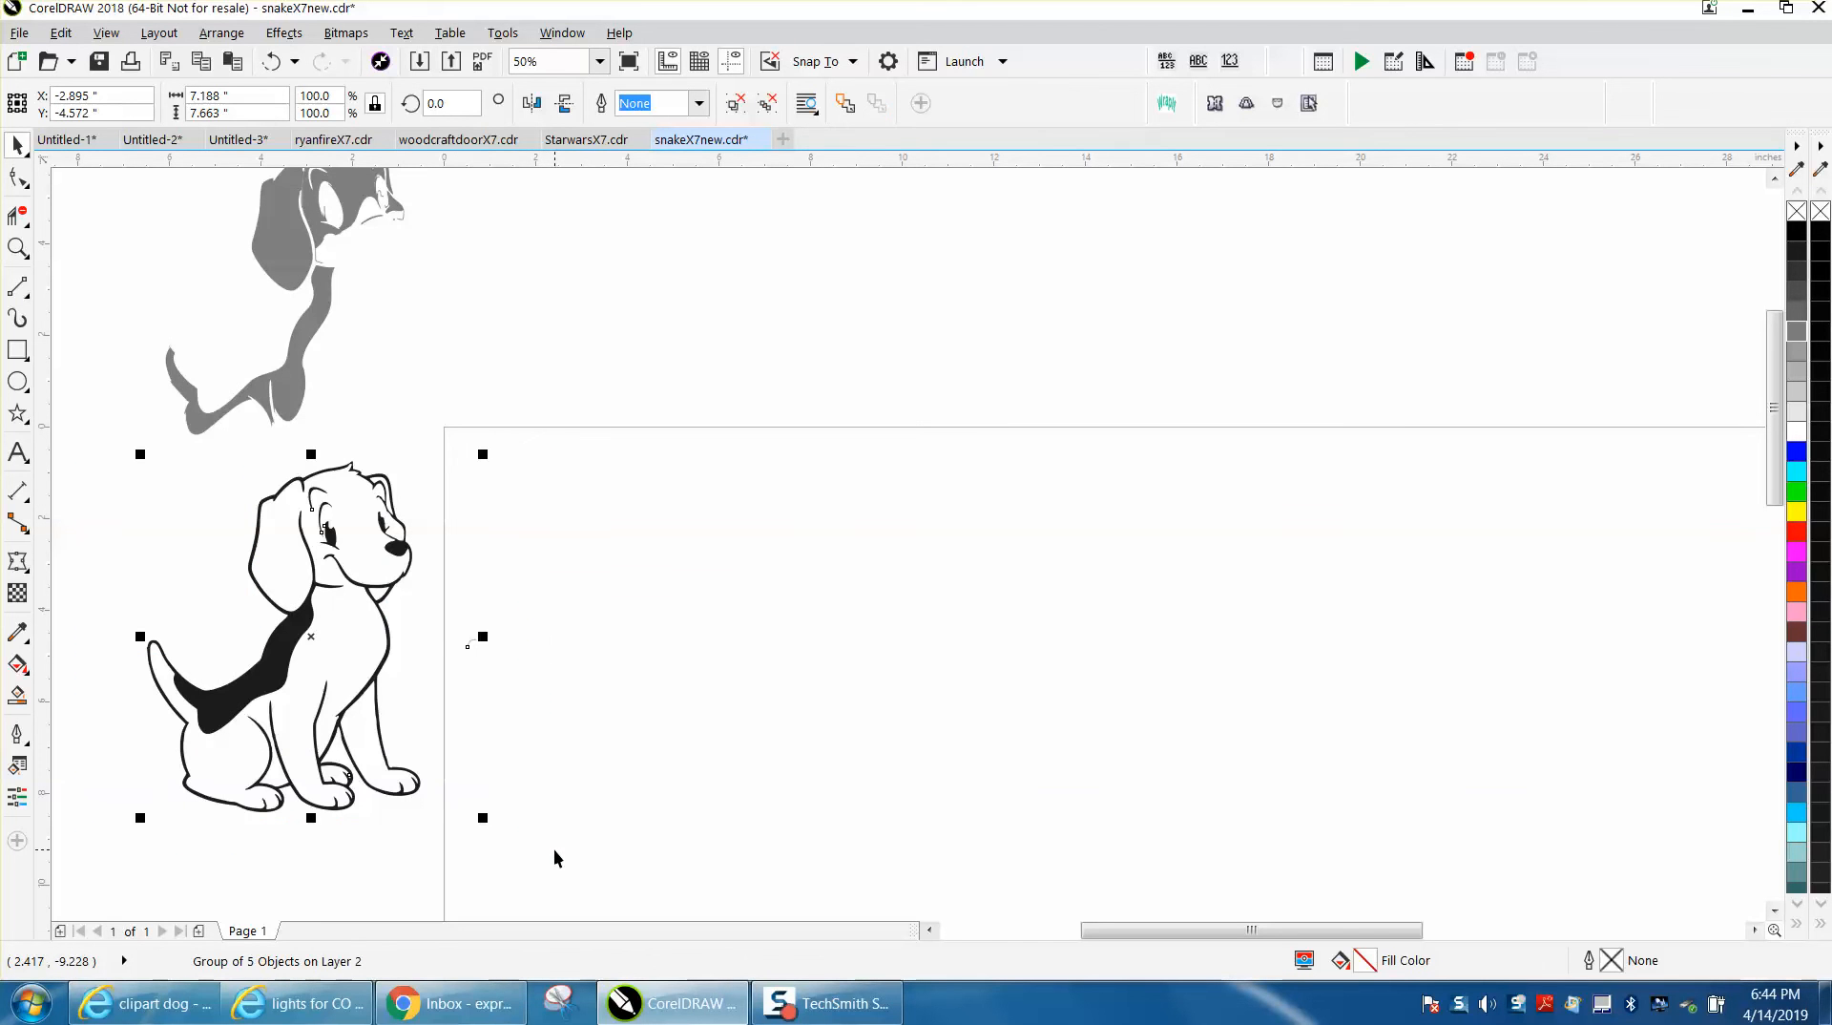
# Drag the black outline beagle group onto the page below the gray shading.
pyautogui.moveTo(309, 636); pyautogui.dragTo(631, 635)
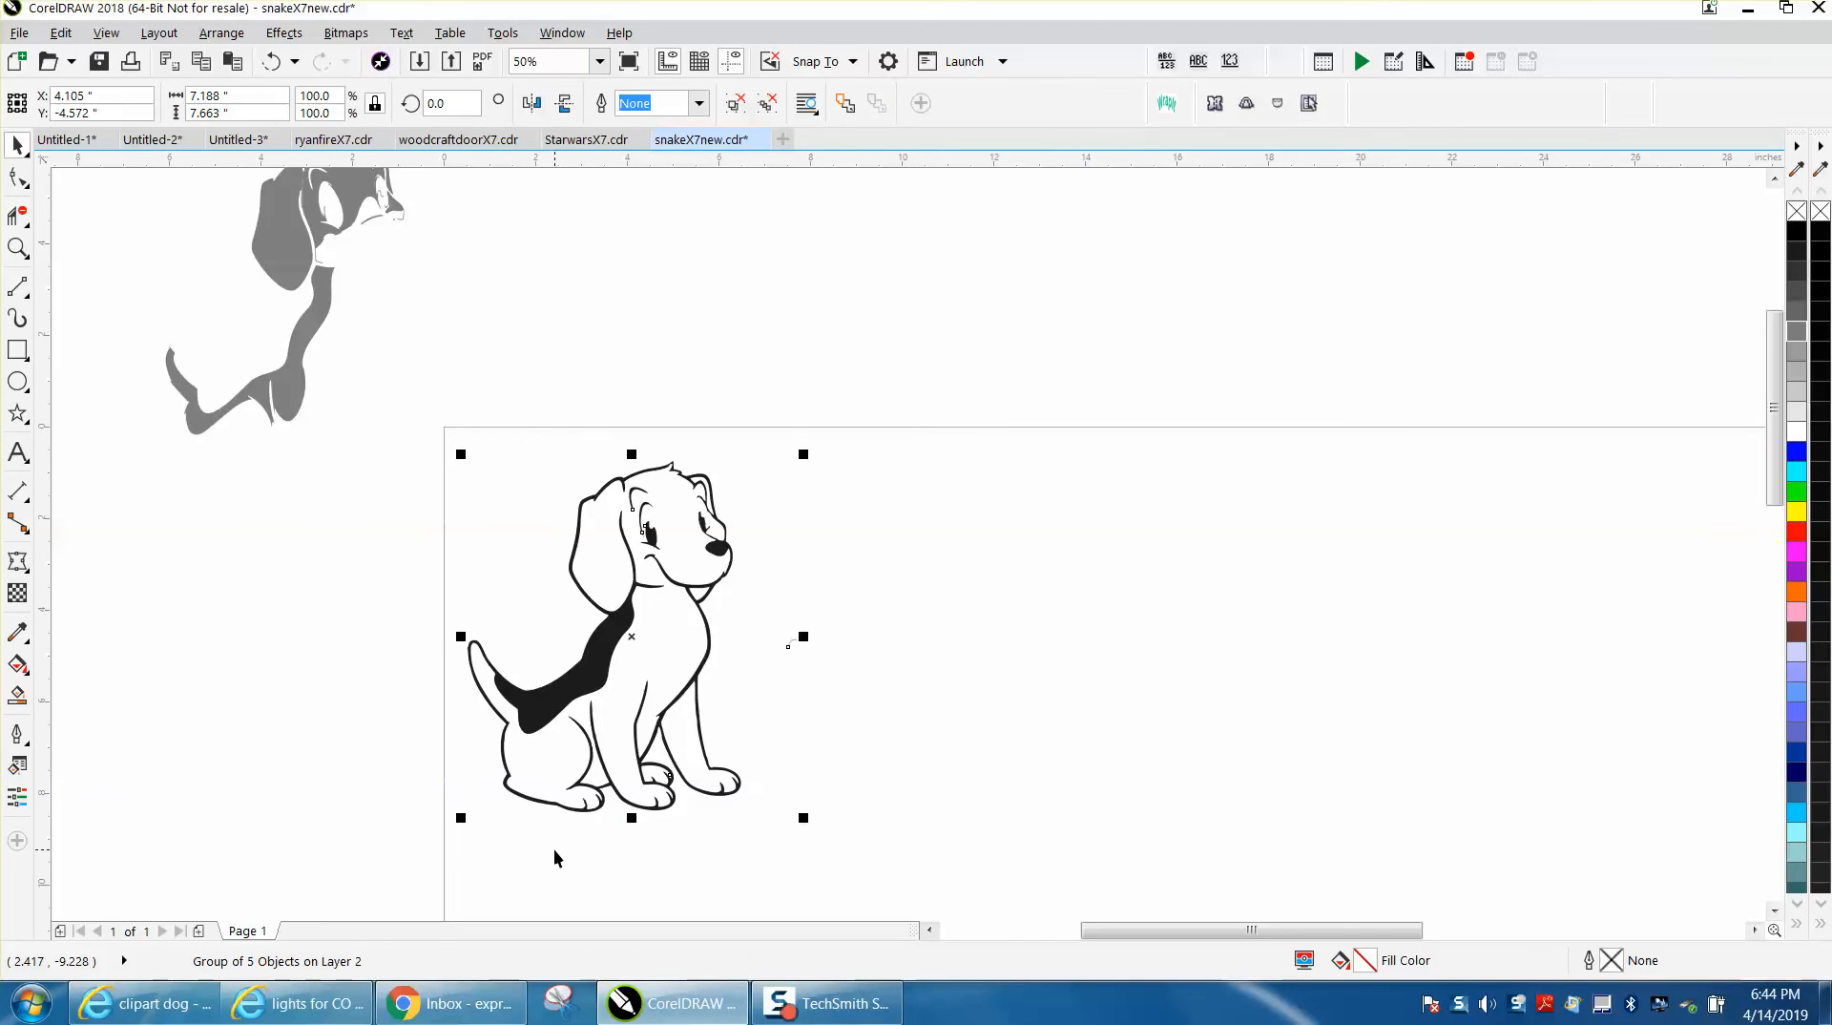
pyautogui.moveTo(747, 672)
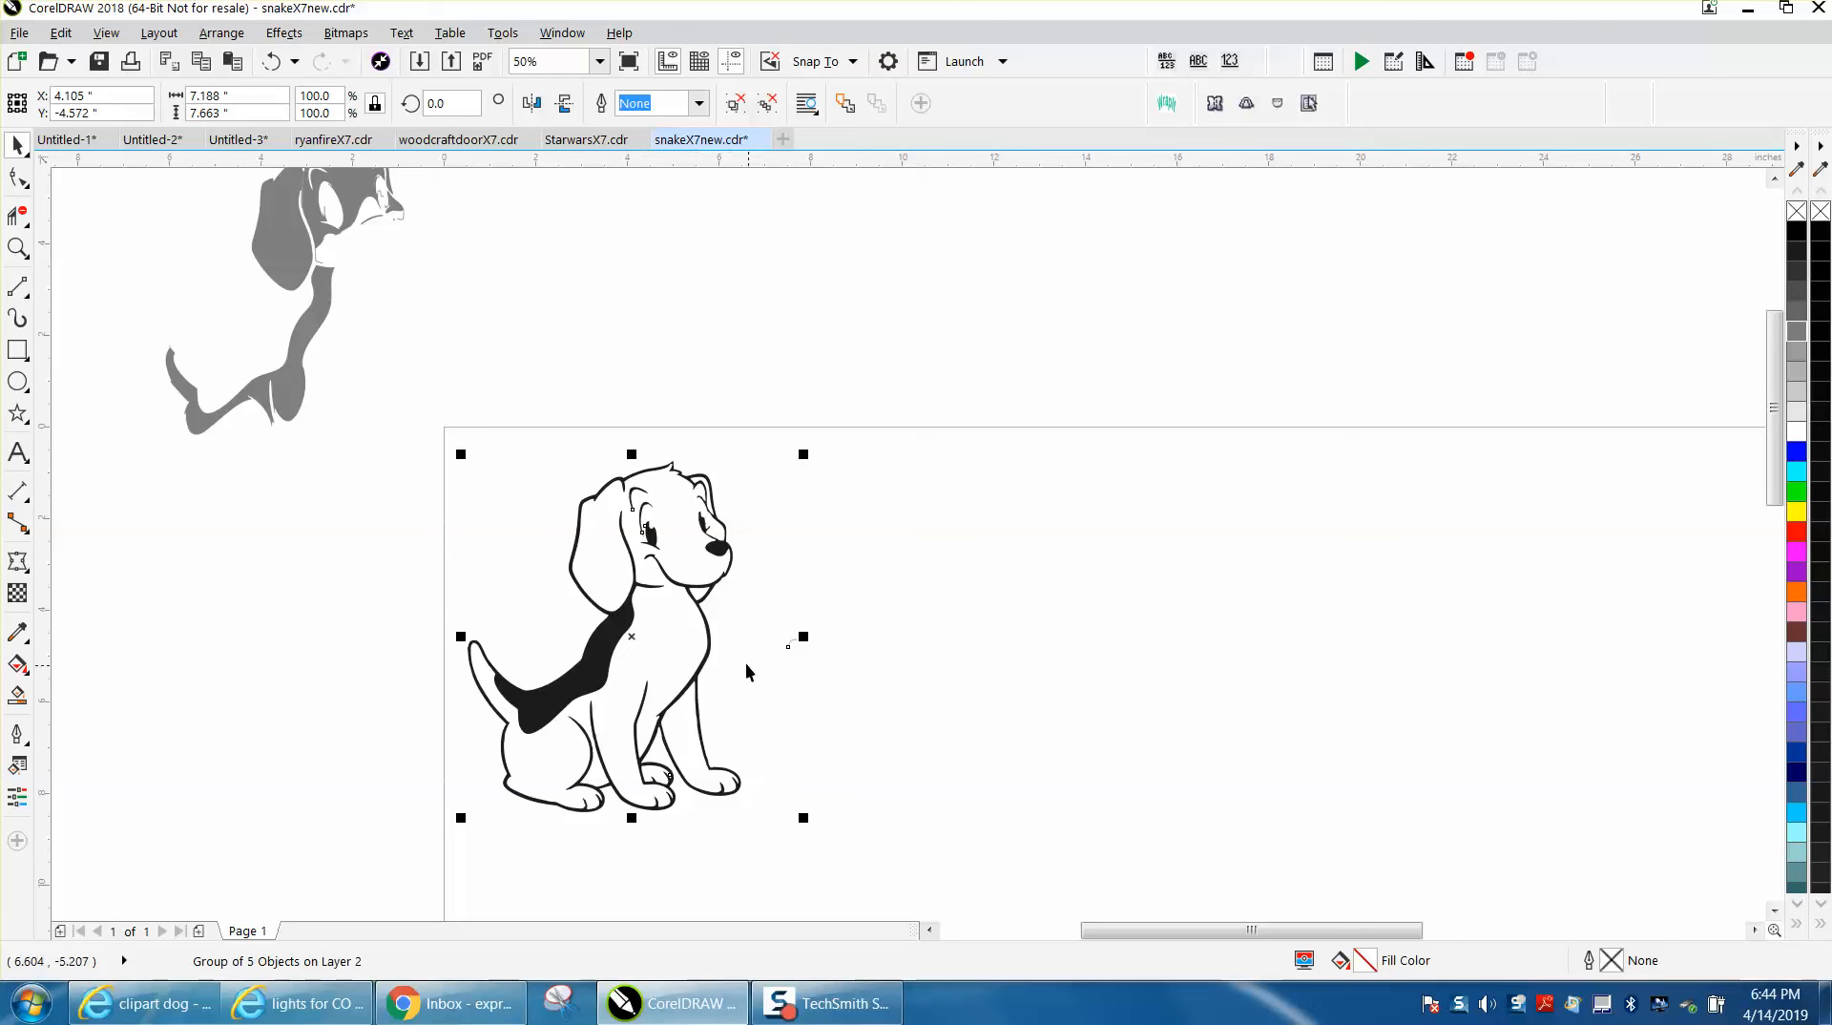
pyautogui.moveTo(712, 666)
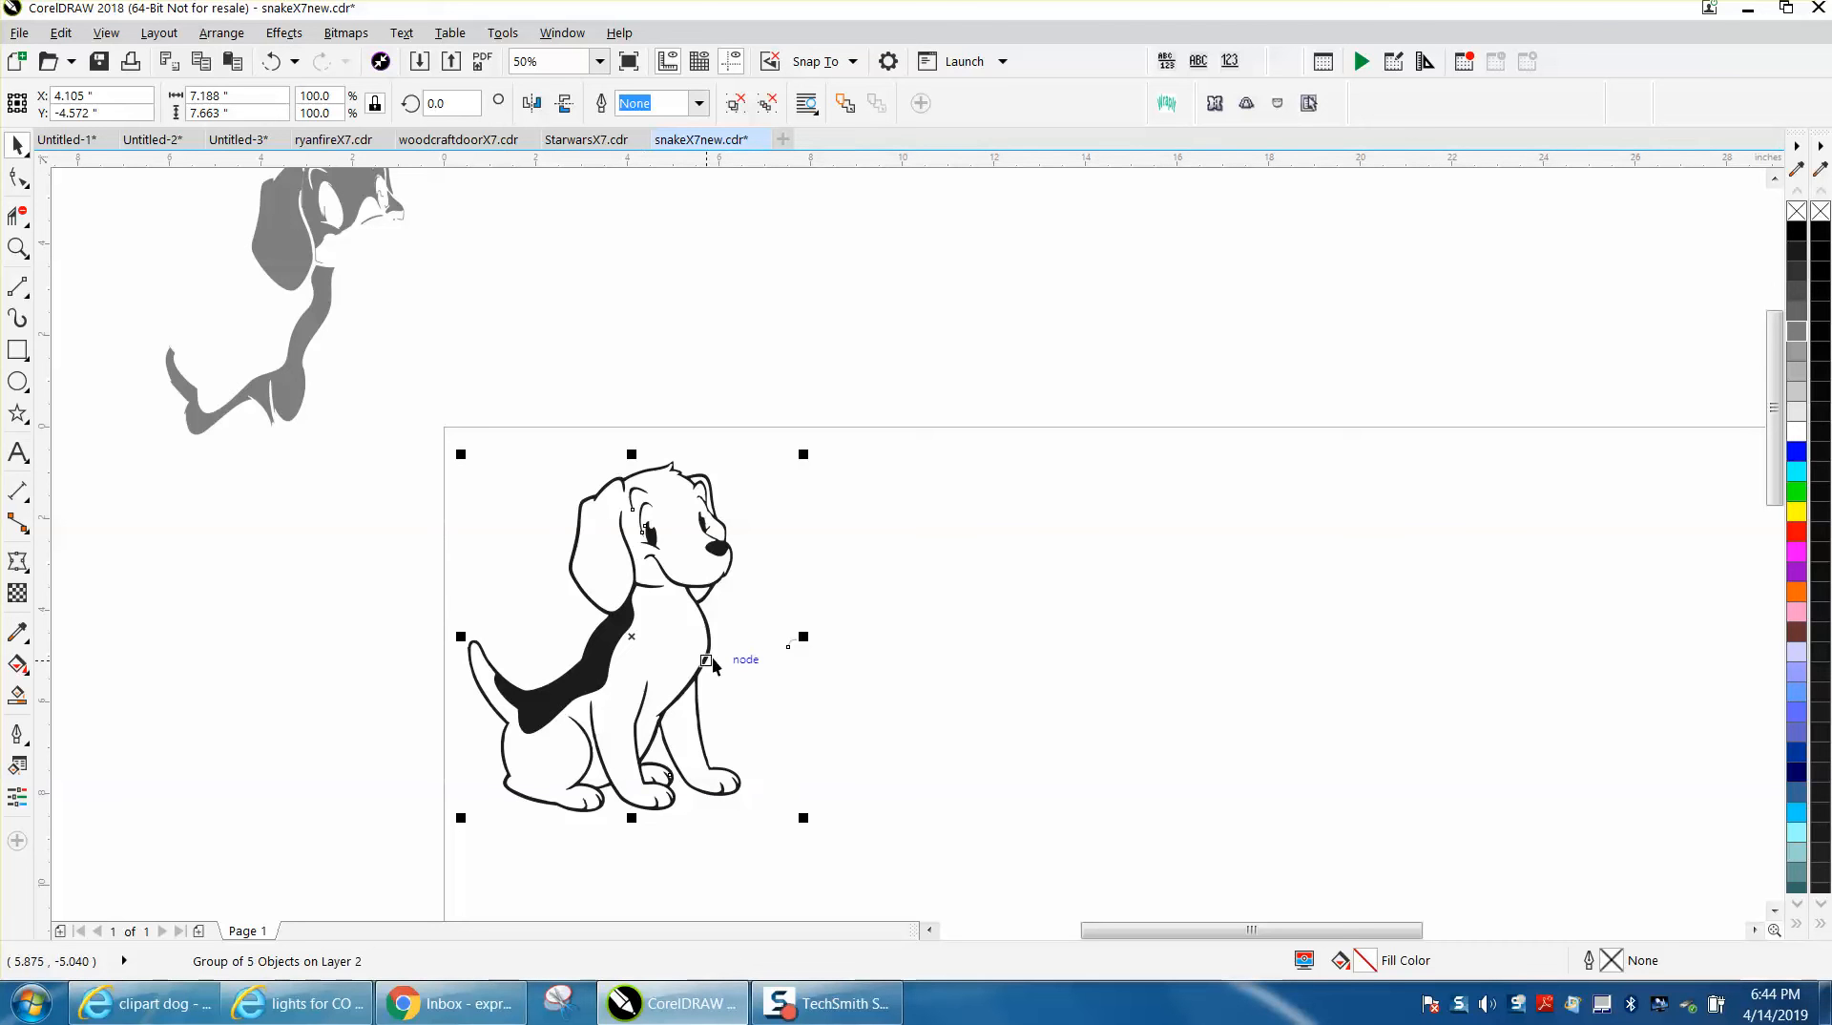
pyautogui.moveTo(710, 658)
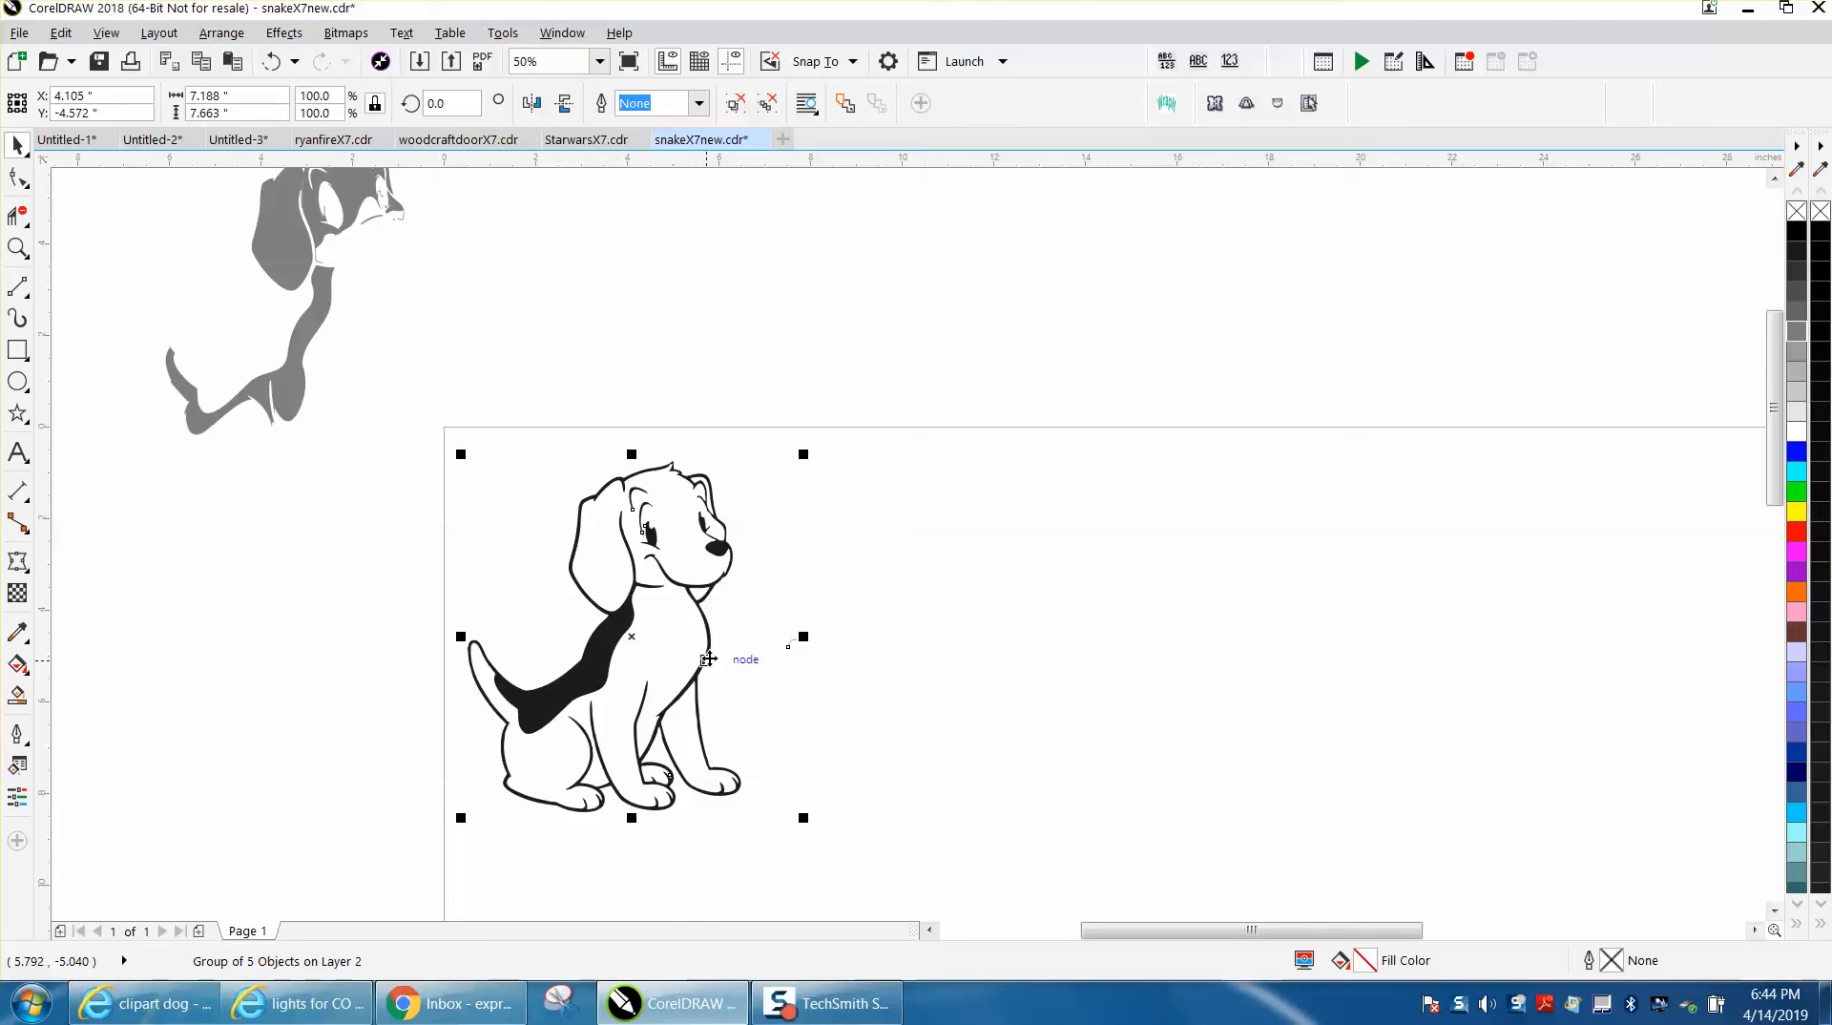
pyautogui.moveTo(40, 352)
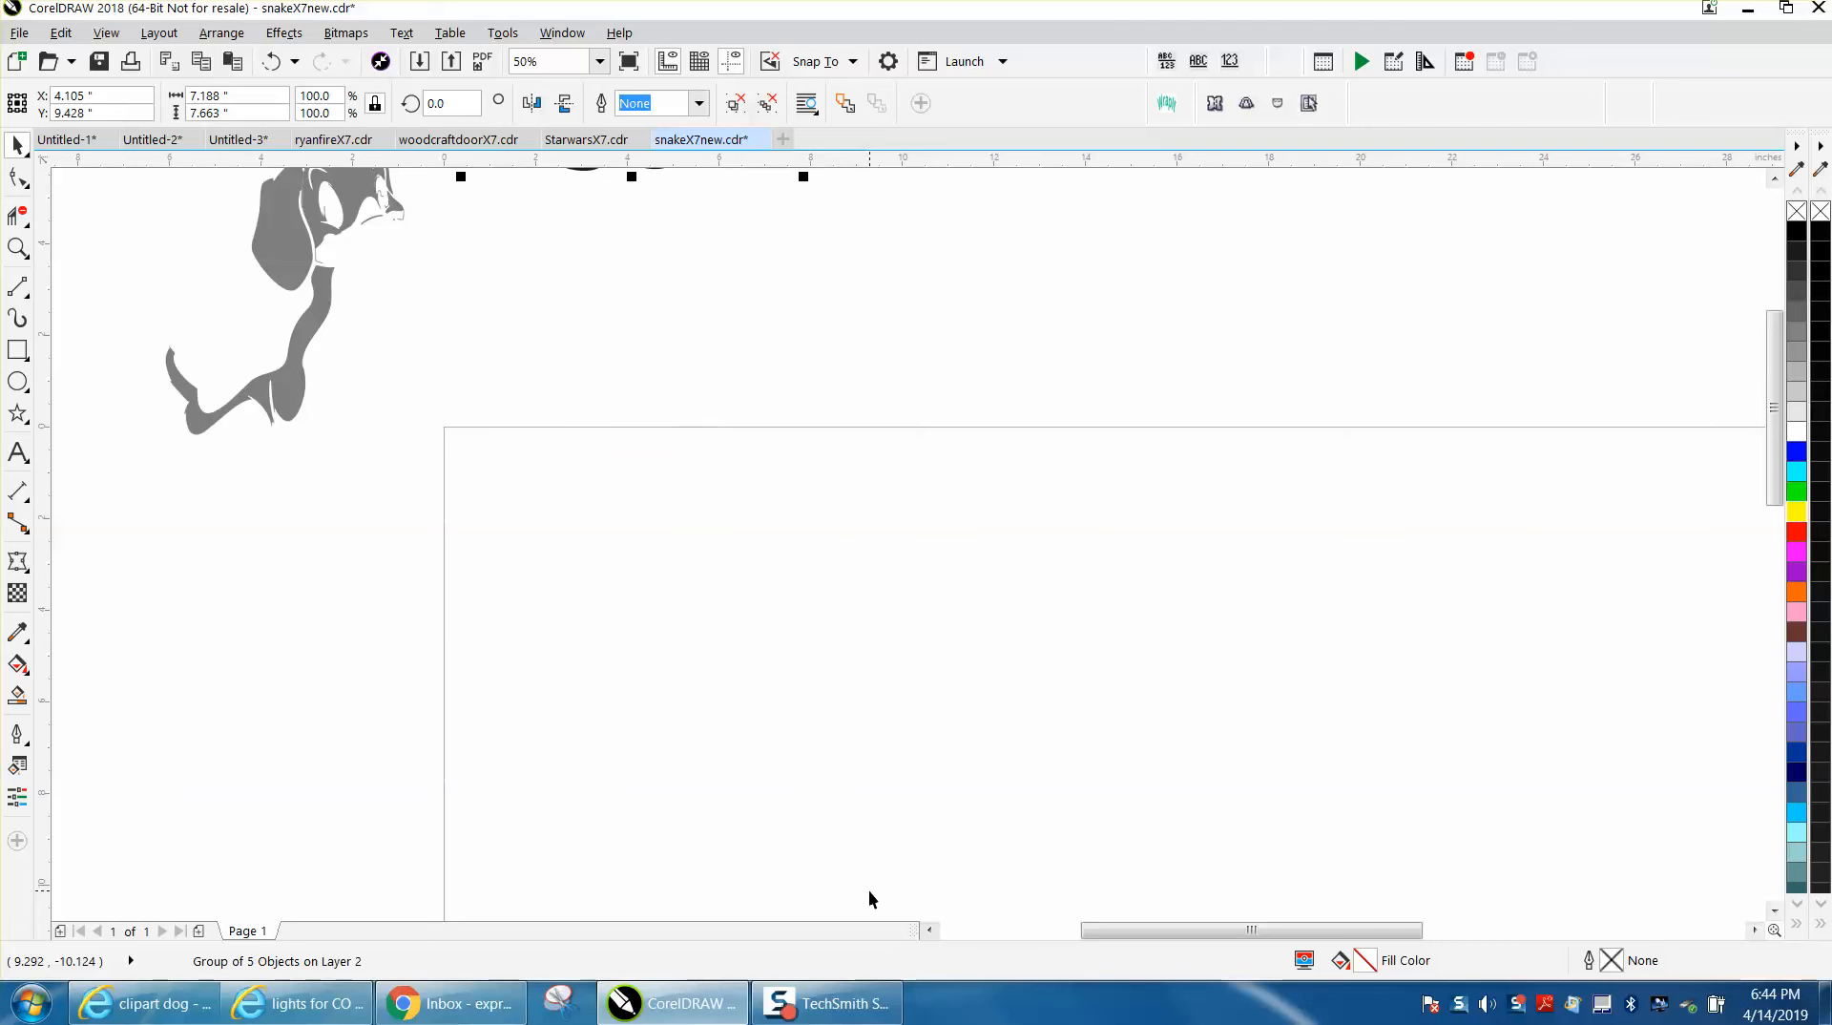
# Pick up the gray shading beagle group to position it with the outline on Layer 2.
pyautogui.click(298, 401)
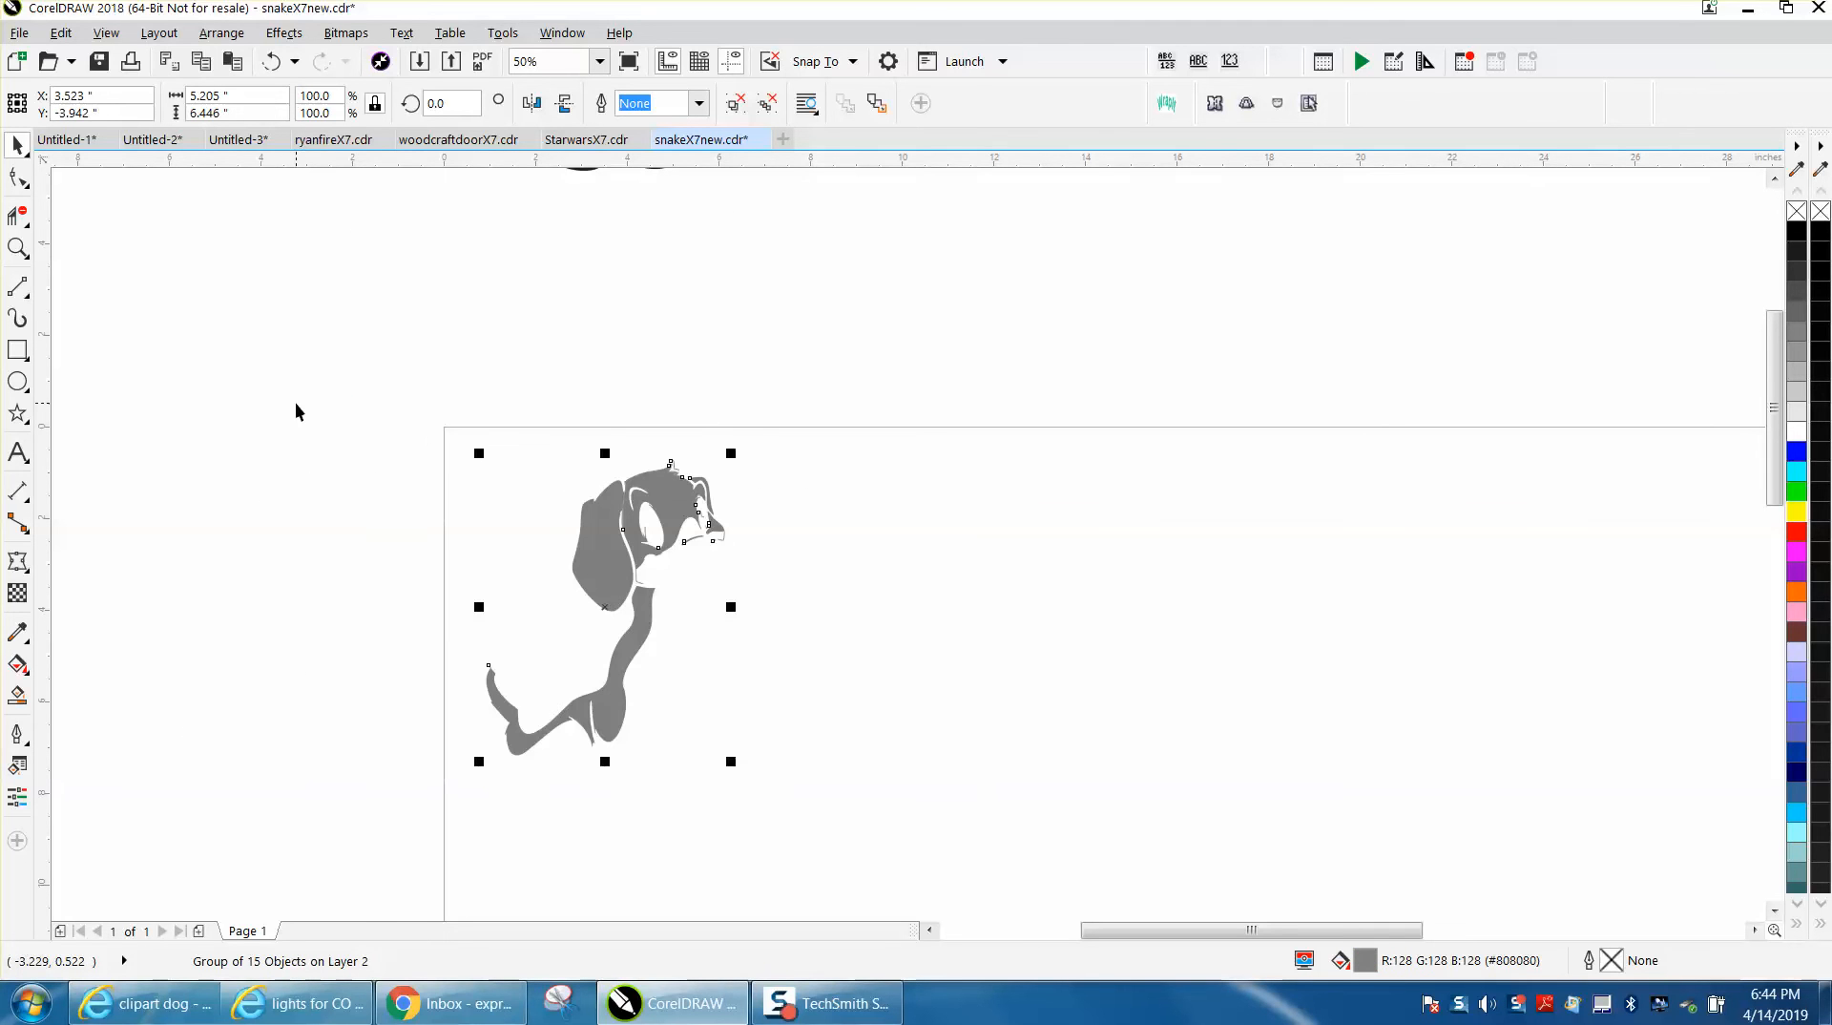
pyautogui.moveTo(586, 517)
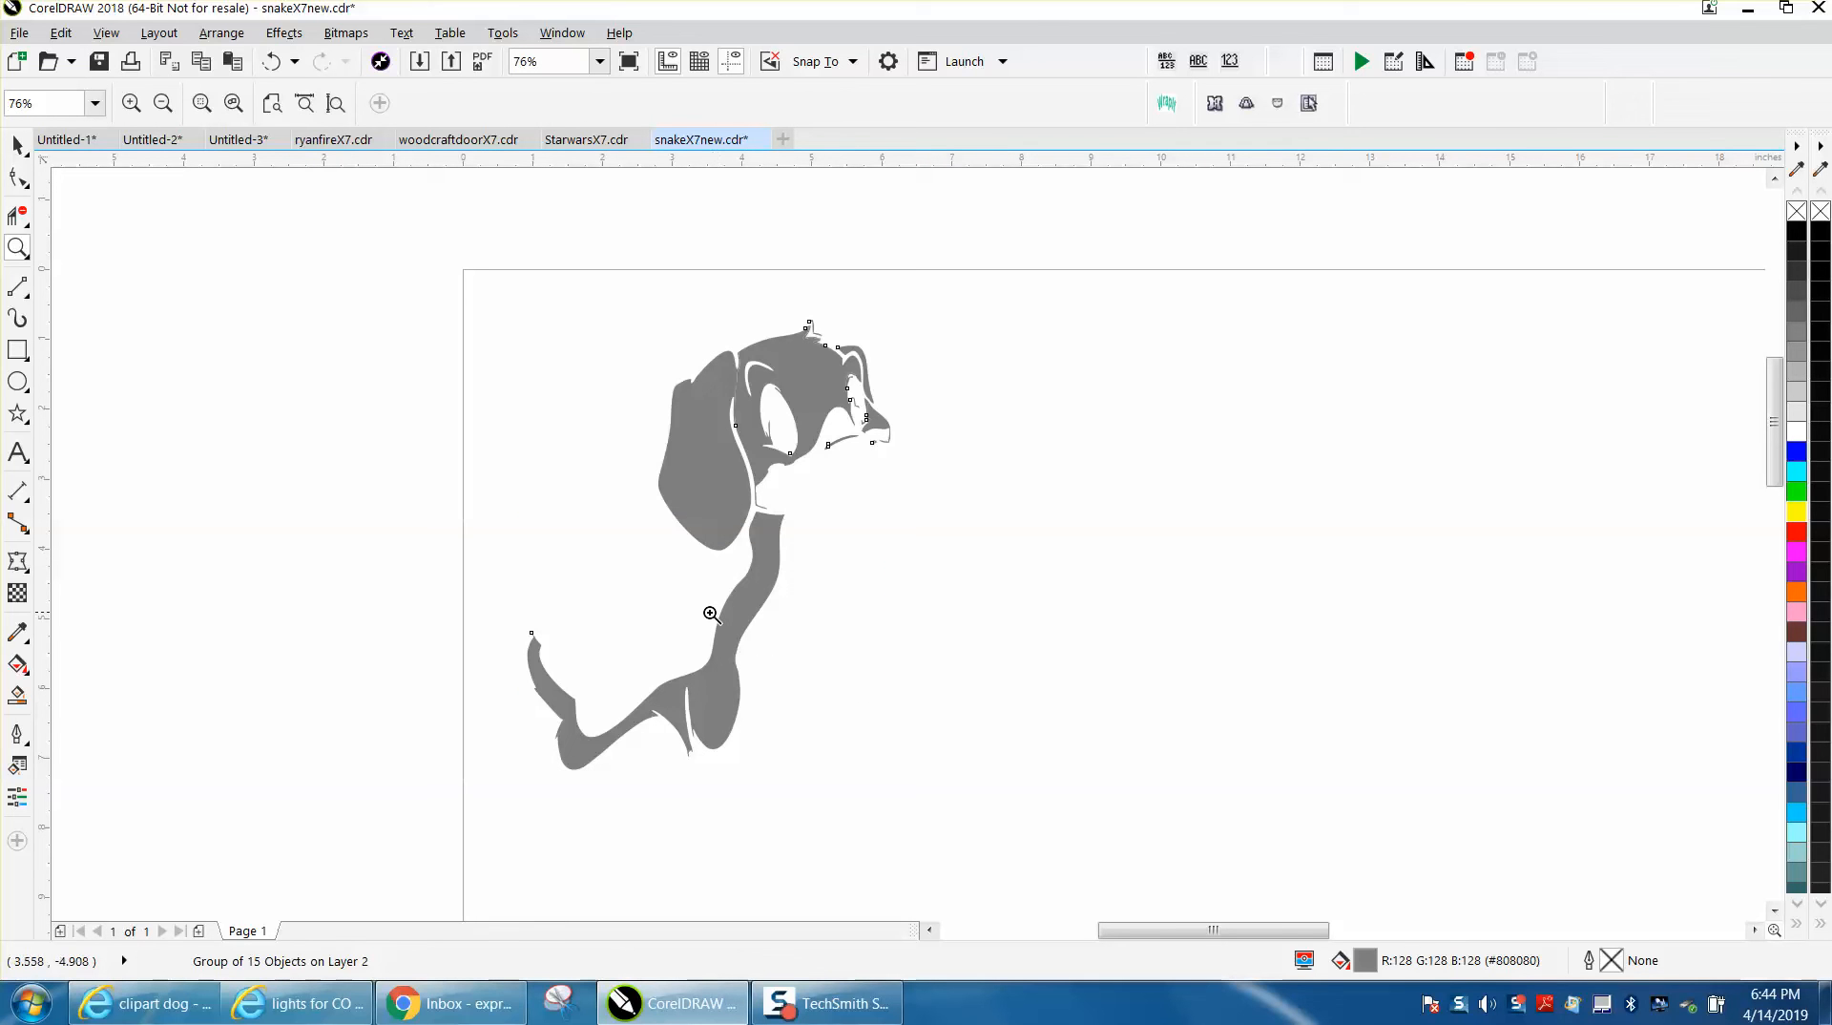
pyautogui.moveTo(712, 607)
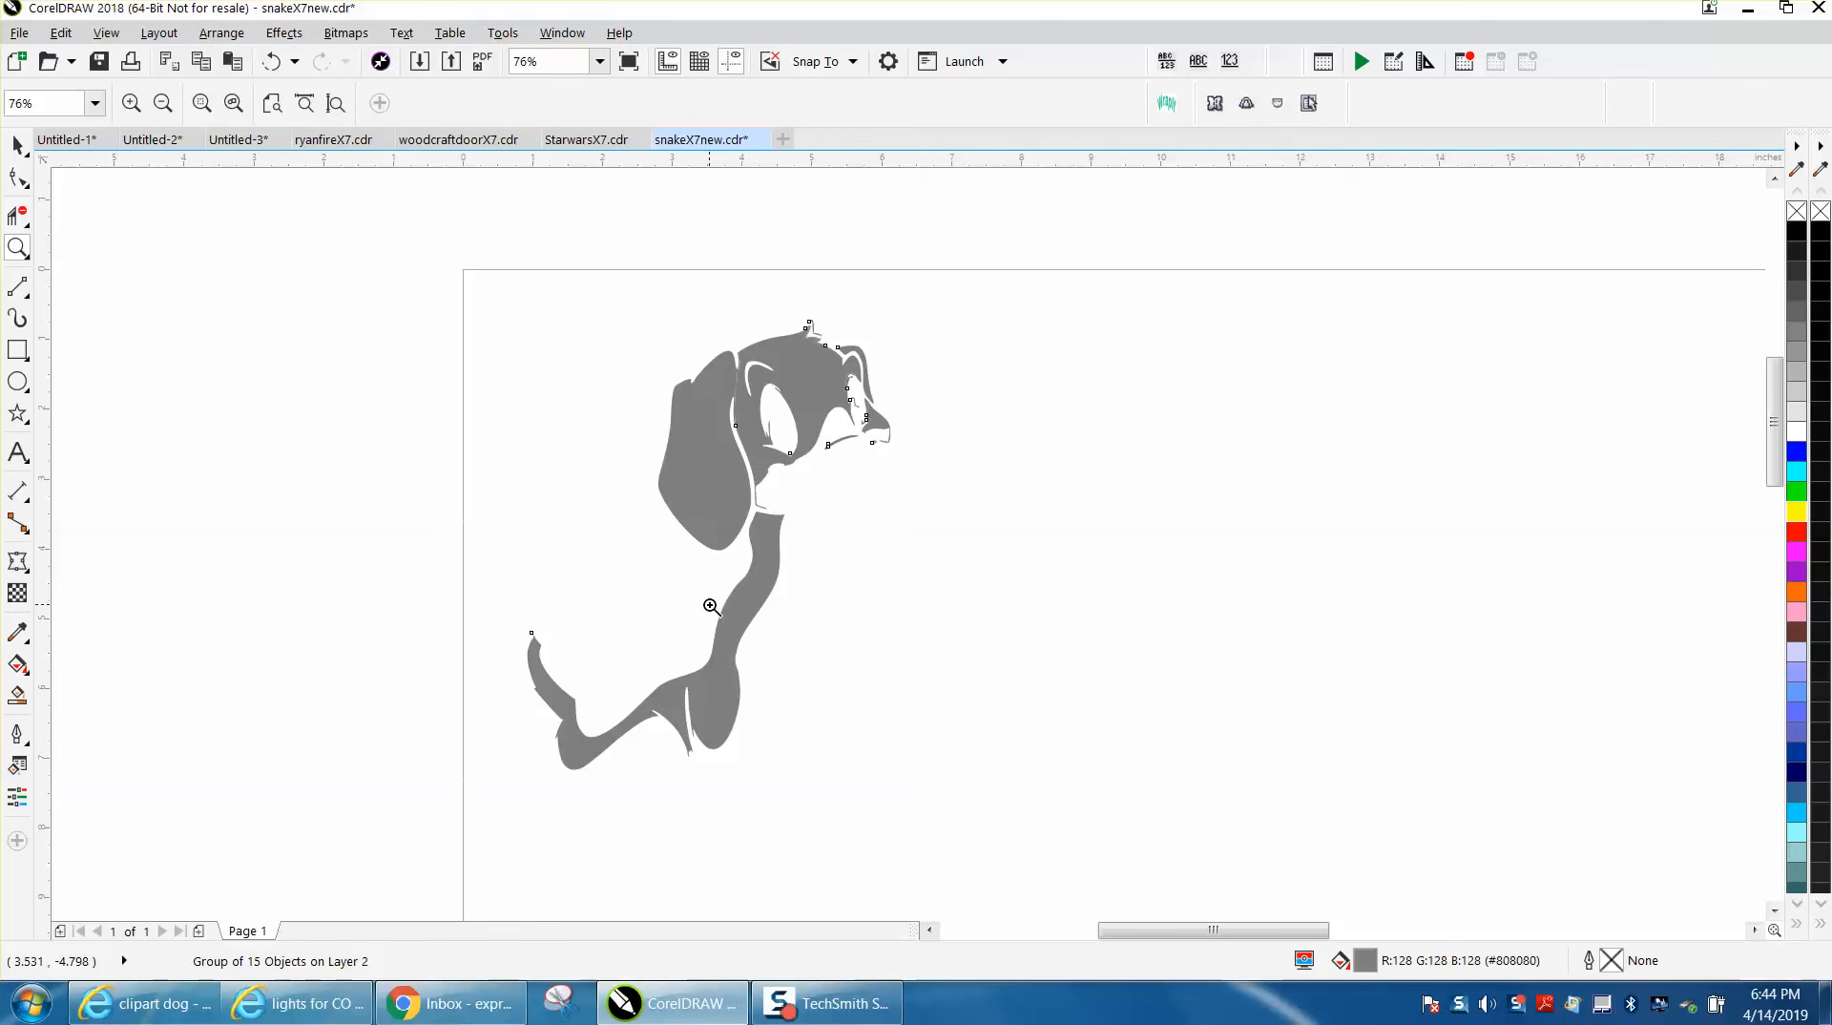
pyautogui.moveTo(704, 561)
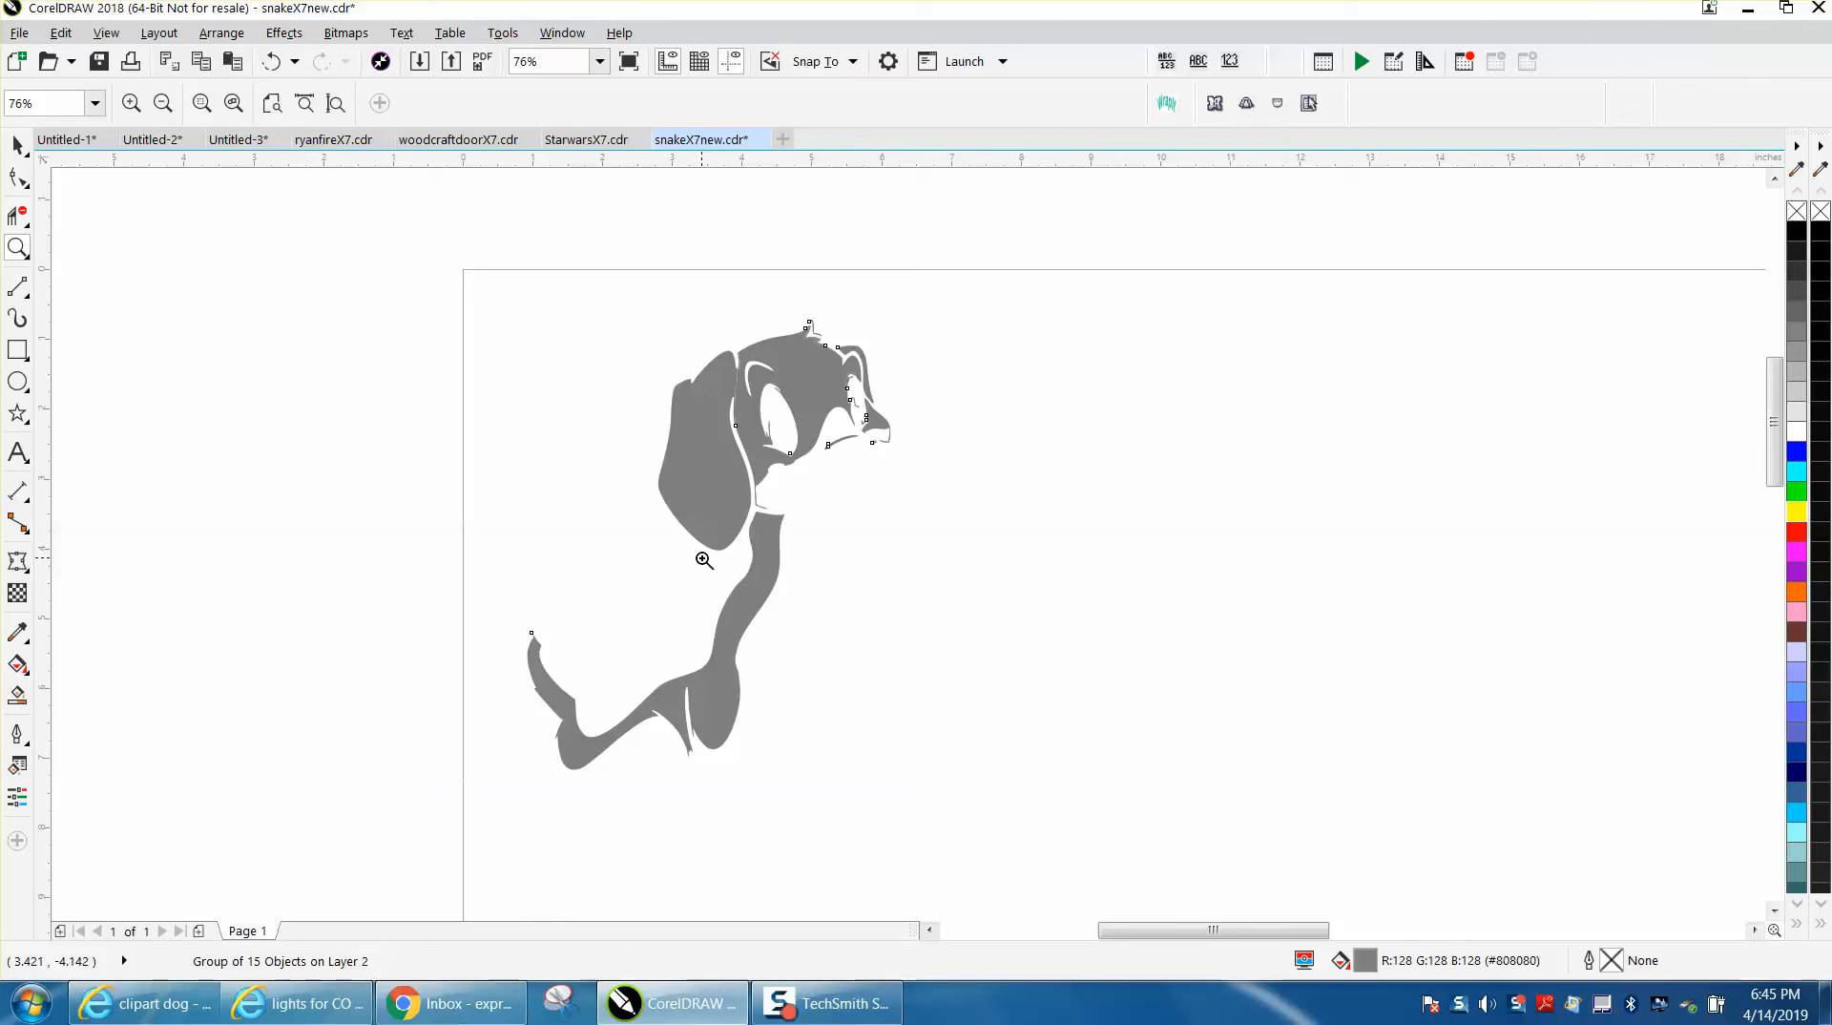
pyautogui.moveTo(761, 549)
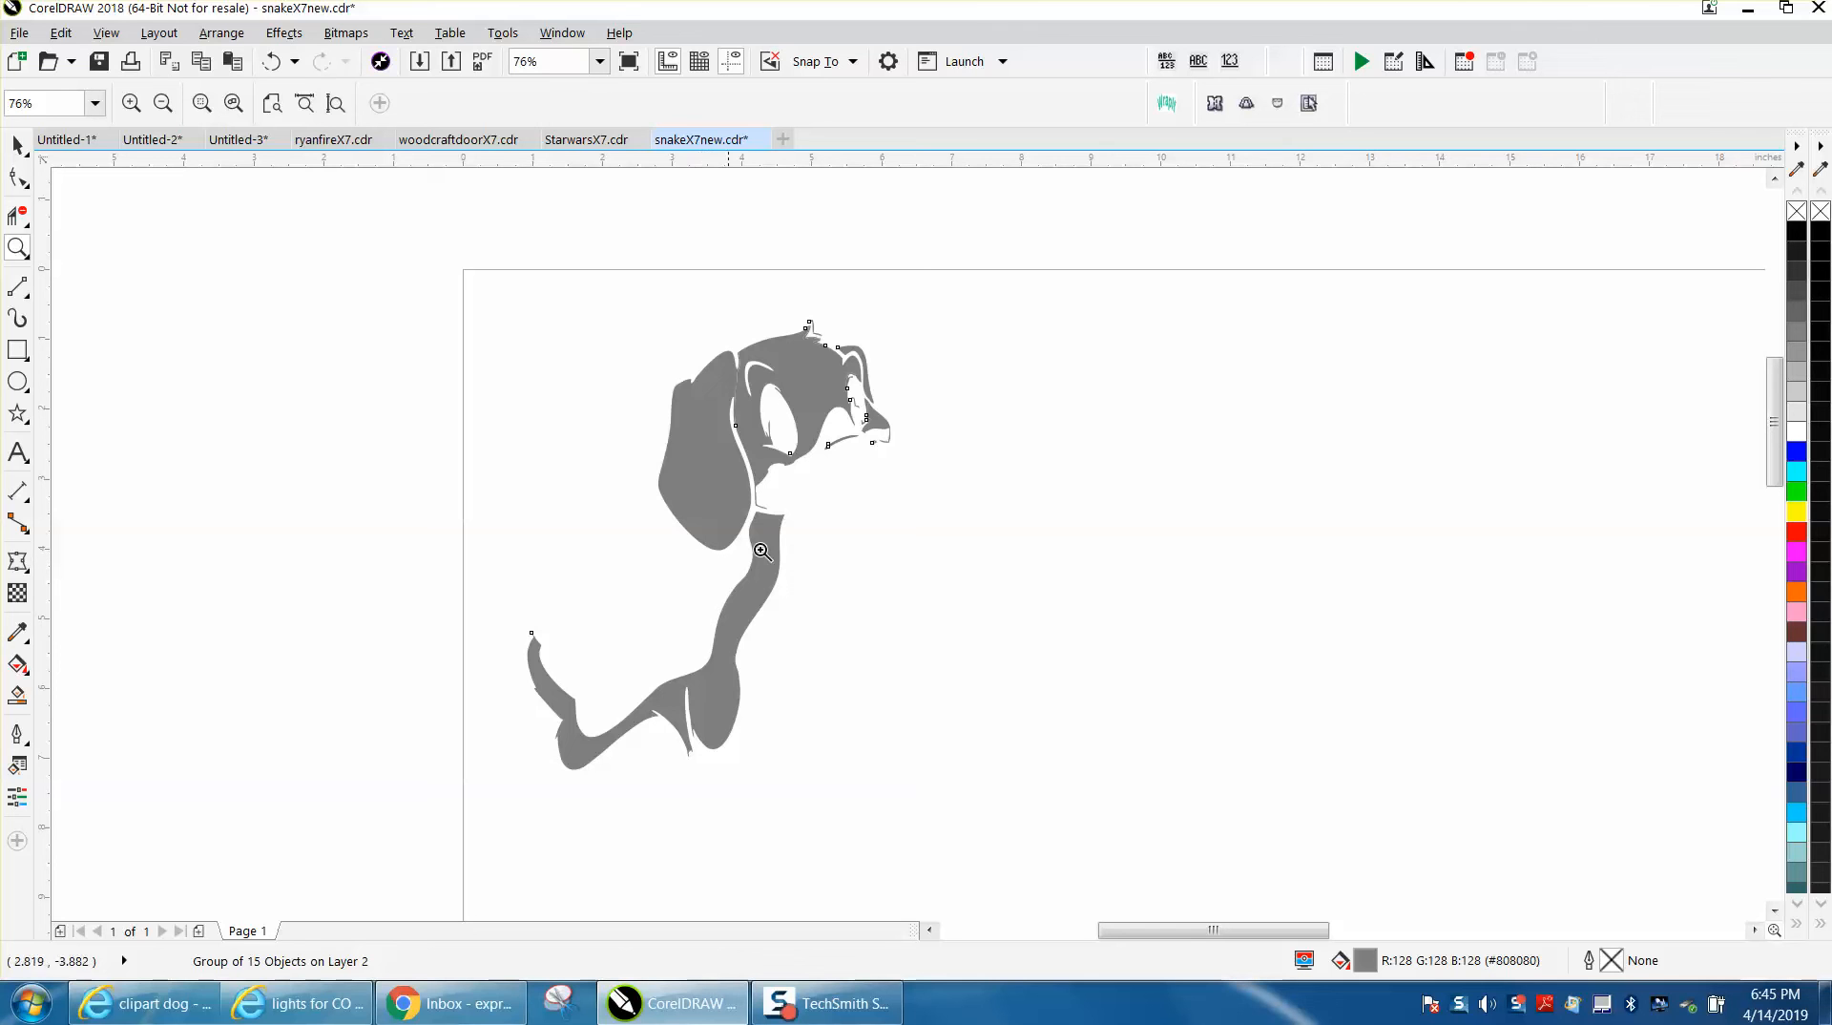
pyautogui.moveTo(748, 528)
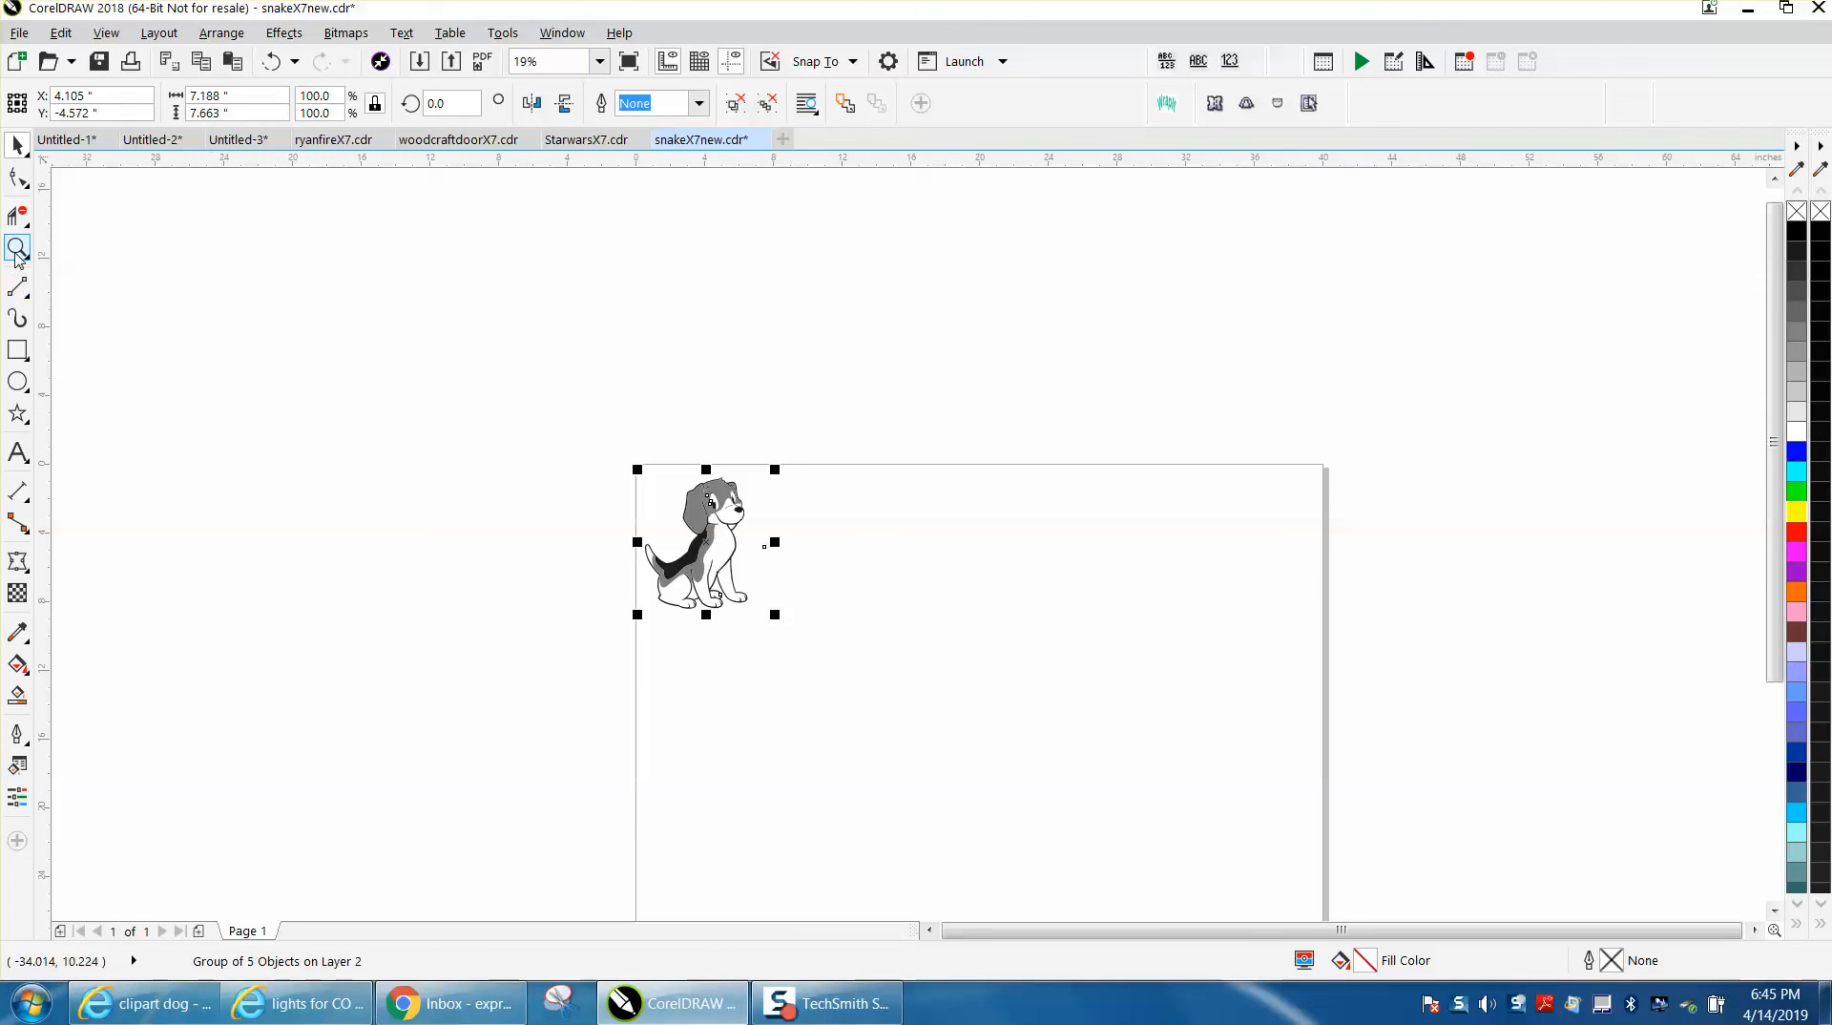
pyautogui.click(567, 355)
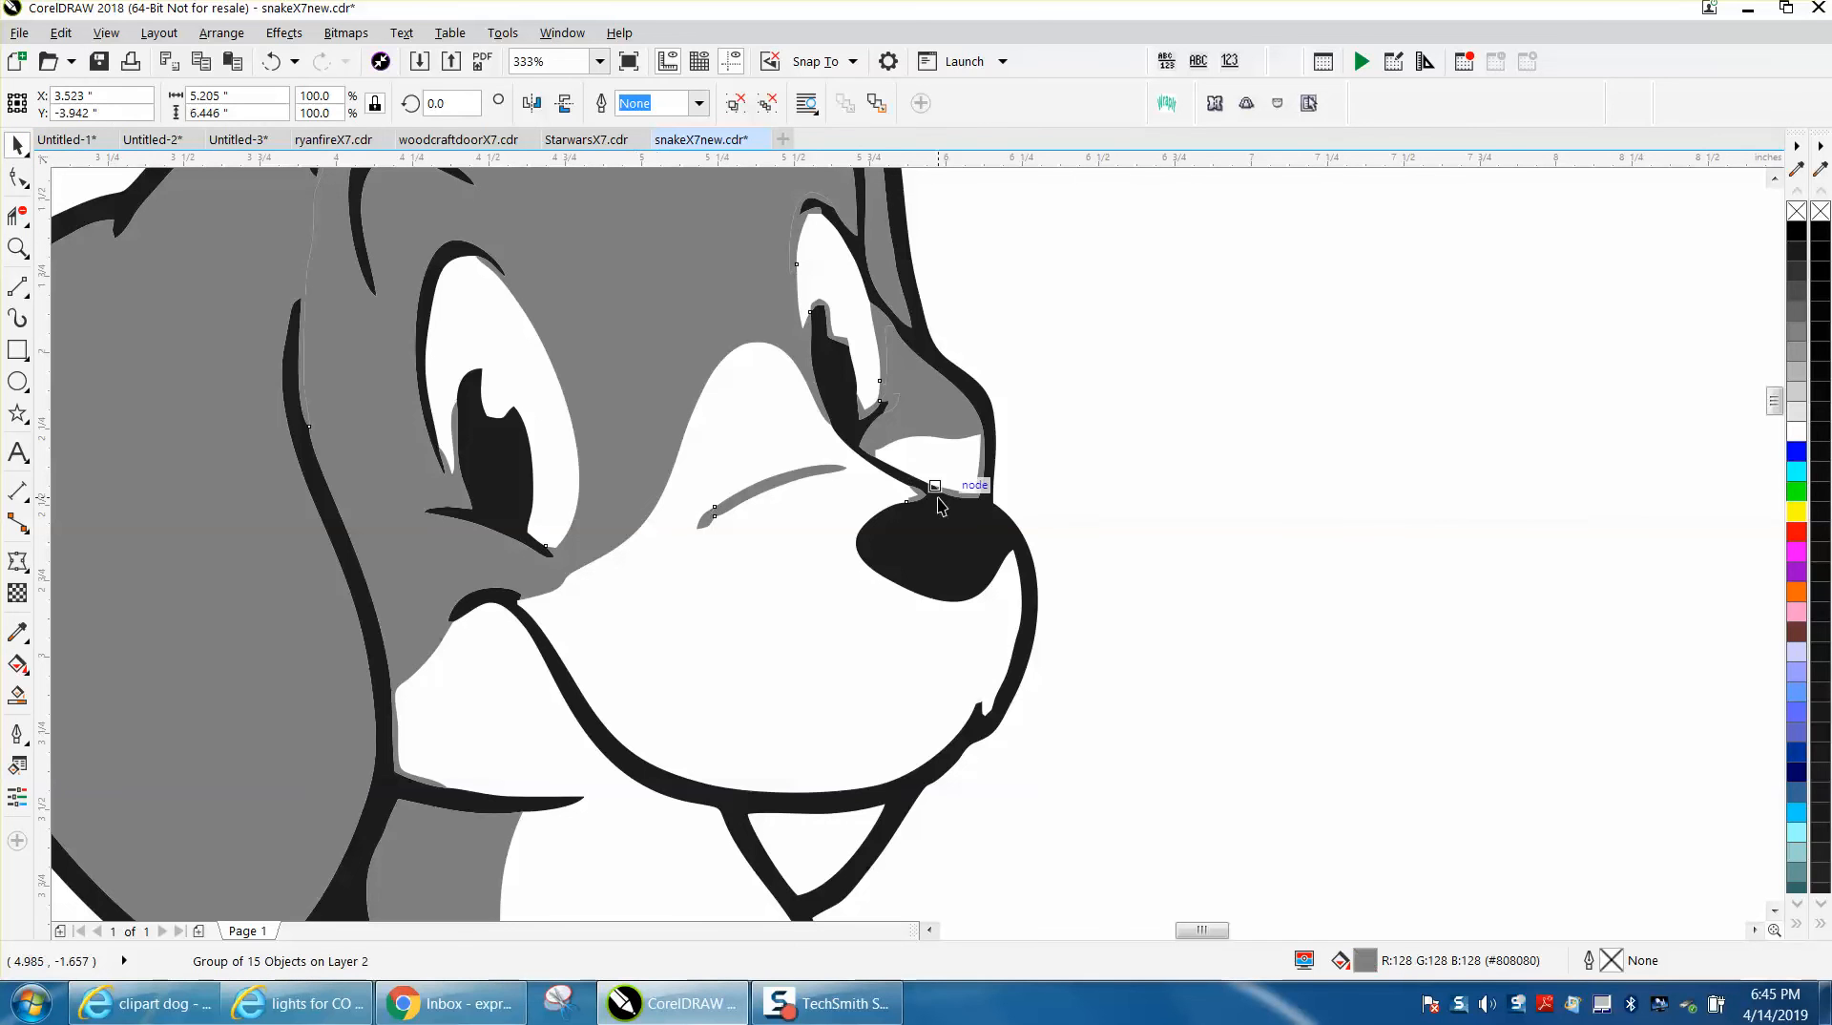
pyautogui.click(222, 32)
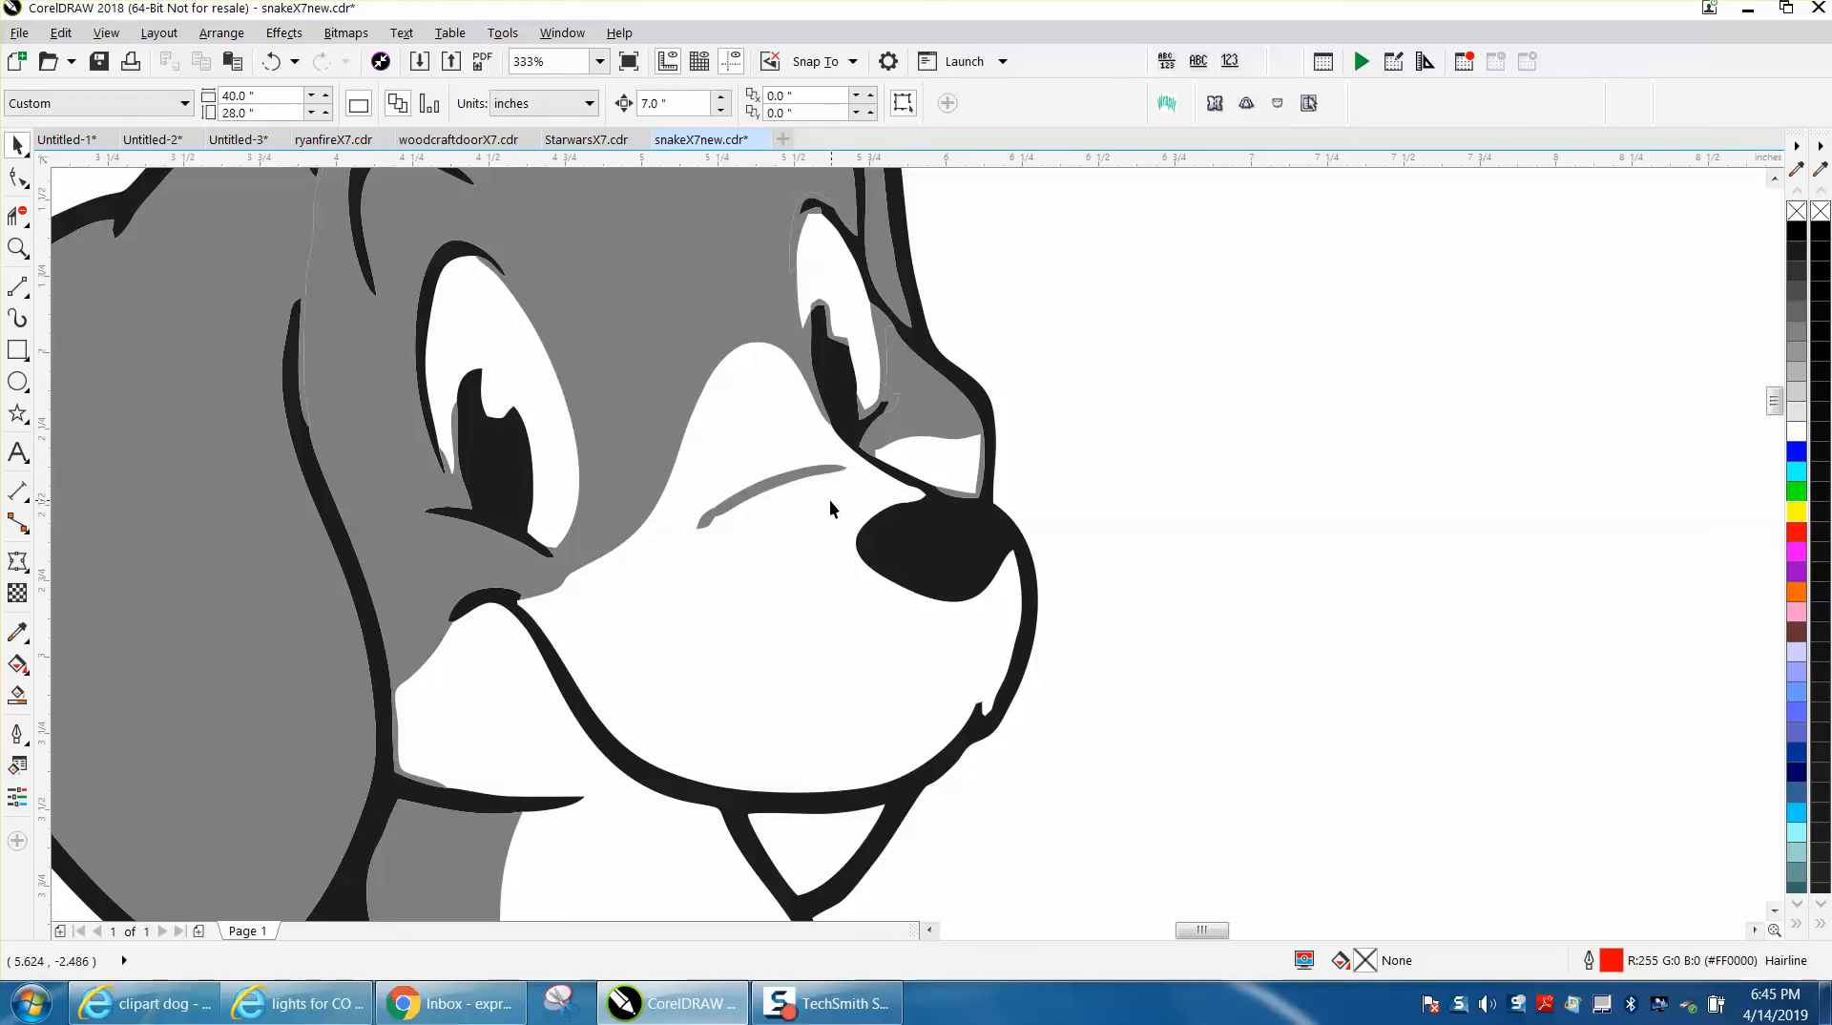
pyautogui.moveTo(880, 351)
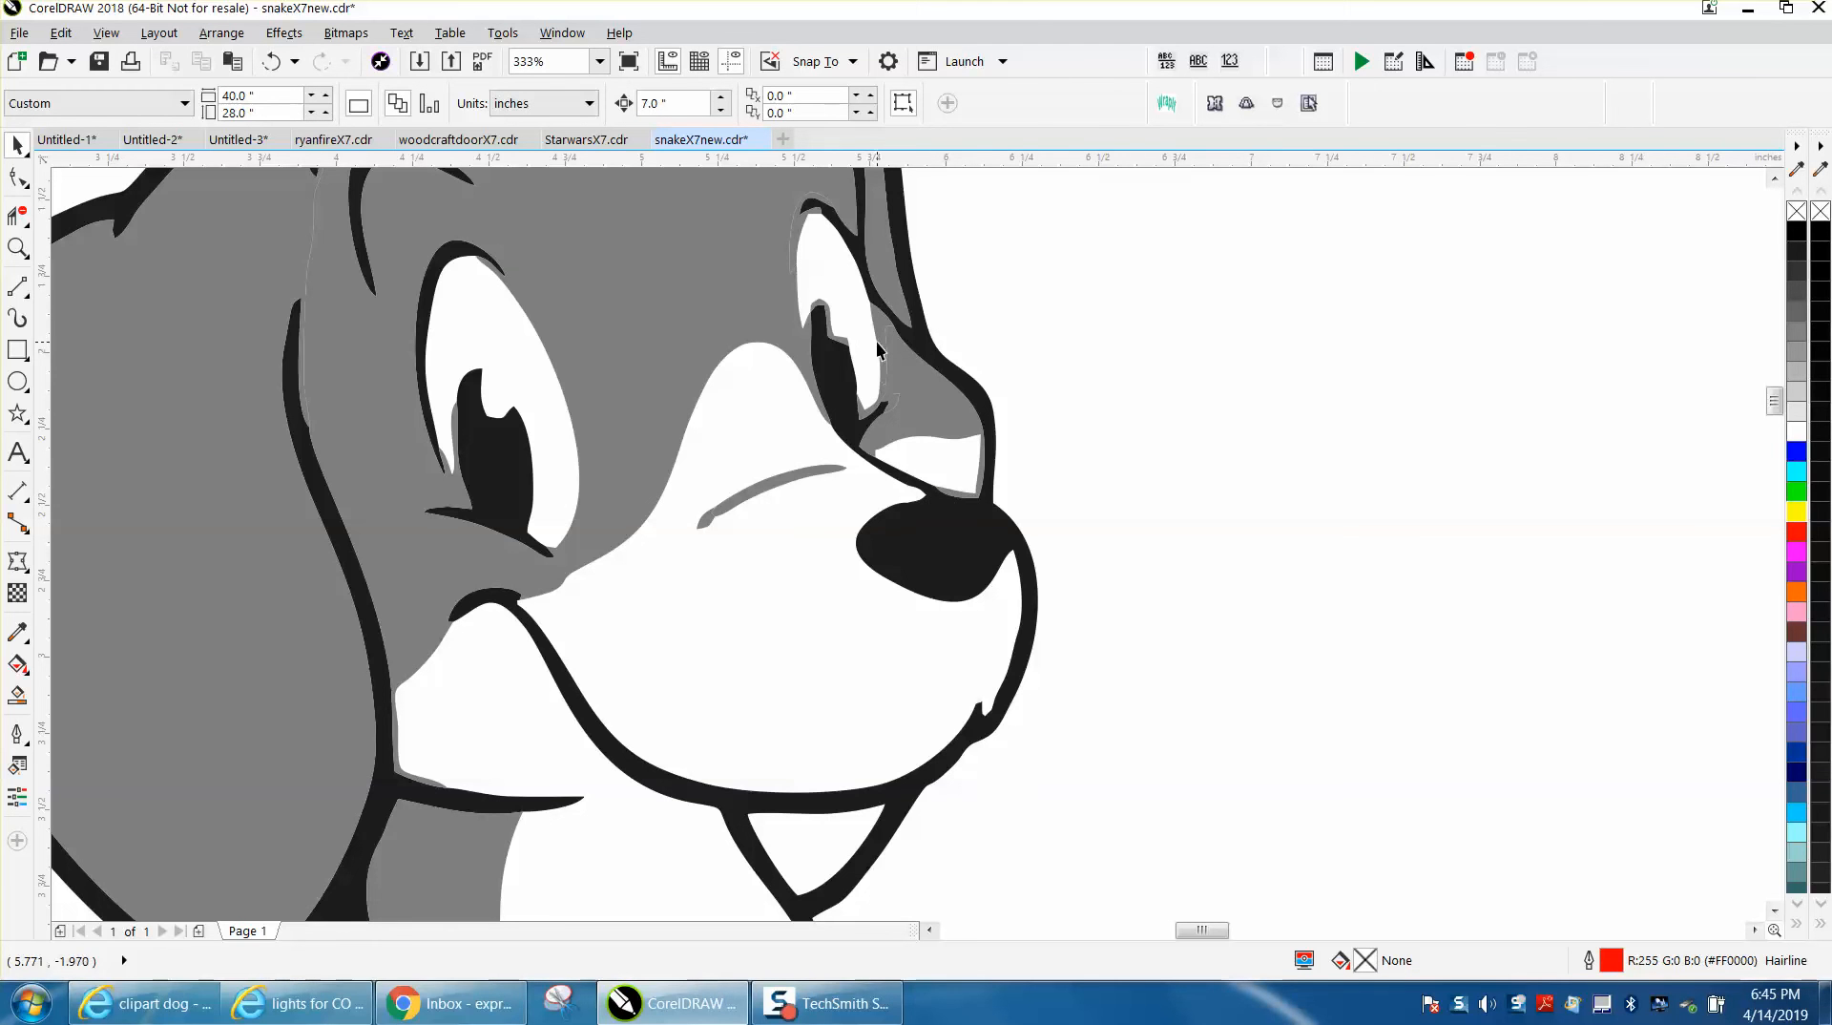
pyautogui.moveTo(924, 389)
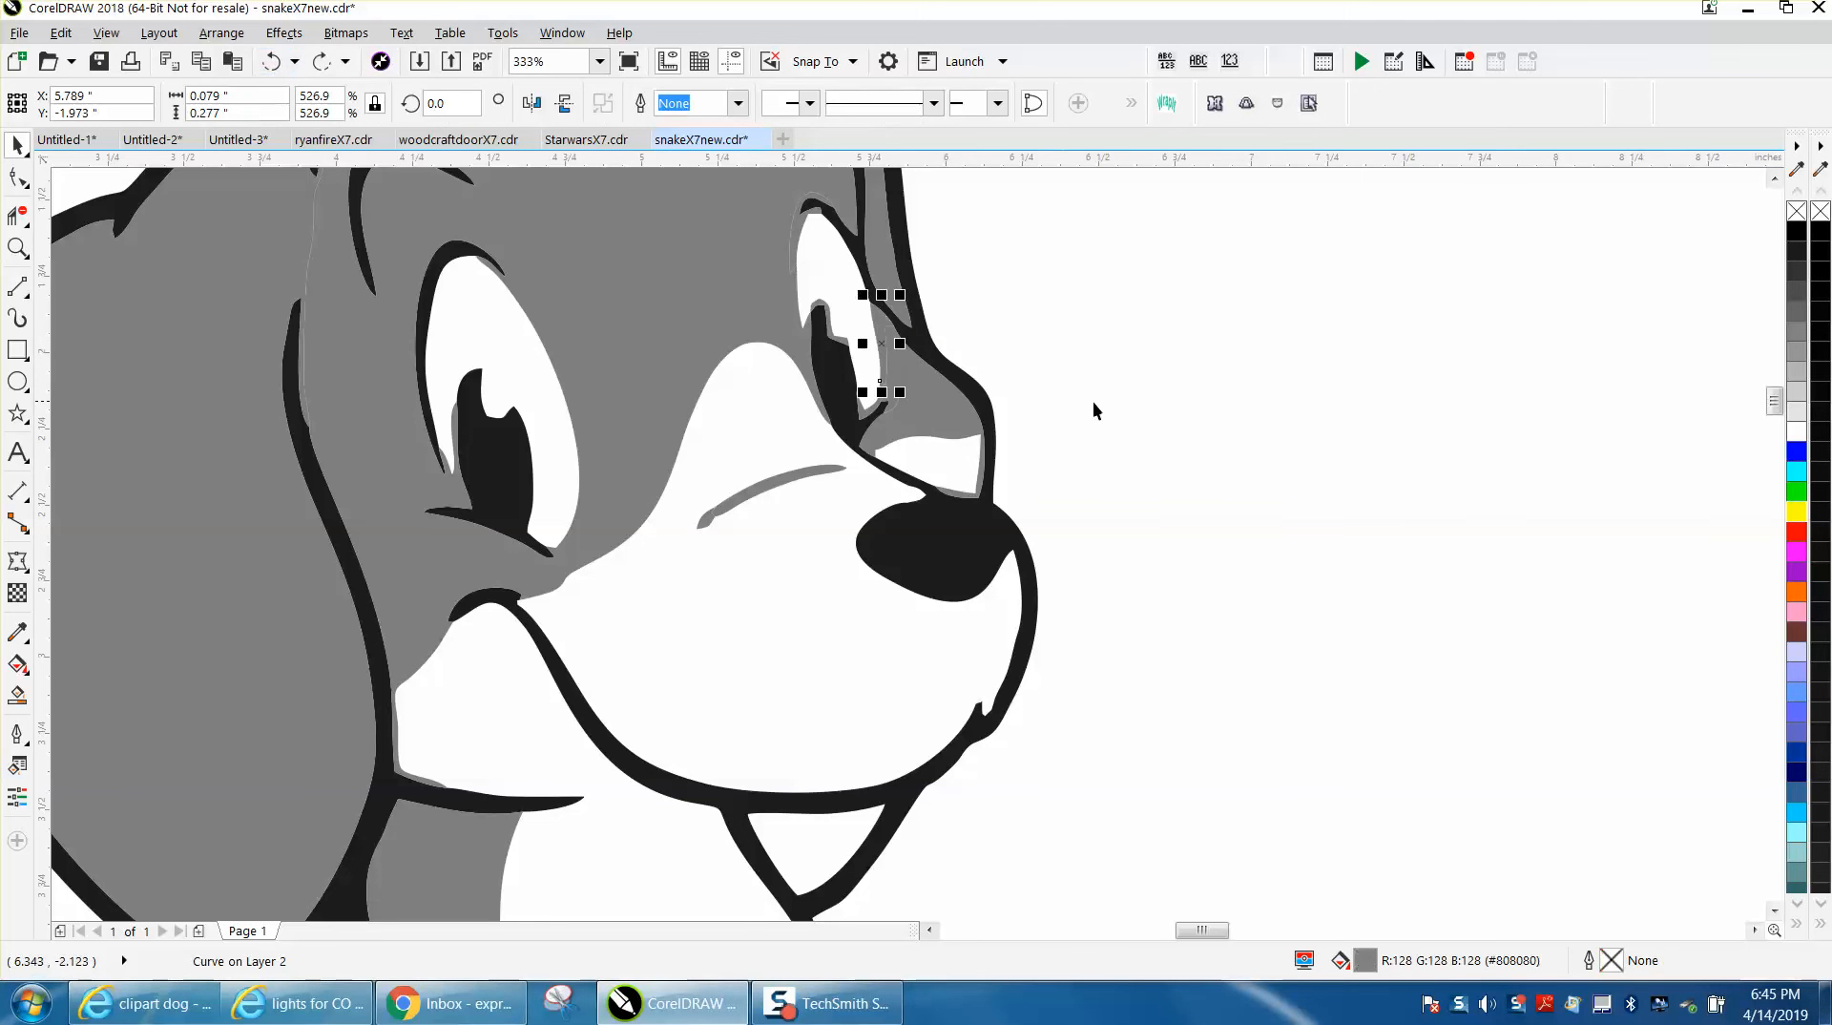
pyautogui.write('75%')
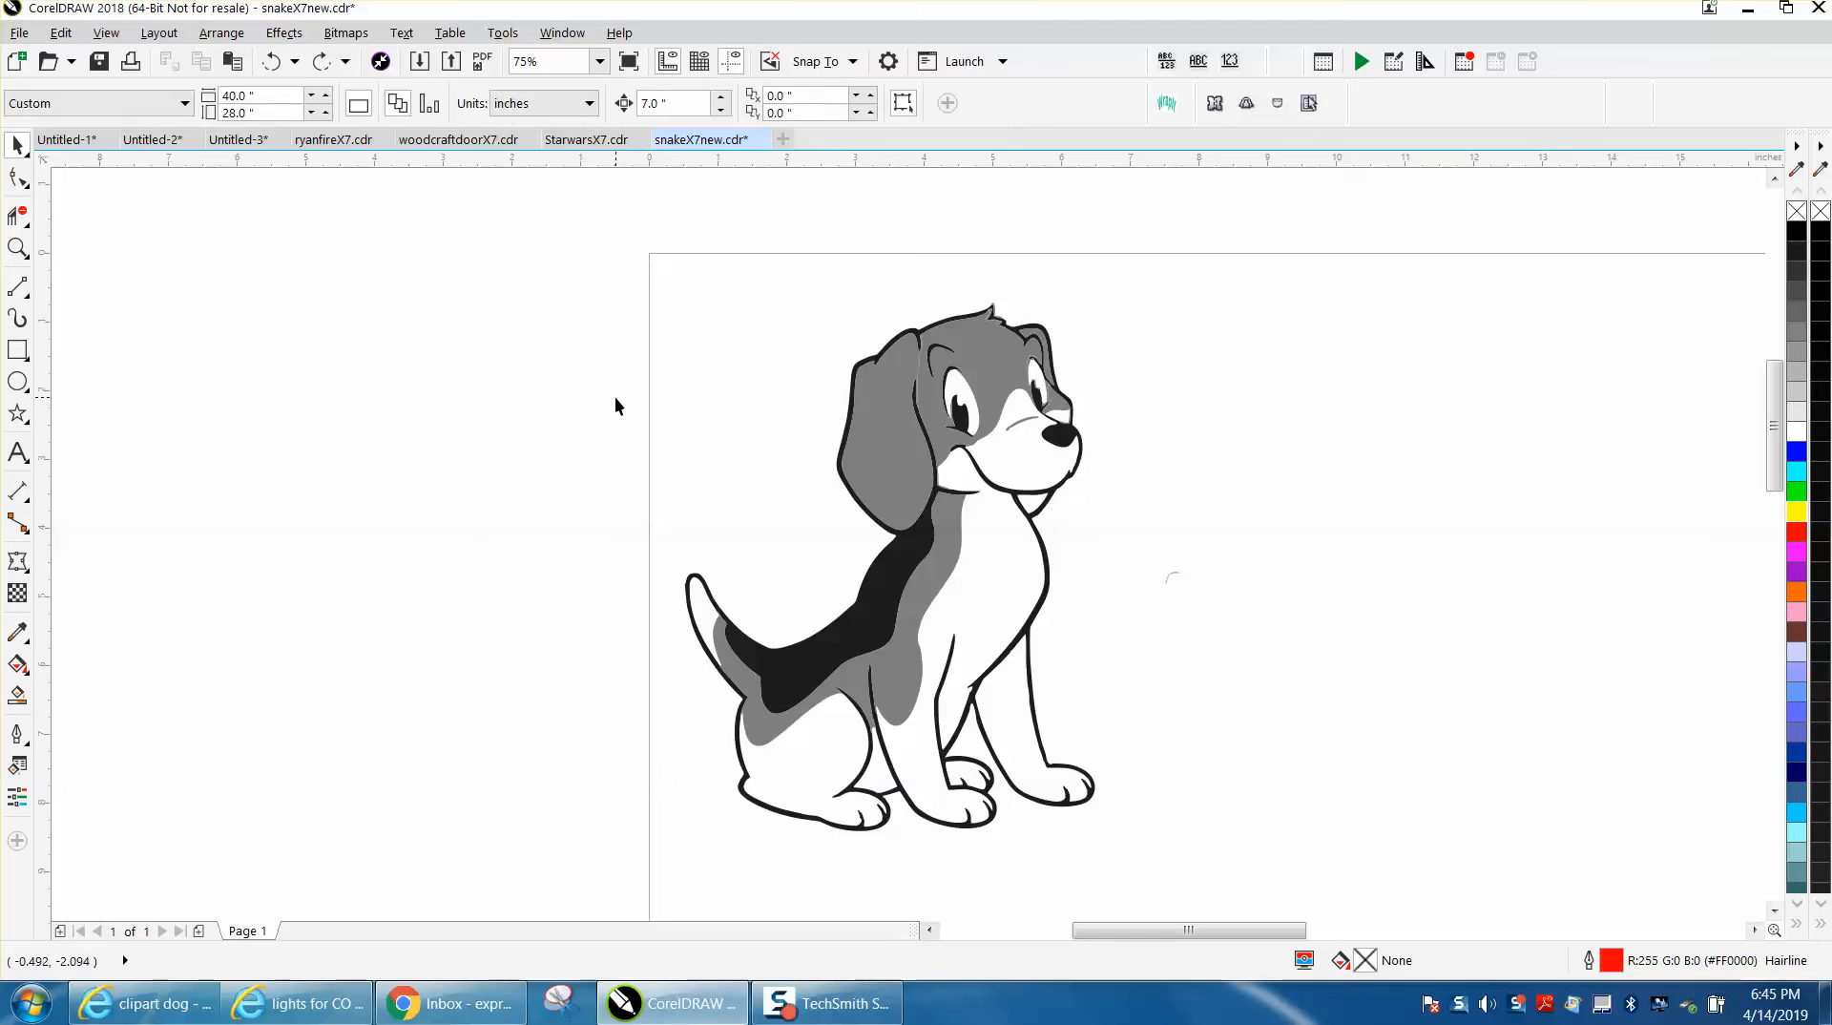
pyautogui.moveTo(917, 439)
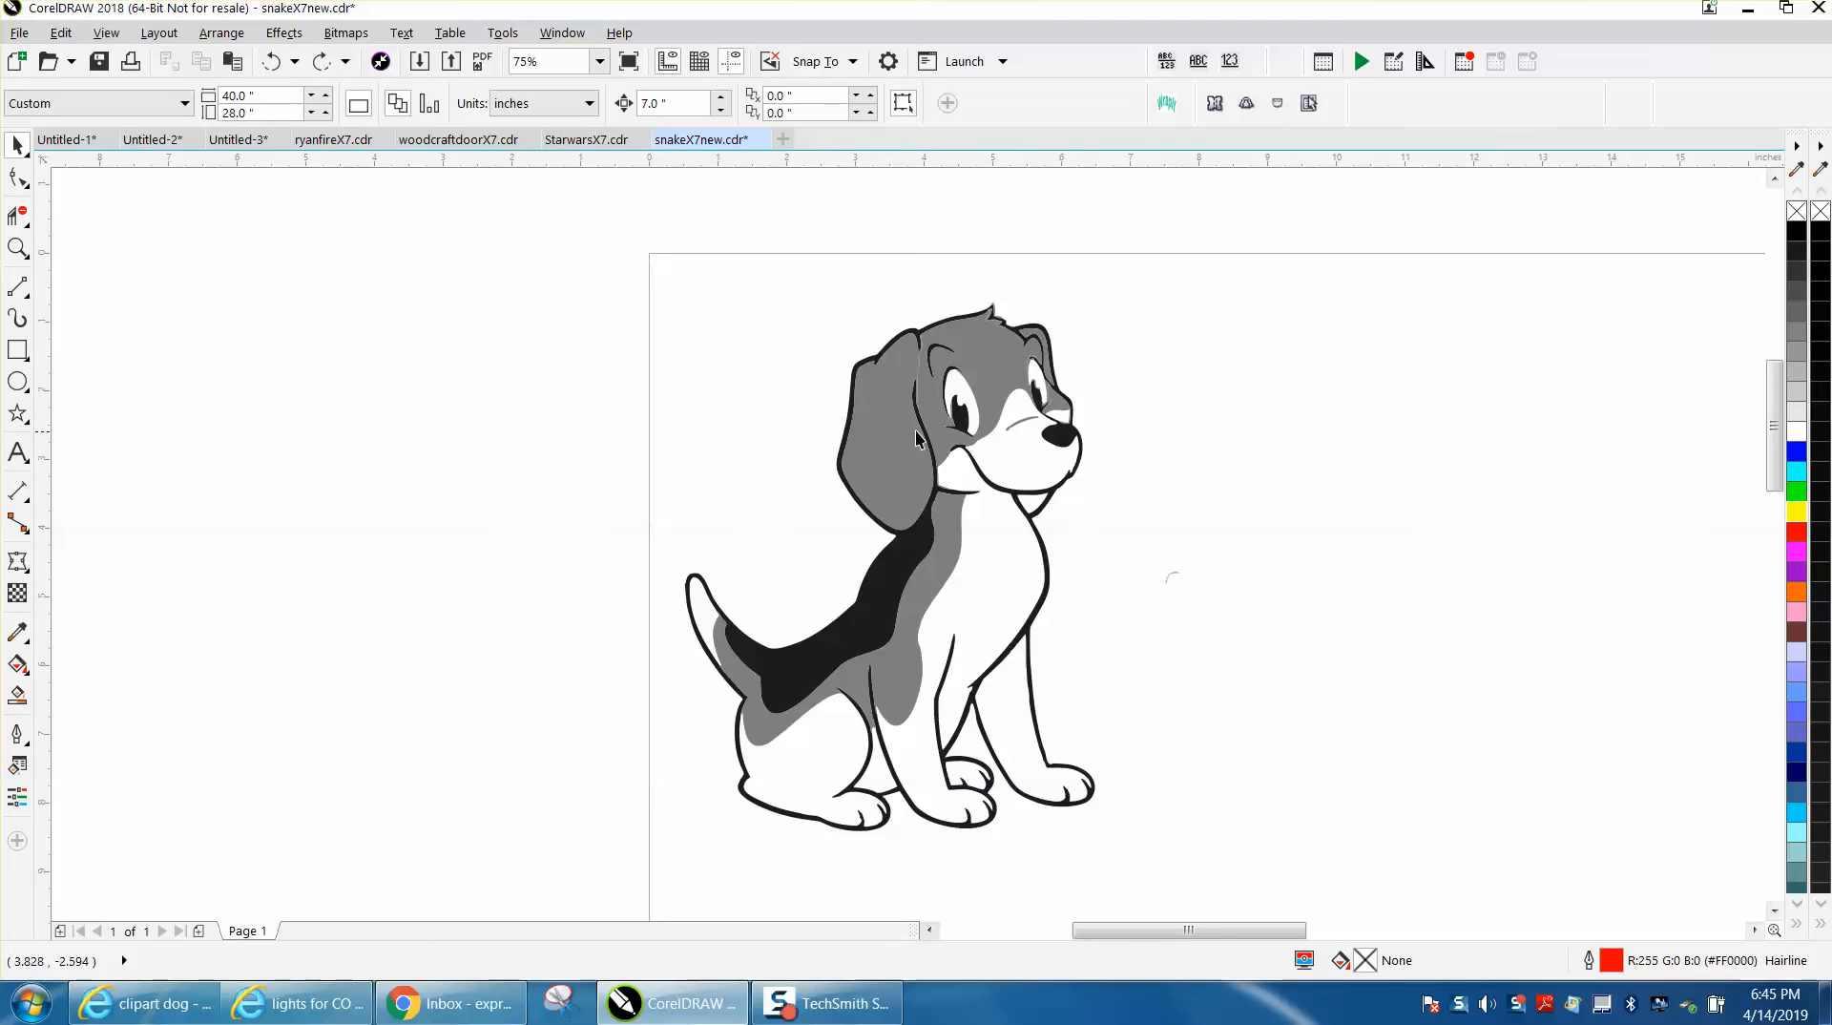
pyautogui.moveTo(912, 433)
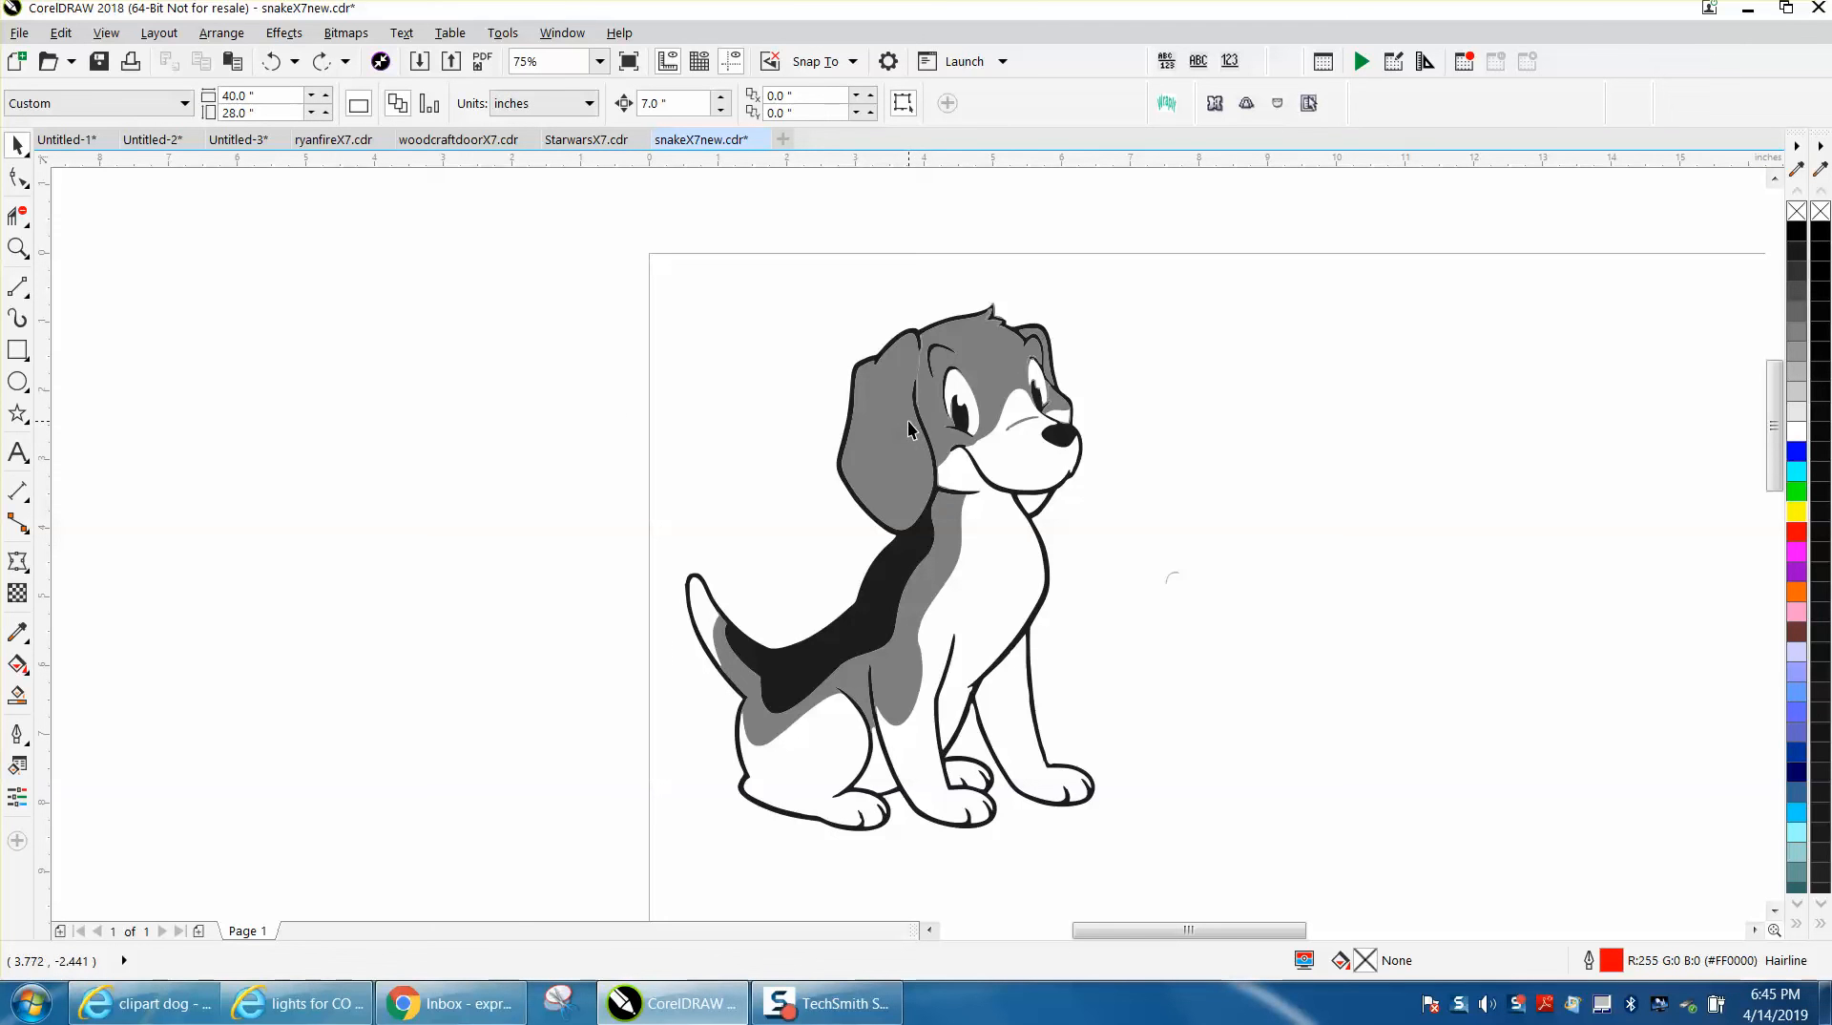
pyautogui.moveTo(986, 512)
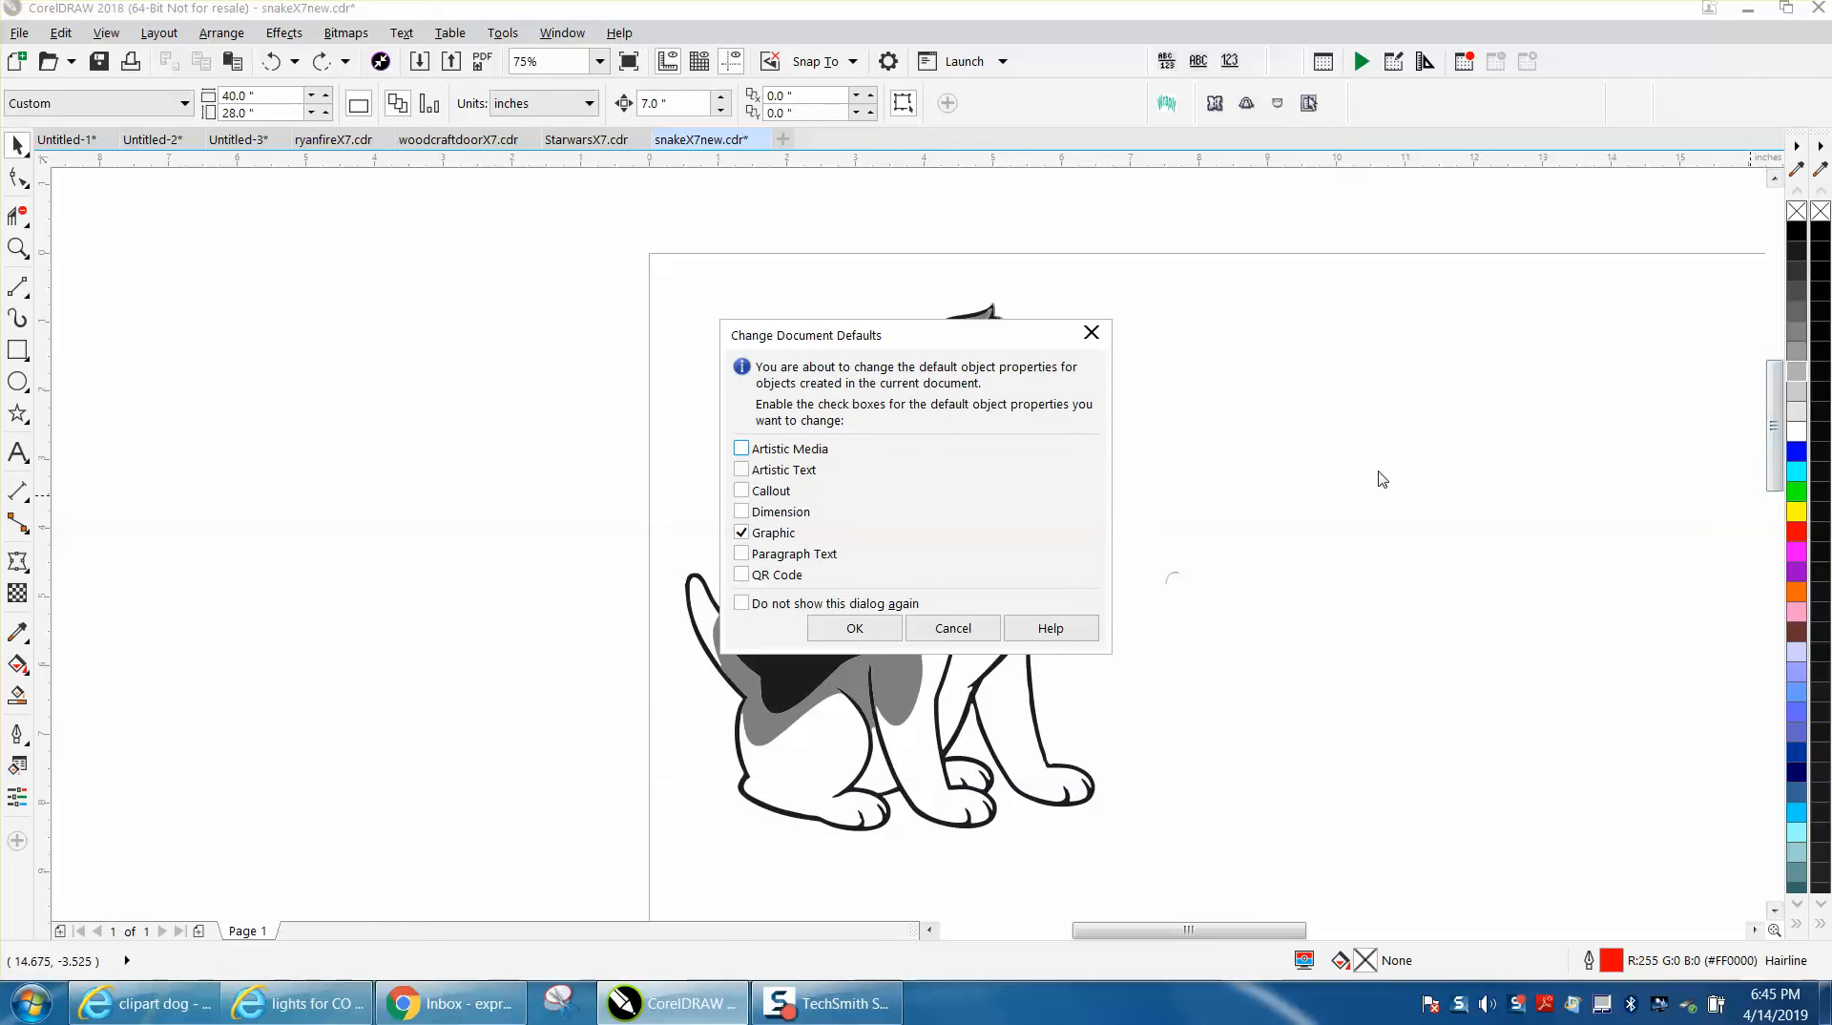
pyautogui.click(854, 628)
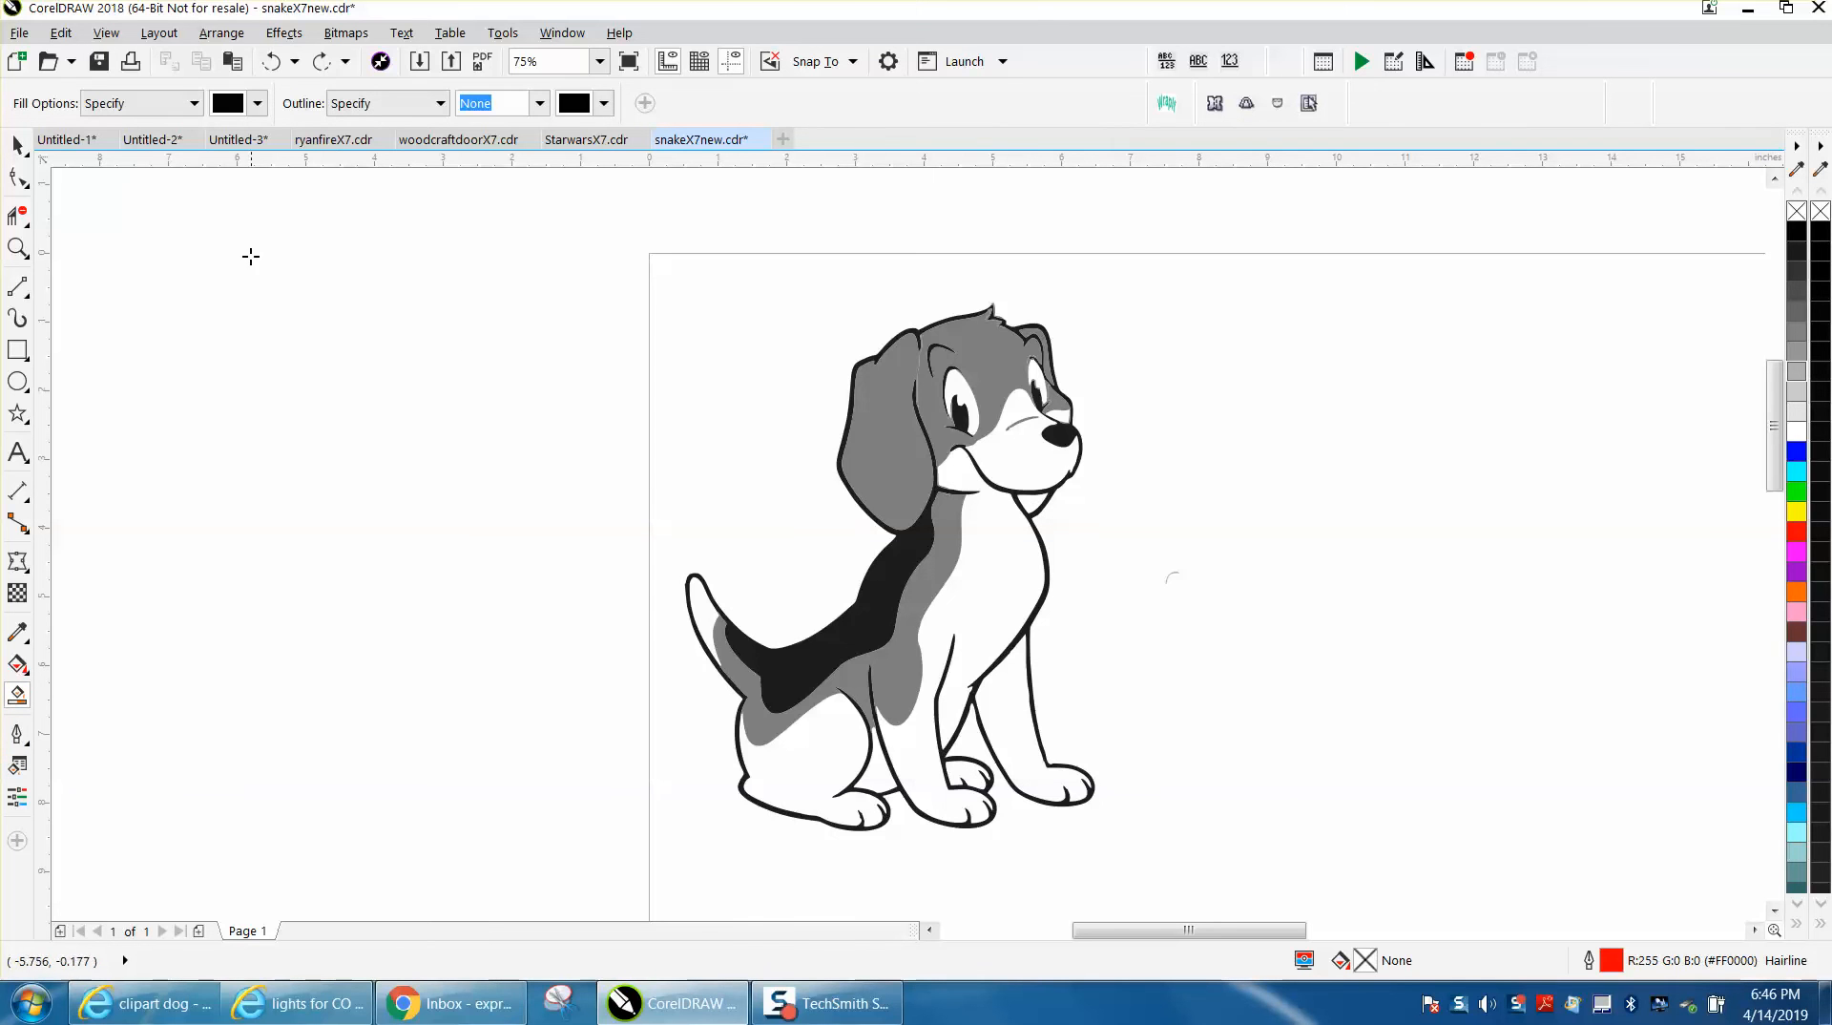
pyautogui.click(256, 103)
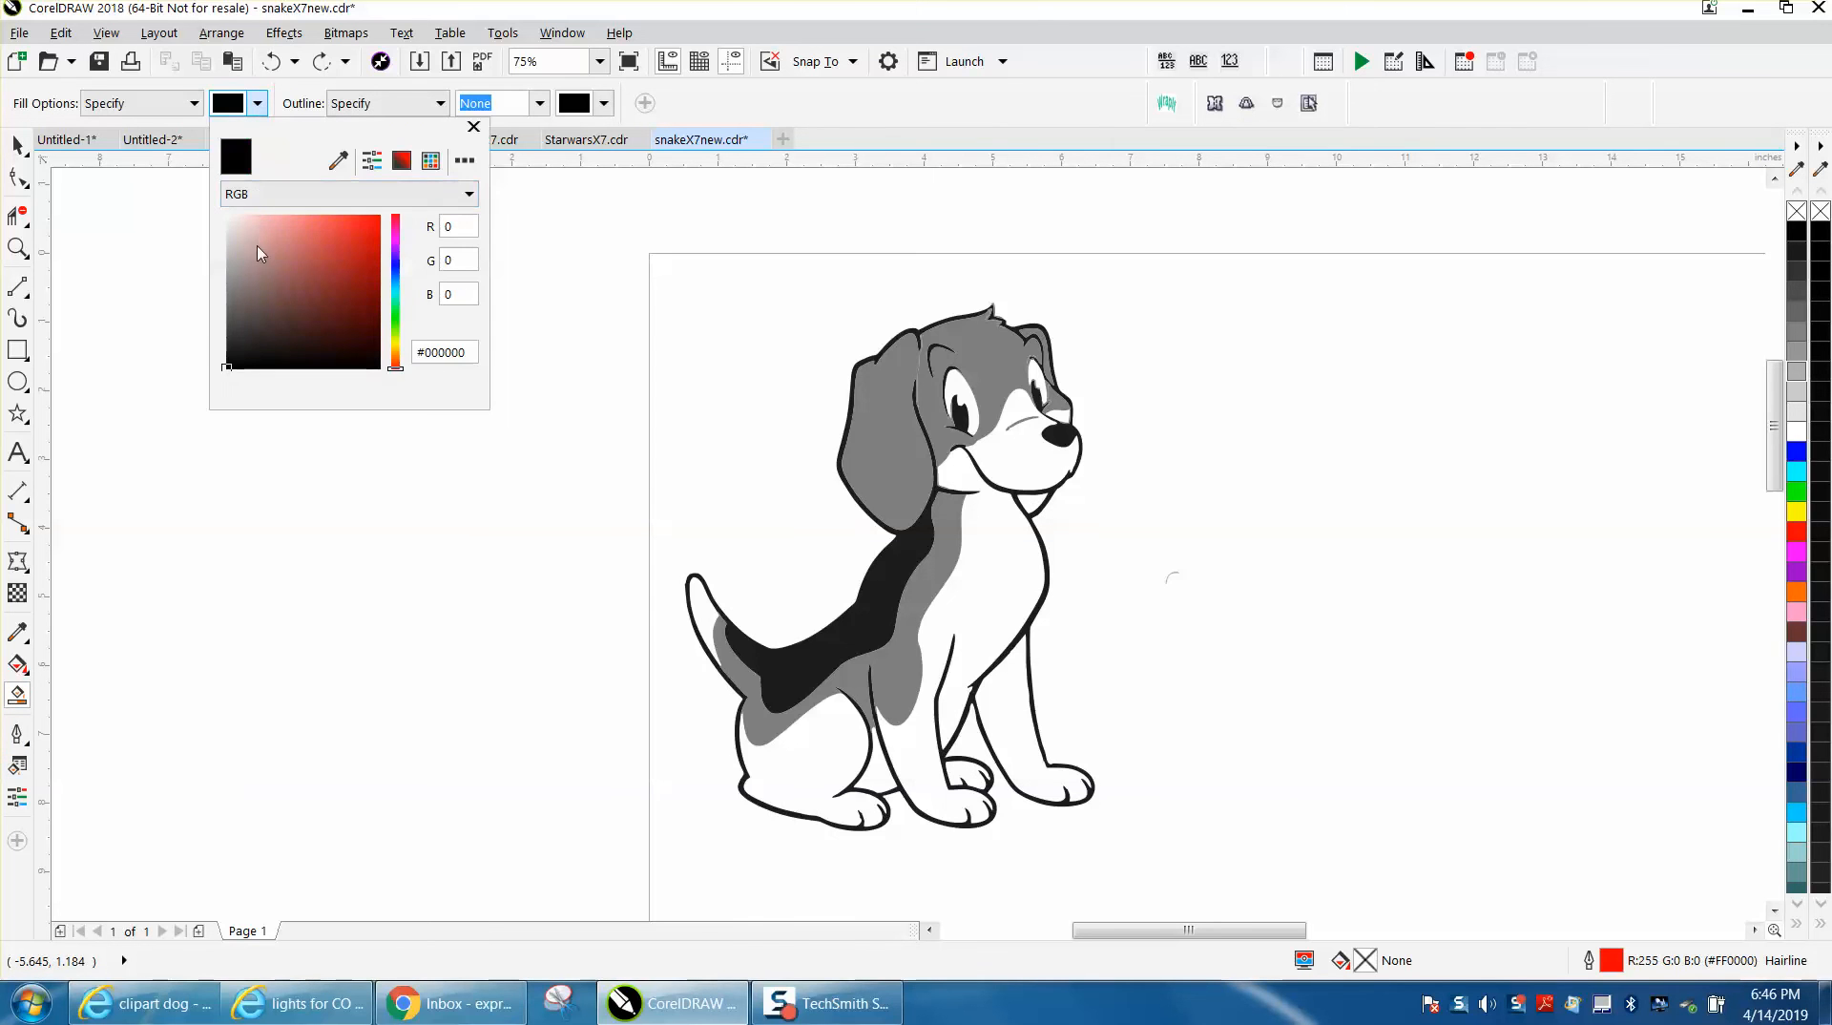
pyautogui.click(429, 161)
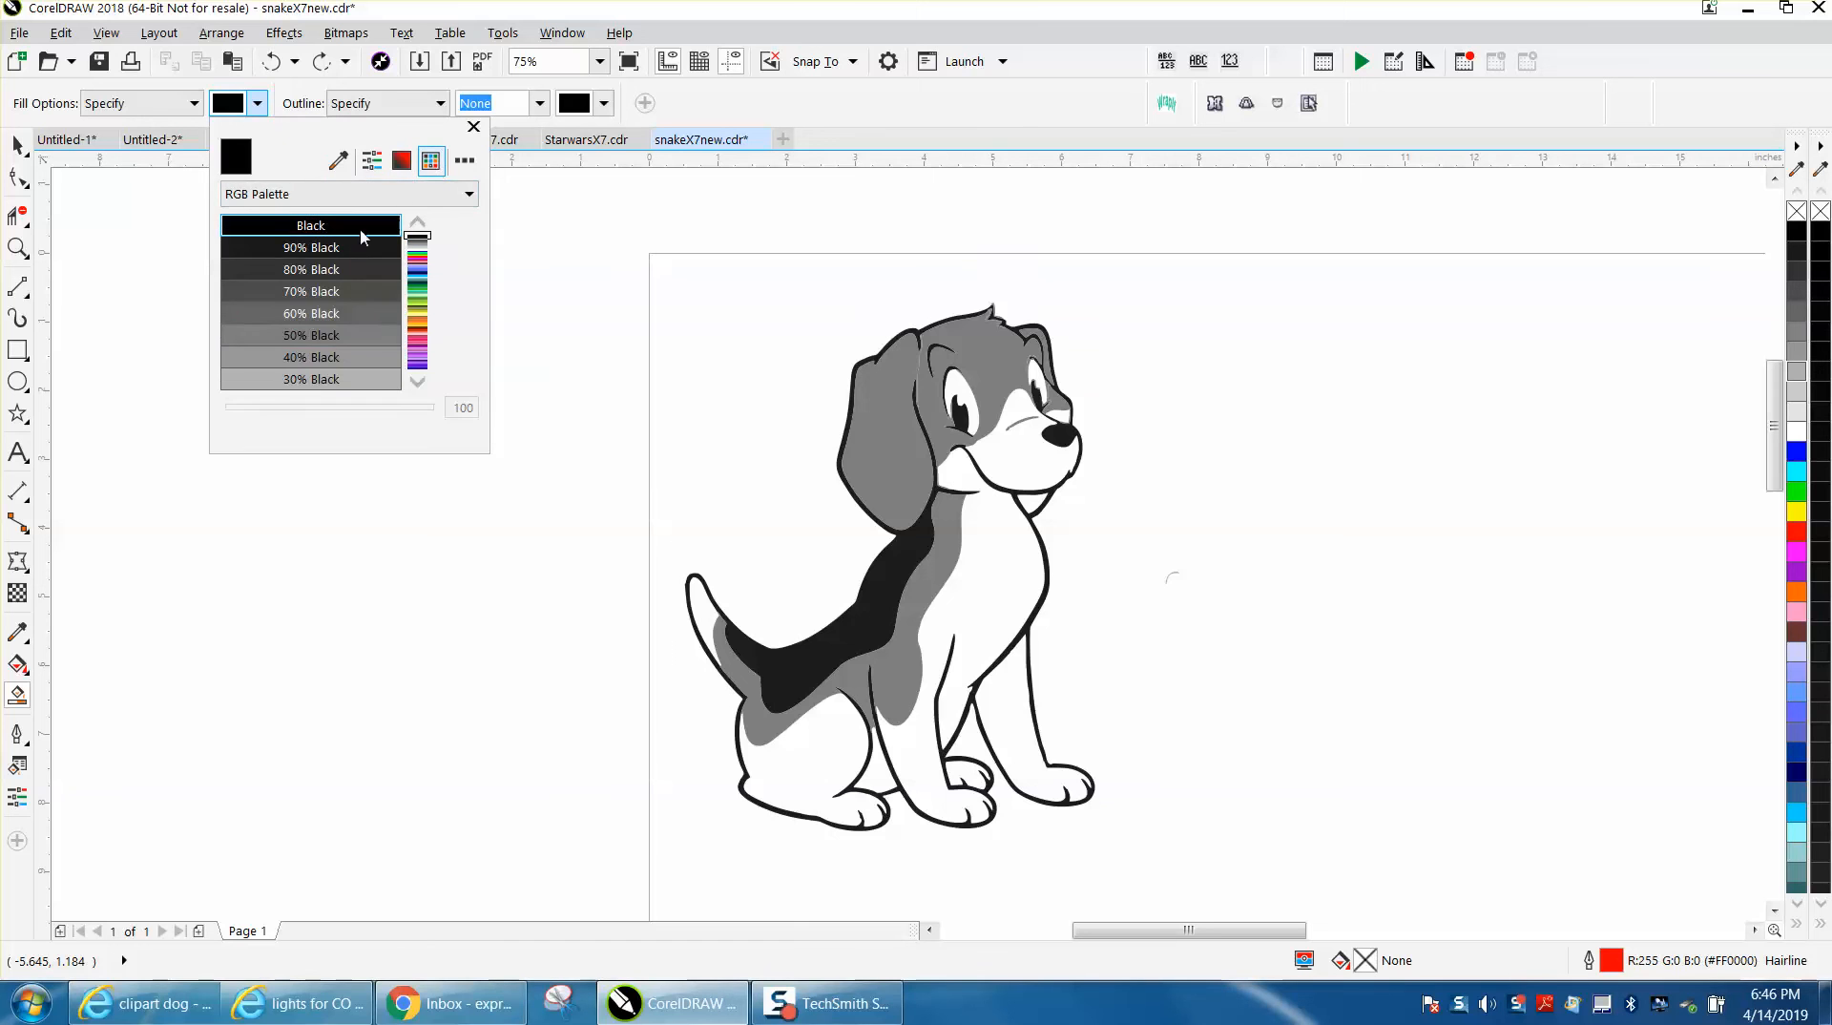
pyautogui.click(311, 336)
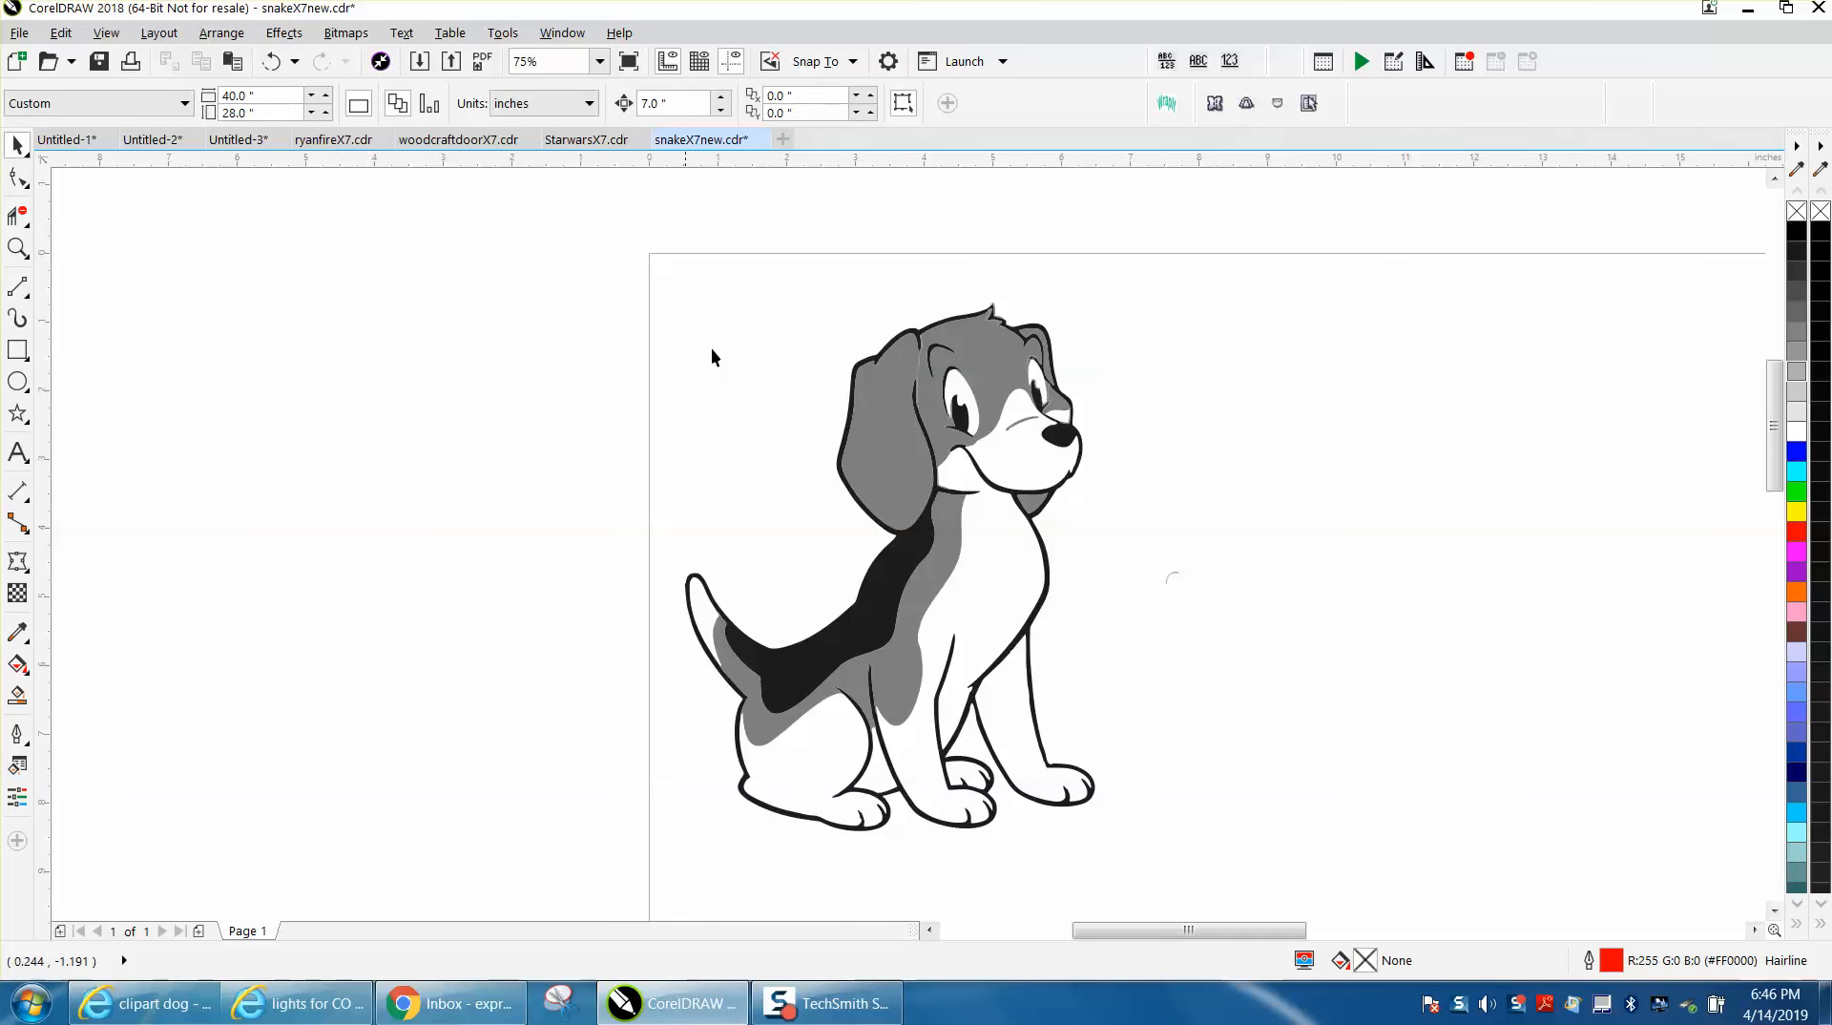
pyautogui.moveTo(1045, 568)
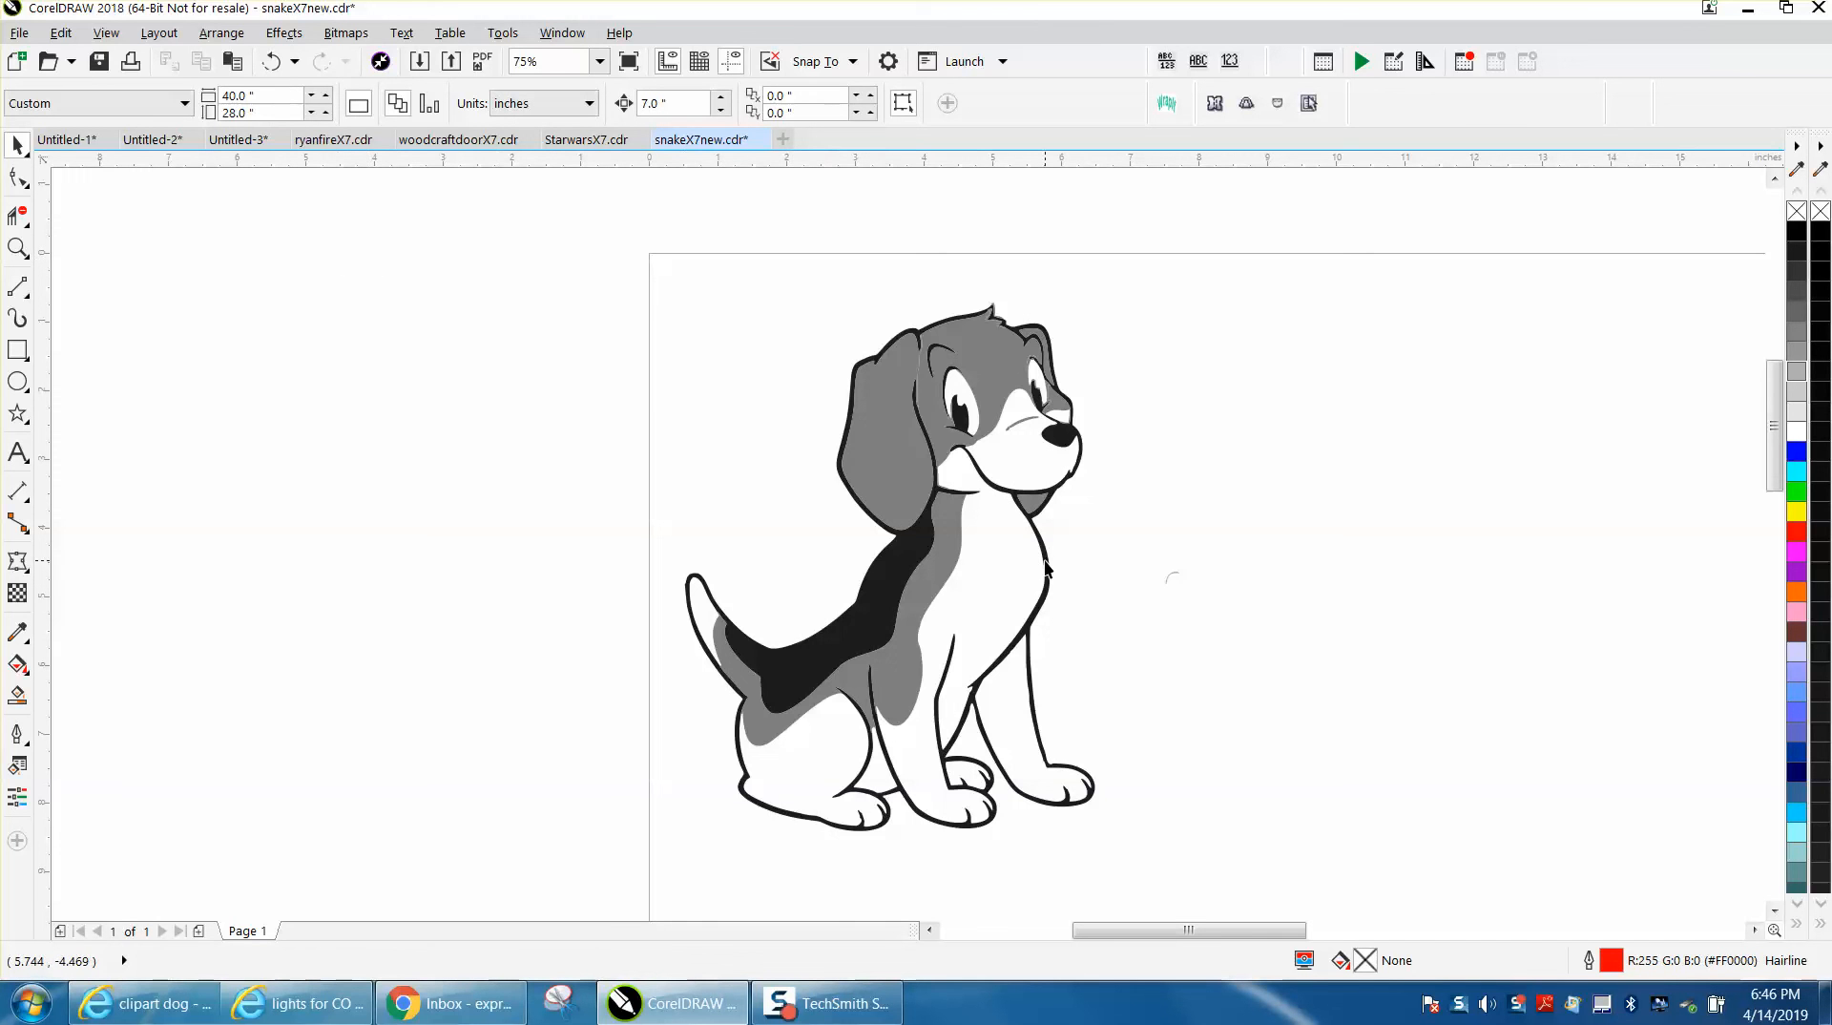
pyautogui.moveTo(1223, 622)
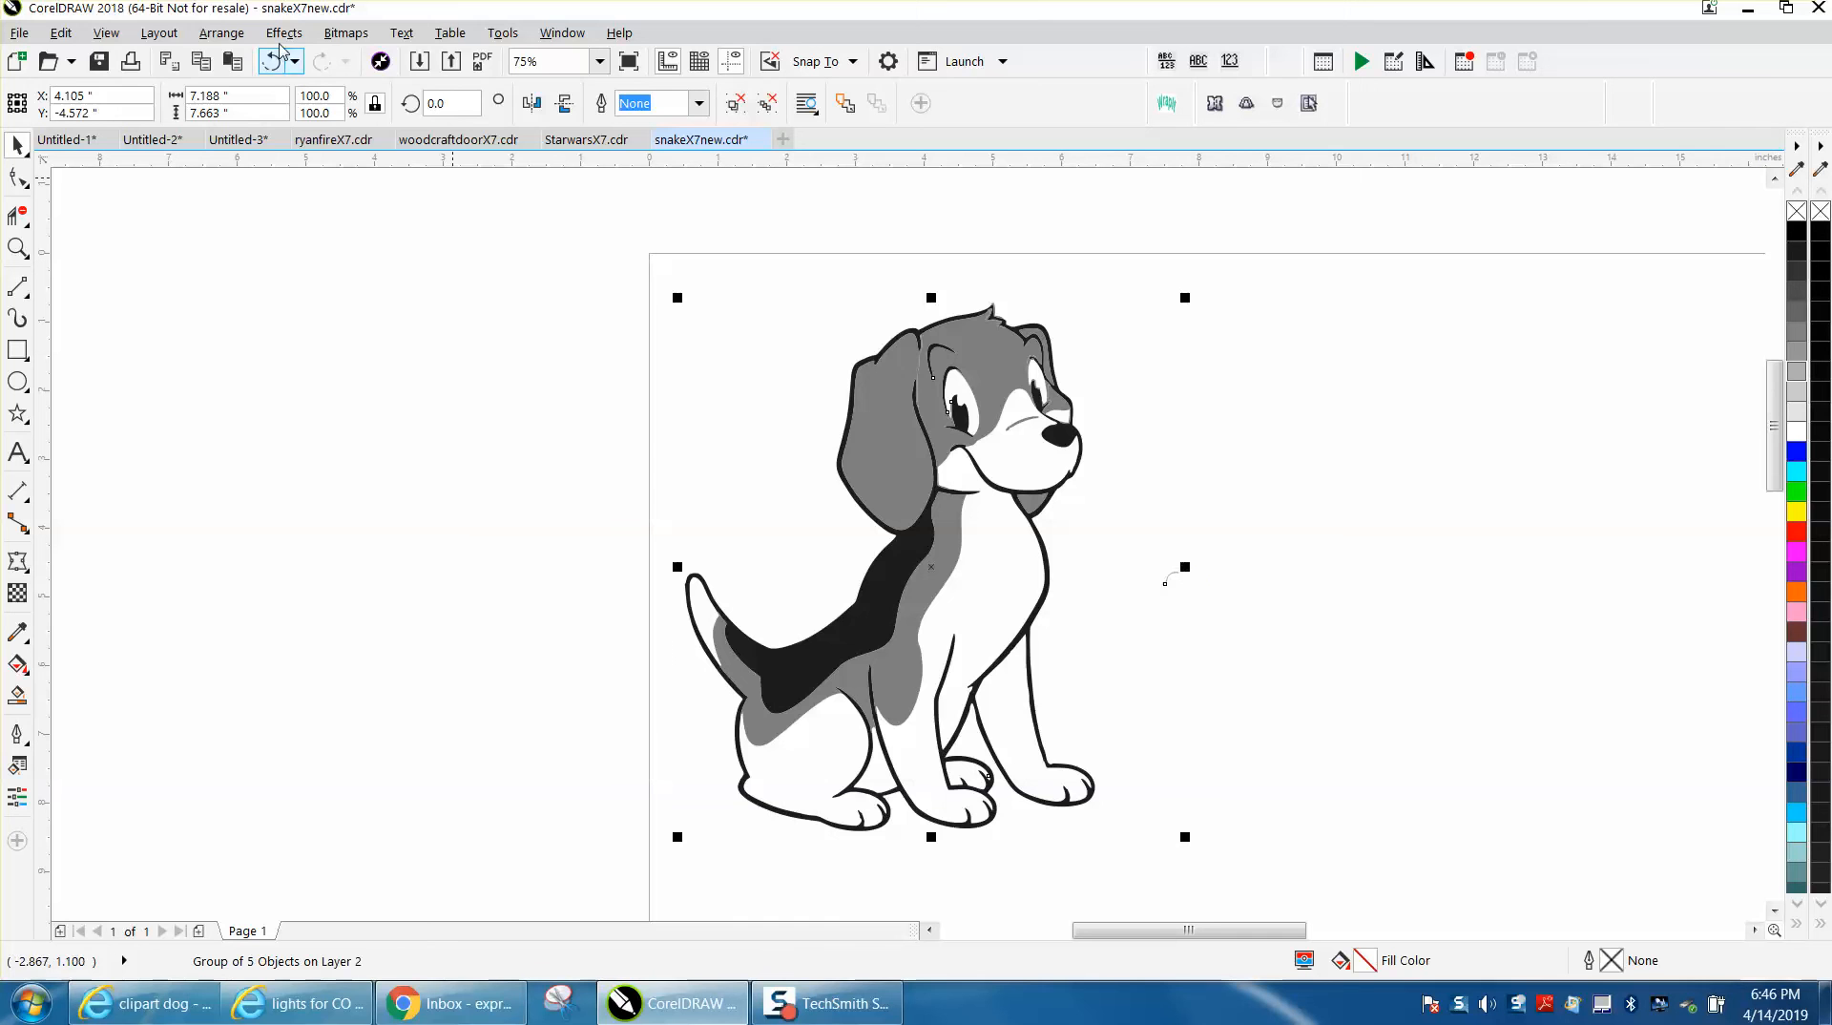
# Reveal the hidden page-sized rectangle by filling it yellow, then remove it.
pyautogui.click(221, 32)
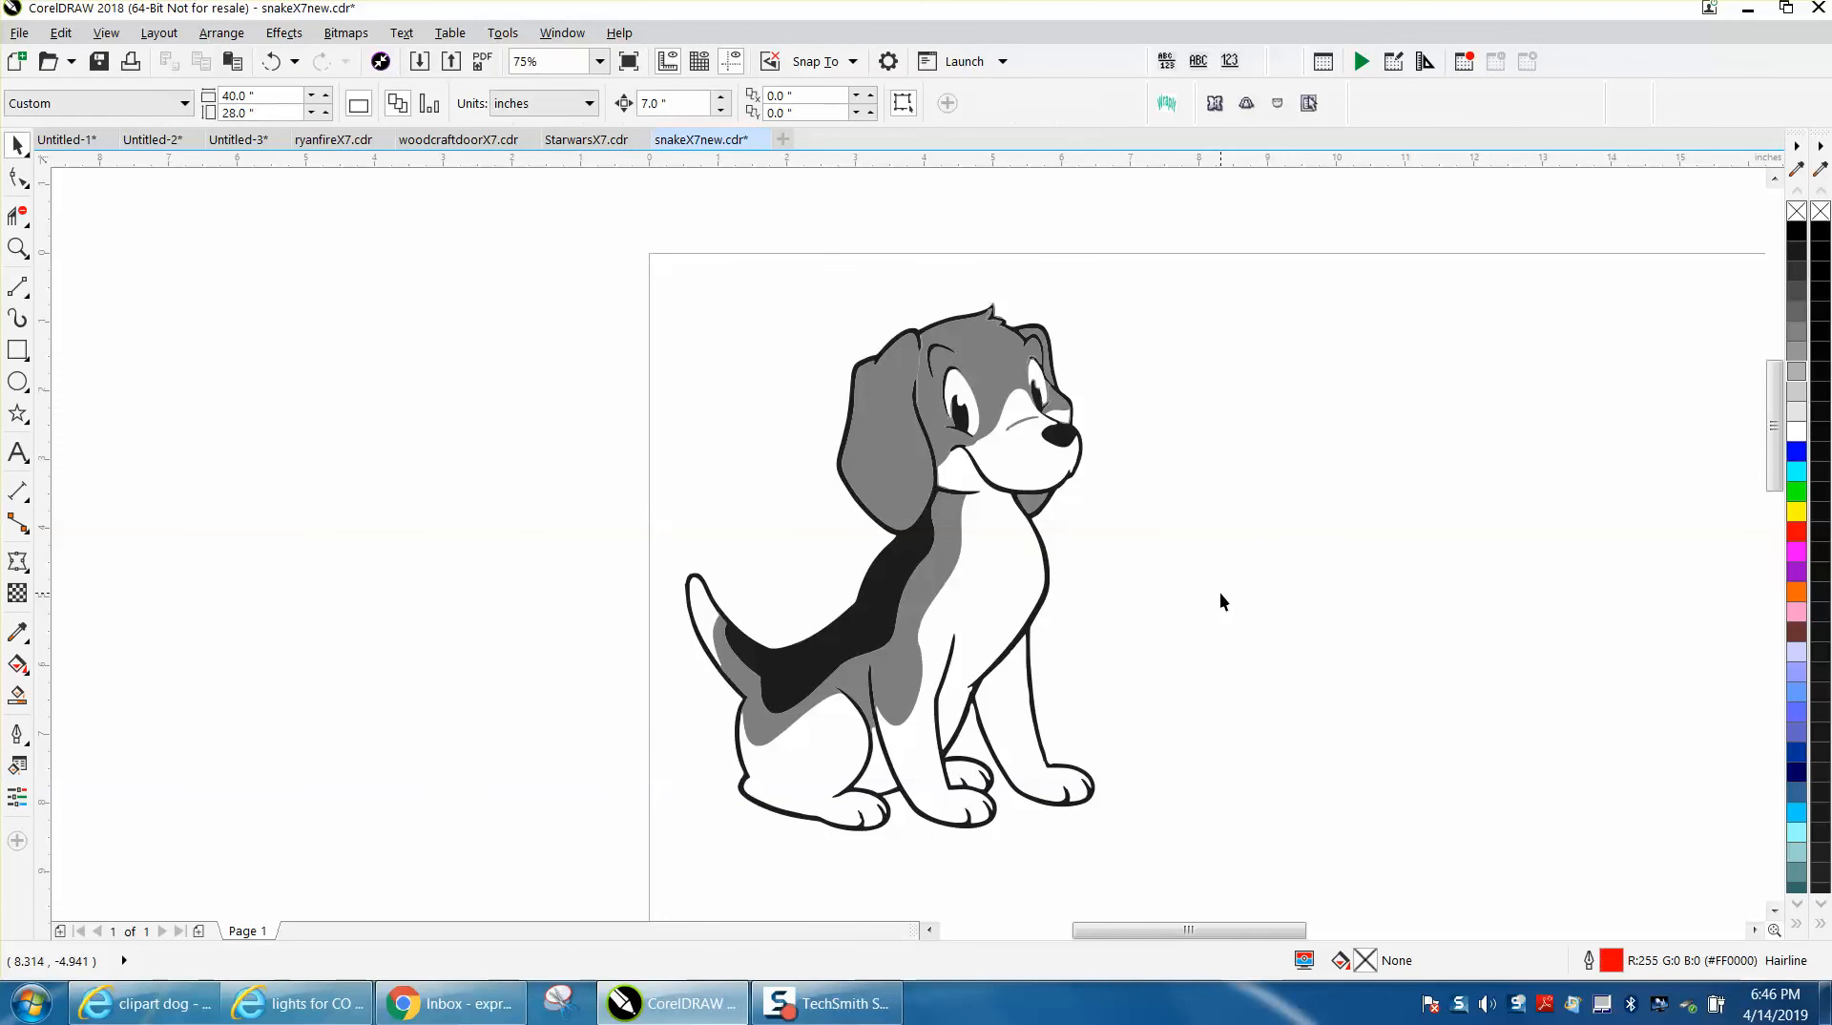
pyautogui.click(17, 177)
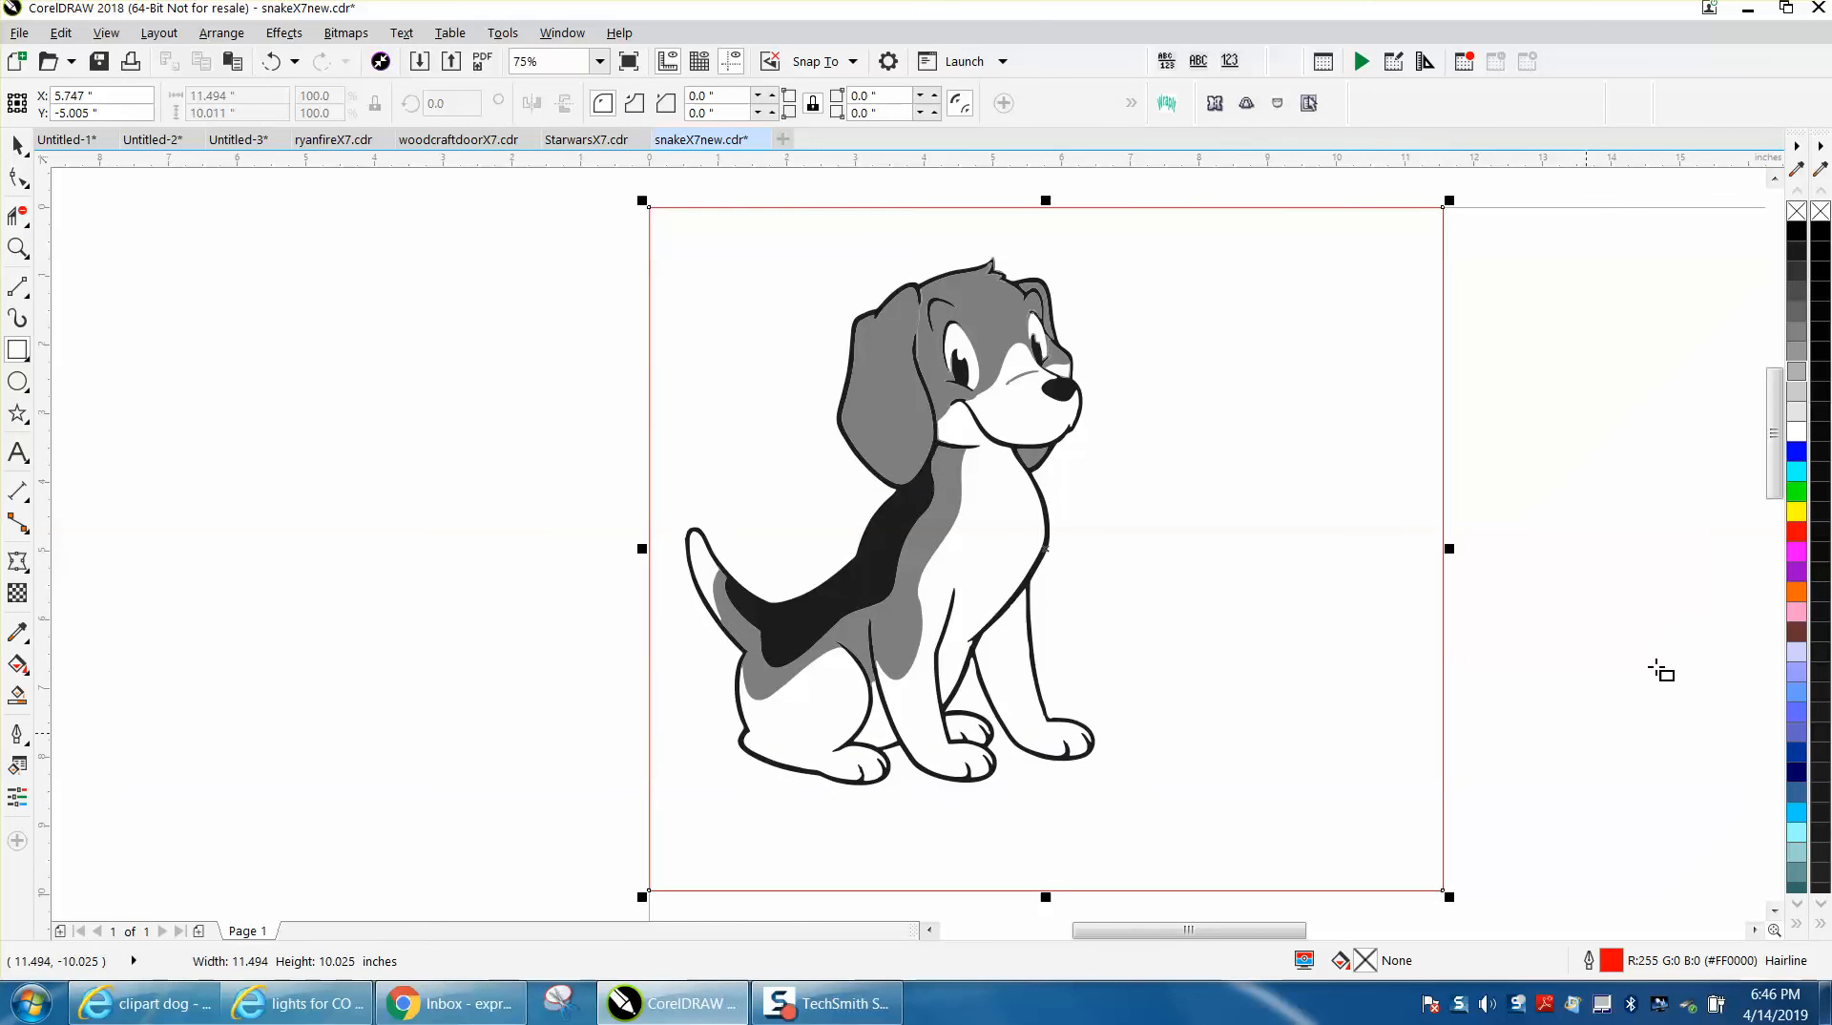
pyautogui.click(1798, 511)
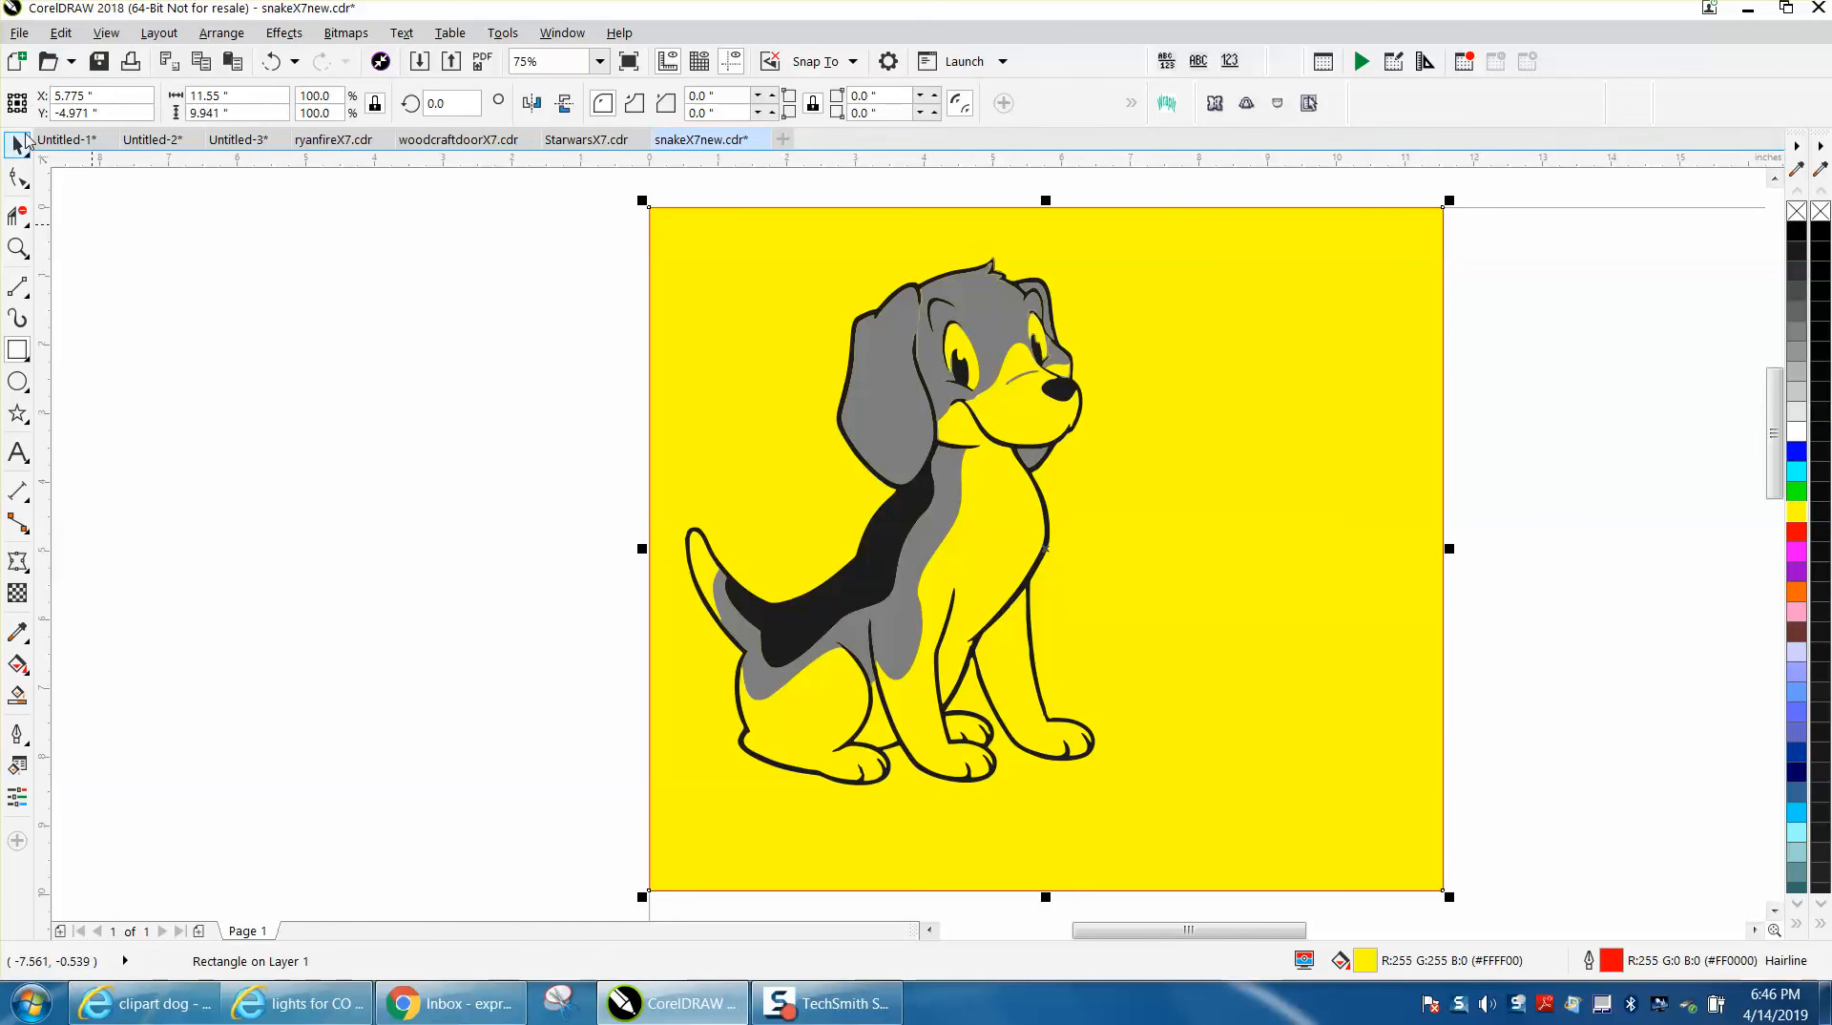
pyautogui.click(17, 143)
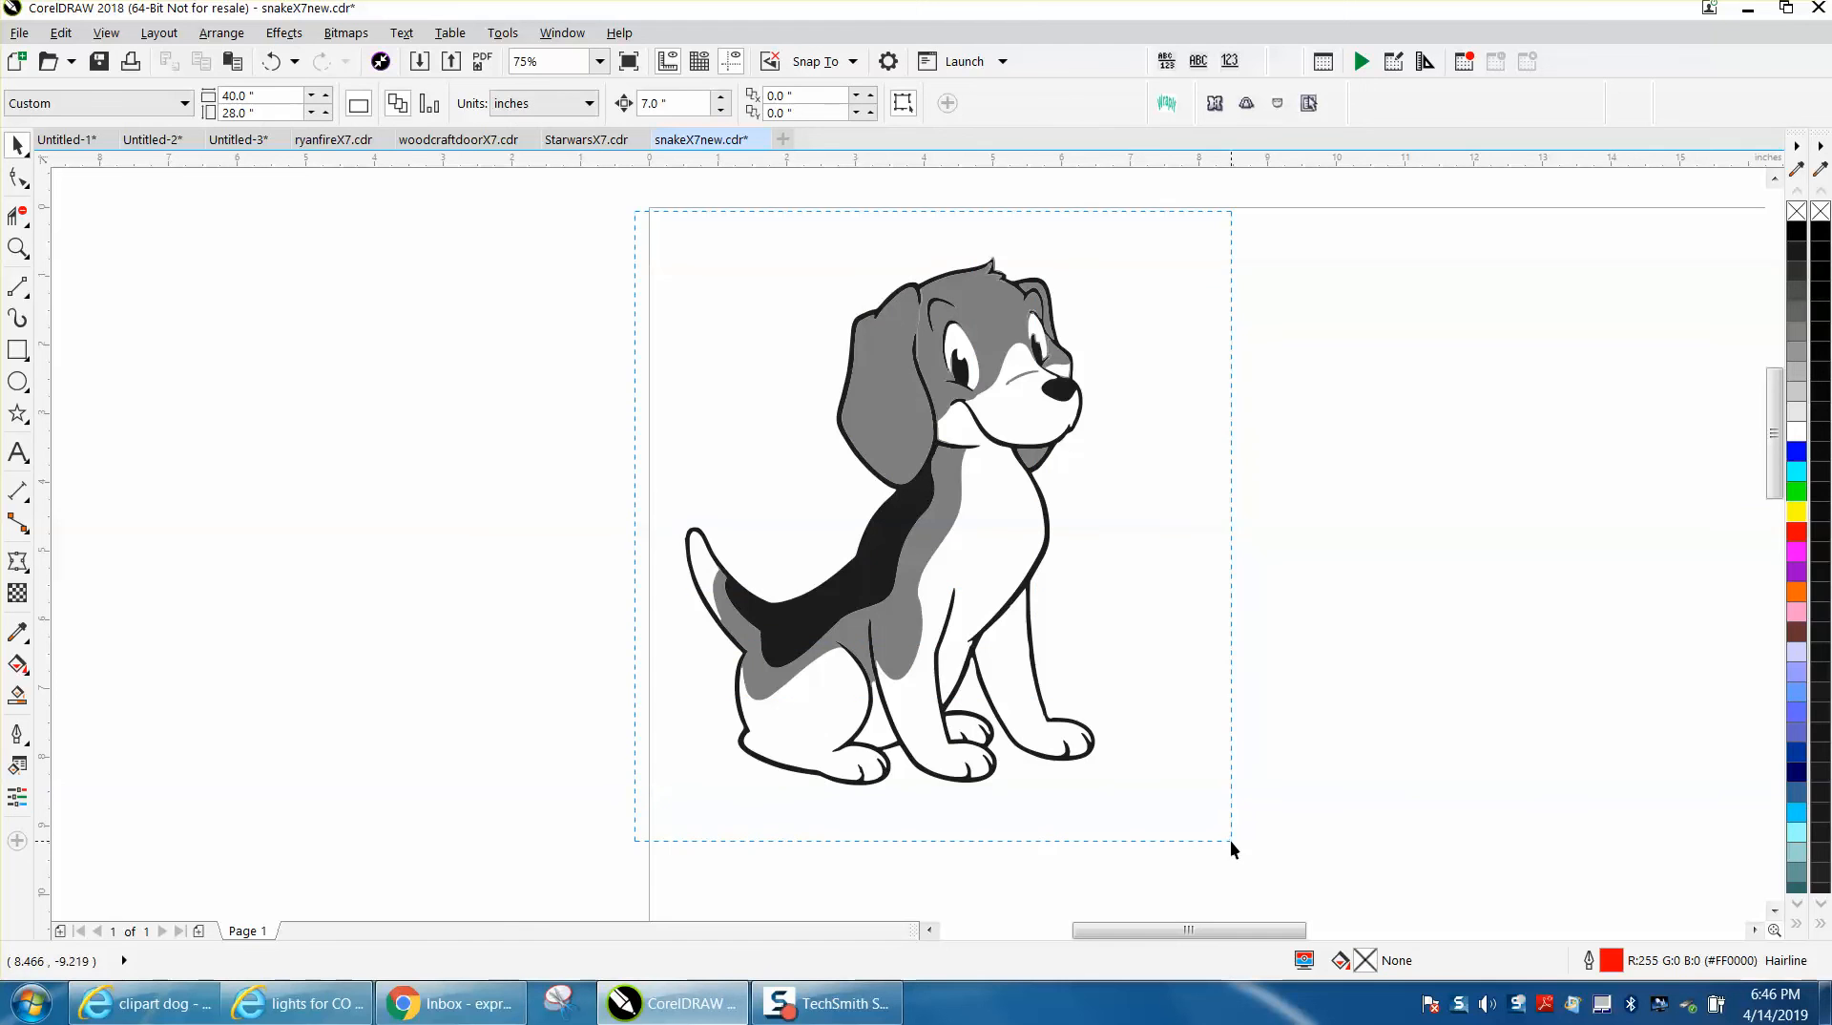
# Group the whole beagle (Ctrl+A, Ctrl+G) and delete the stray ellipse at the page bottom.
pyautogui.press('ctrl+a')
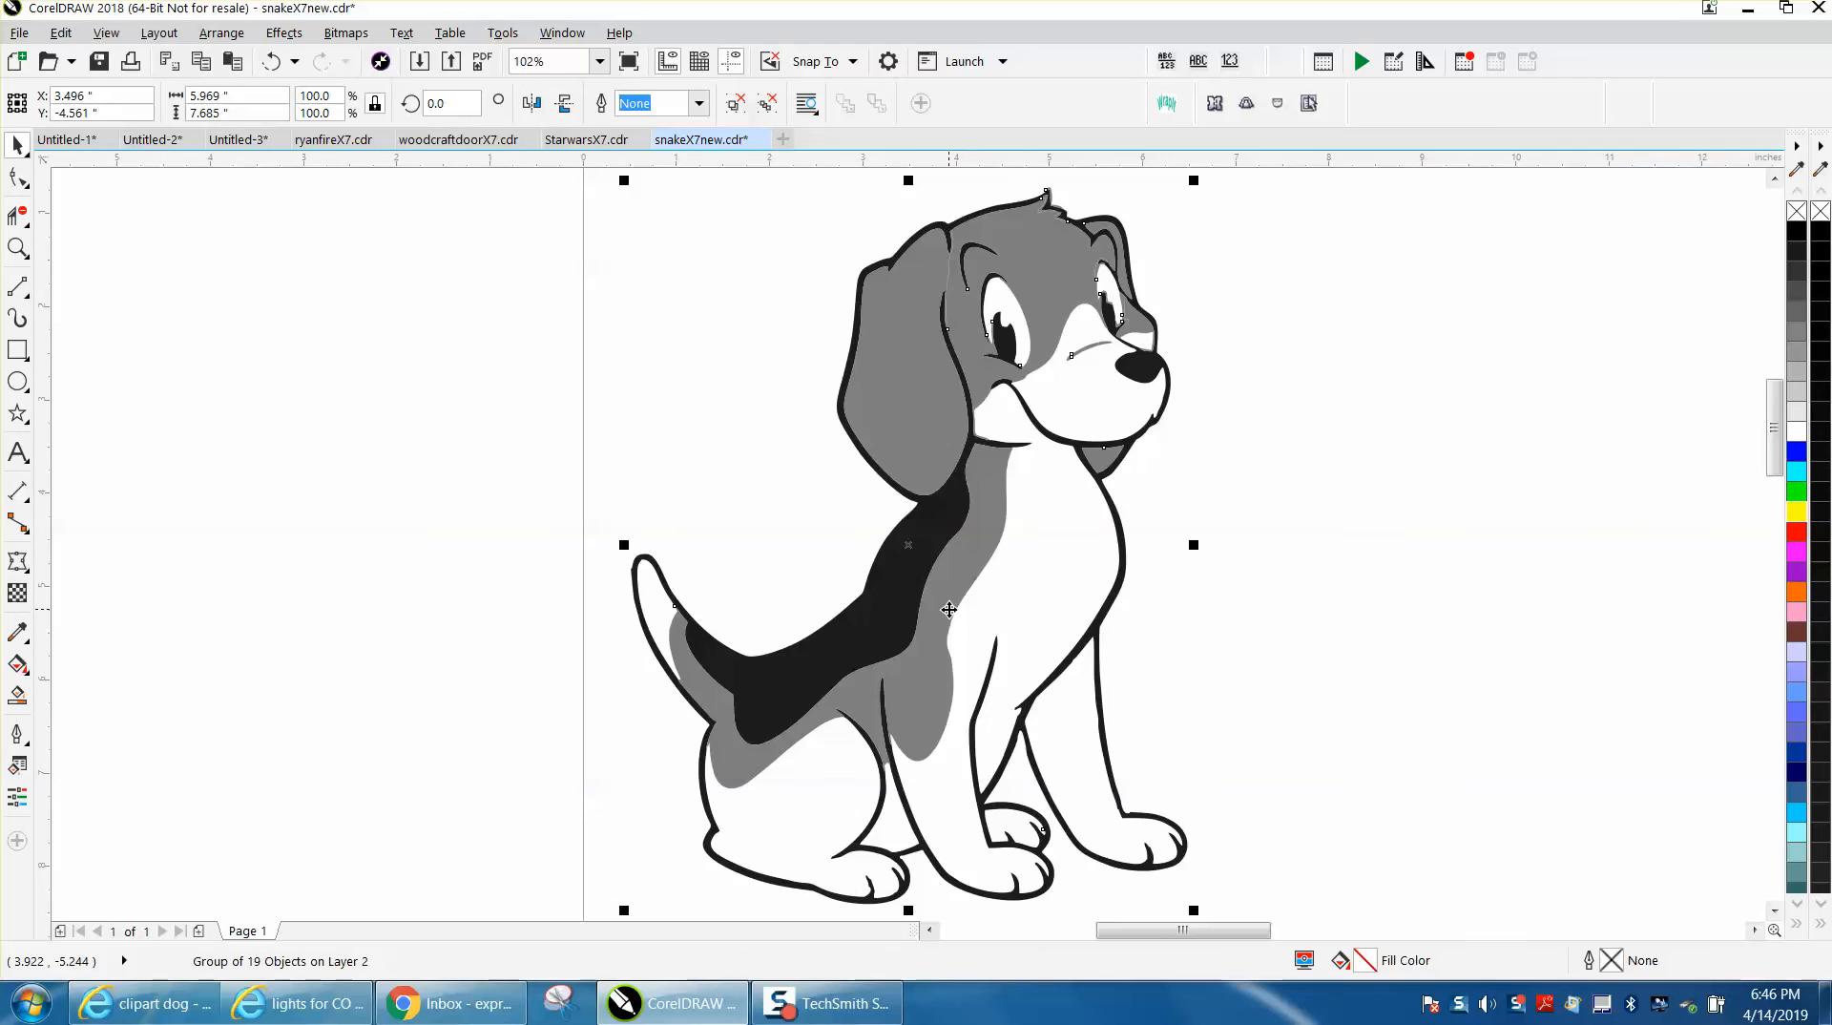
pyautogui.moveTo(1278, 483)
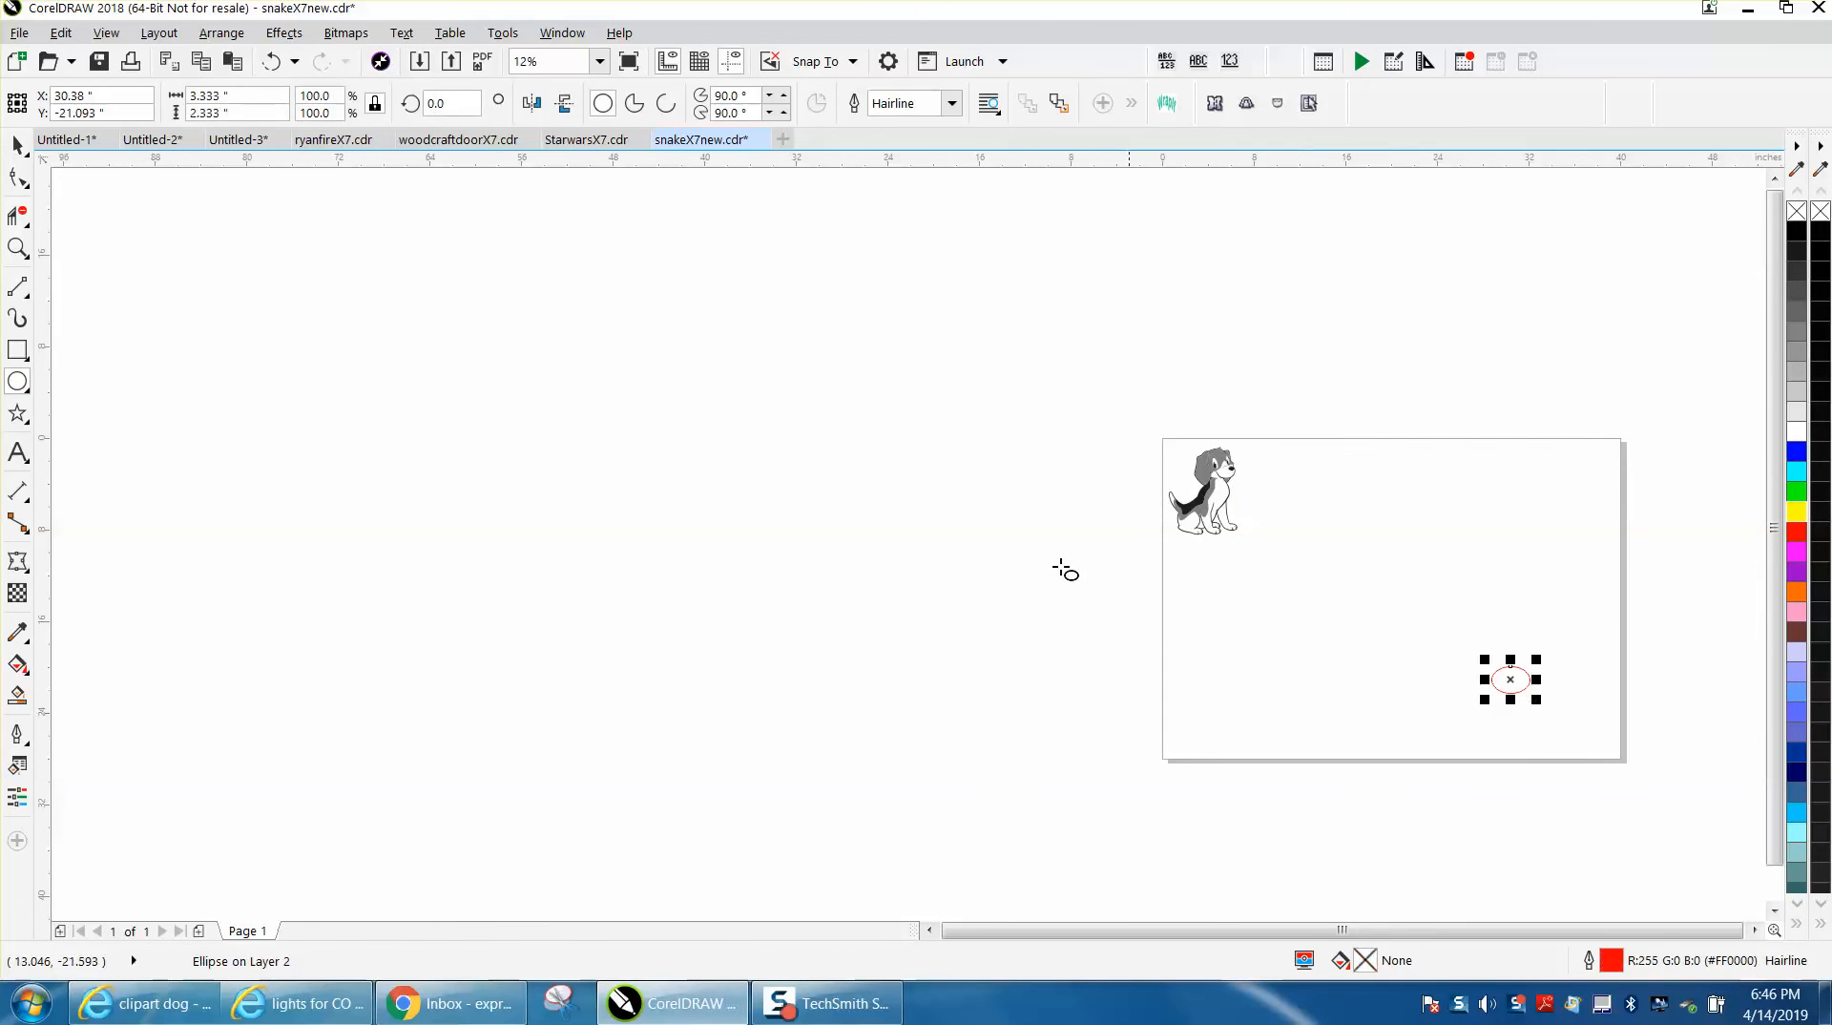
pyautogui.moveTo(1111, 381)
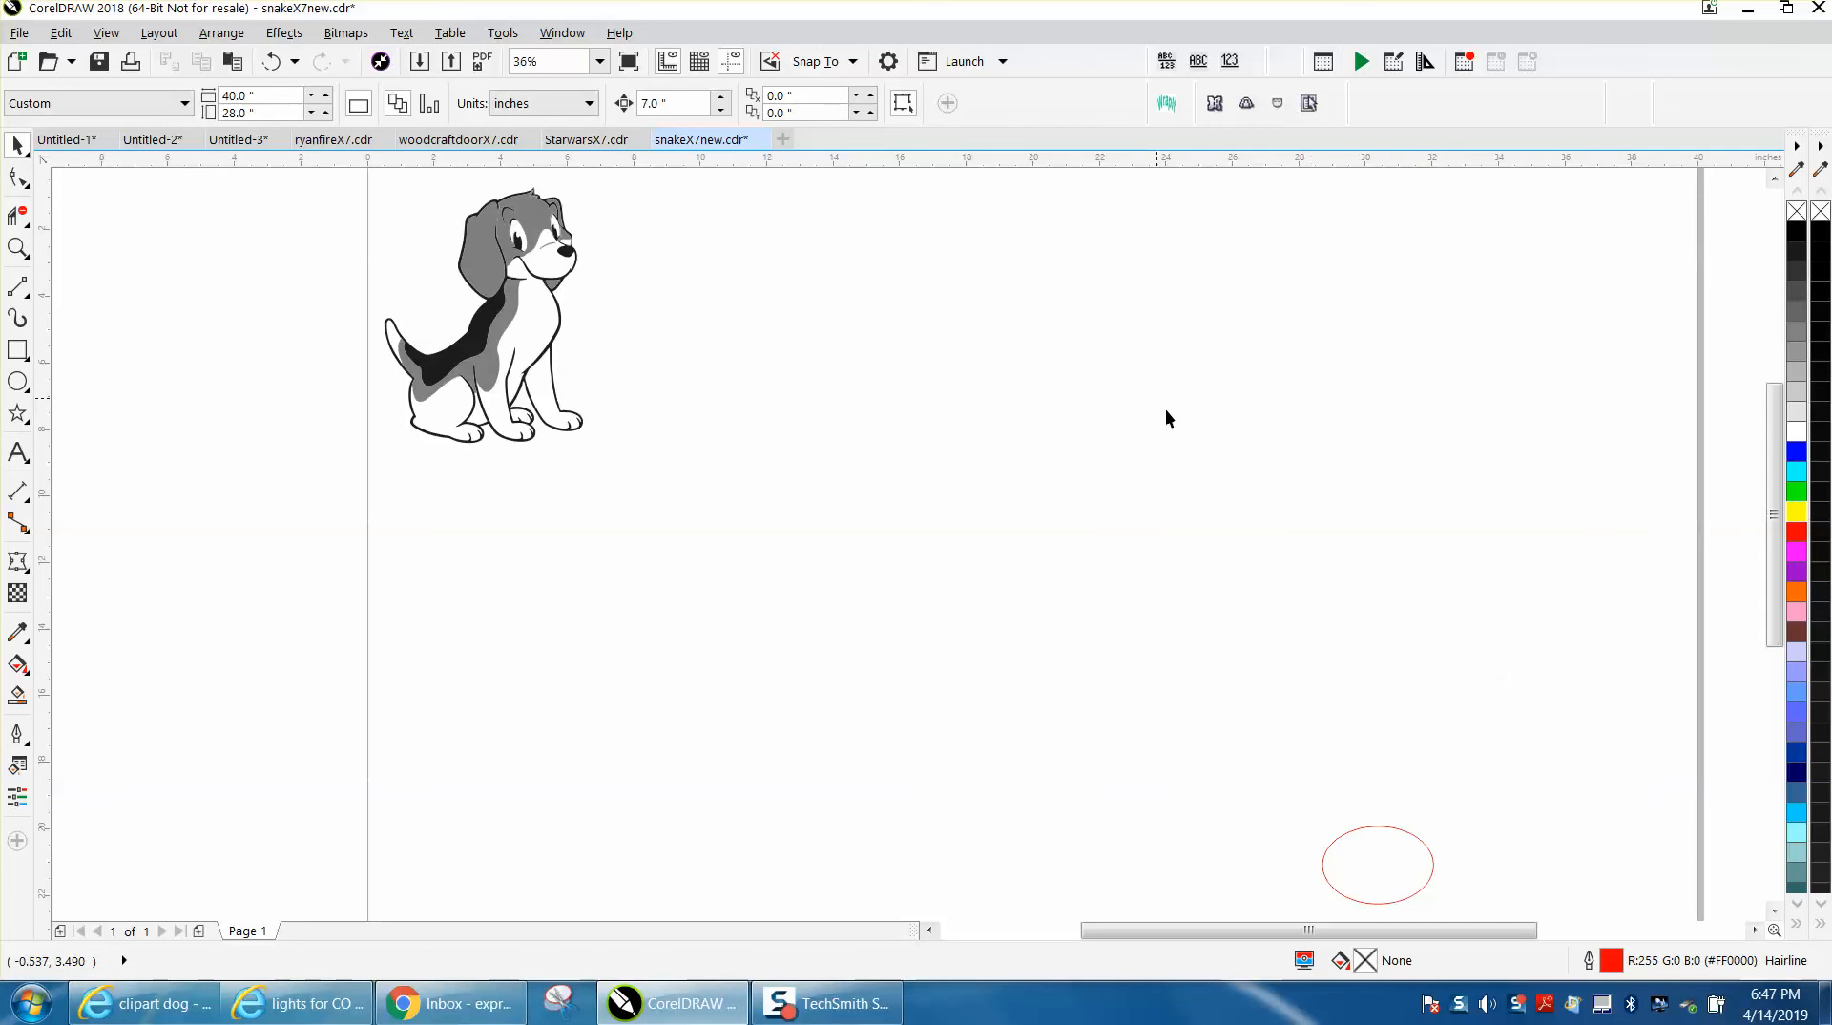
pyautogui.click(1376, 865)
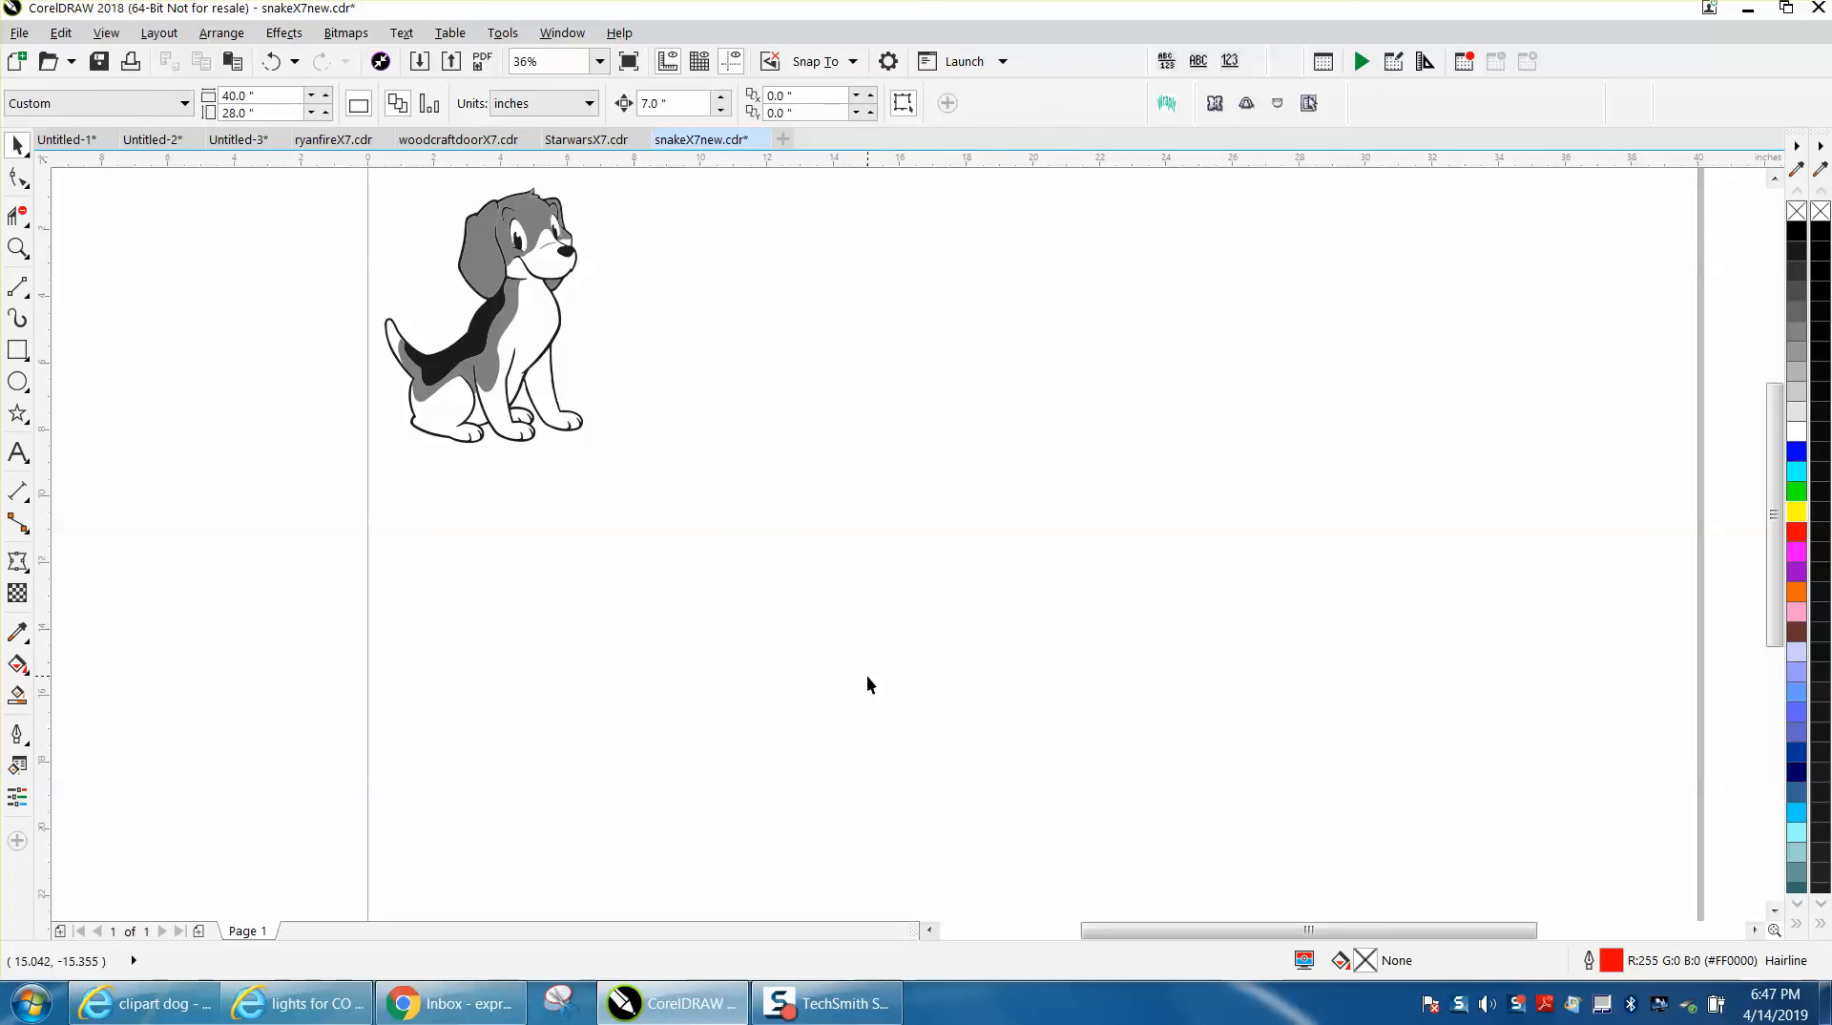
pyautogui.moveTo(1551, 861)
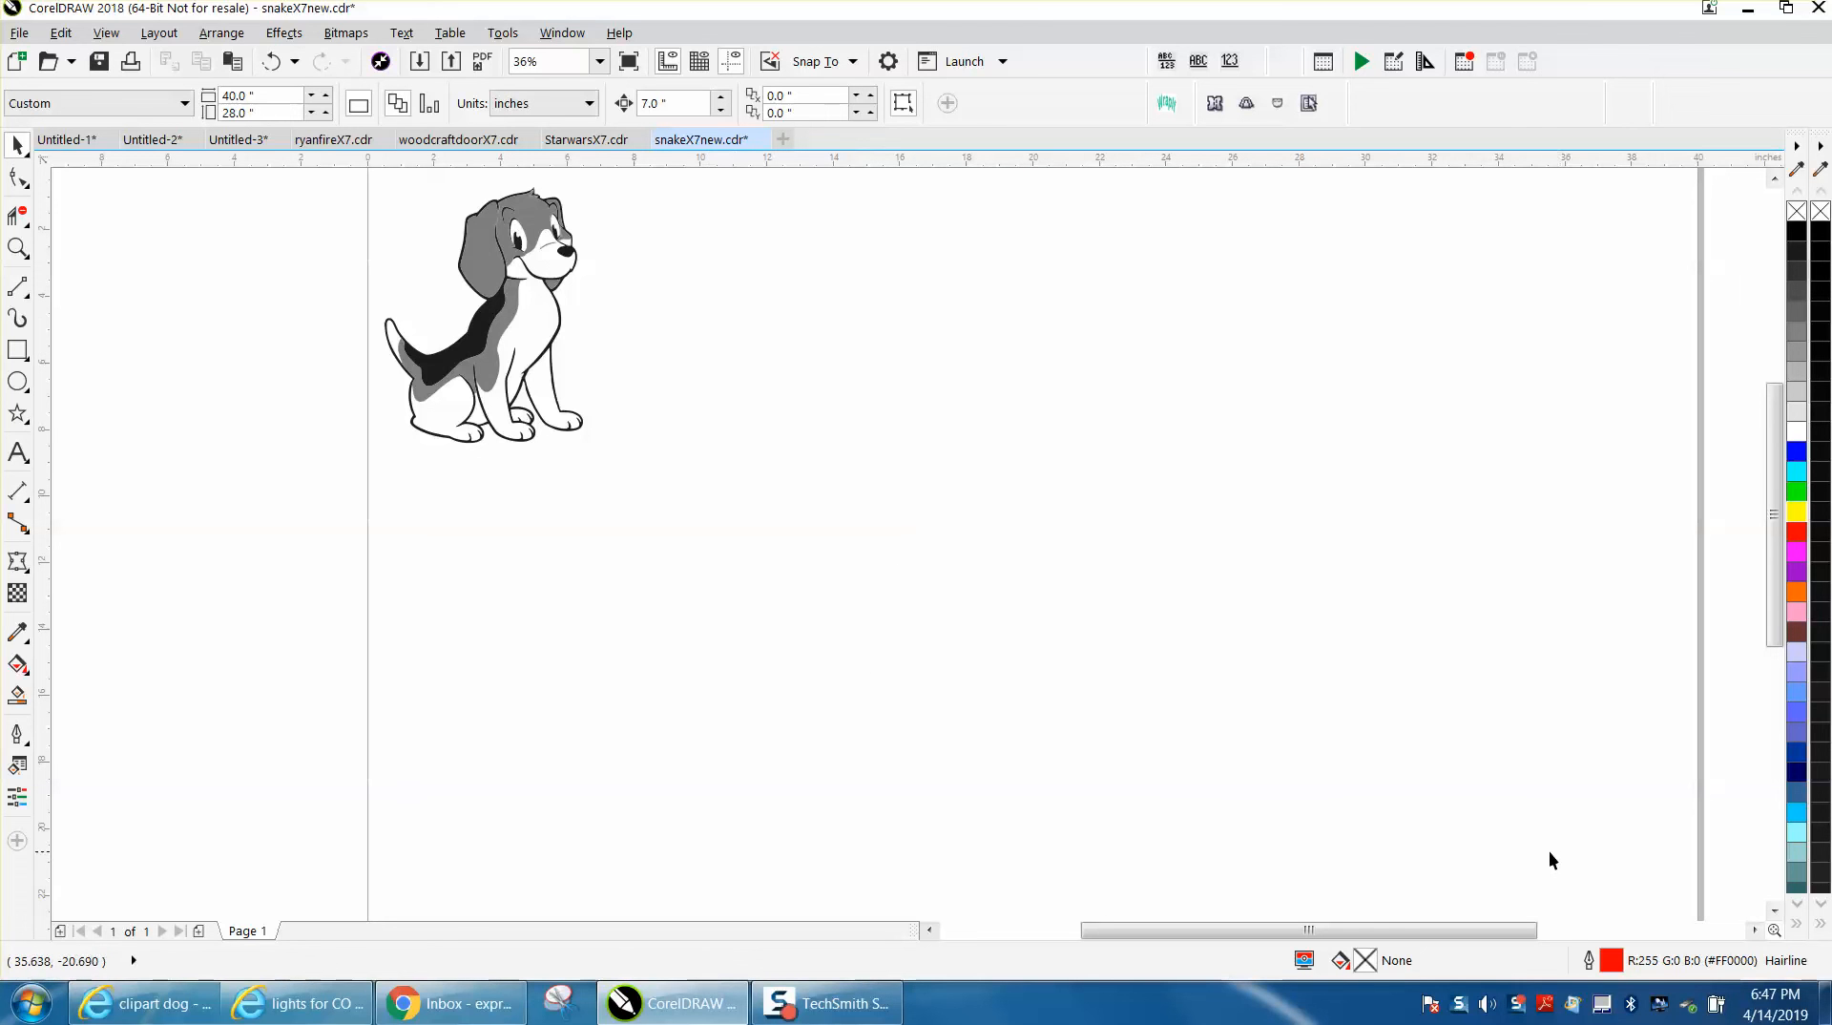
pyautogui.moveTo(225, 250)
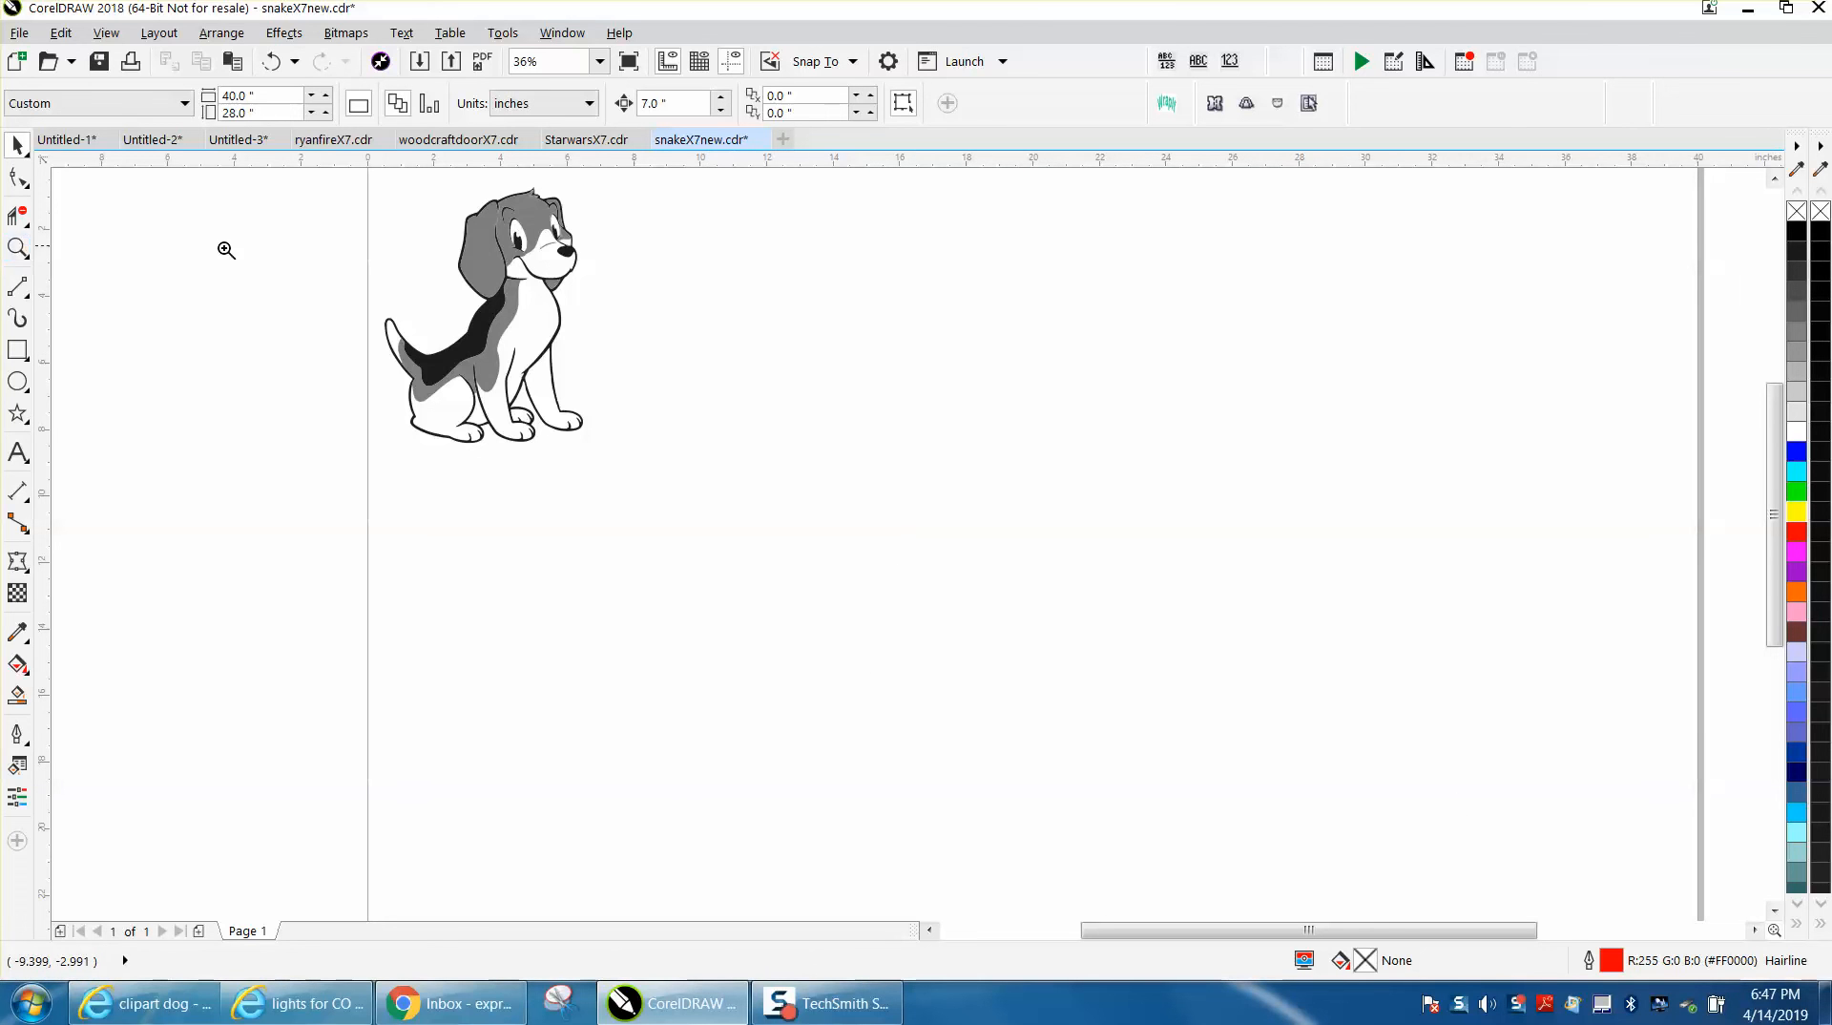